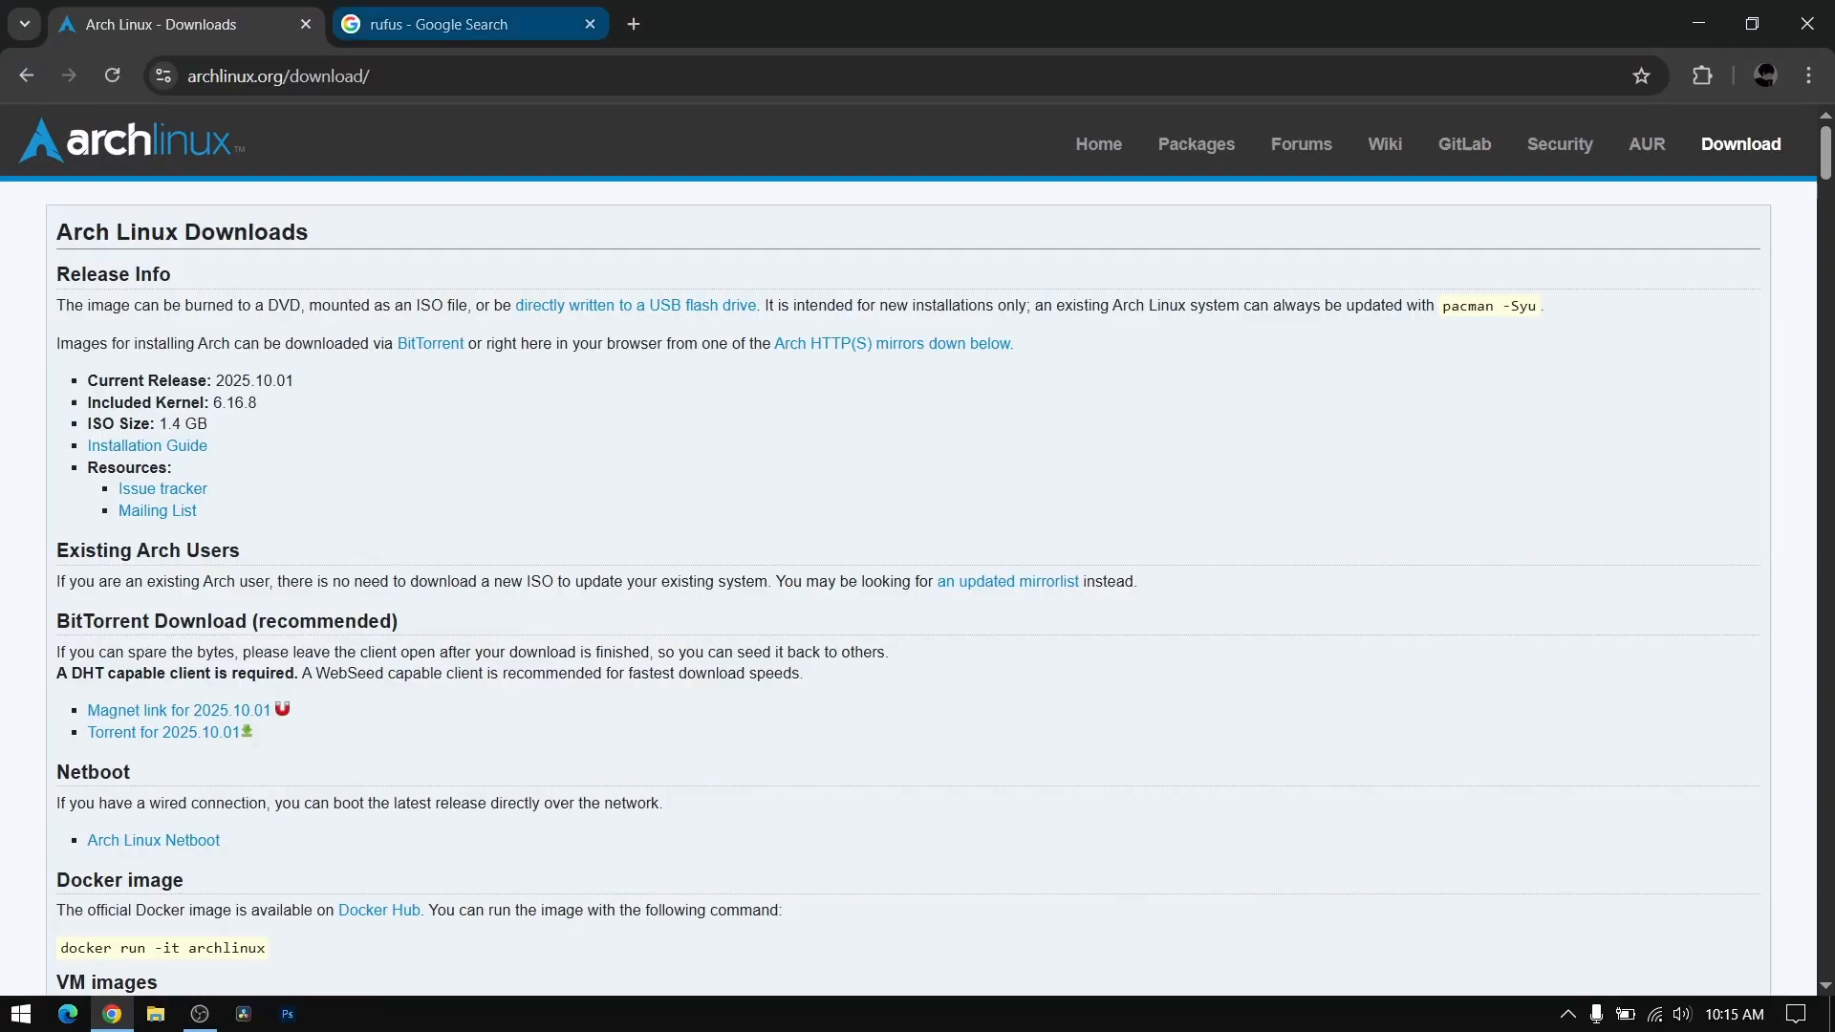
Step: Put away the Chrome window showing the Arch Linux download page to reveal the desktop
{"action": "left_click", "coordinate": [456, 23]}
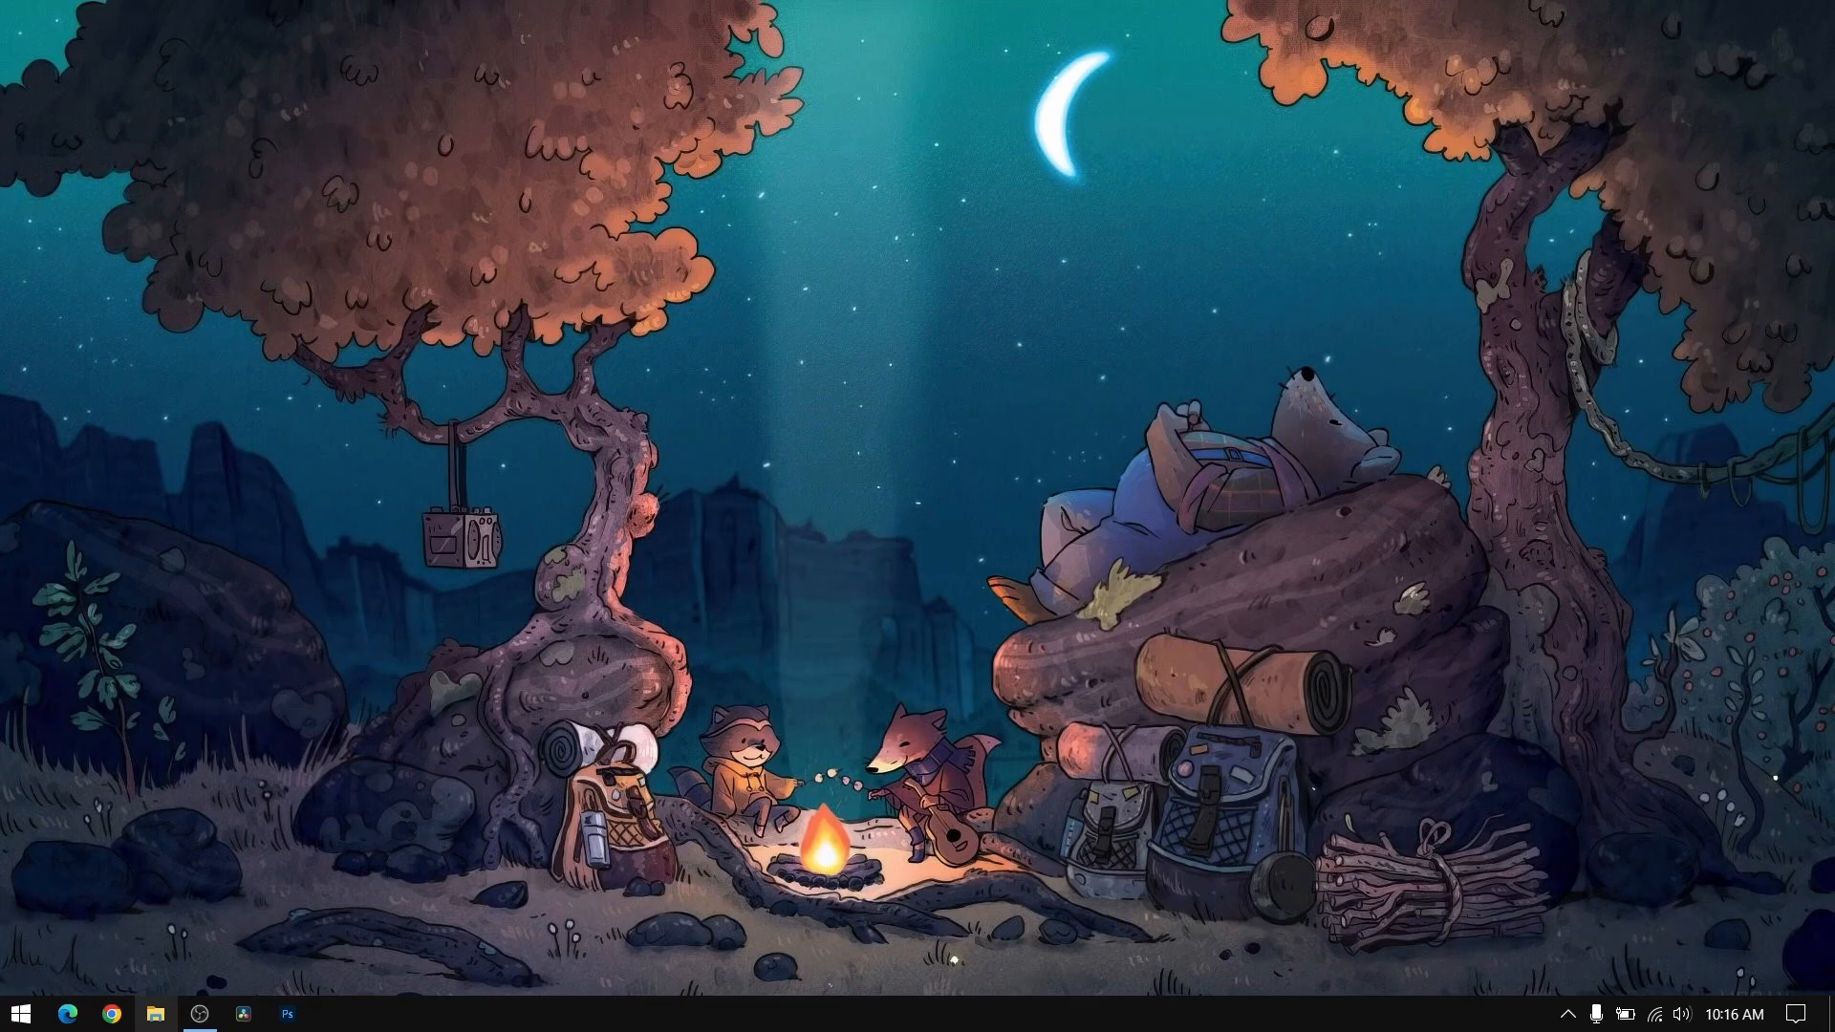
Step: Launch rufus-4.11.exe from Downloads and select archlinux-2025.10.01-x86_64.iso as the image
{"action": "left_click", "coordinate": [156, 1013]}
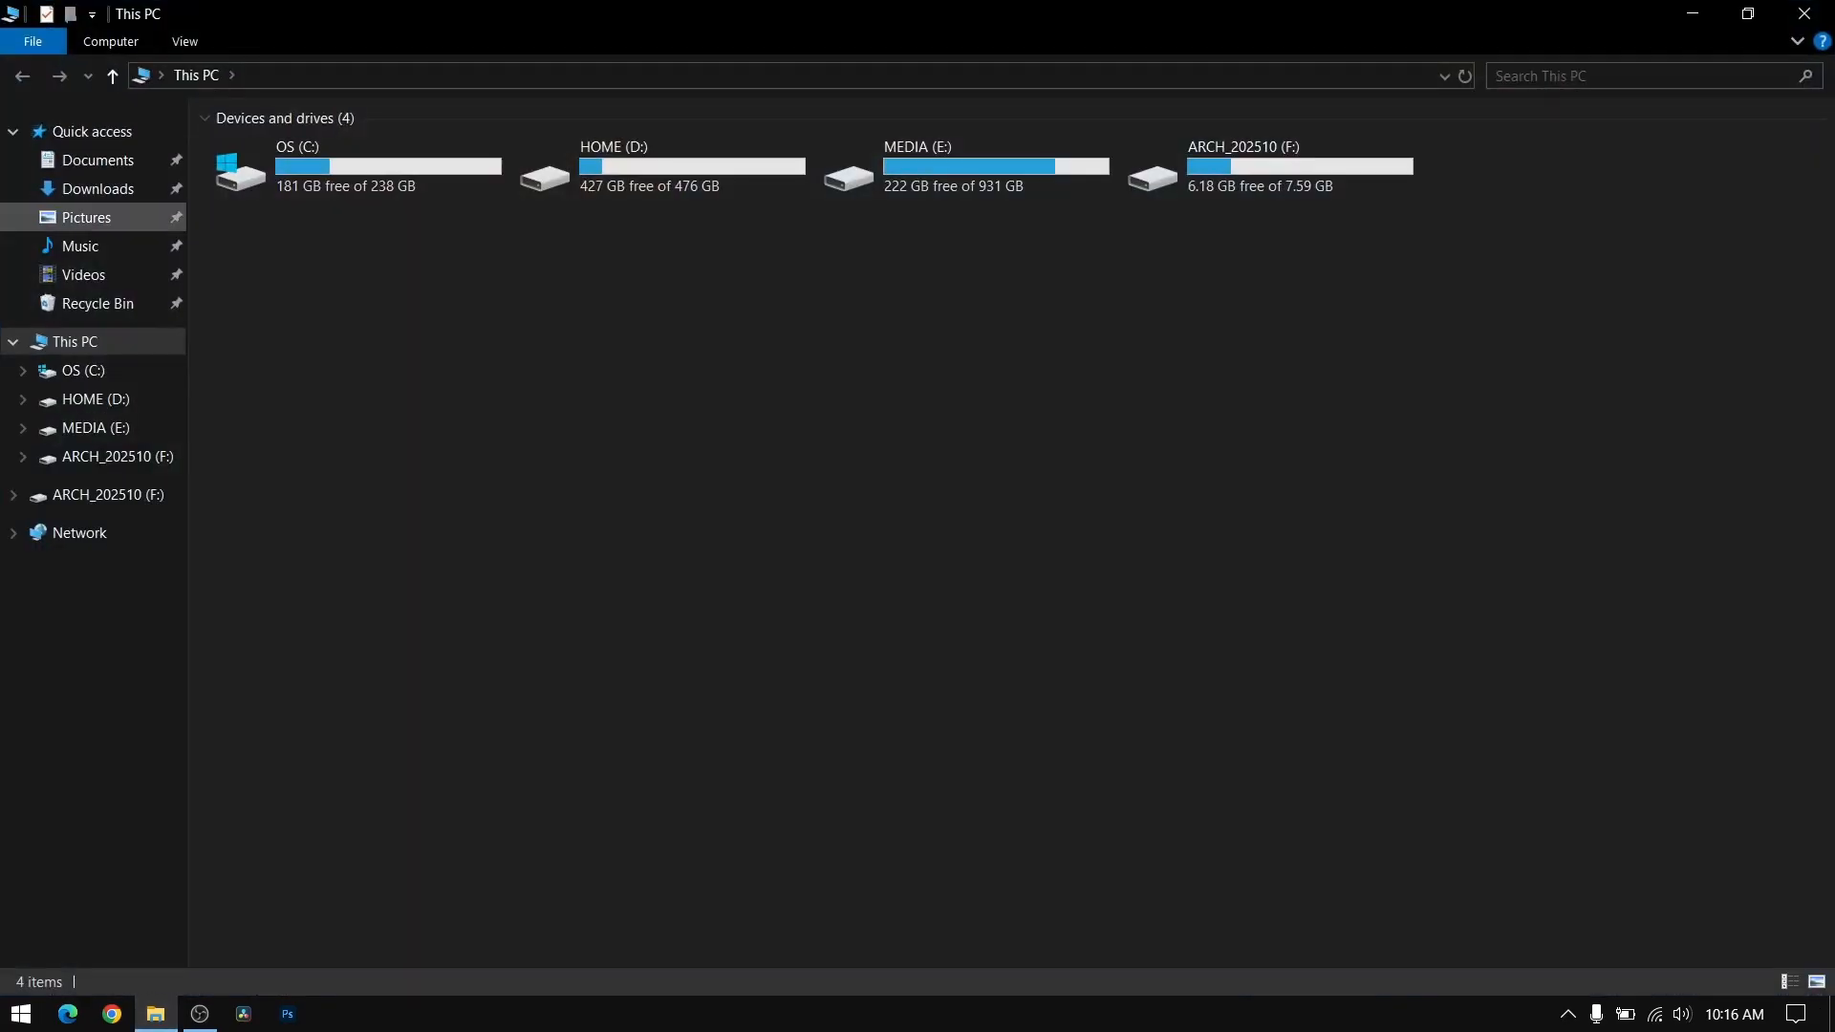
{"action": "left_click", "coordinate": [99, 189]}
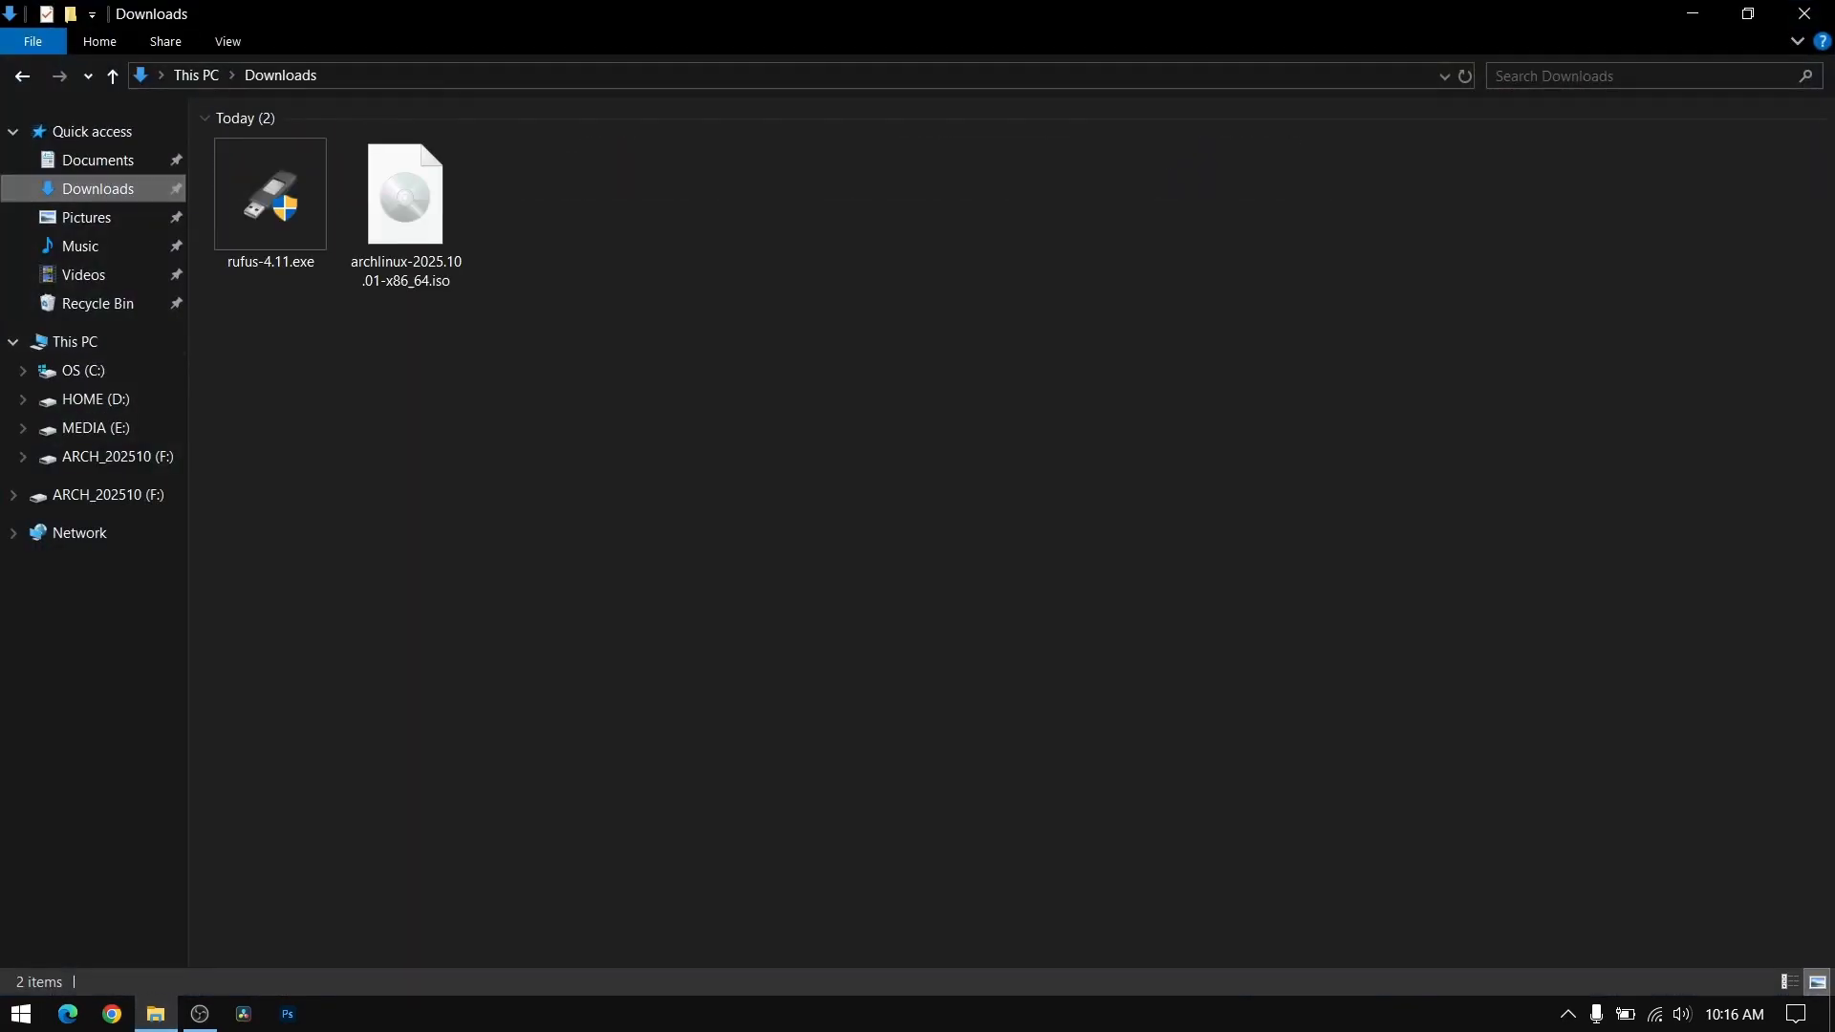
{"action": "left_click", "coordinate": [270, 193]}
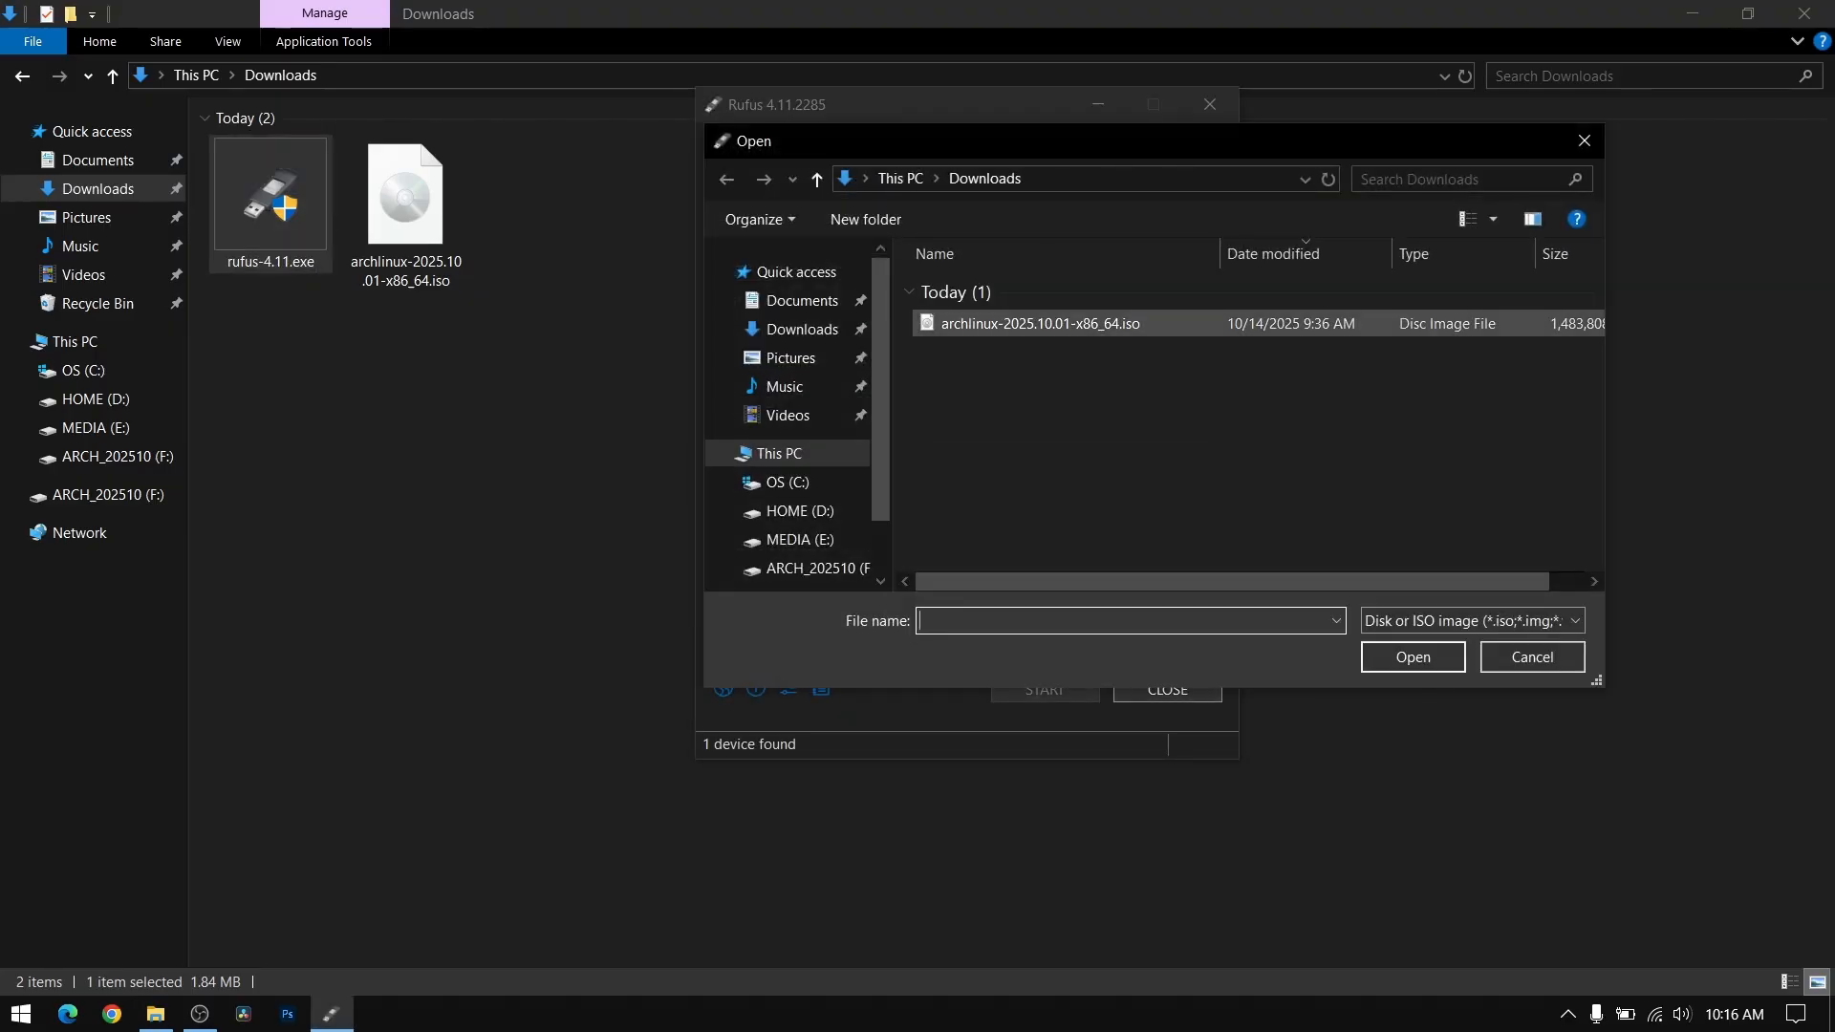
{"action": "left_click", "coordinate": [1037, 323]}
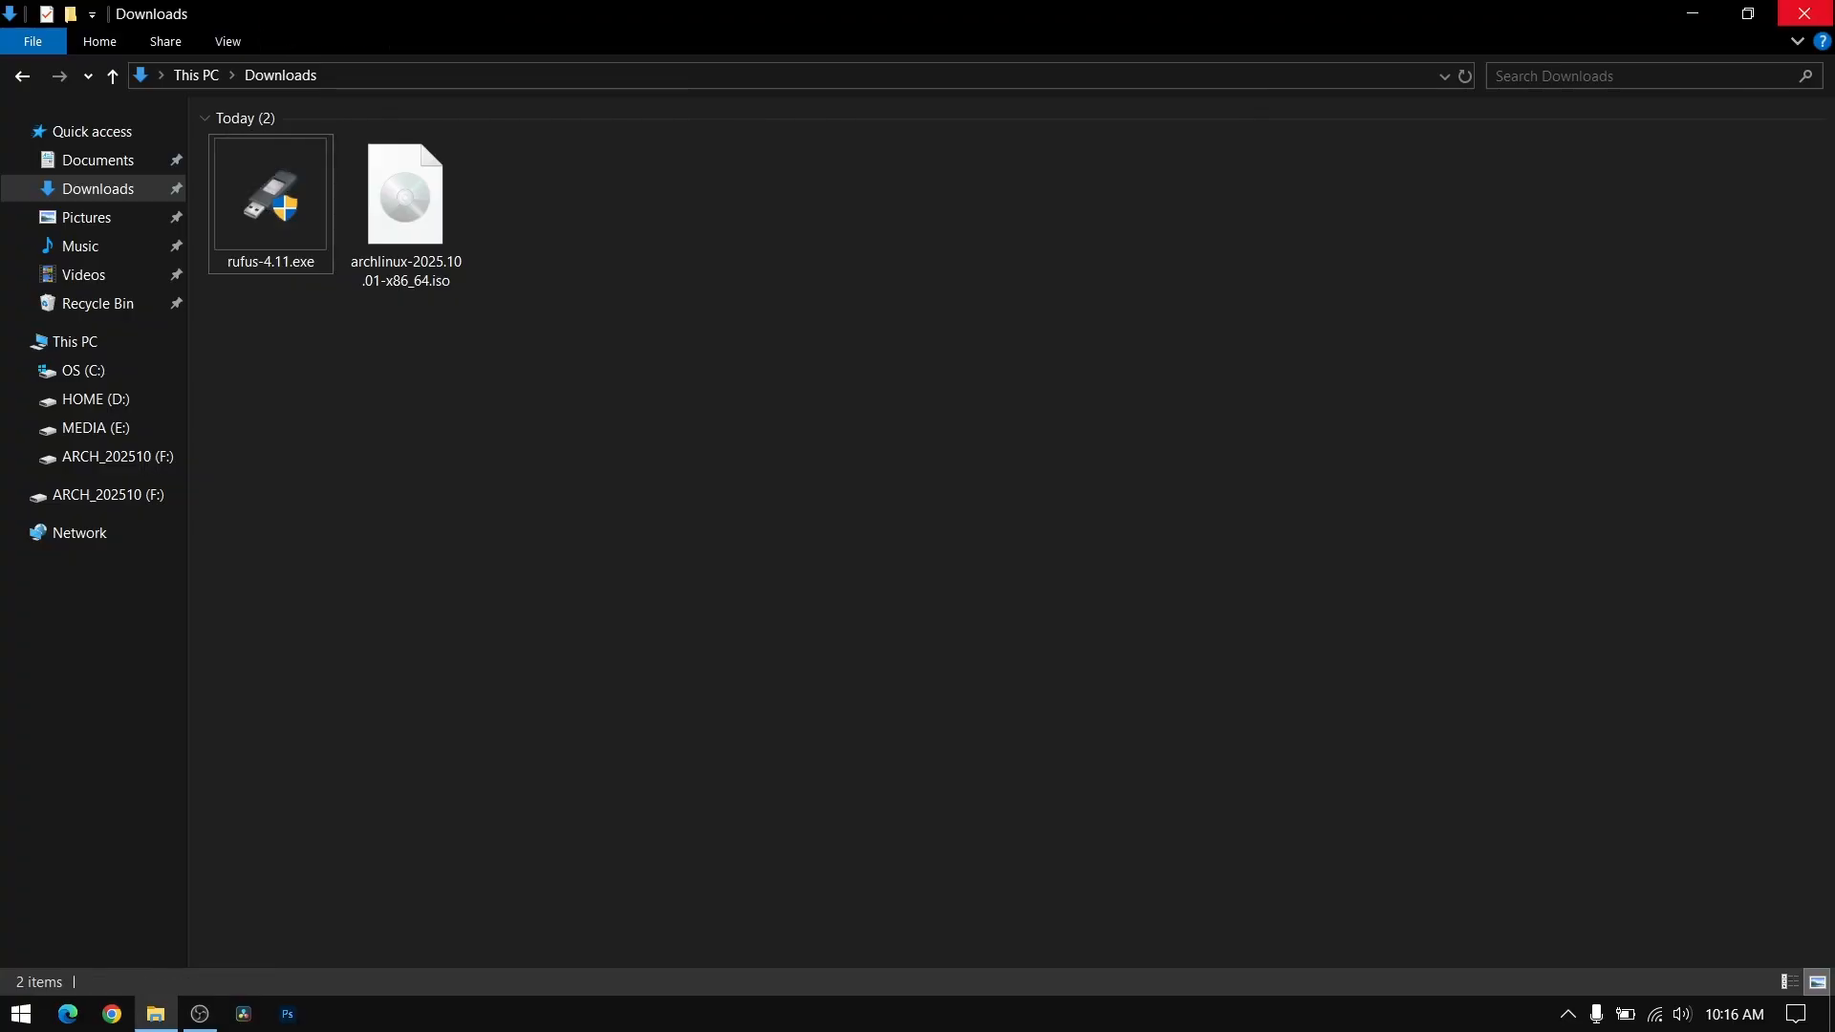
Step: Shrink OS (C:) by 60000 MB in Disk Management, freeing 58.59 GB unallocated
{"action": "right_click", "coordinate": [19, 1013]}
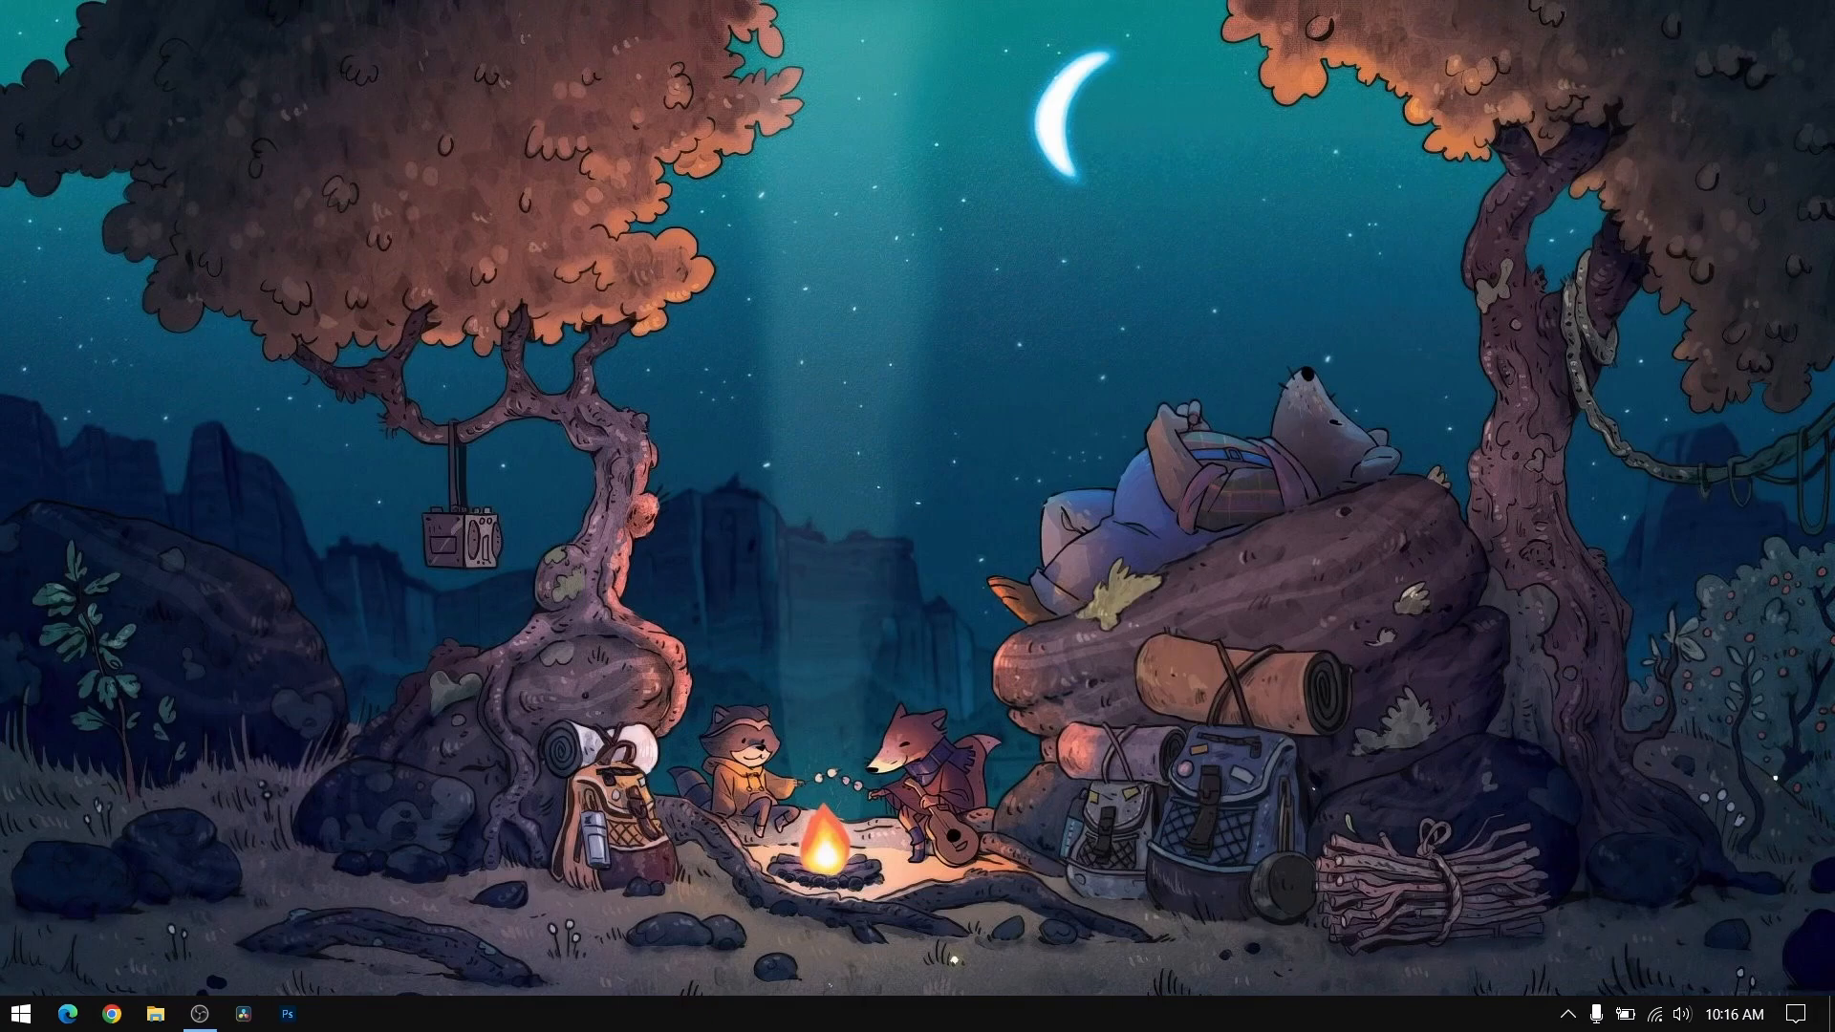
{"action": "left_click", "coordinate": [332, 1013]}
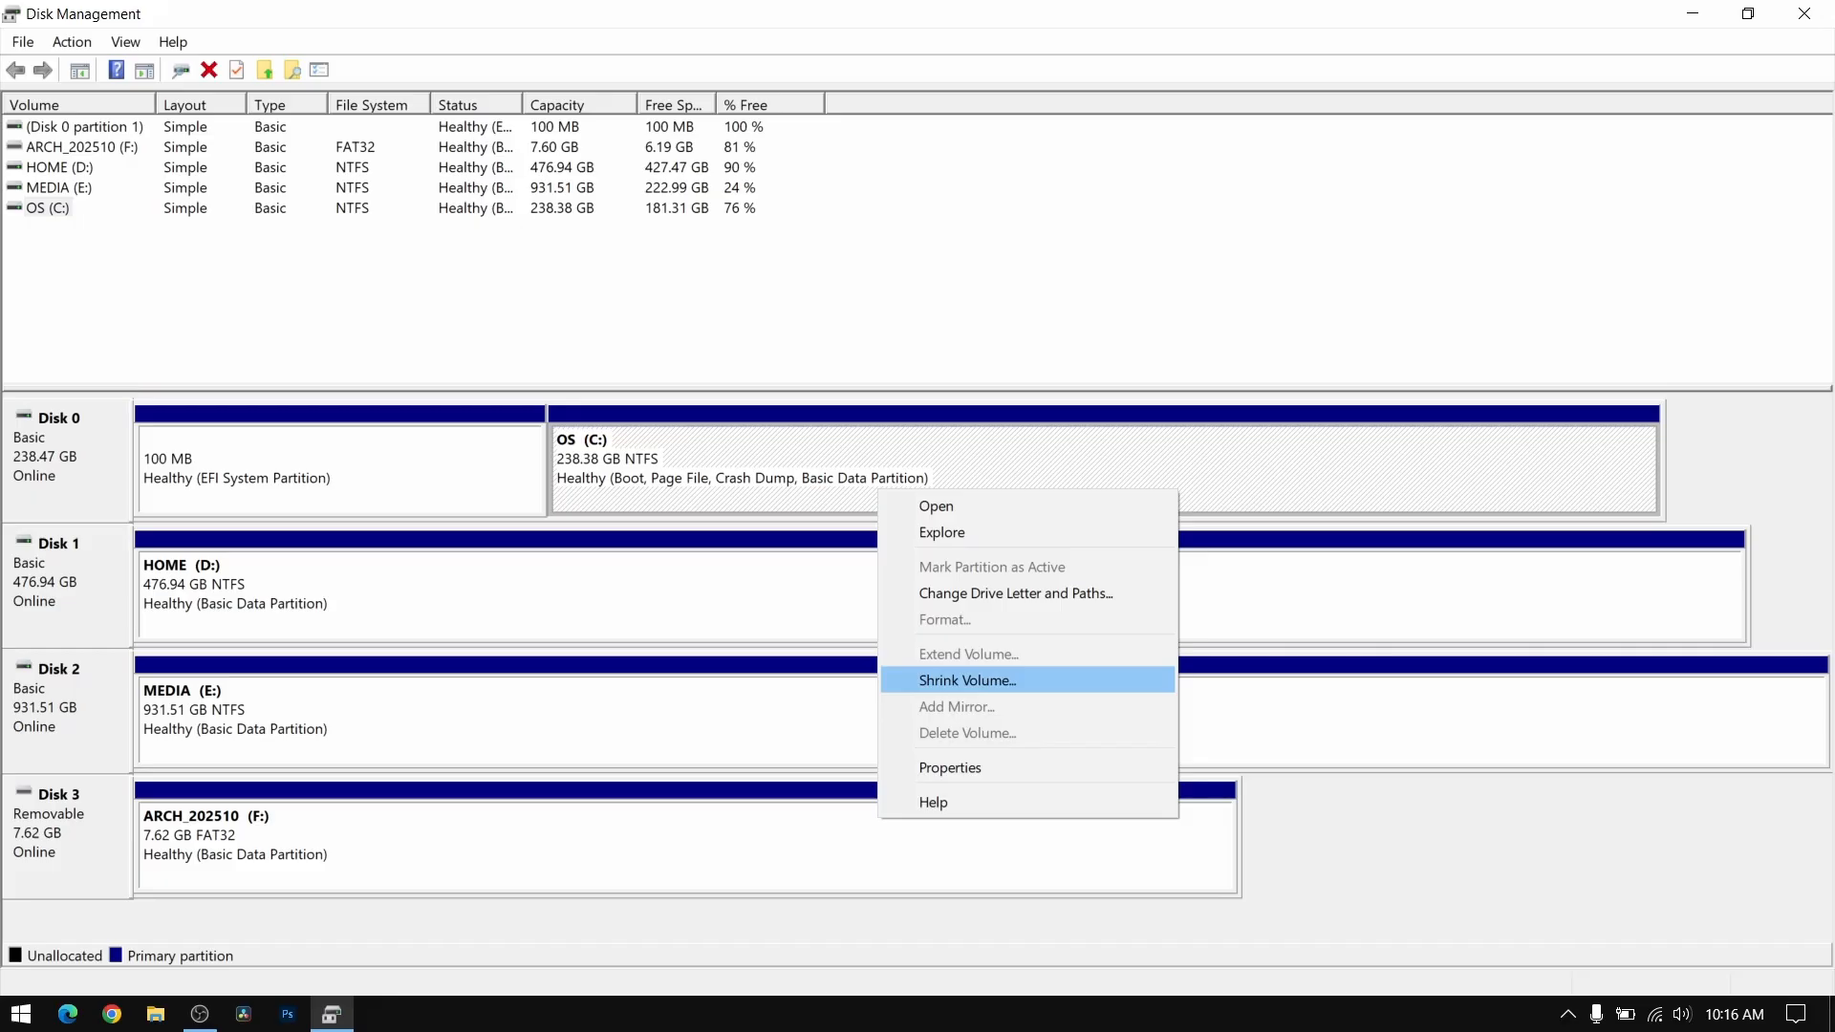
{"action": "left_click", "coordinate": [966, 679]}
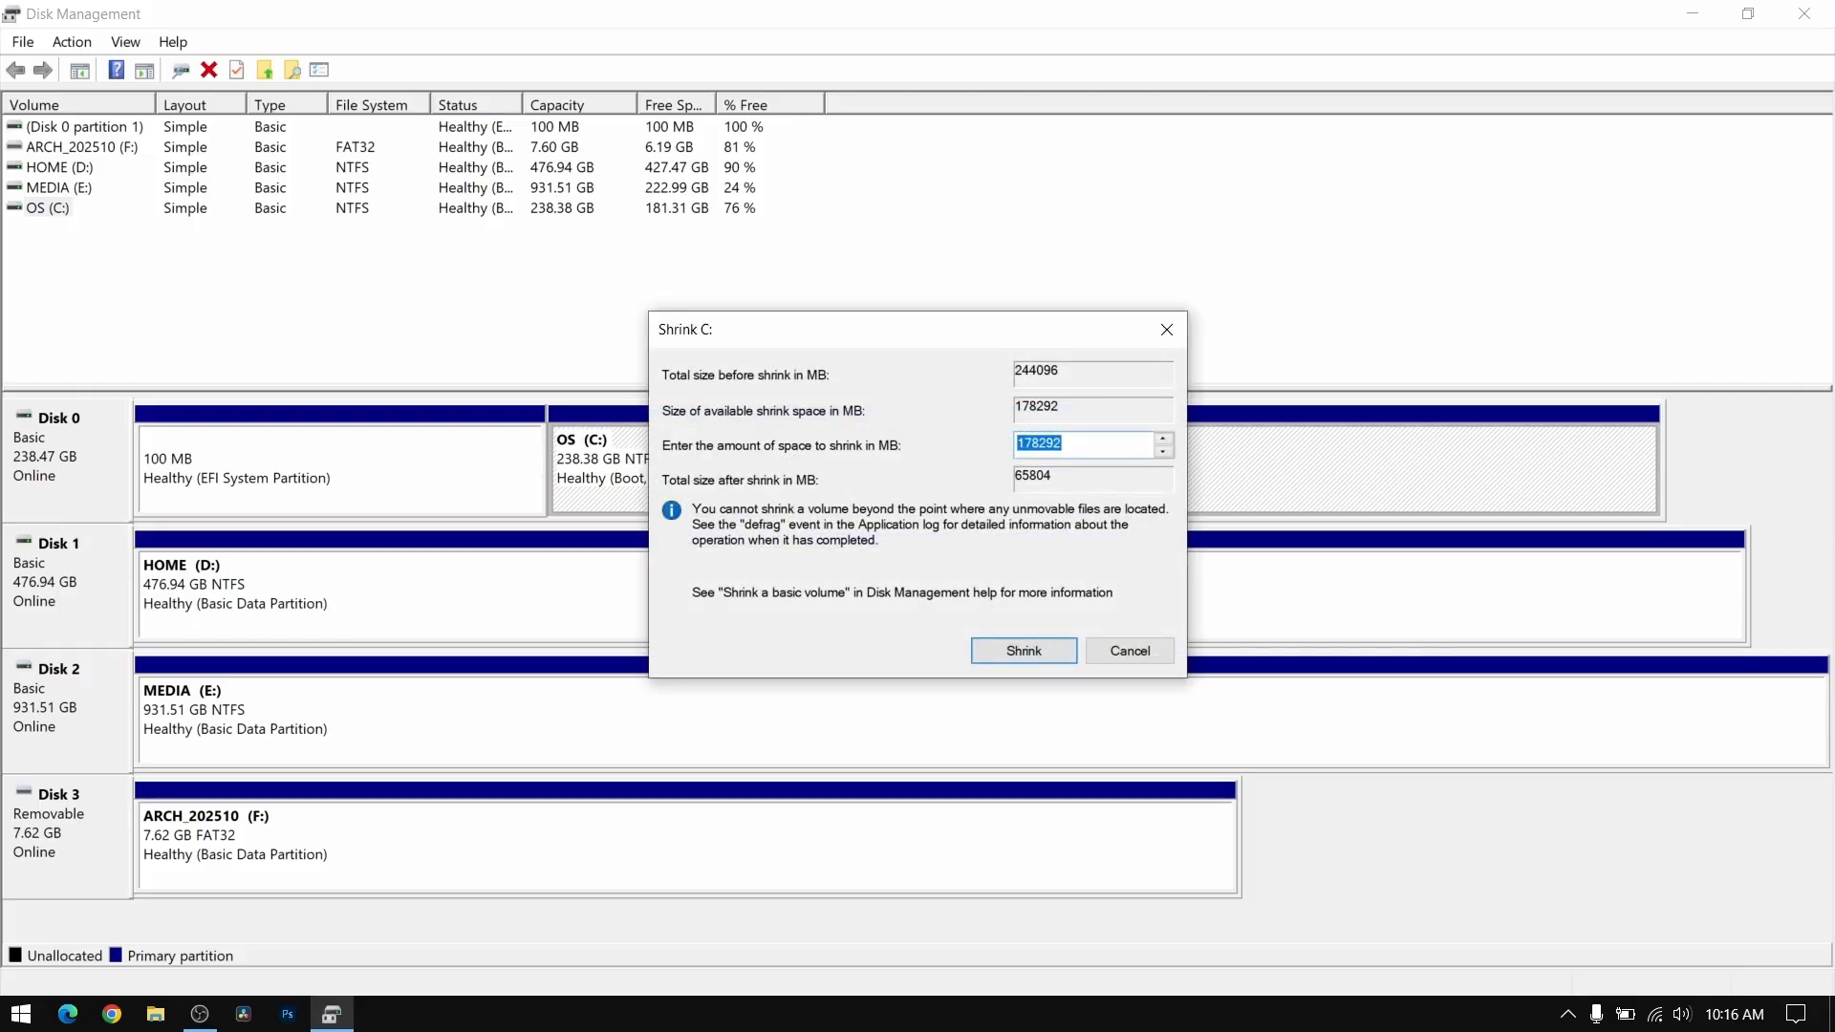
{"action": "type", "text": "60000"}
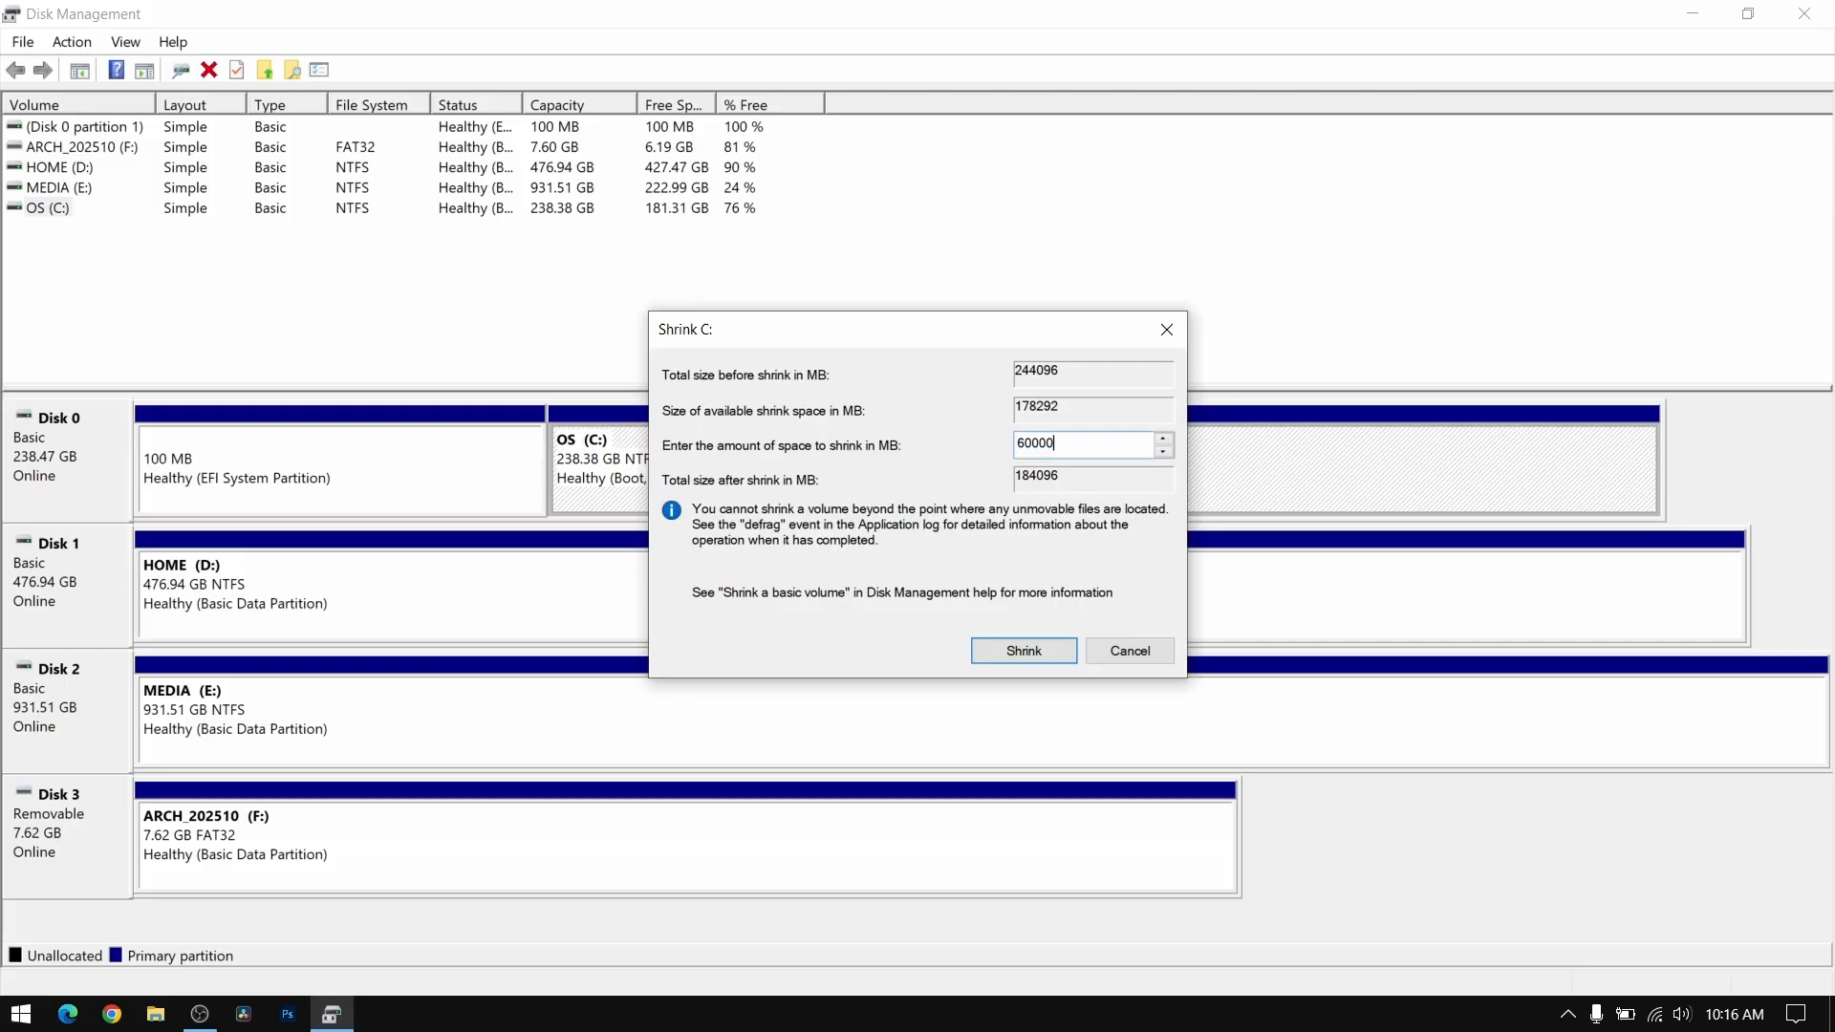
{"action": "left_click", "coordinate": [1127, 651]}
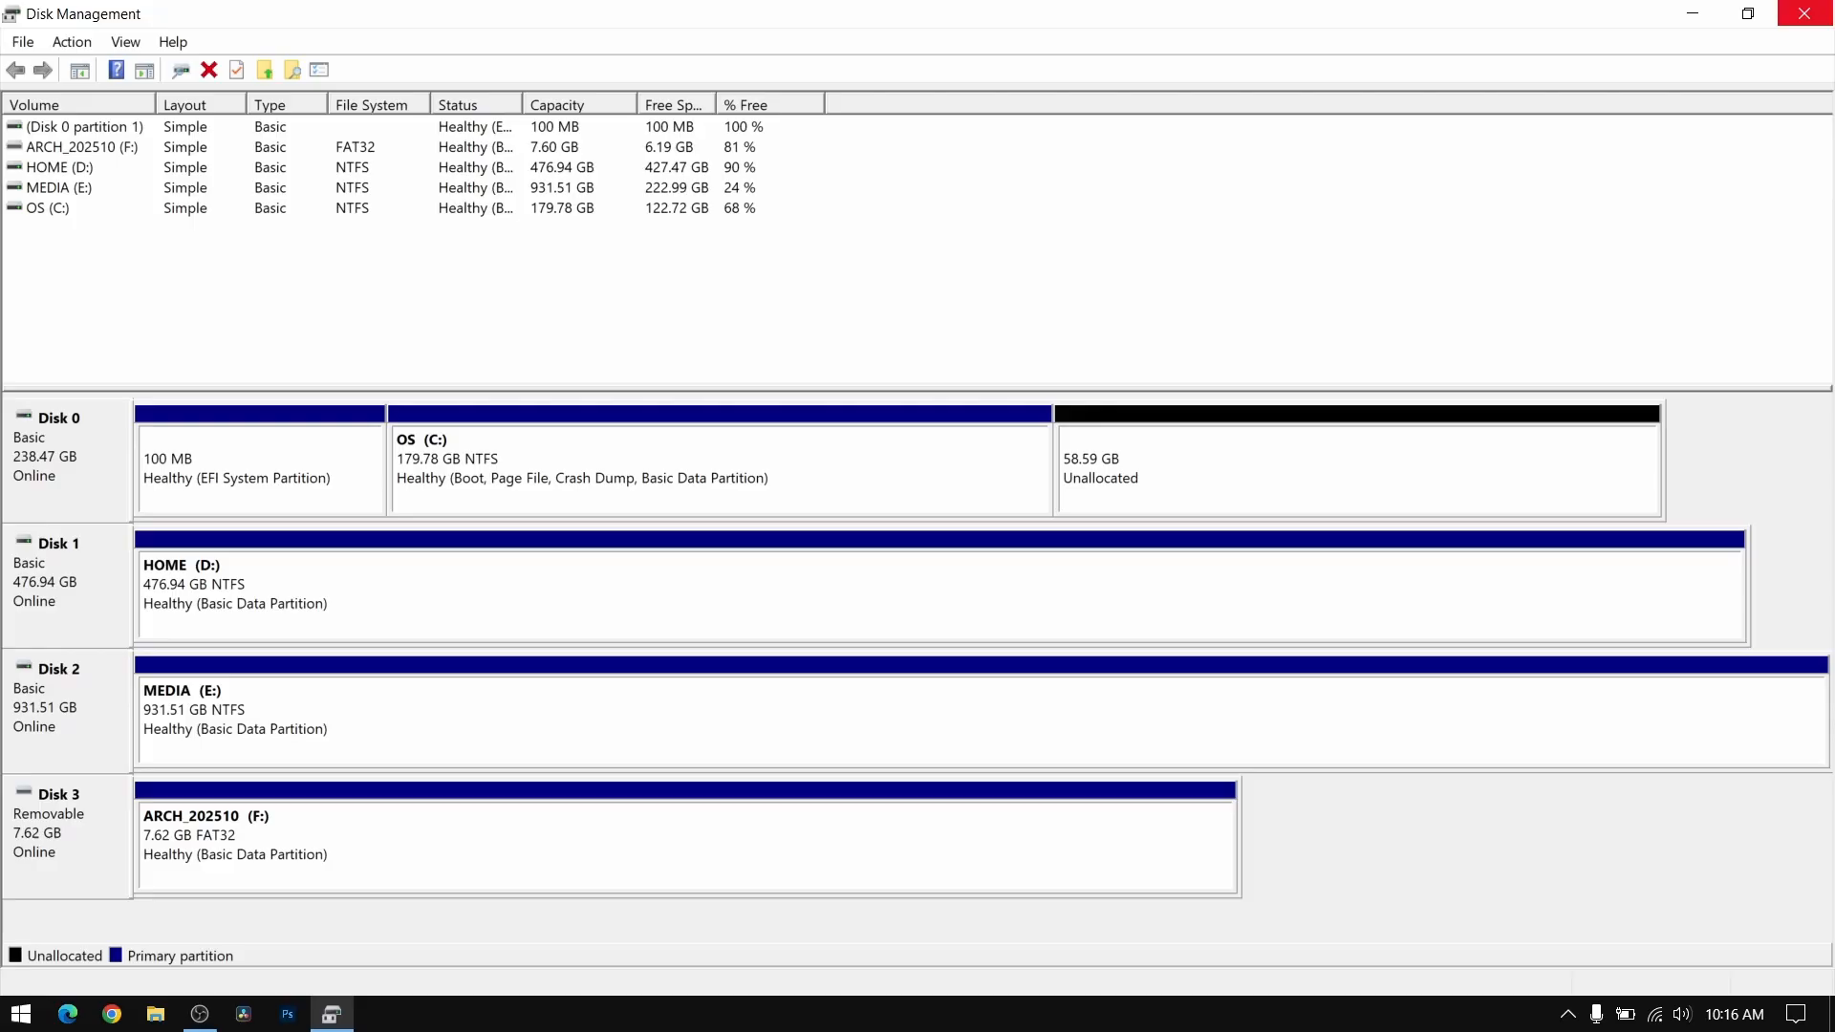
Step: Restart Windows using the Power button in the Start menu
{"action": "left_click", "coordinate": [19, 1013]}
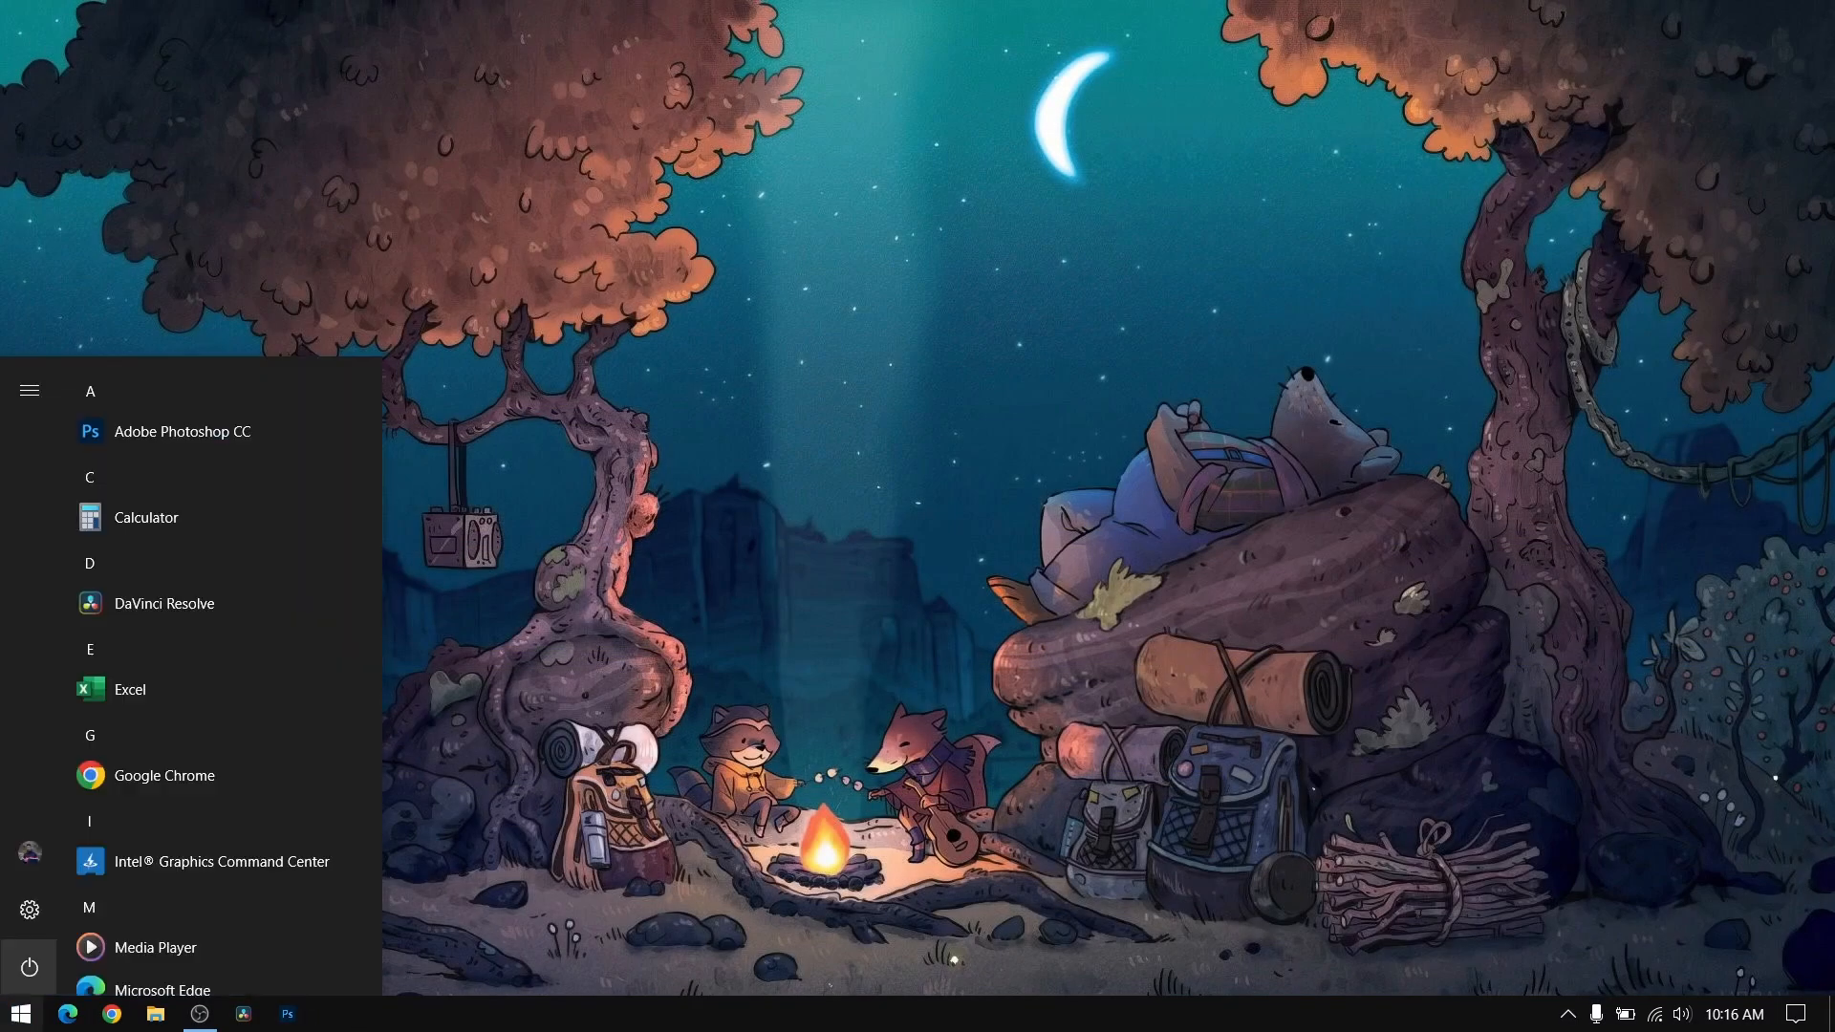
{"action": "left_click", "coordinate": [28, 968]}
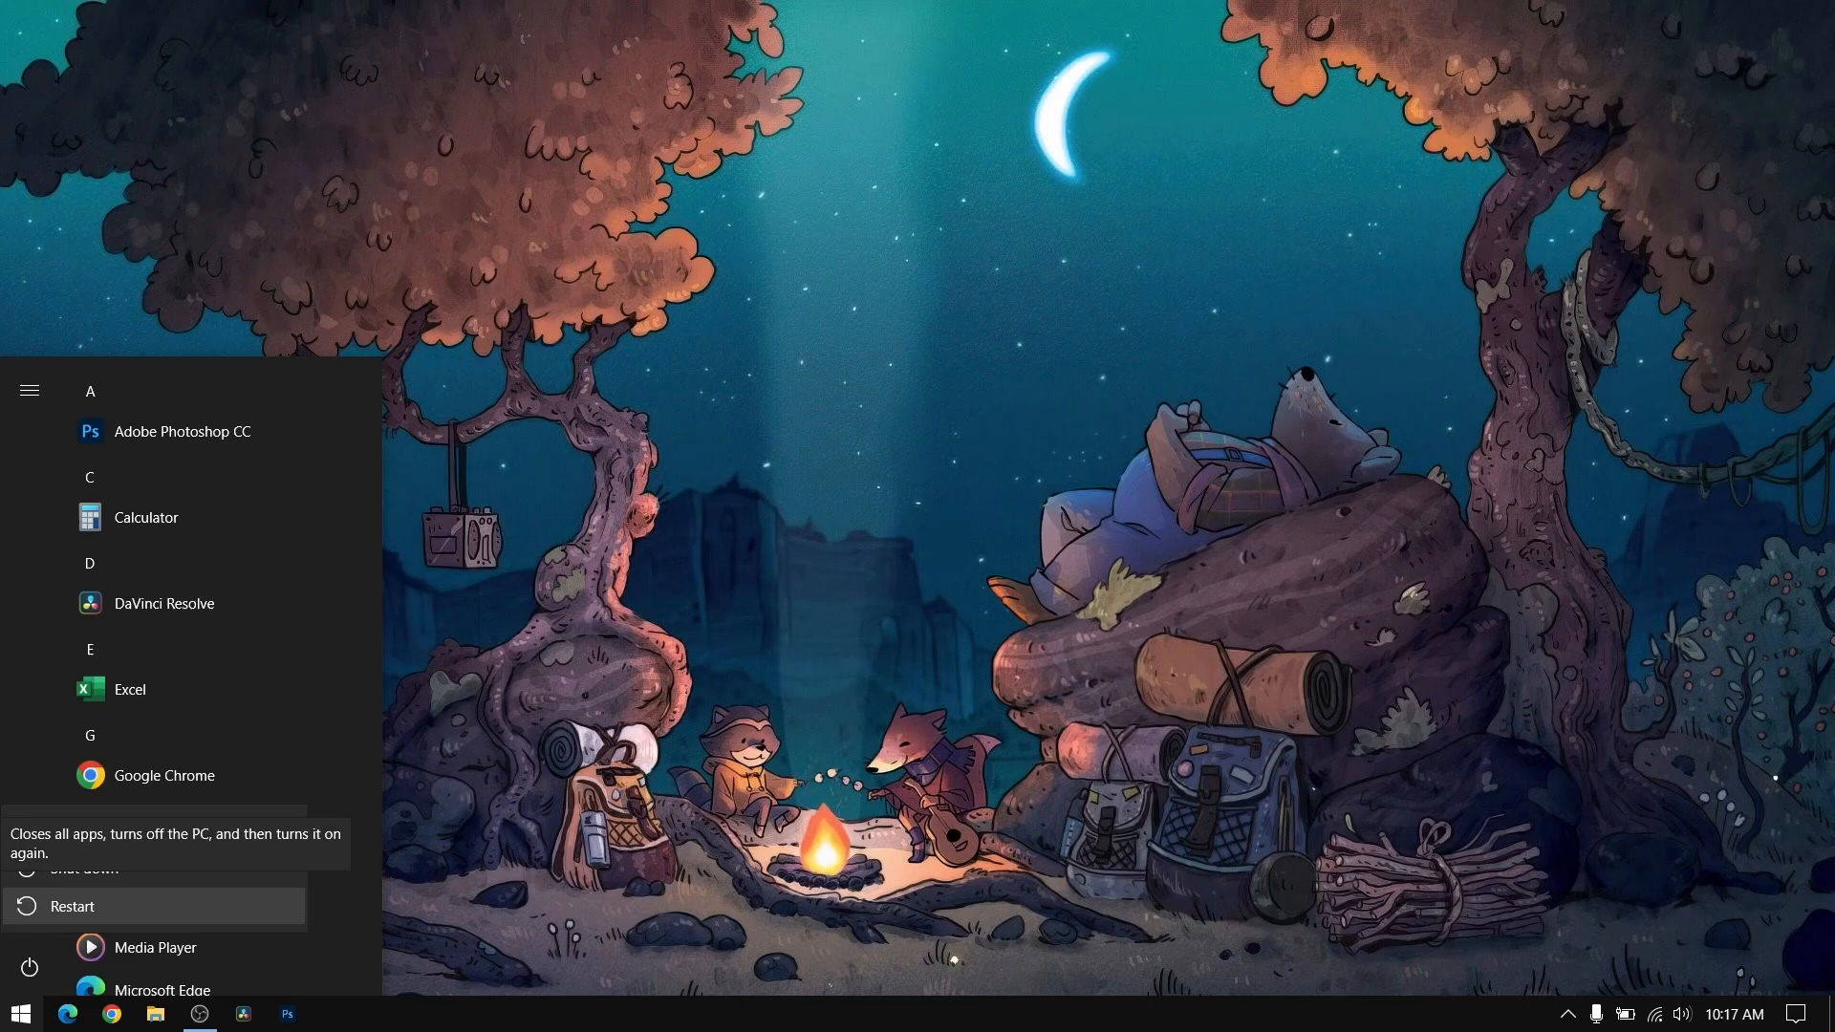
{"action": "left_click", "coordinate": [72, 906]}
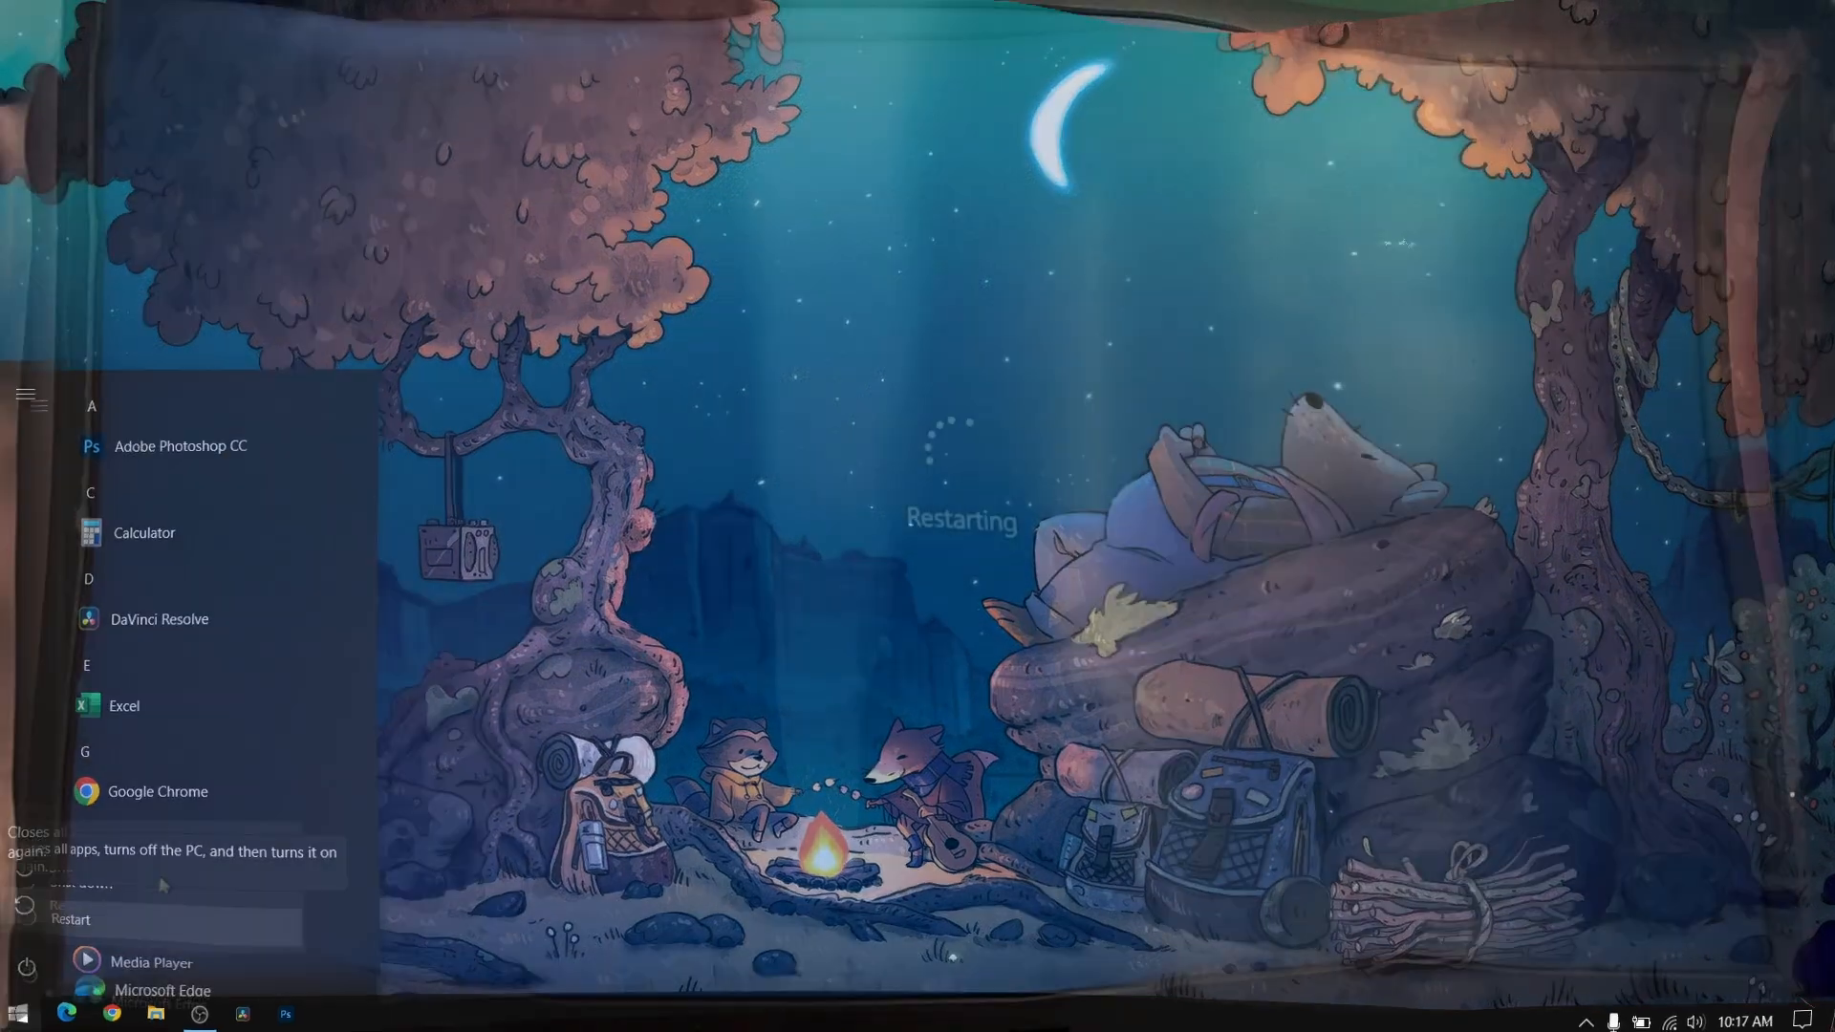
{"action": "left_click", "coordinate": [72, 919]}
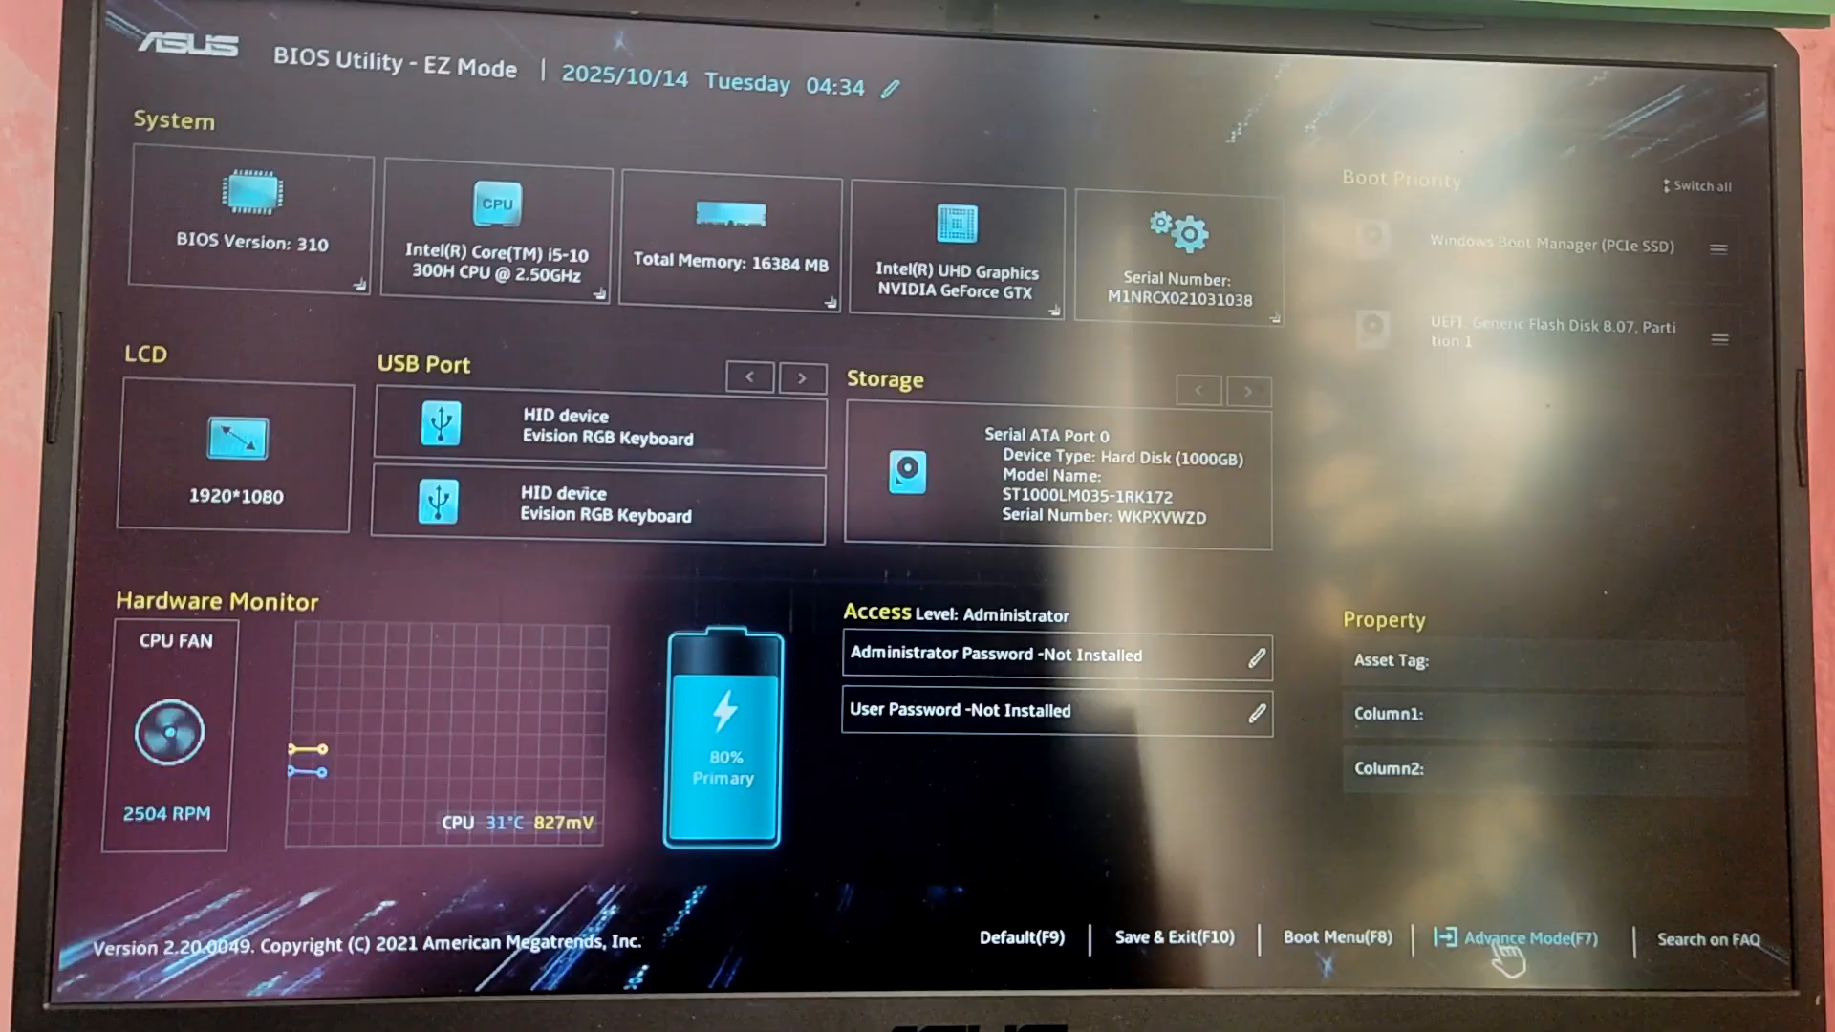
Step: Set Secure Boot Control to Disabled under Security > Secure Boot, then save and exit
{"action": "left_click", "coordinate": [1515, 938]}
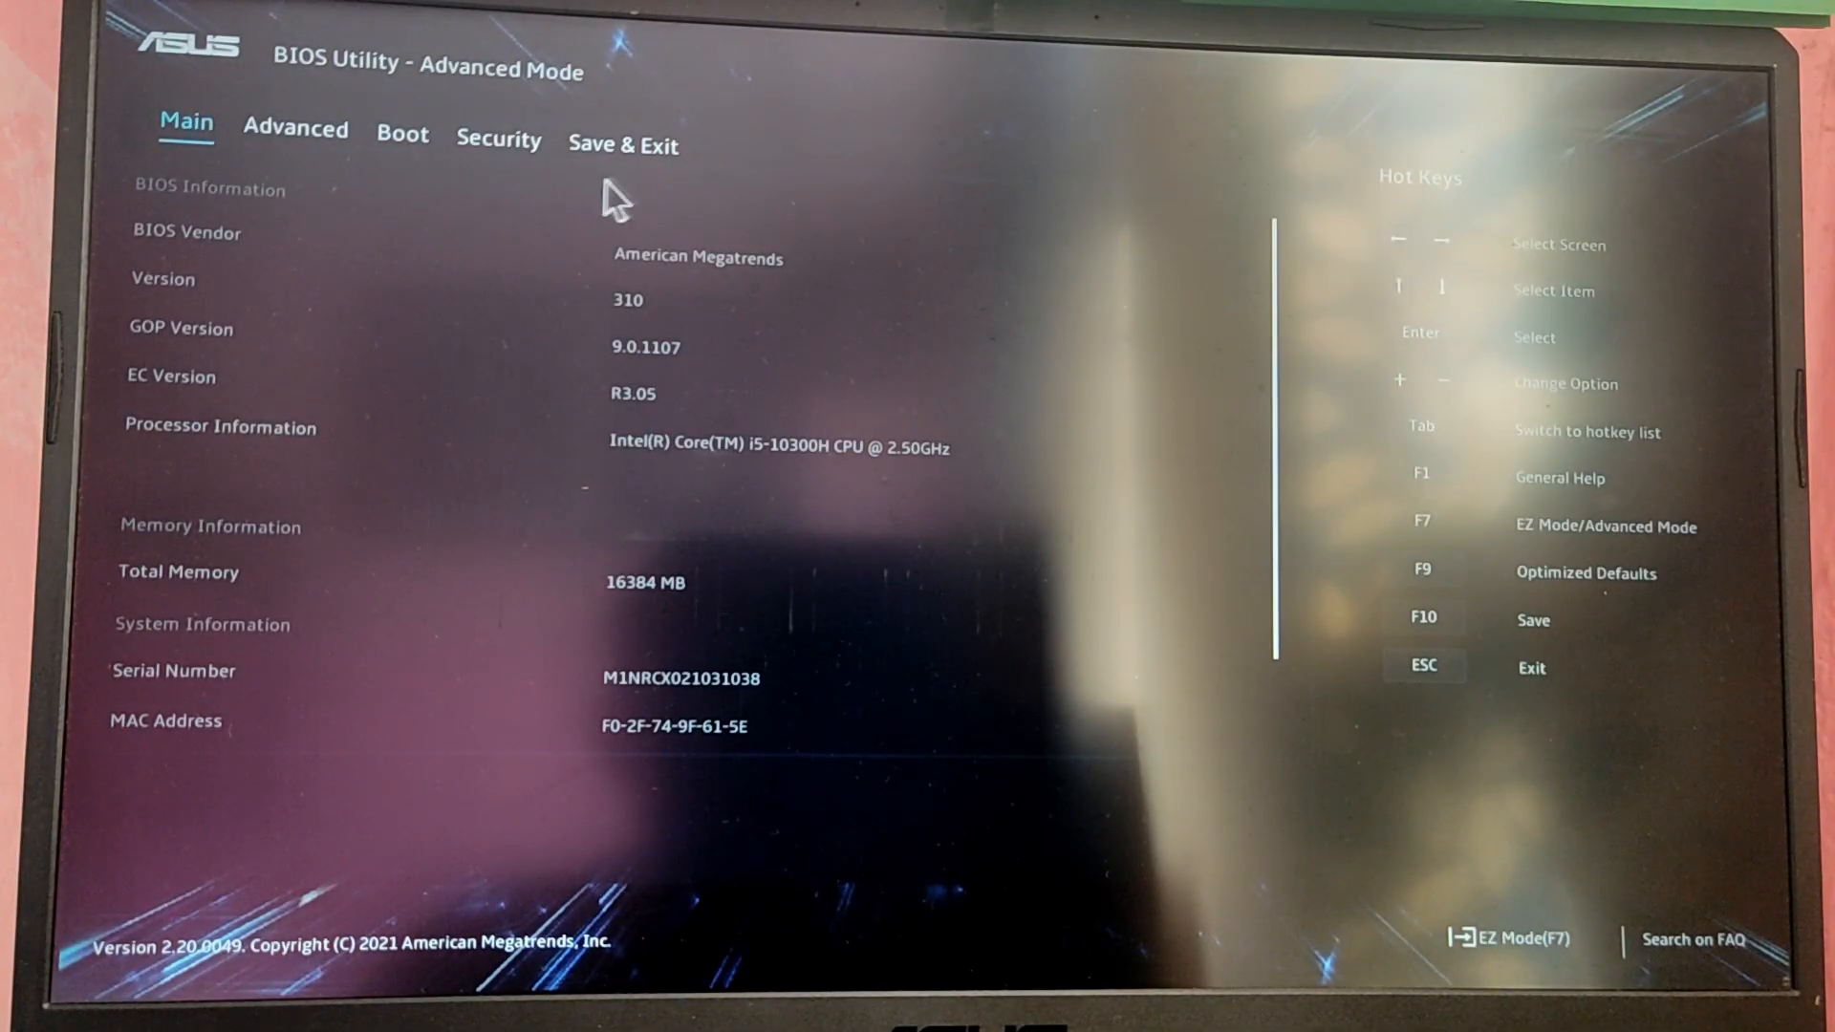
{"action": "left_click", "coordinate": [499, 144]}
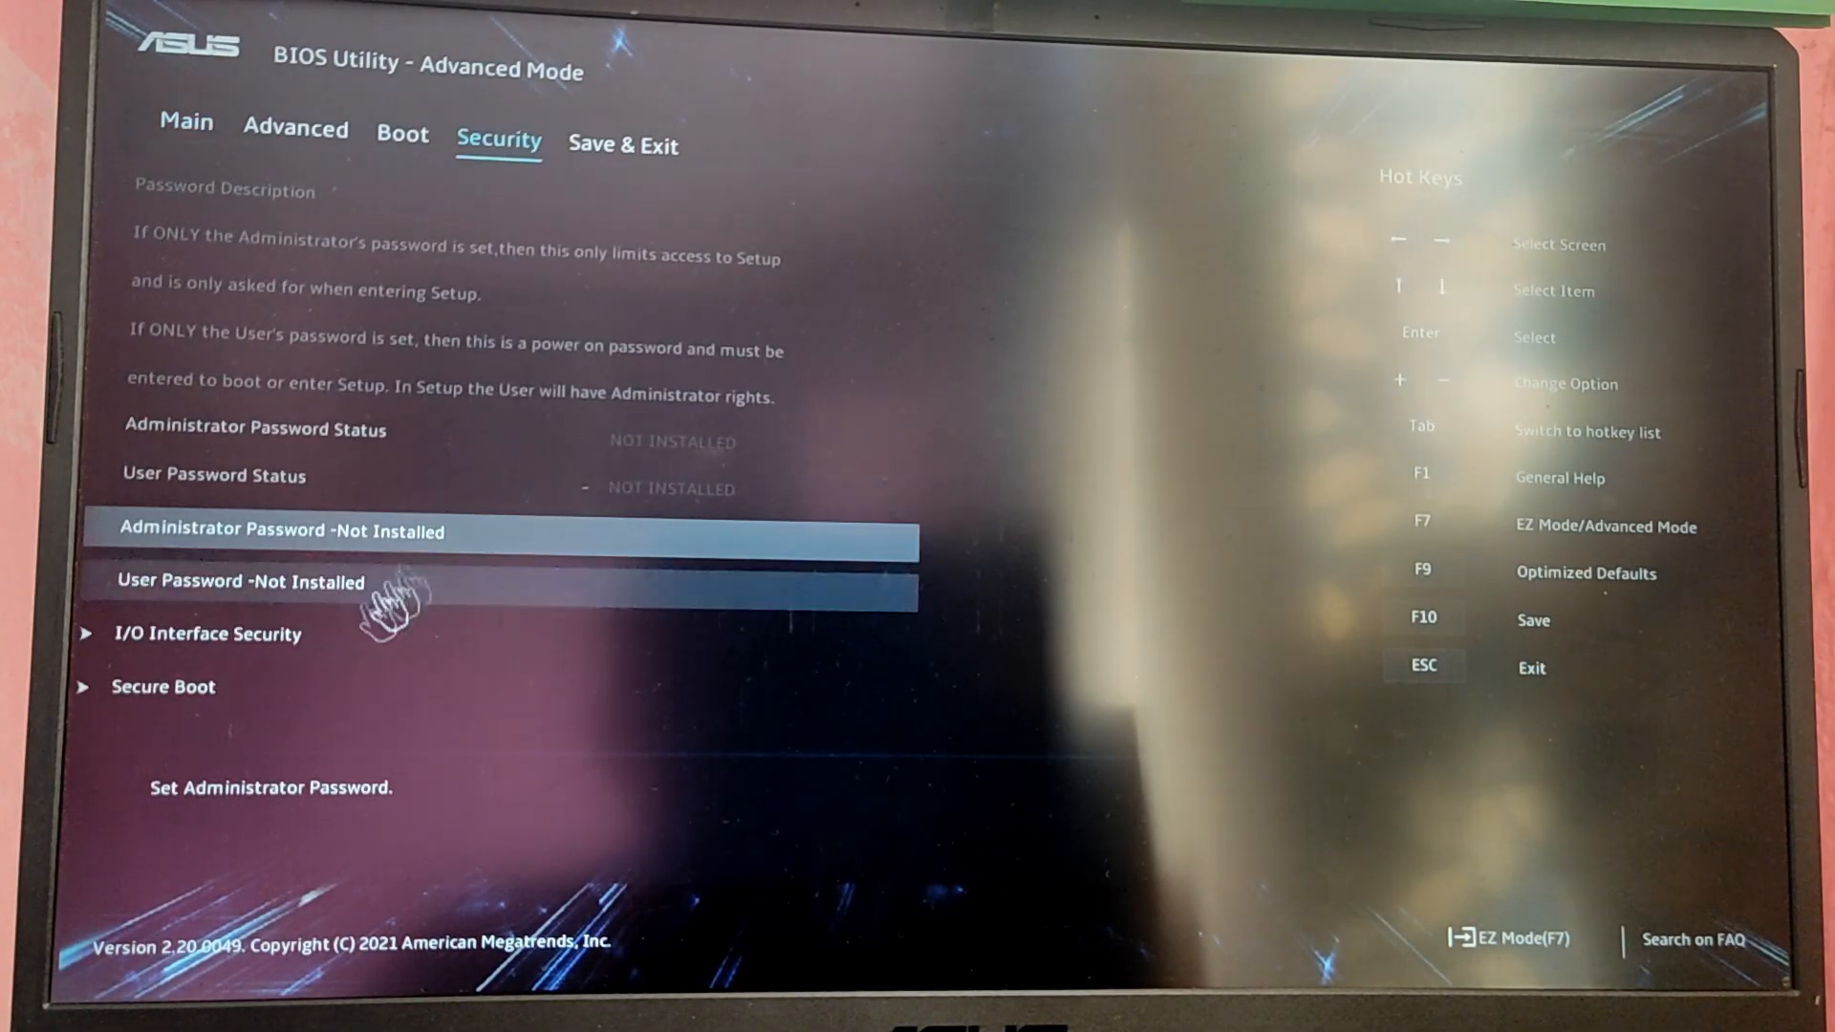
{"action": "left_click", "coordinate": [162, 687]}
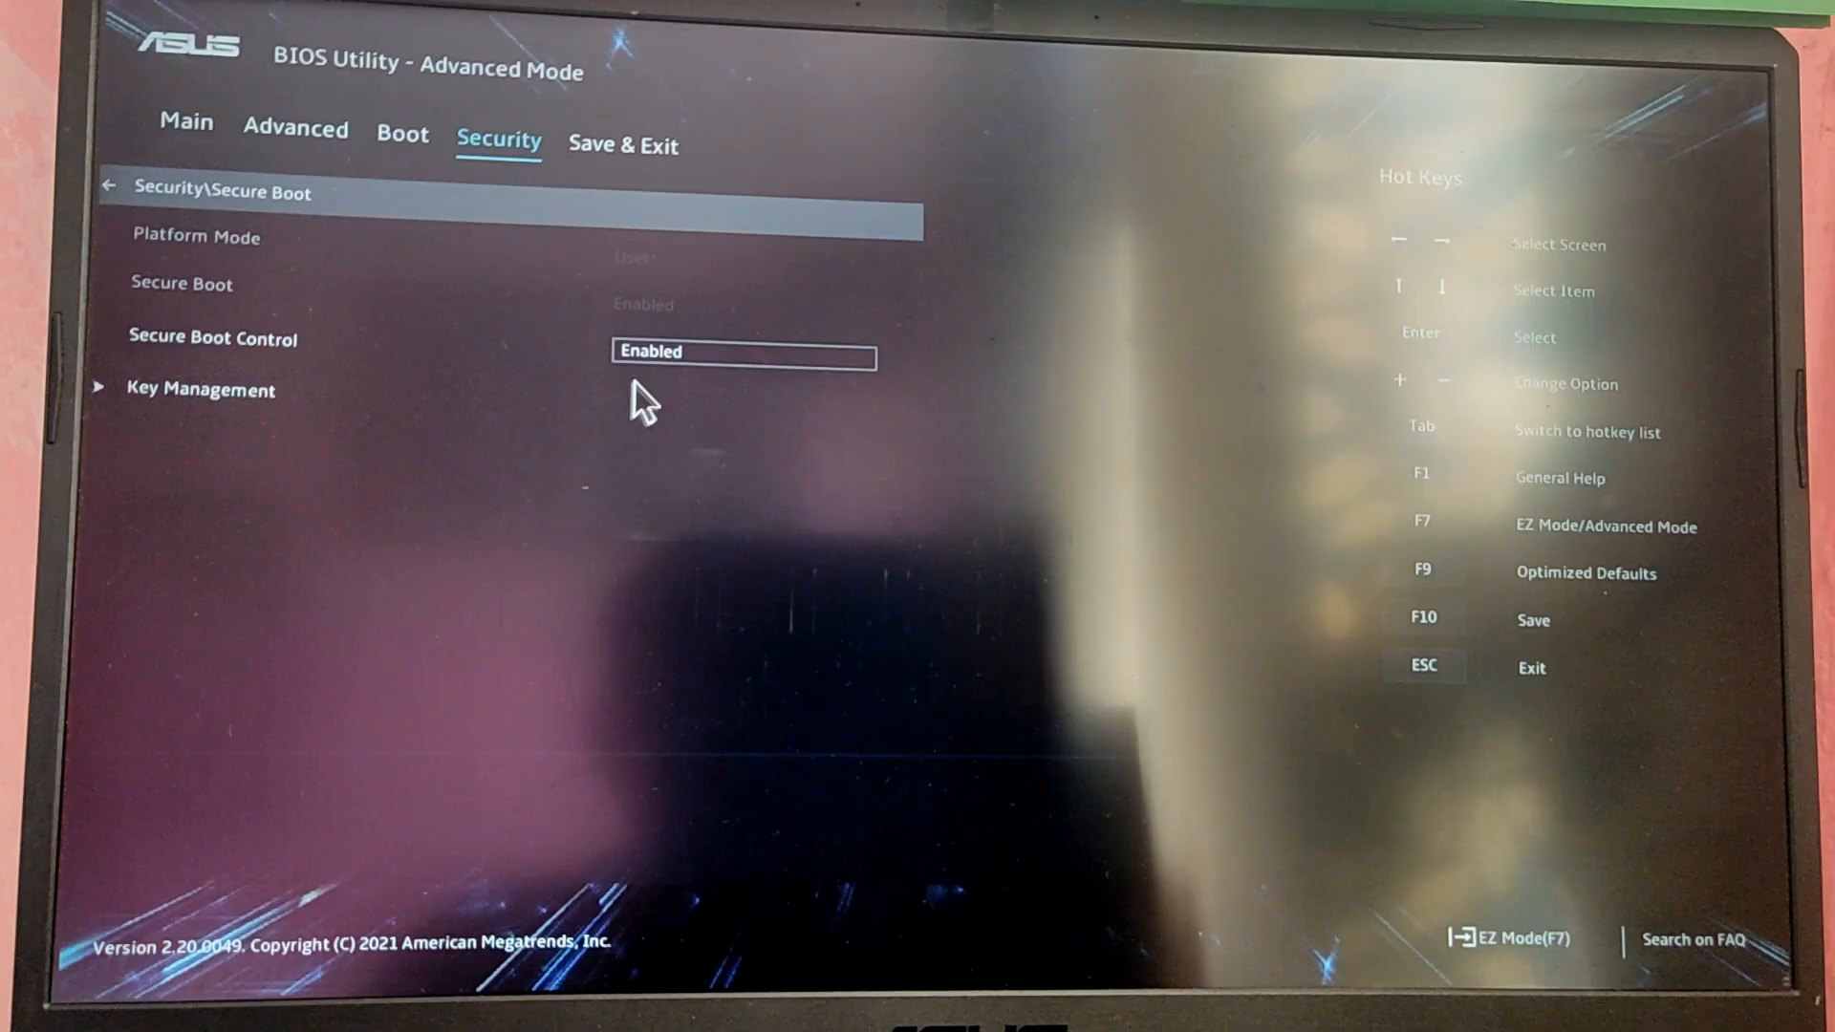
{"action": "left_click", "coordinate": [744, 353]}
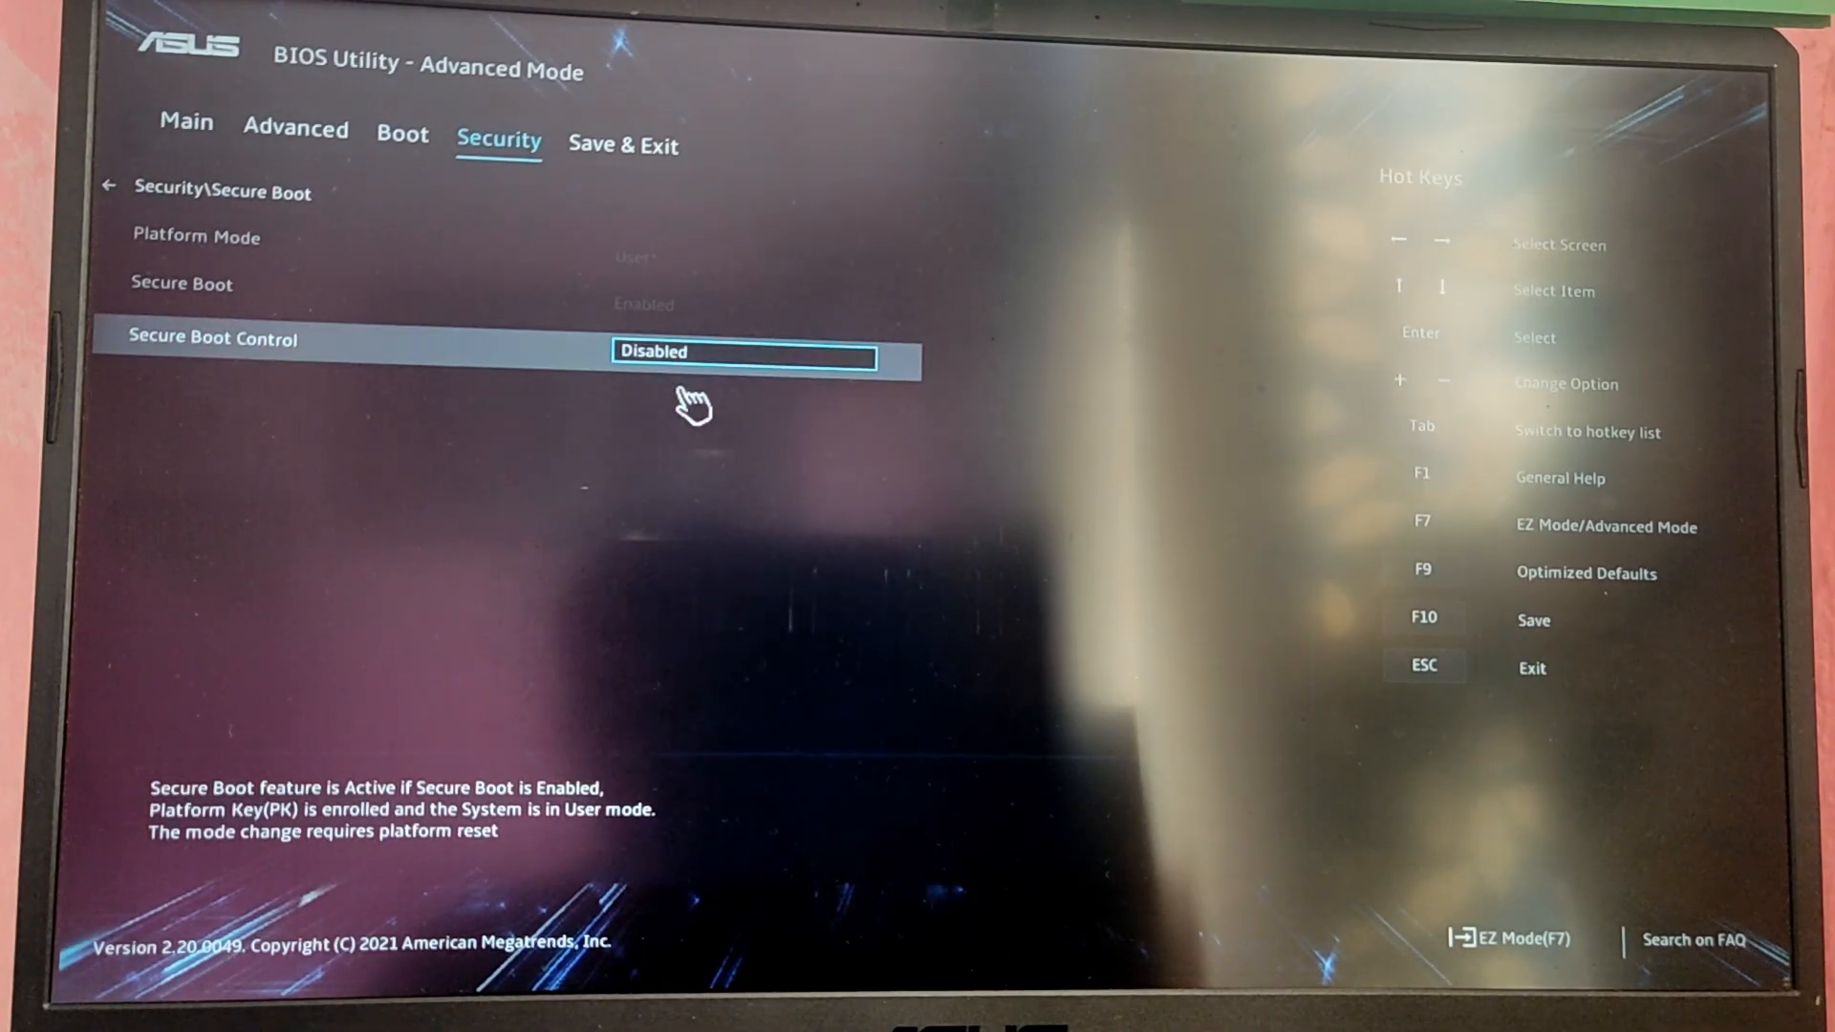
{"action": "key", "text": "F10"}
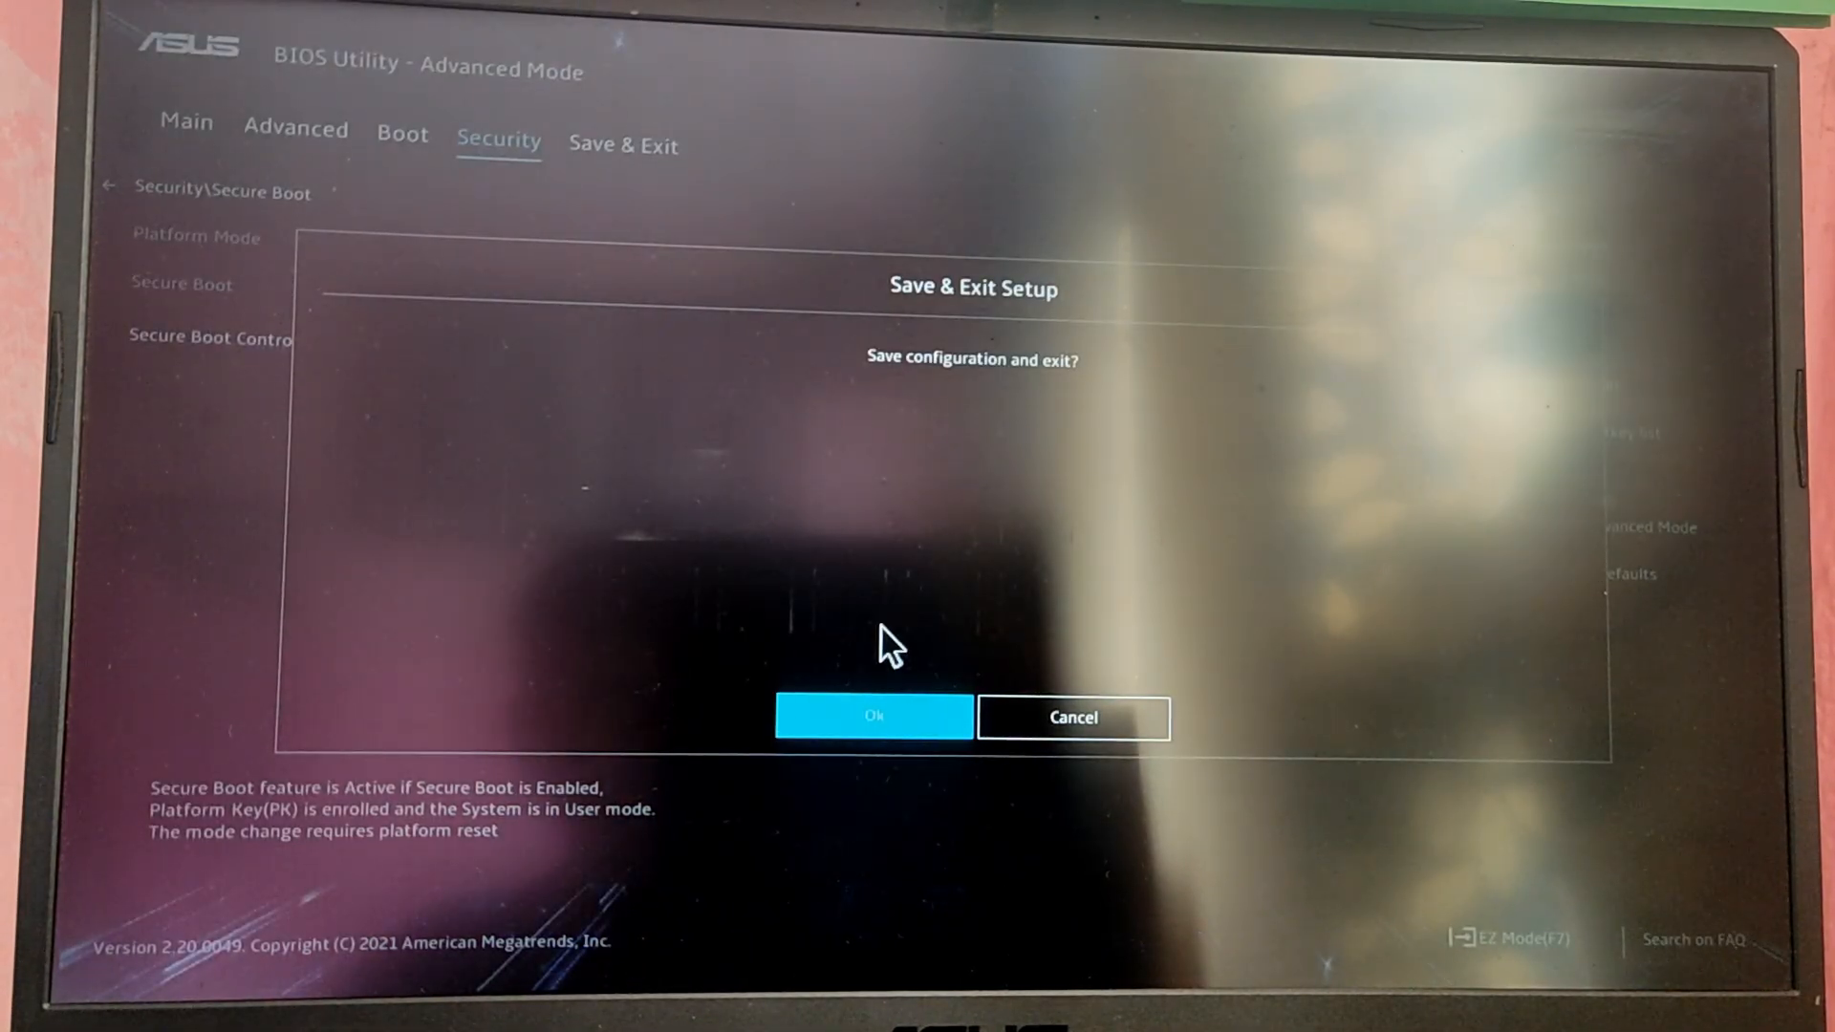
{"action": "left_click", "coordinate": [871, 718]}
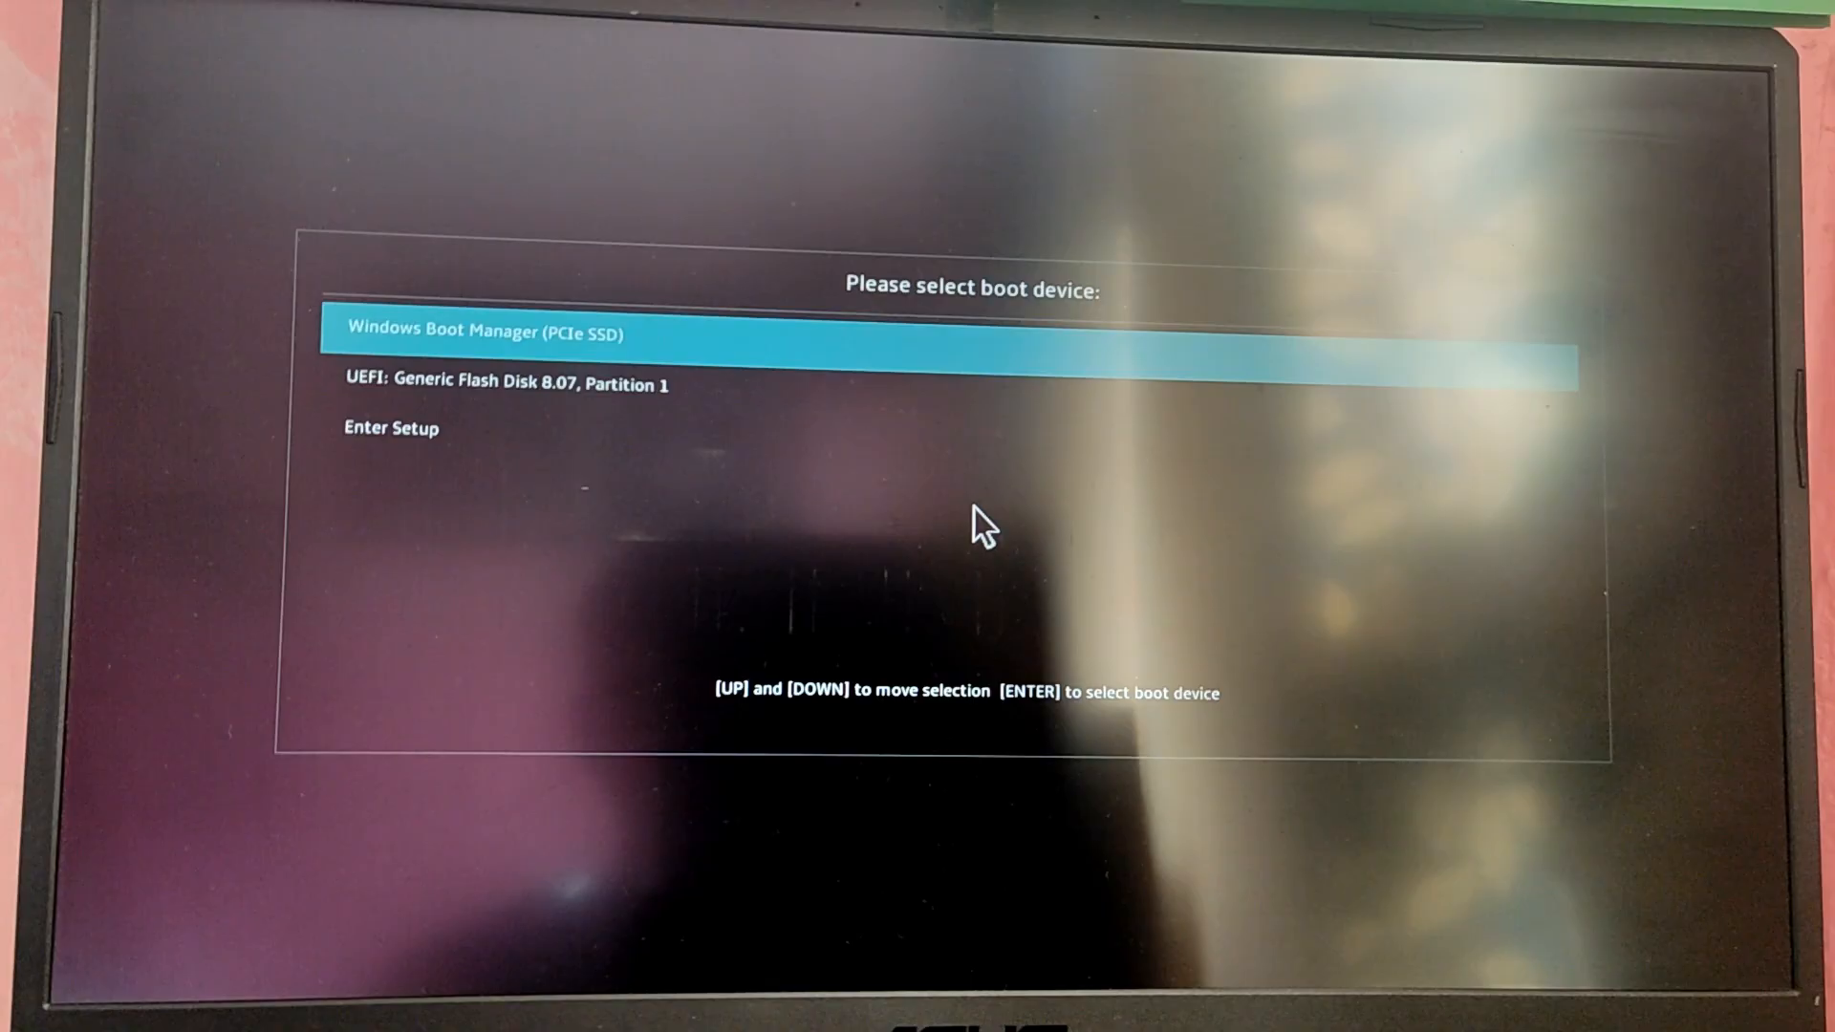
Step: Boot from UEFI: Generic Flash Disk 8.07, Partition 1 into the Arch live shell
{"action": "key", "text": "down"}
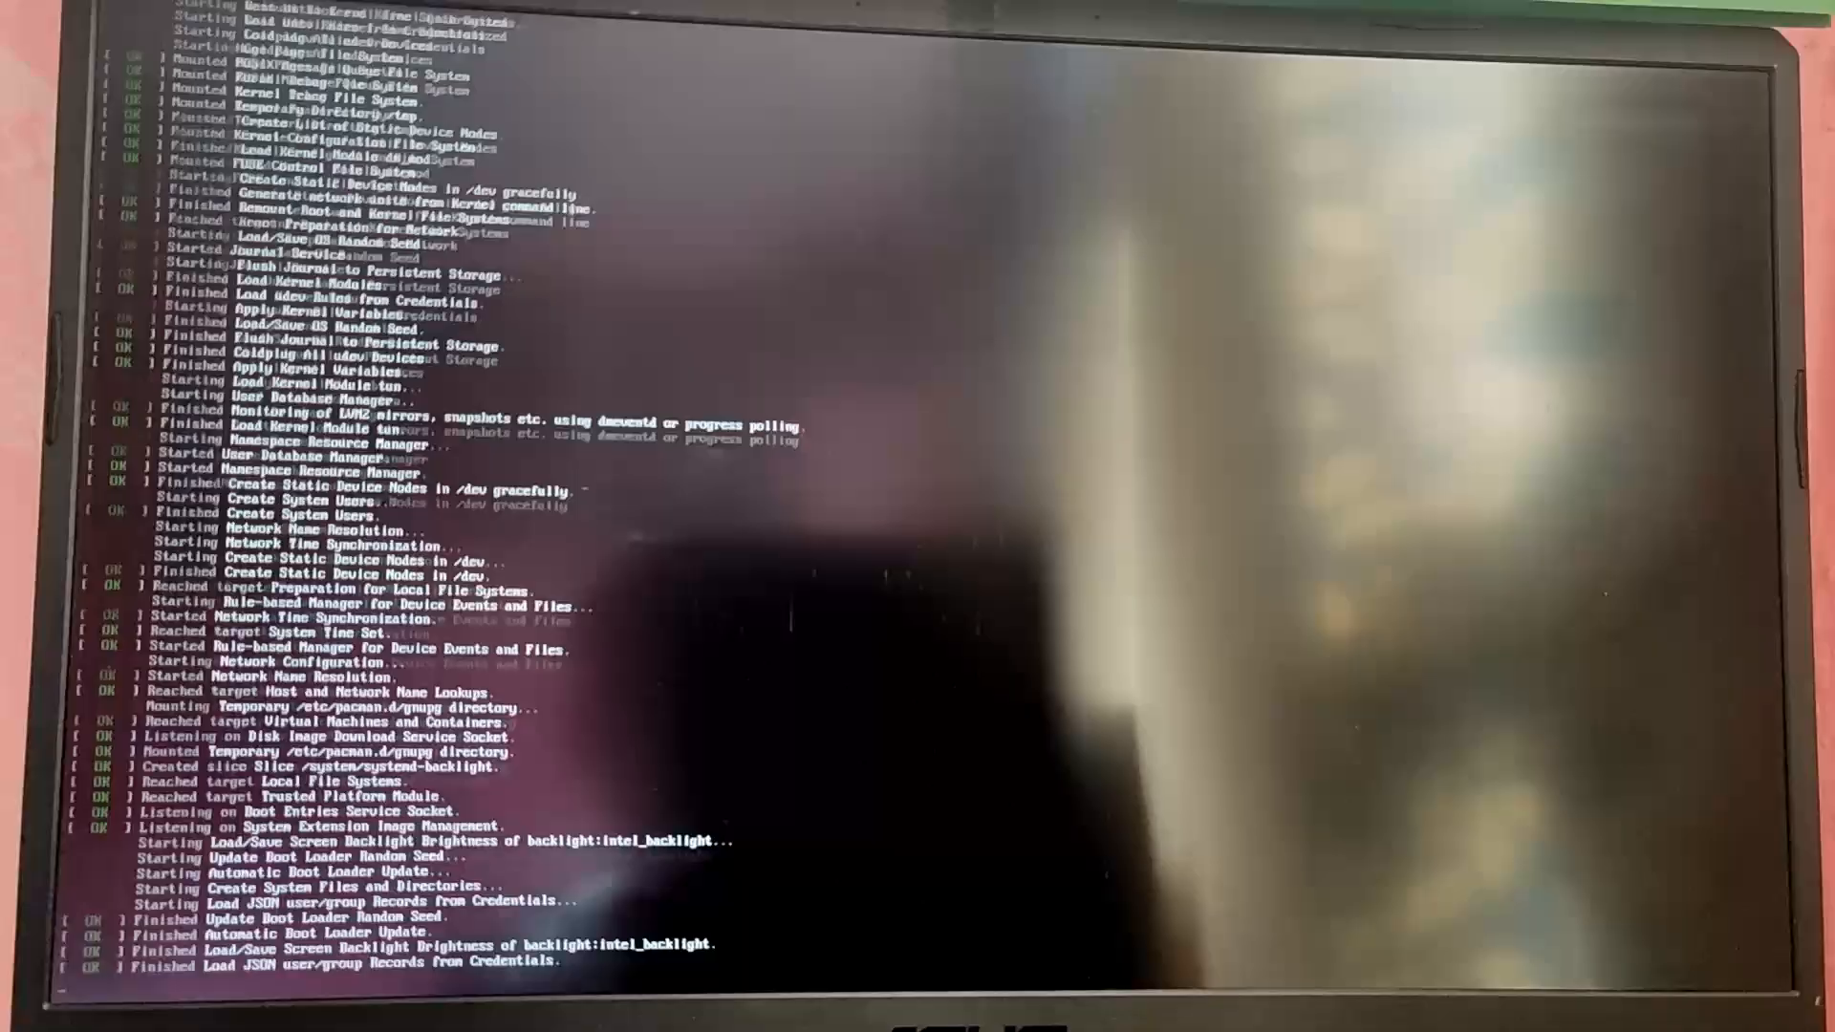
{"action": "scroll", "scroll_direction": "down", "scroll_amount": 3}
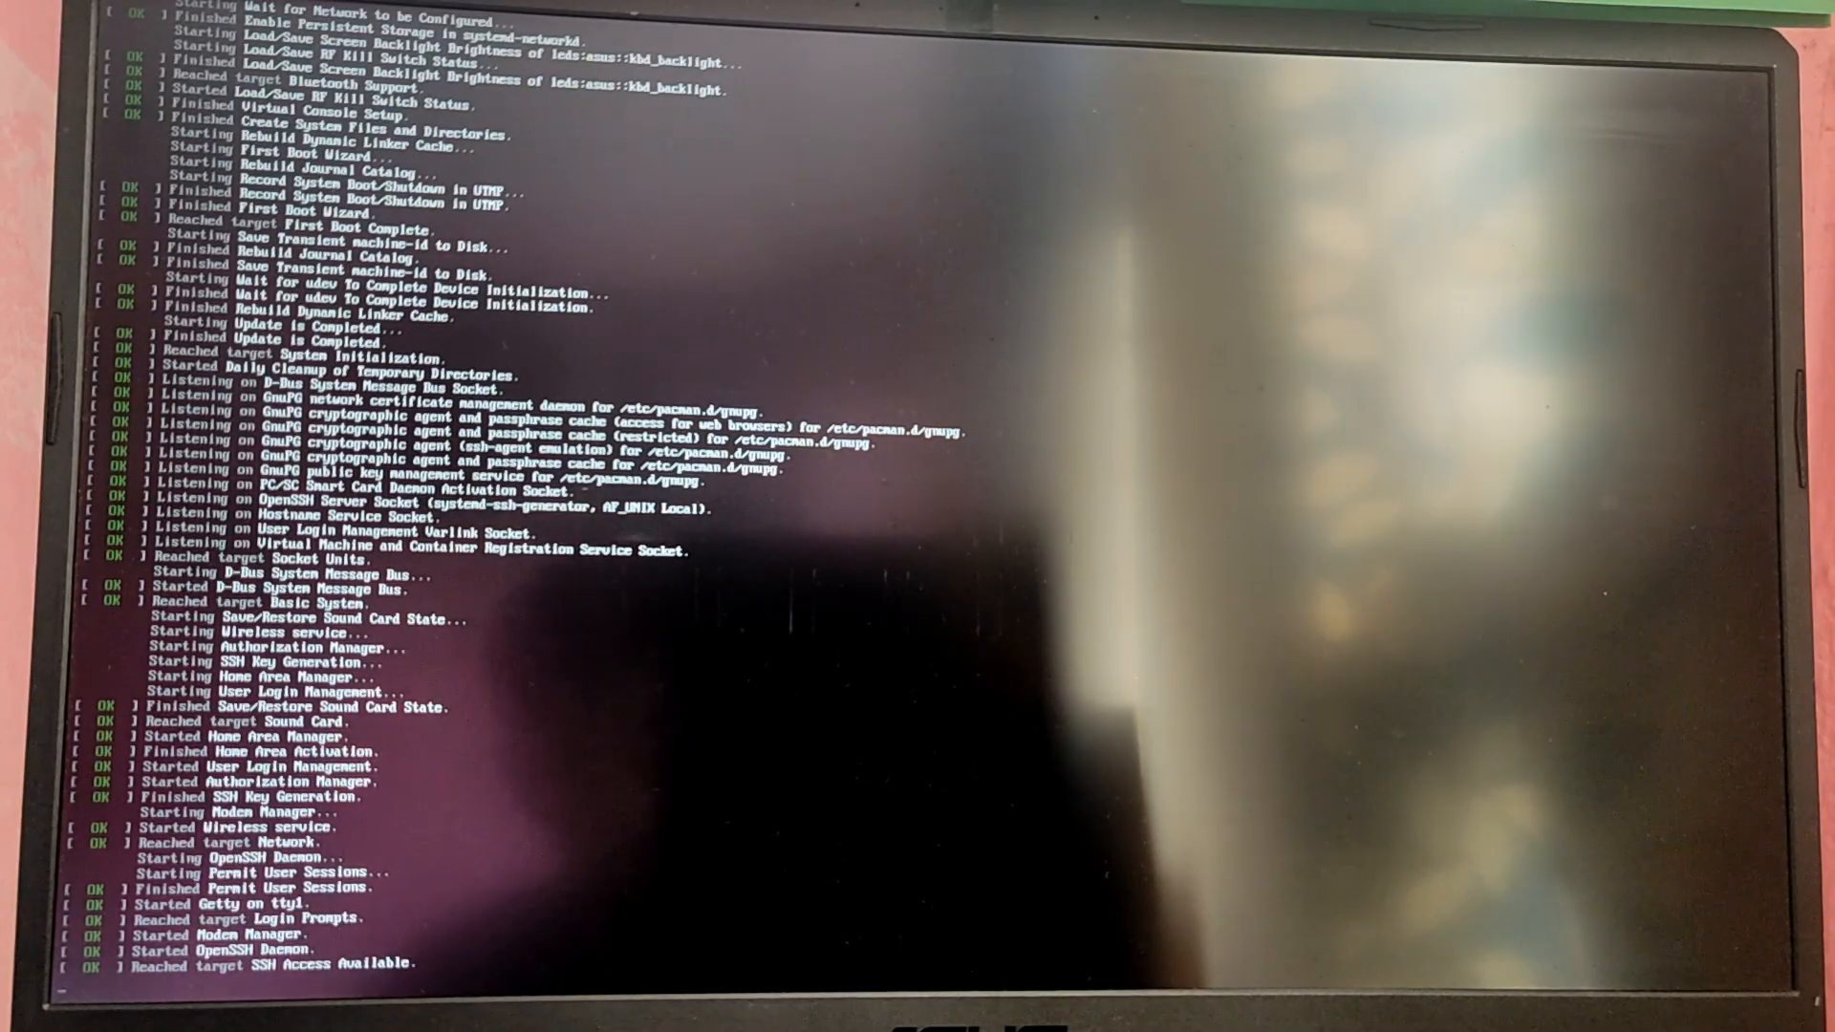
{"action": "key", "text": "Return"}
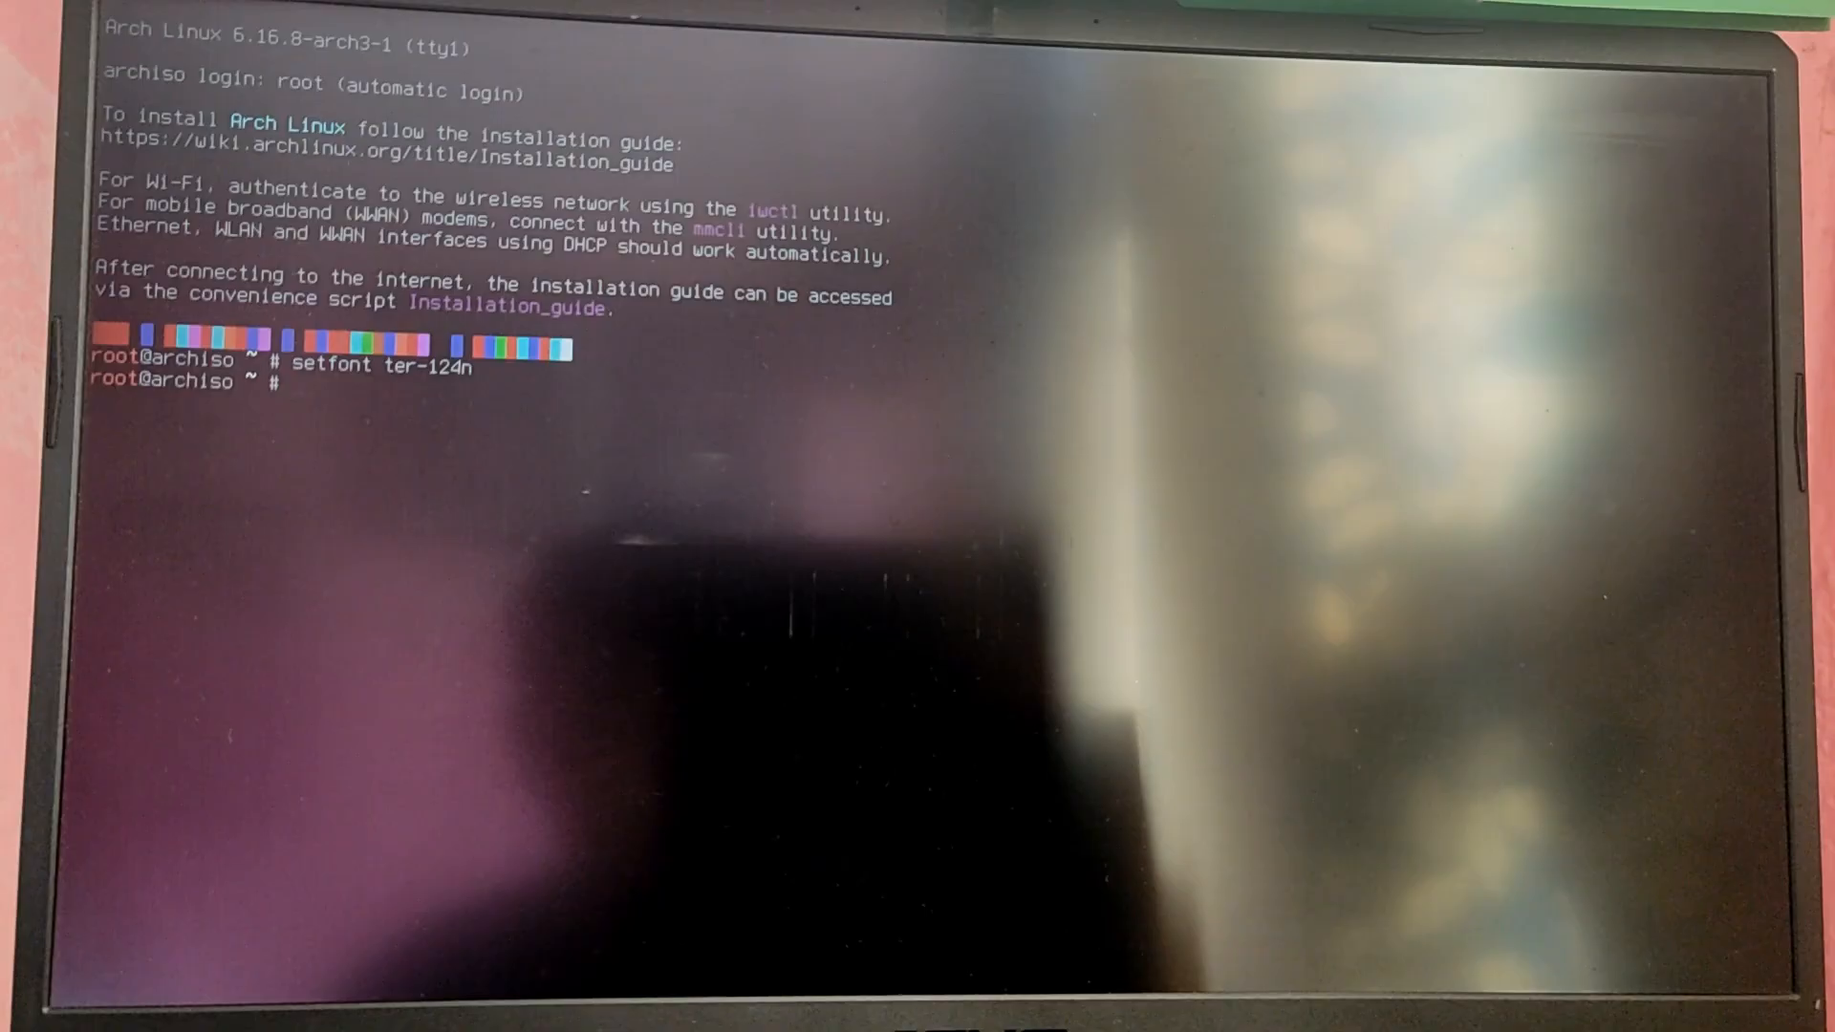
Step: Start iwctl, list wireless devices and scan wlan0 for available Wi-Fi networks
{"action": "type", "text": "iwctl"}
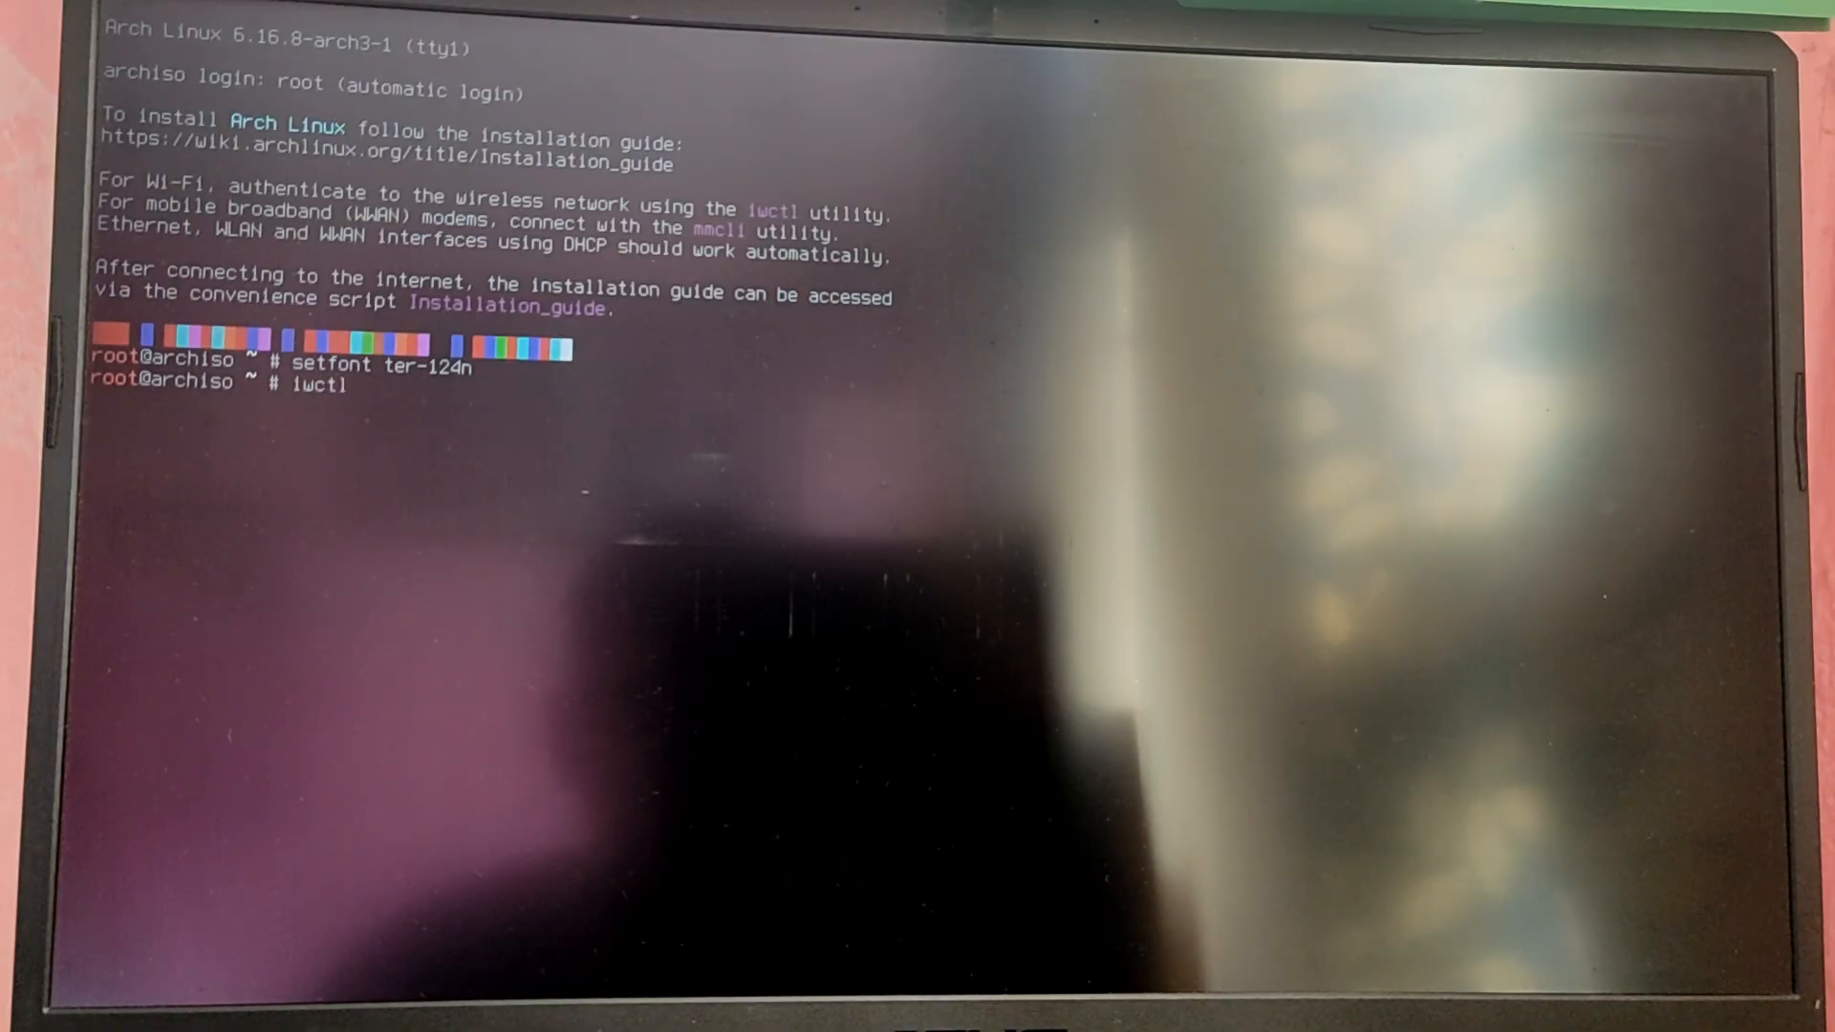
{"action": "key", "text": "Return"}
{"action": "type", "text": "device li"}
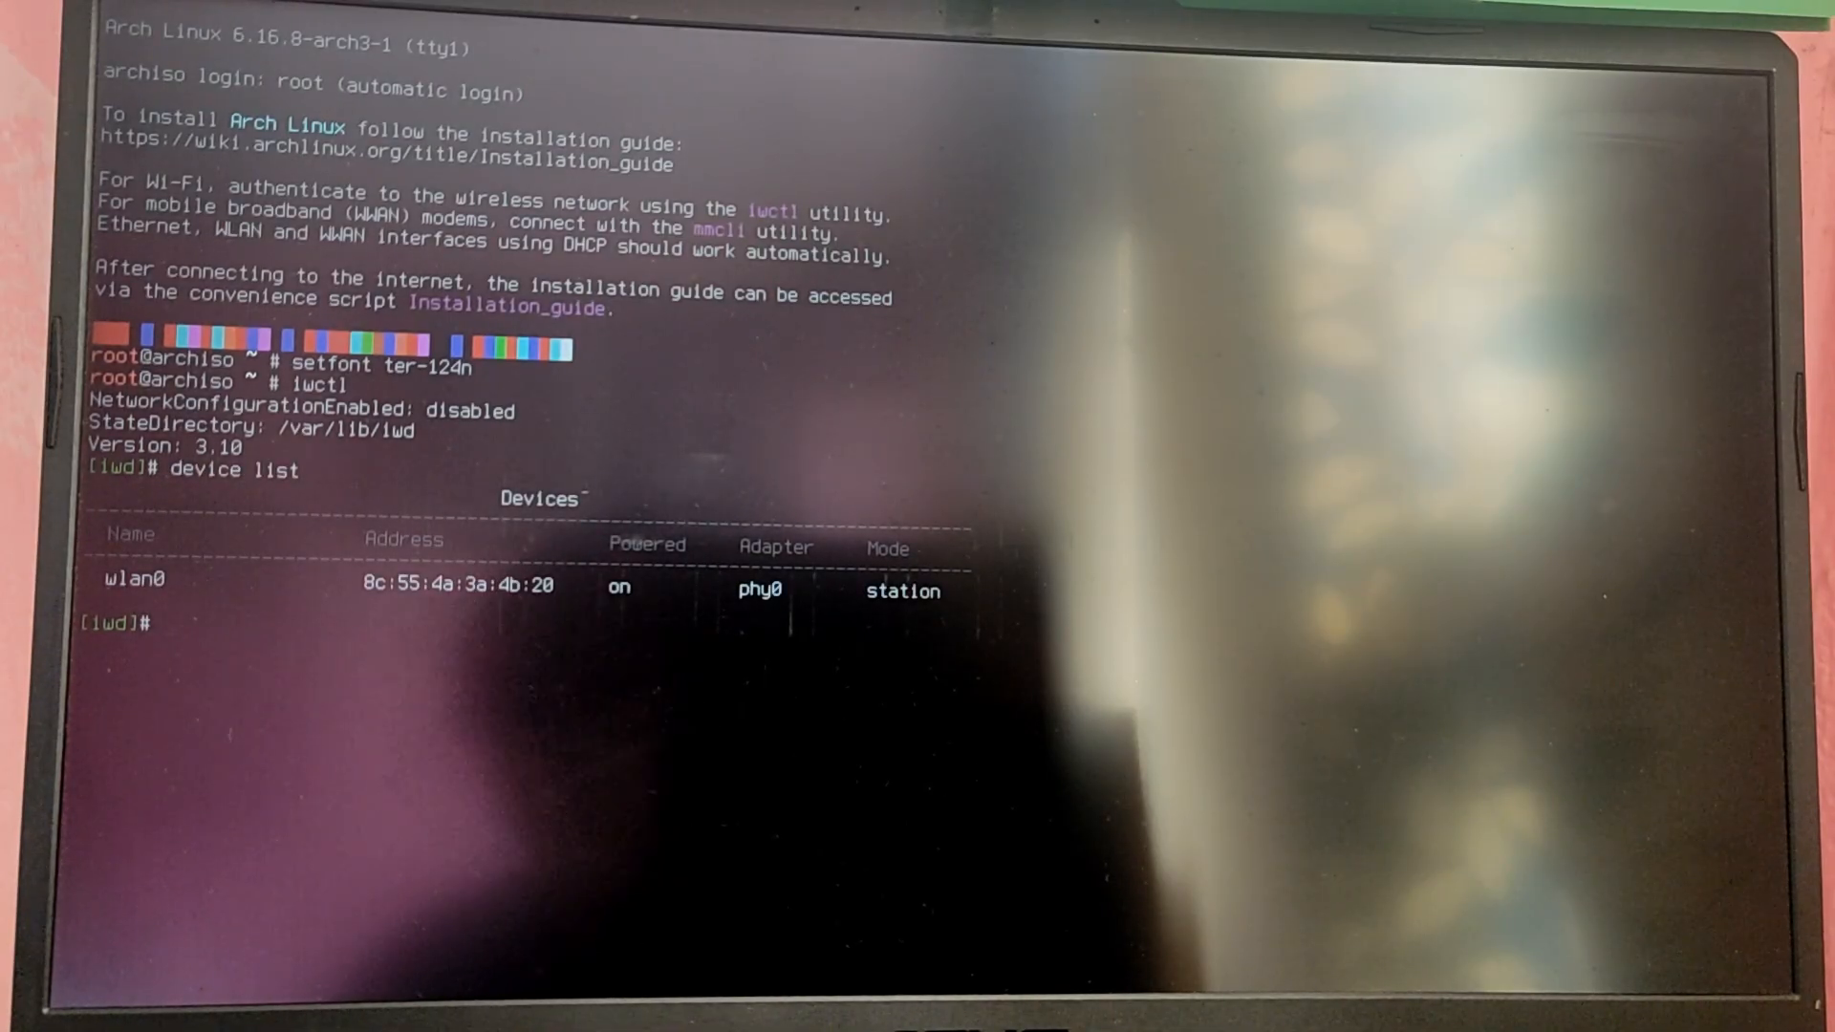
{"action": "type", "text": "station wlan0 ge"}
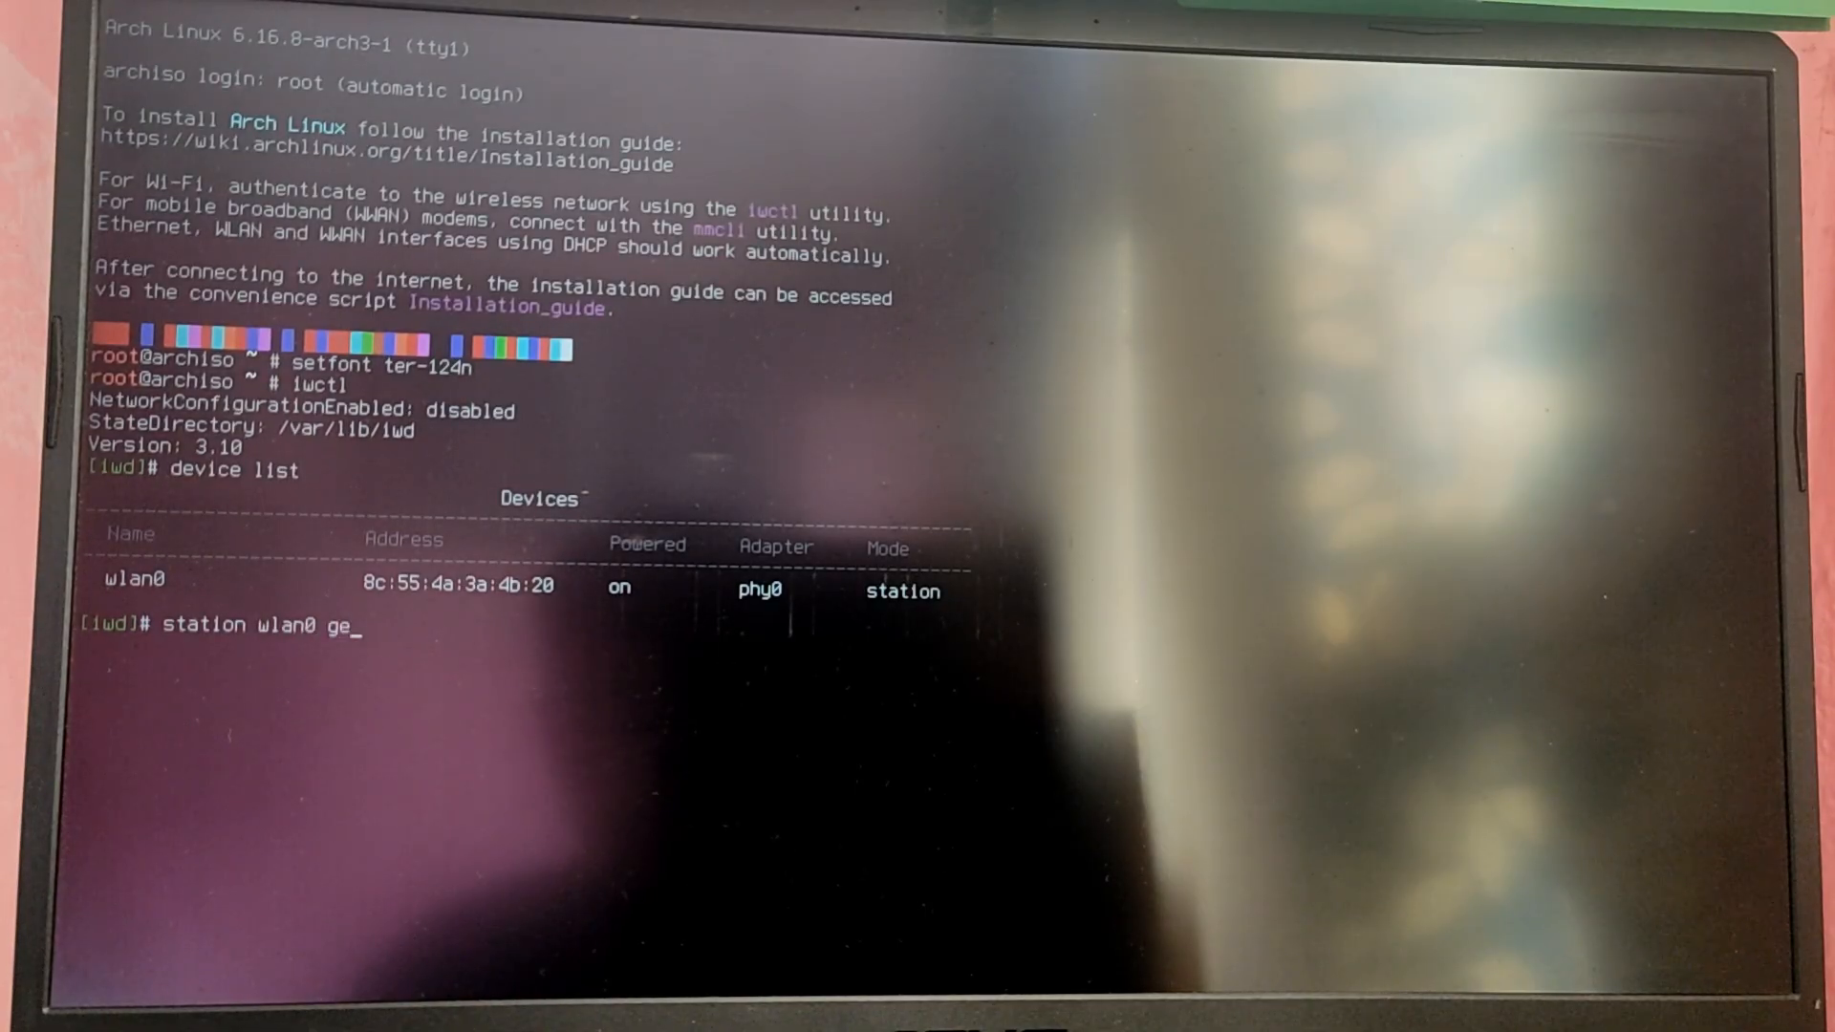
{"action": "type", "text": "t-networks"}
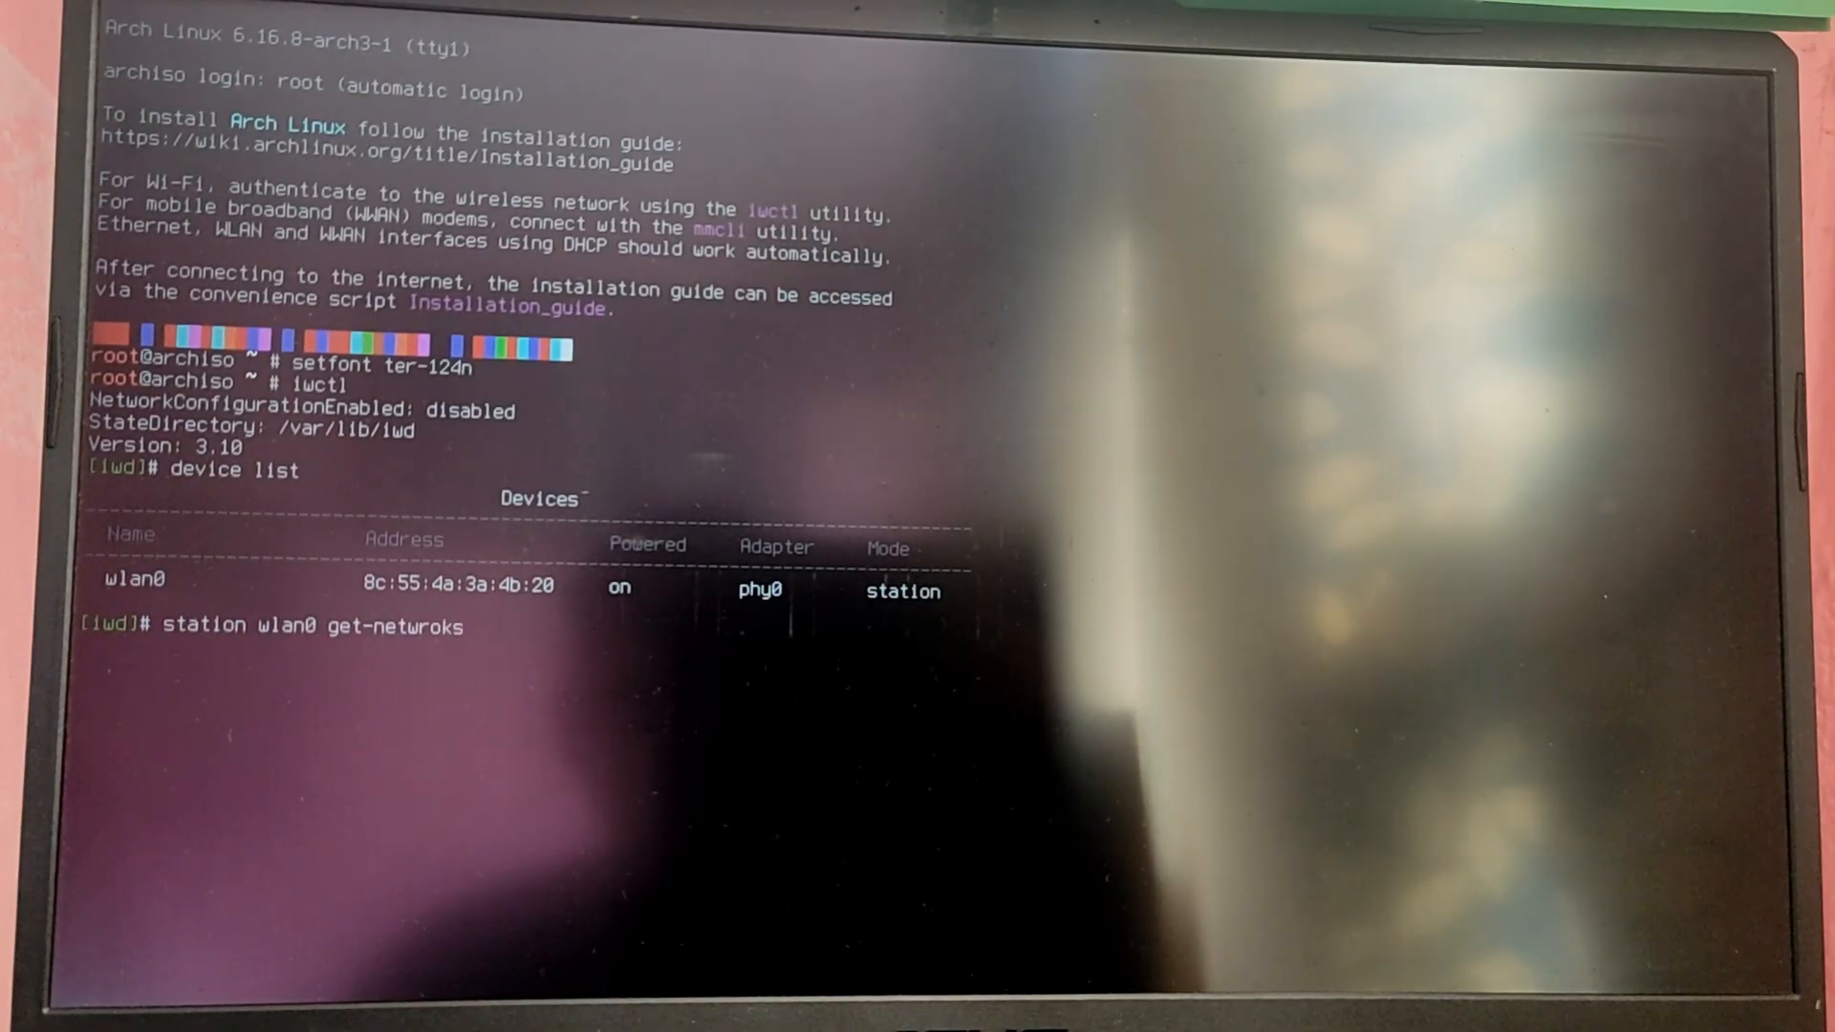
{"action": "key", "text": "BackSpace"}
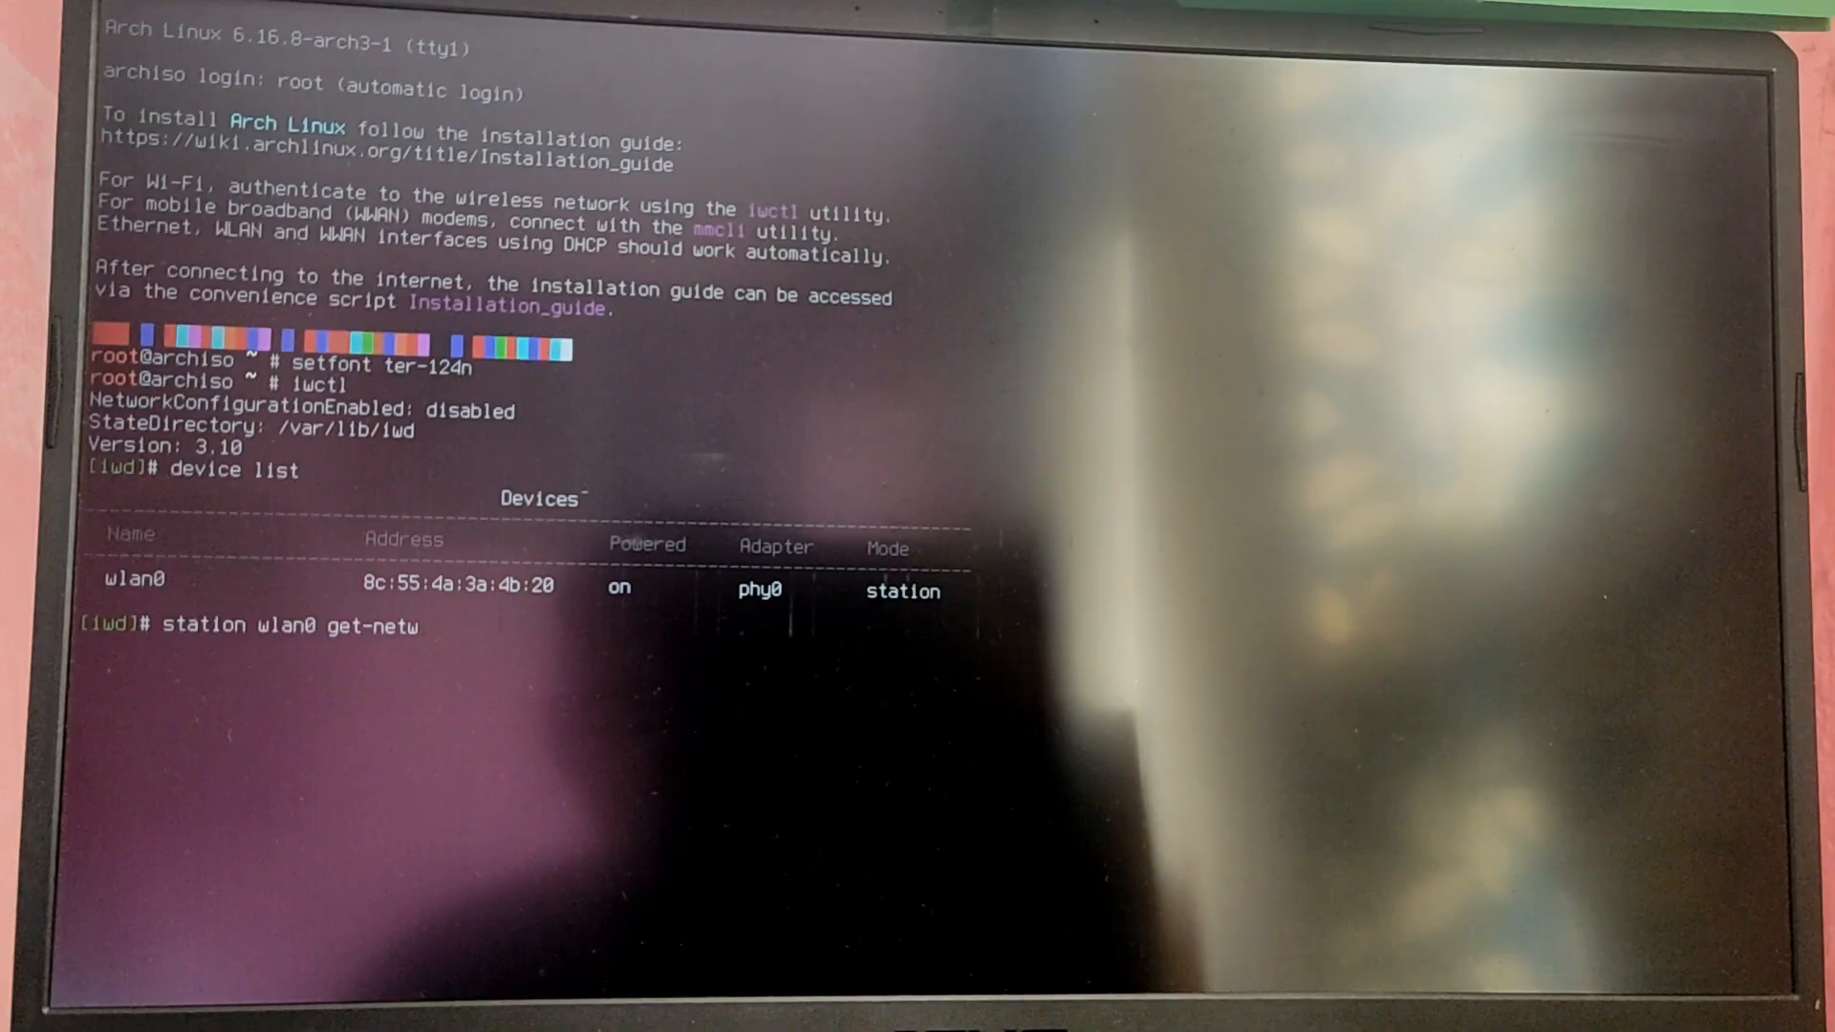
{"action": "key", "text": "Return"}
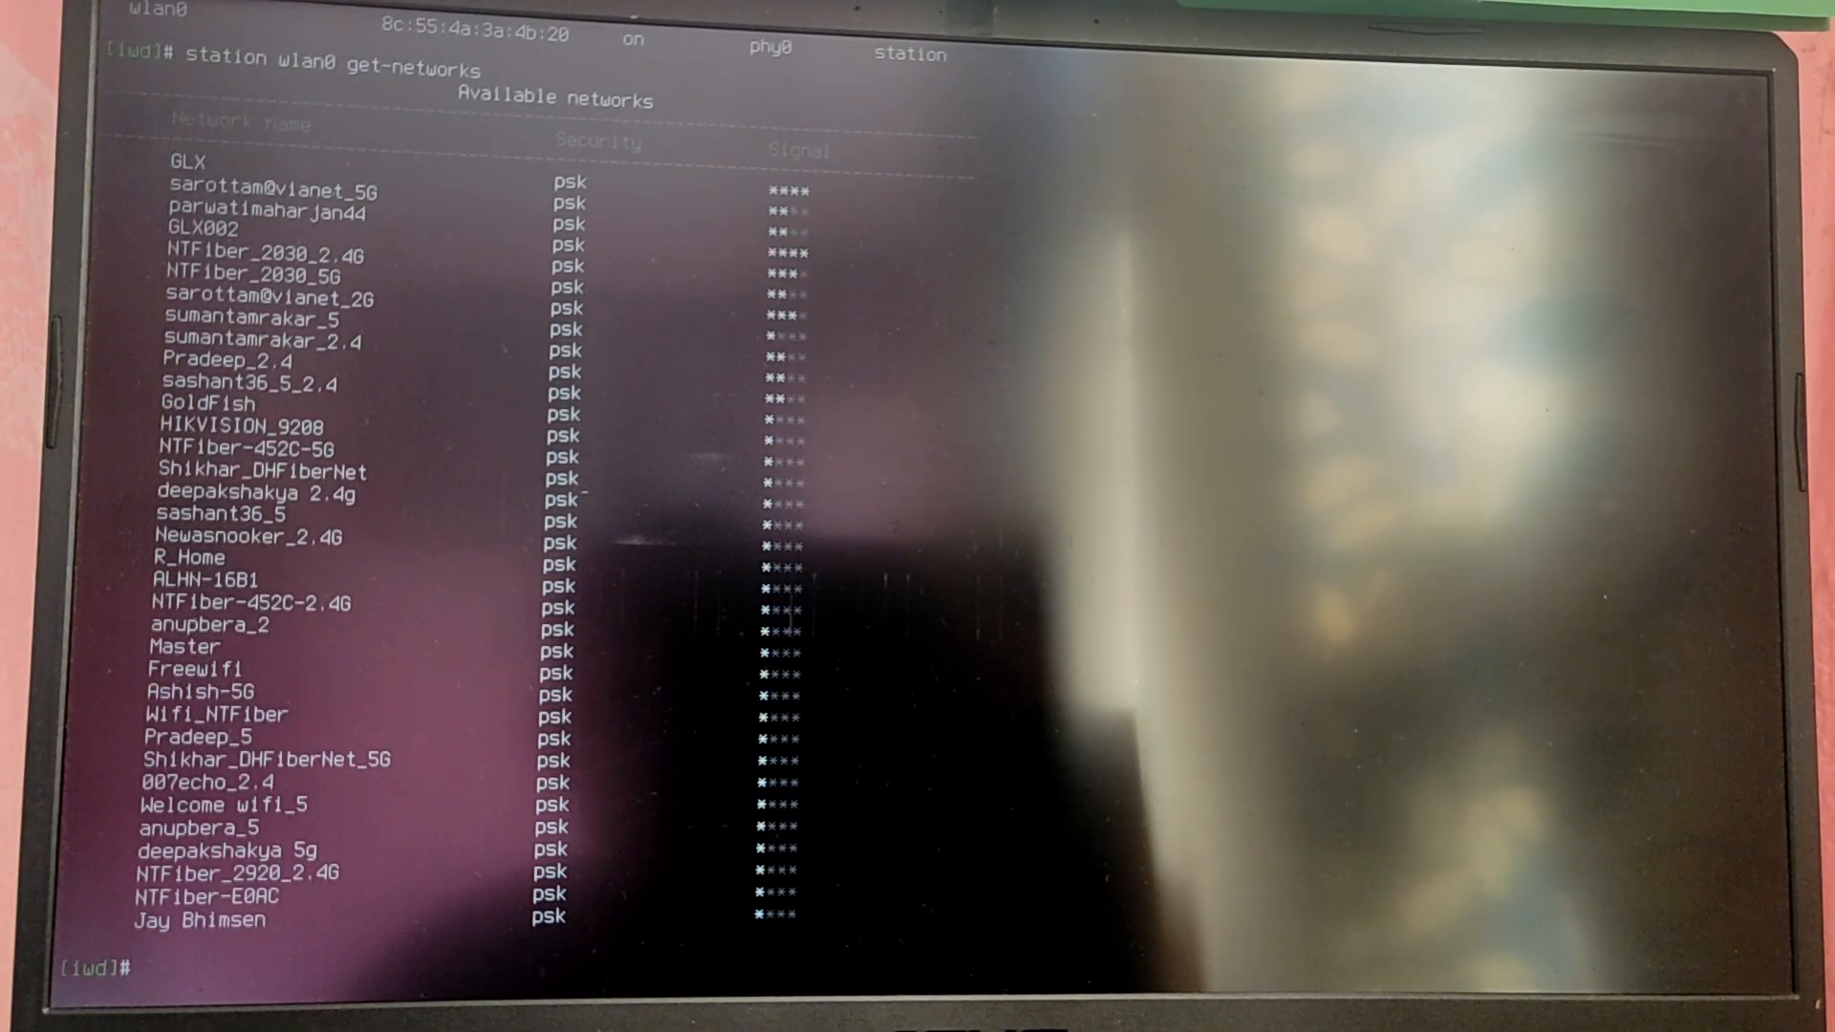
Step: Connect wlan0 to GLX with its passphrase, check station status, then clear
{"action": "type", "text": "station wlan"}
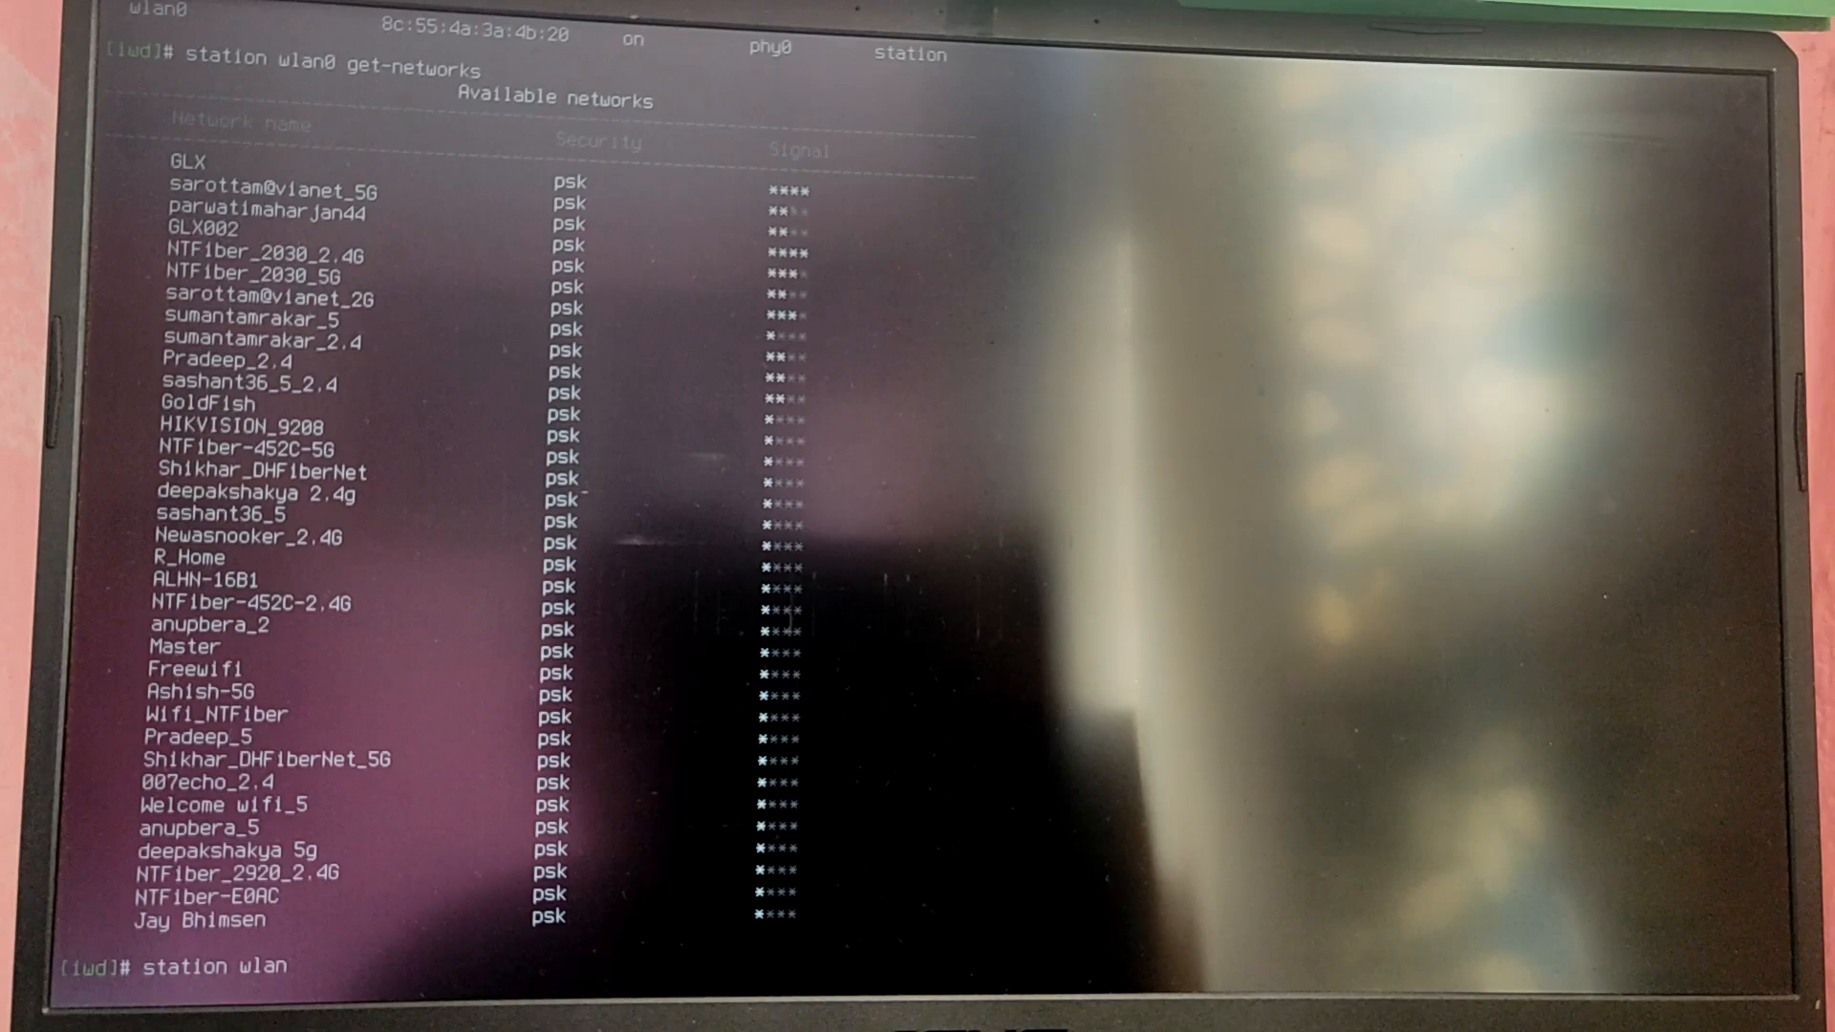
{"action": "type", "text": "0 connec"}
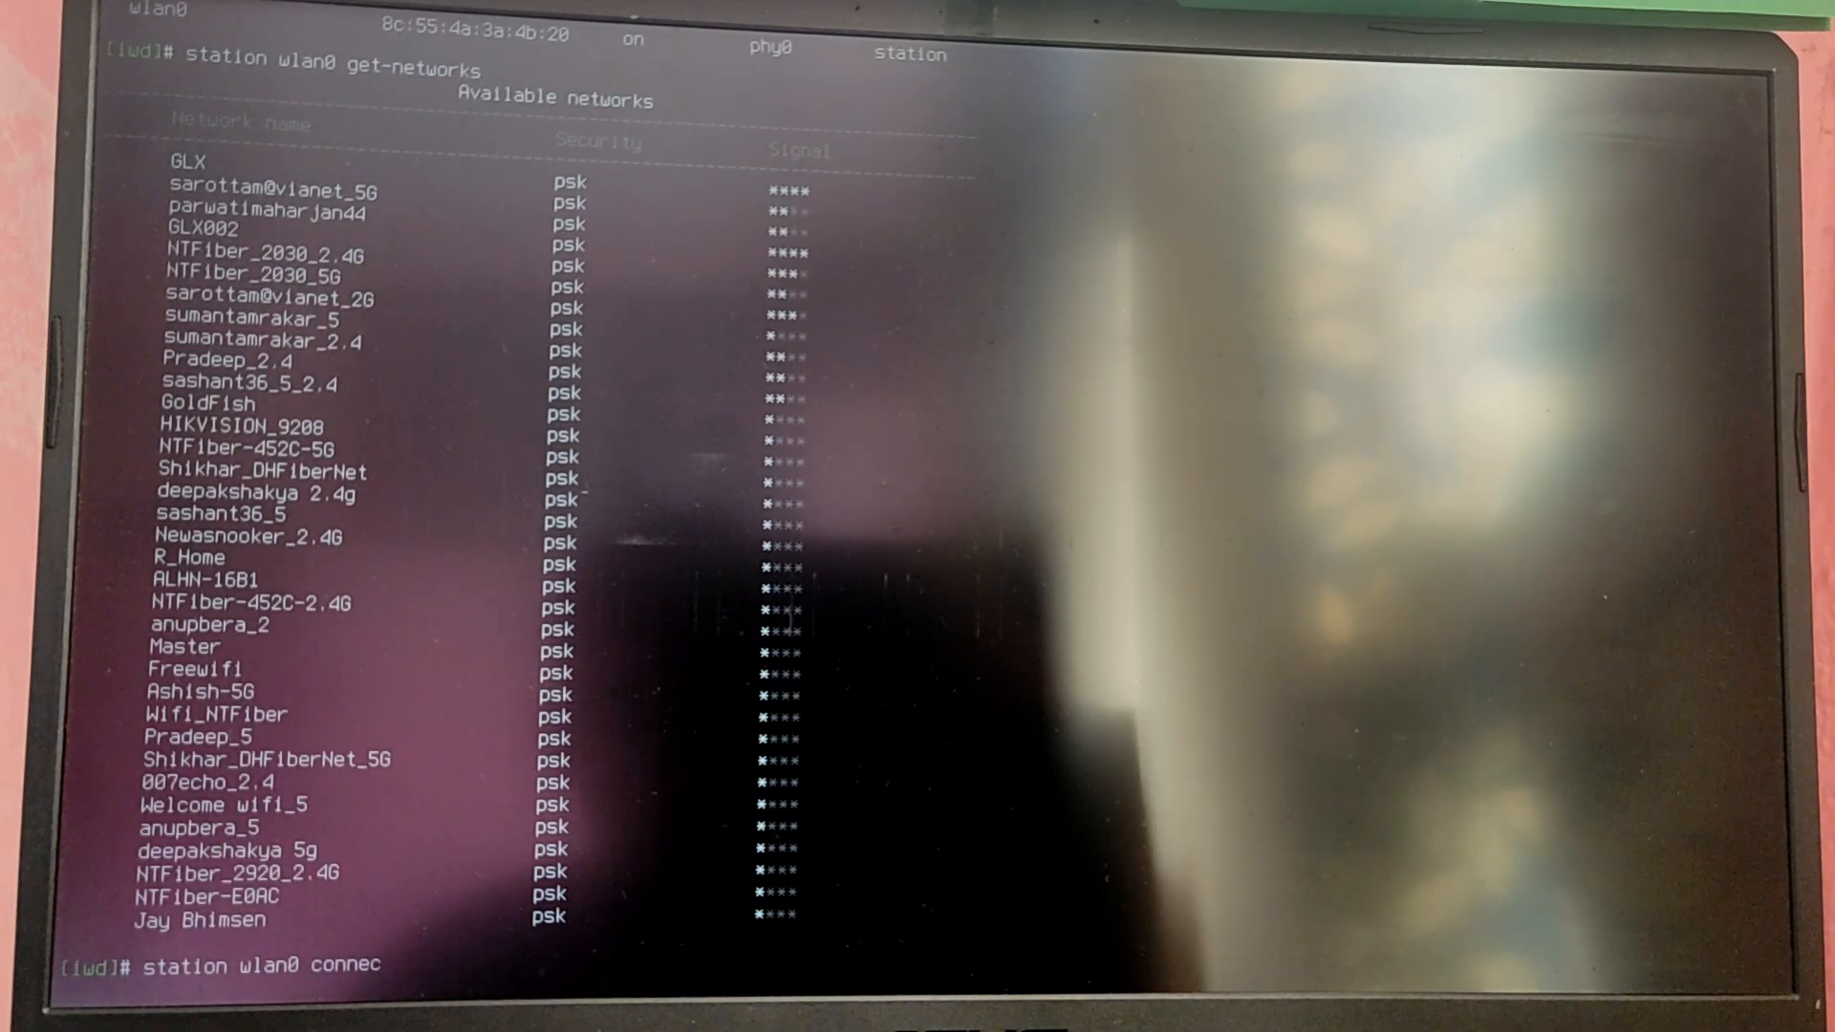
{"action": "type", "text": "t GLX"}
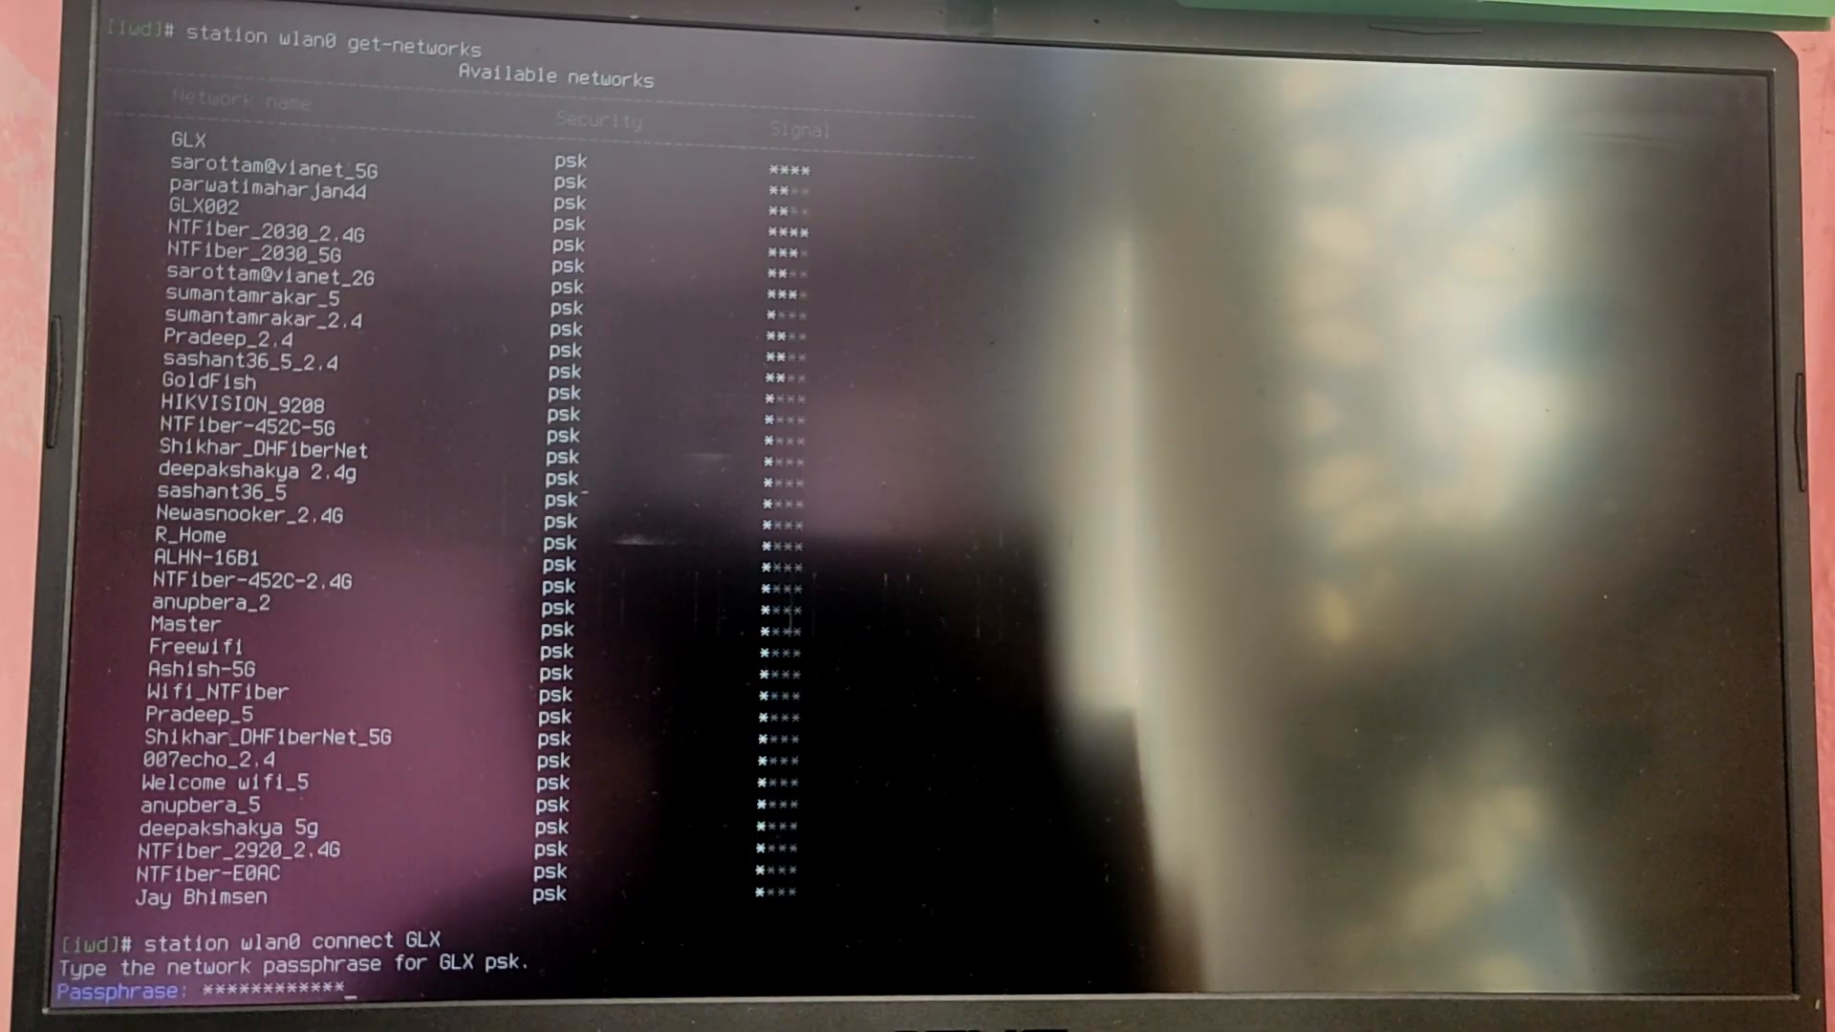
{"action": "key", "text": "Return"}
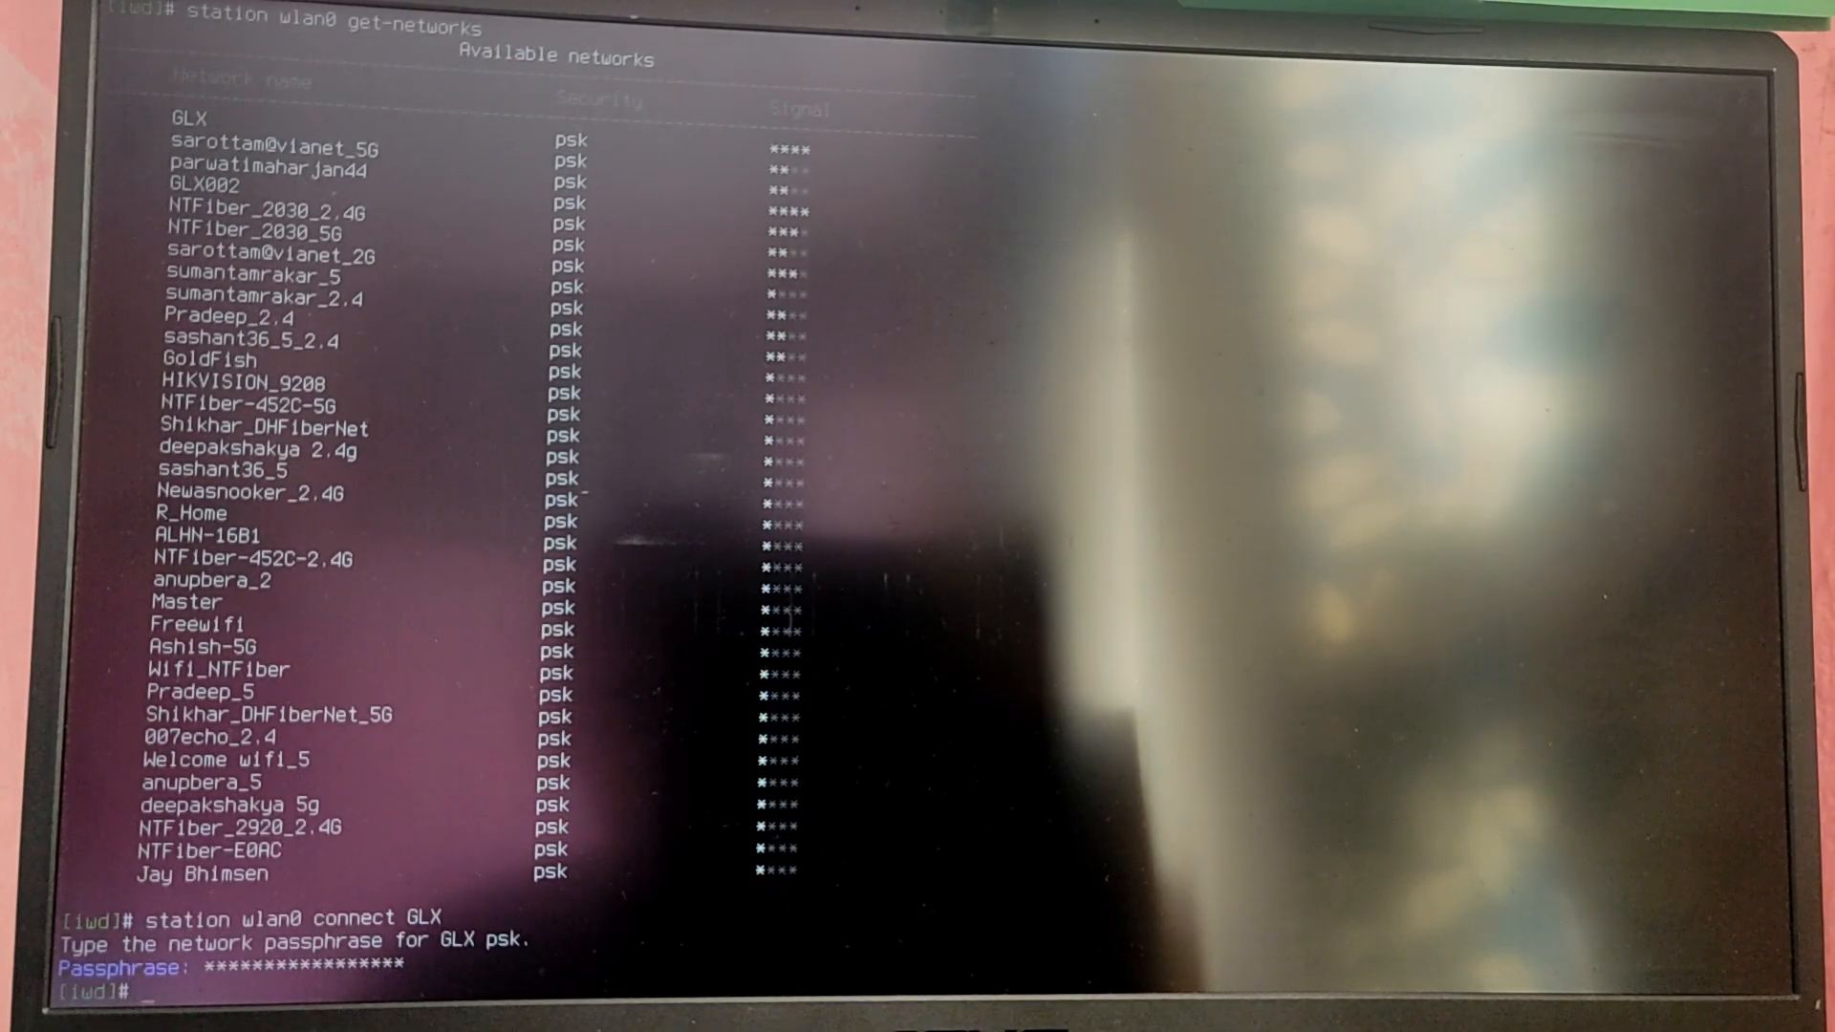
{"action": "type", "text": "statio"}
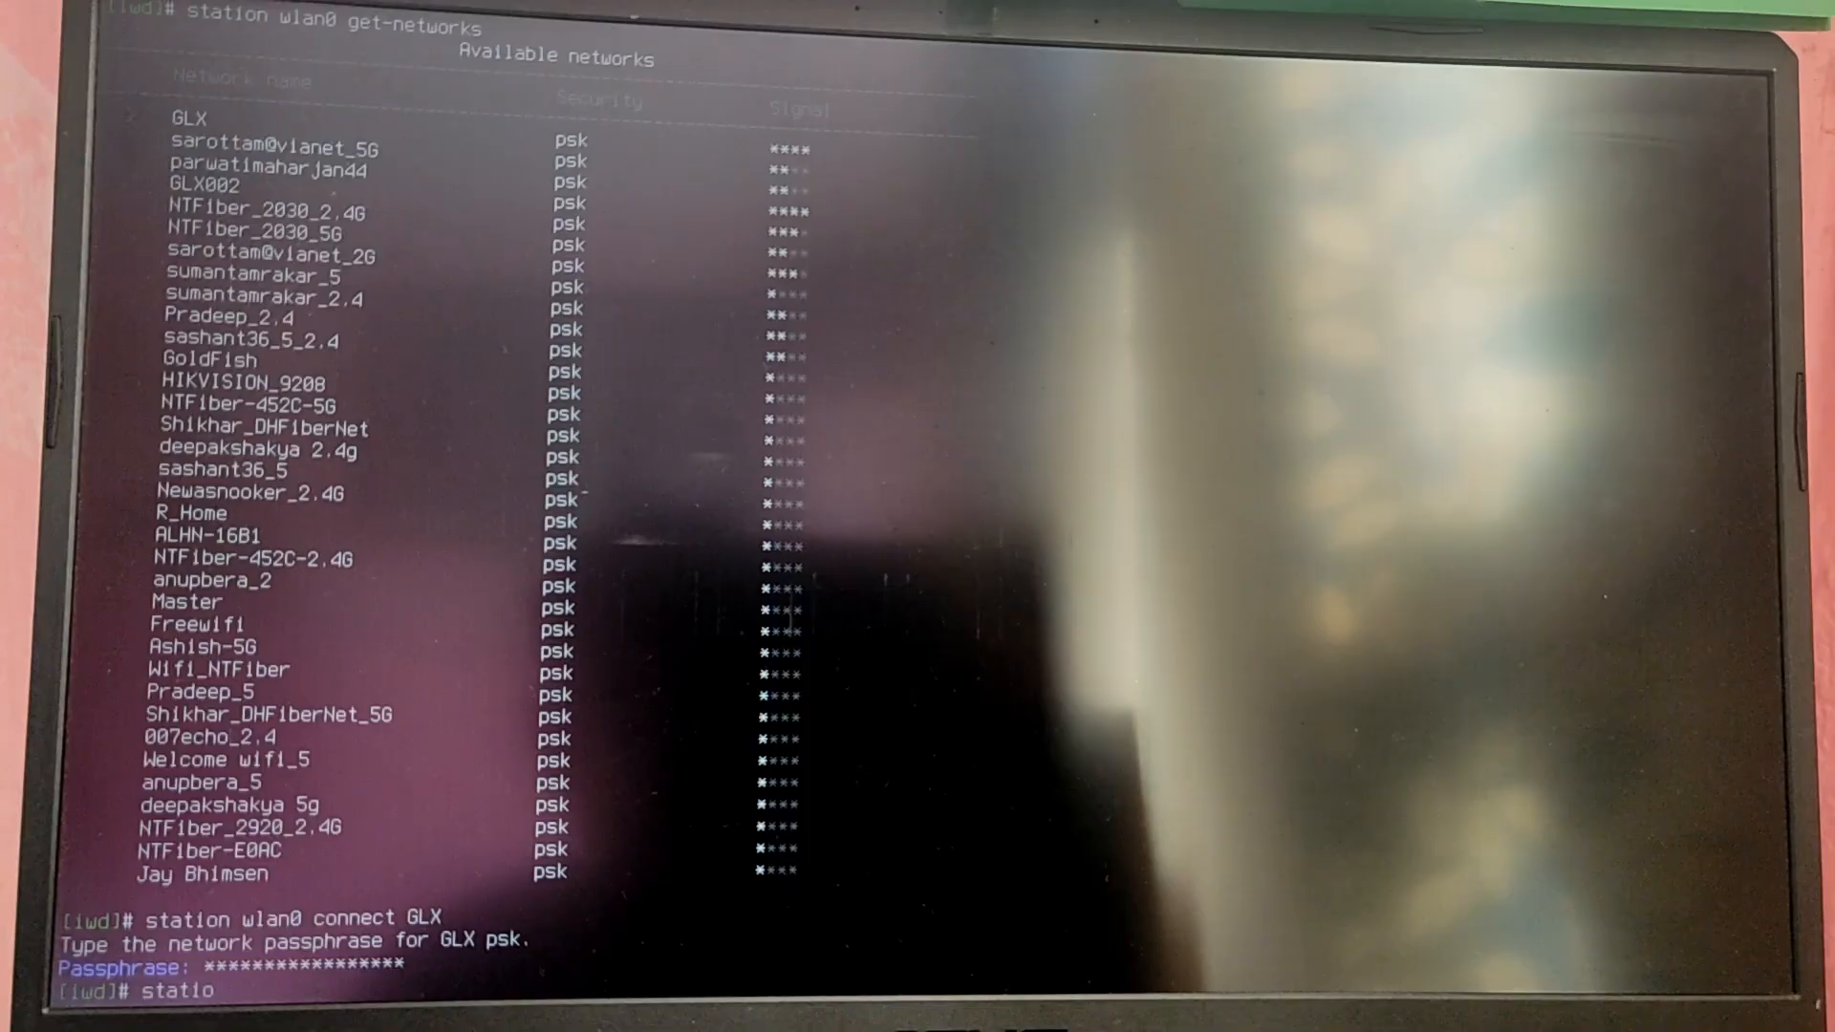
{"action": "type", "text": "station wlan-"}
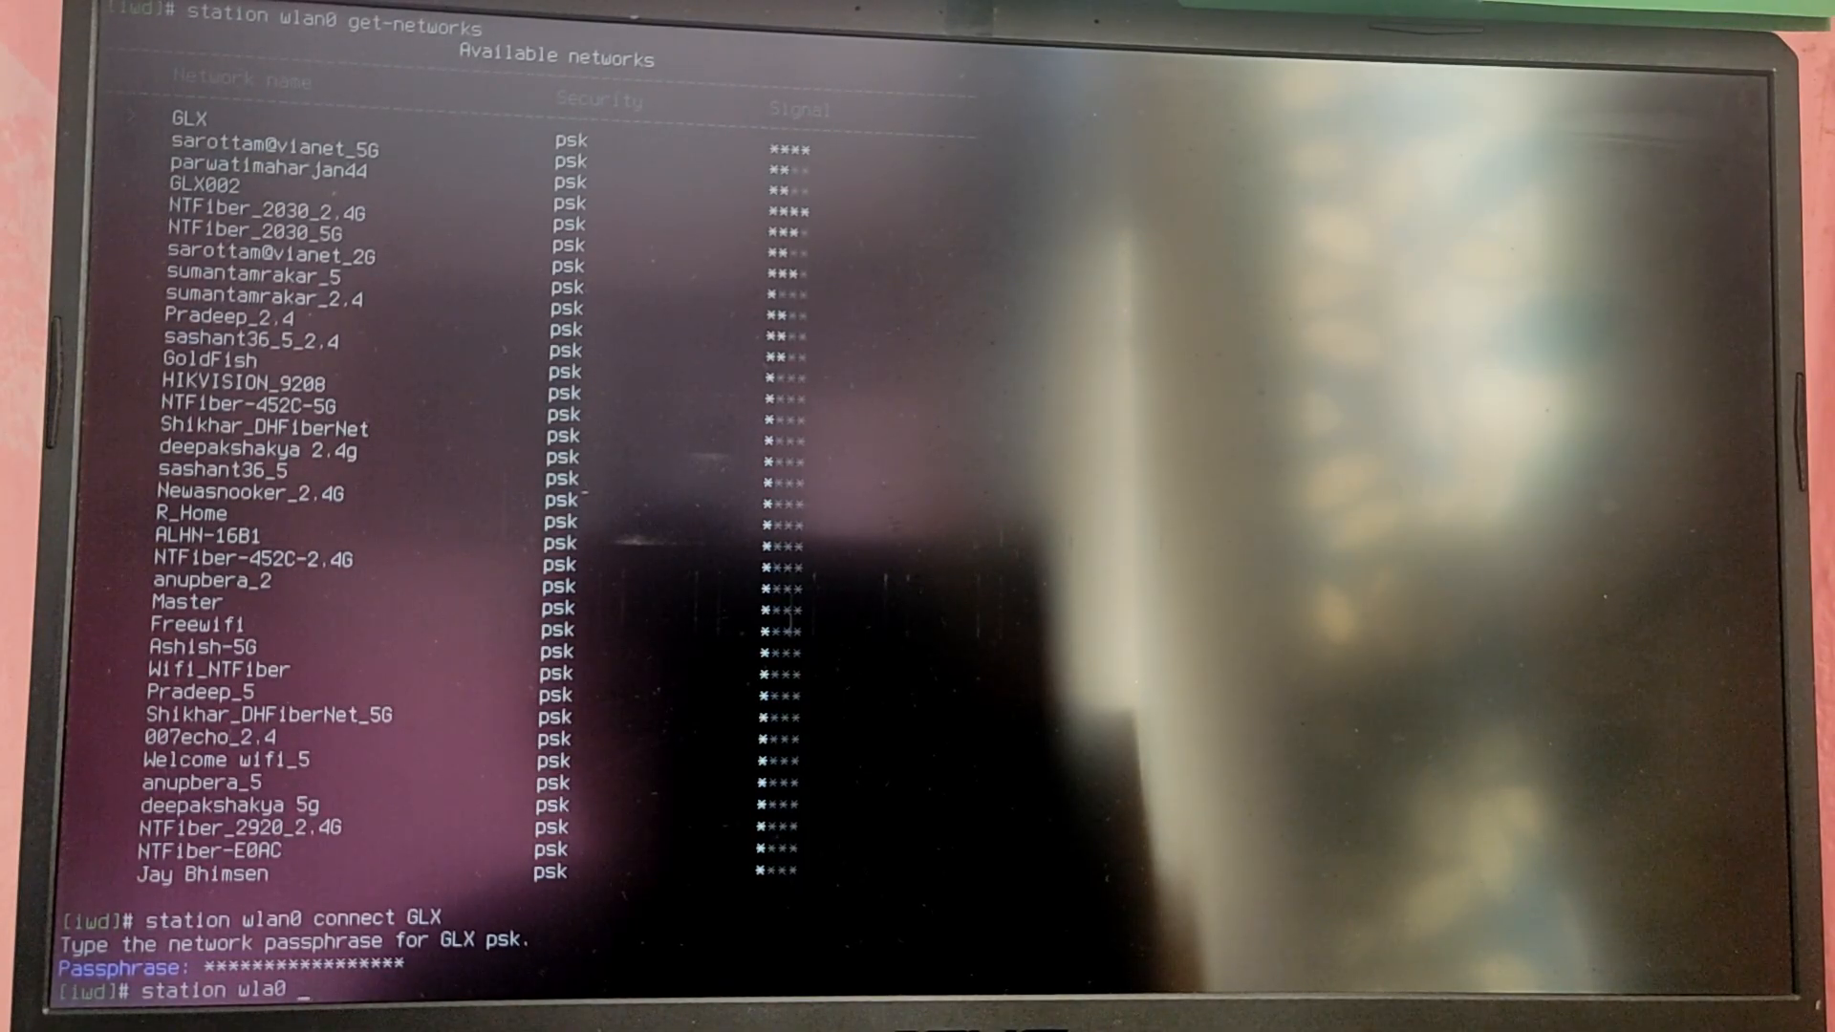
{"action": "type", "text": "ns"}
{"action": "type", "text": "quit"}
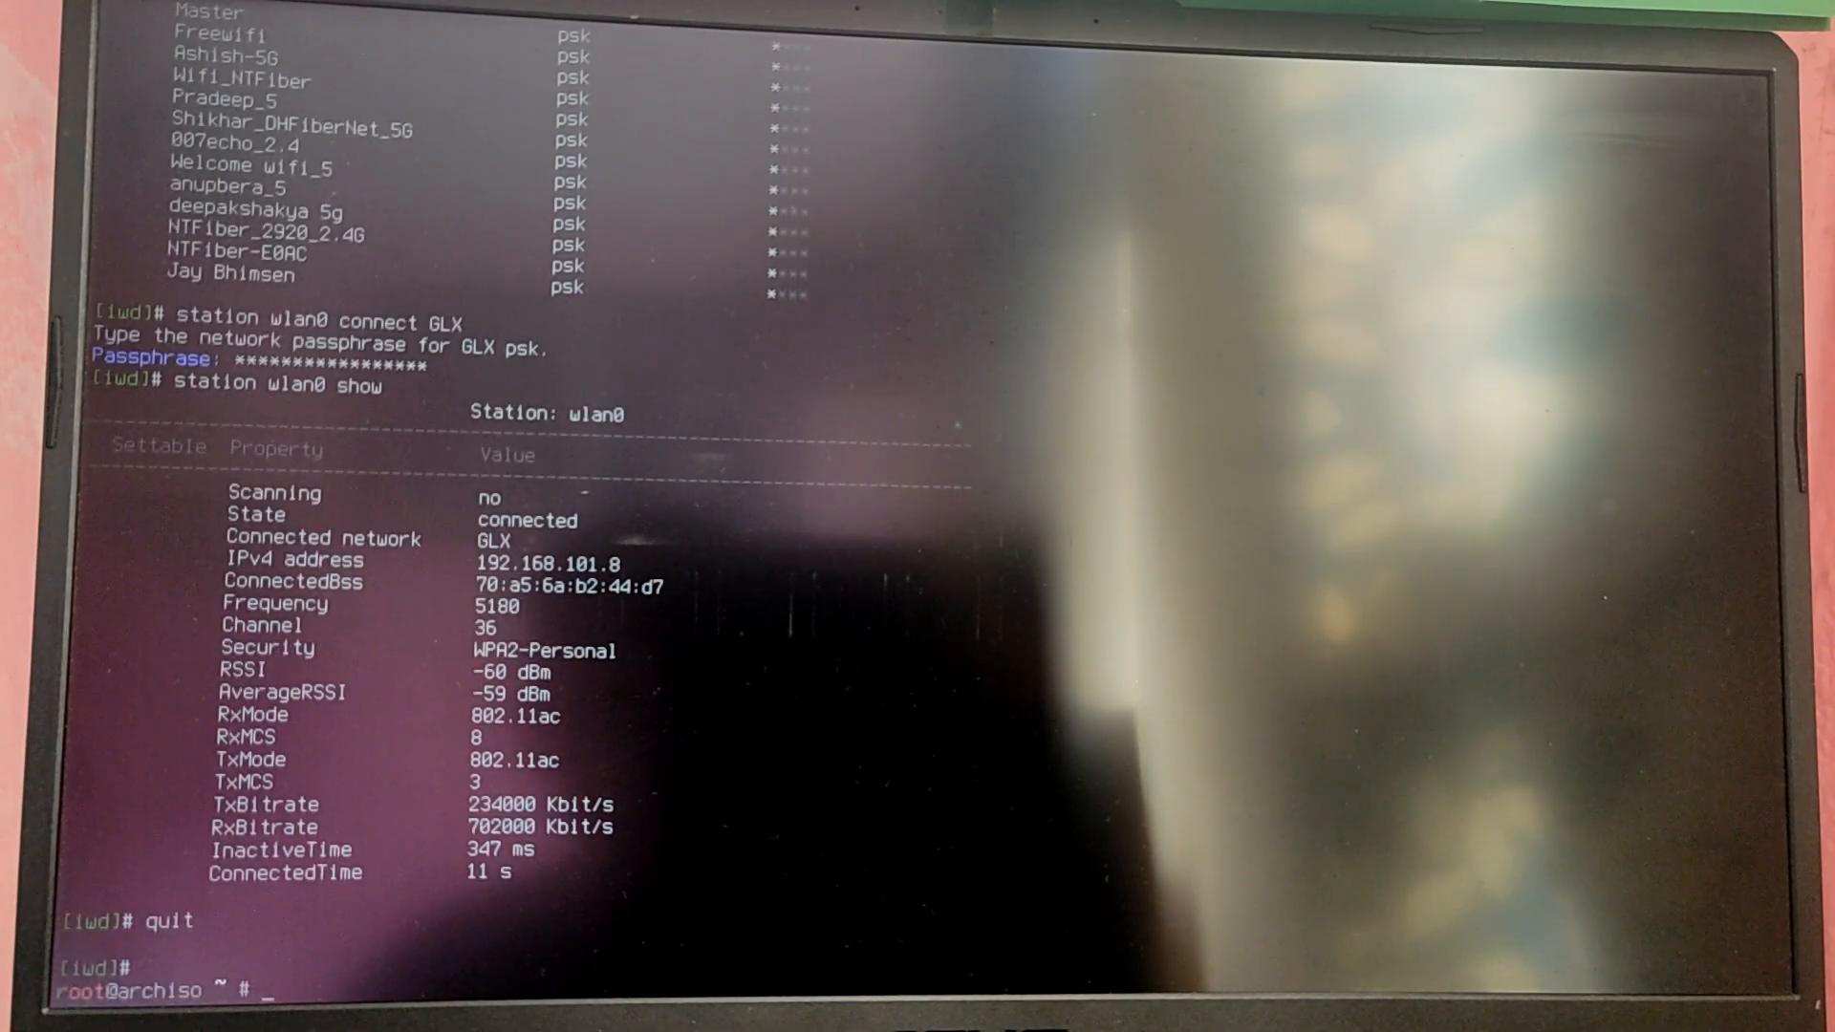
{"action": "type", "text": "clear"}
{"action": "type", "text": "lsblk"}
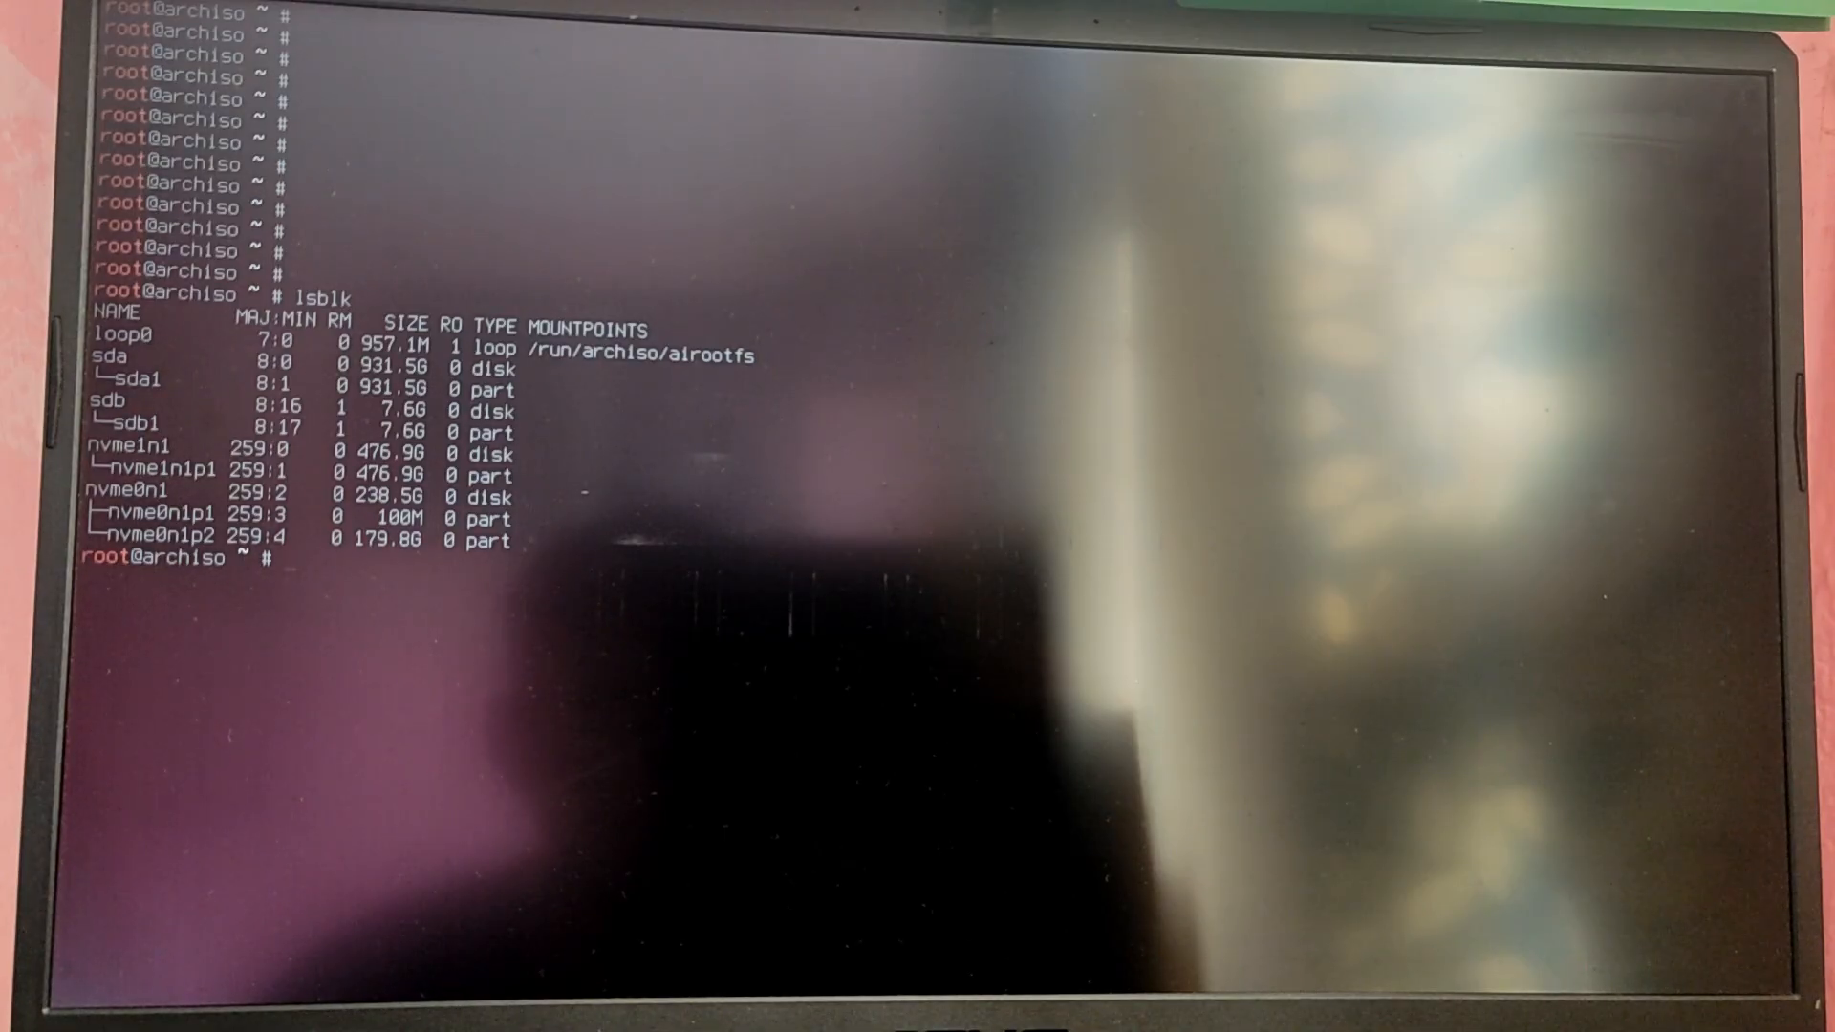
Step: Open /dev/nvme0n1 in the cfdisk partition editor
{"action": "type", "text": "cfdisk /dev/"}
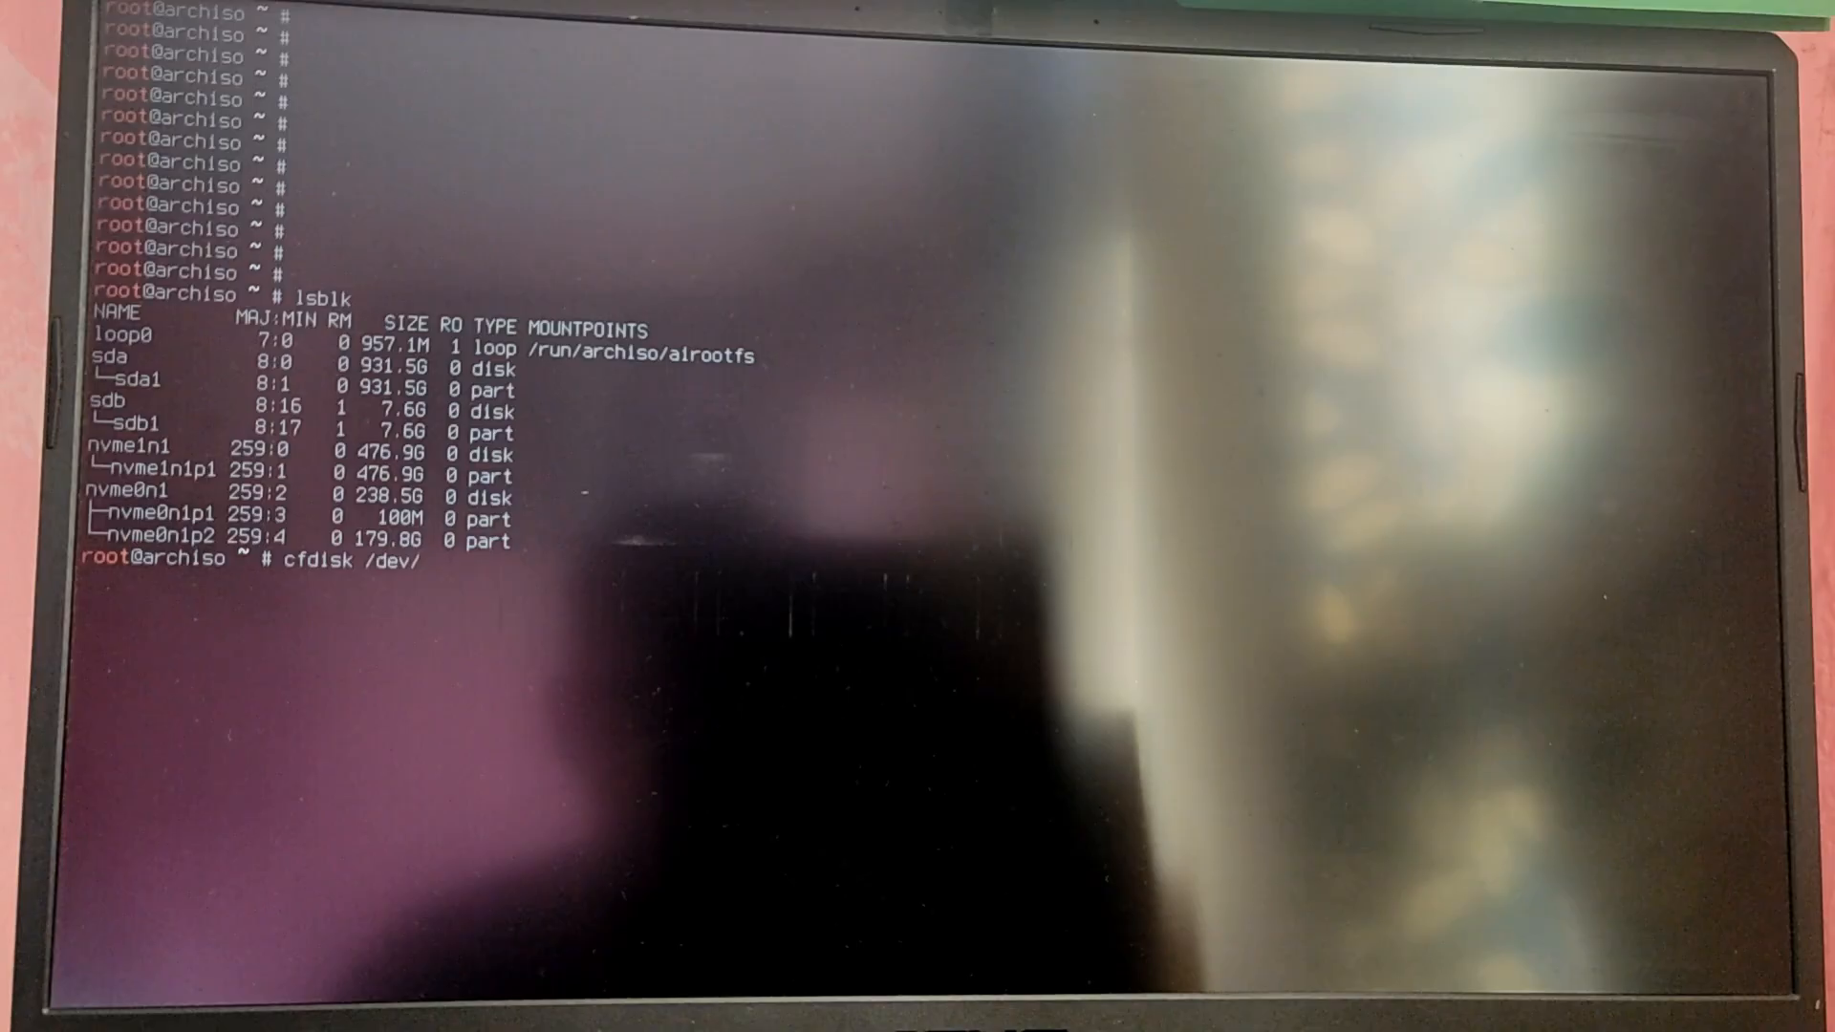
{"action": "type", "text": "nvme0n1"}
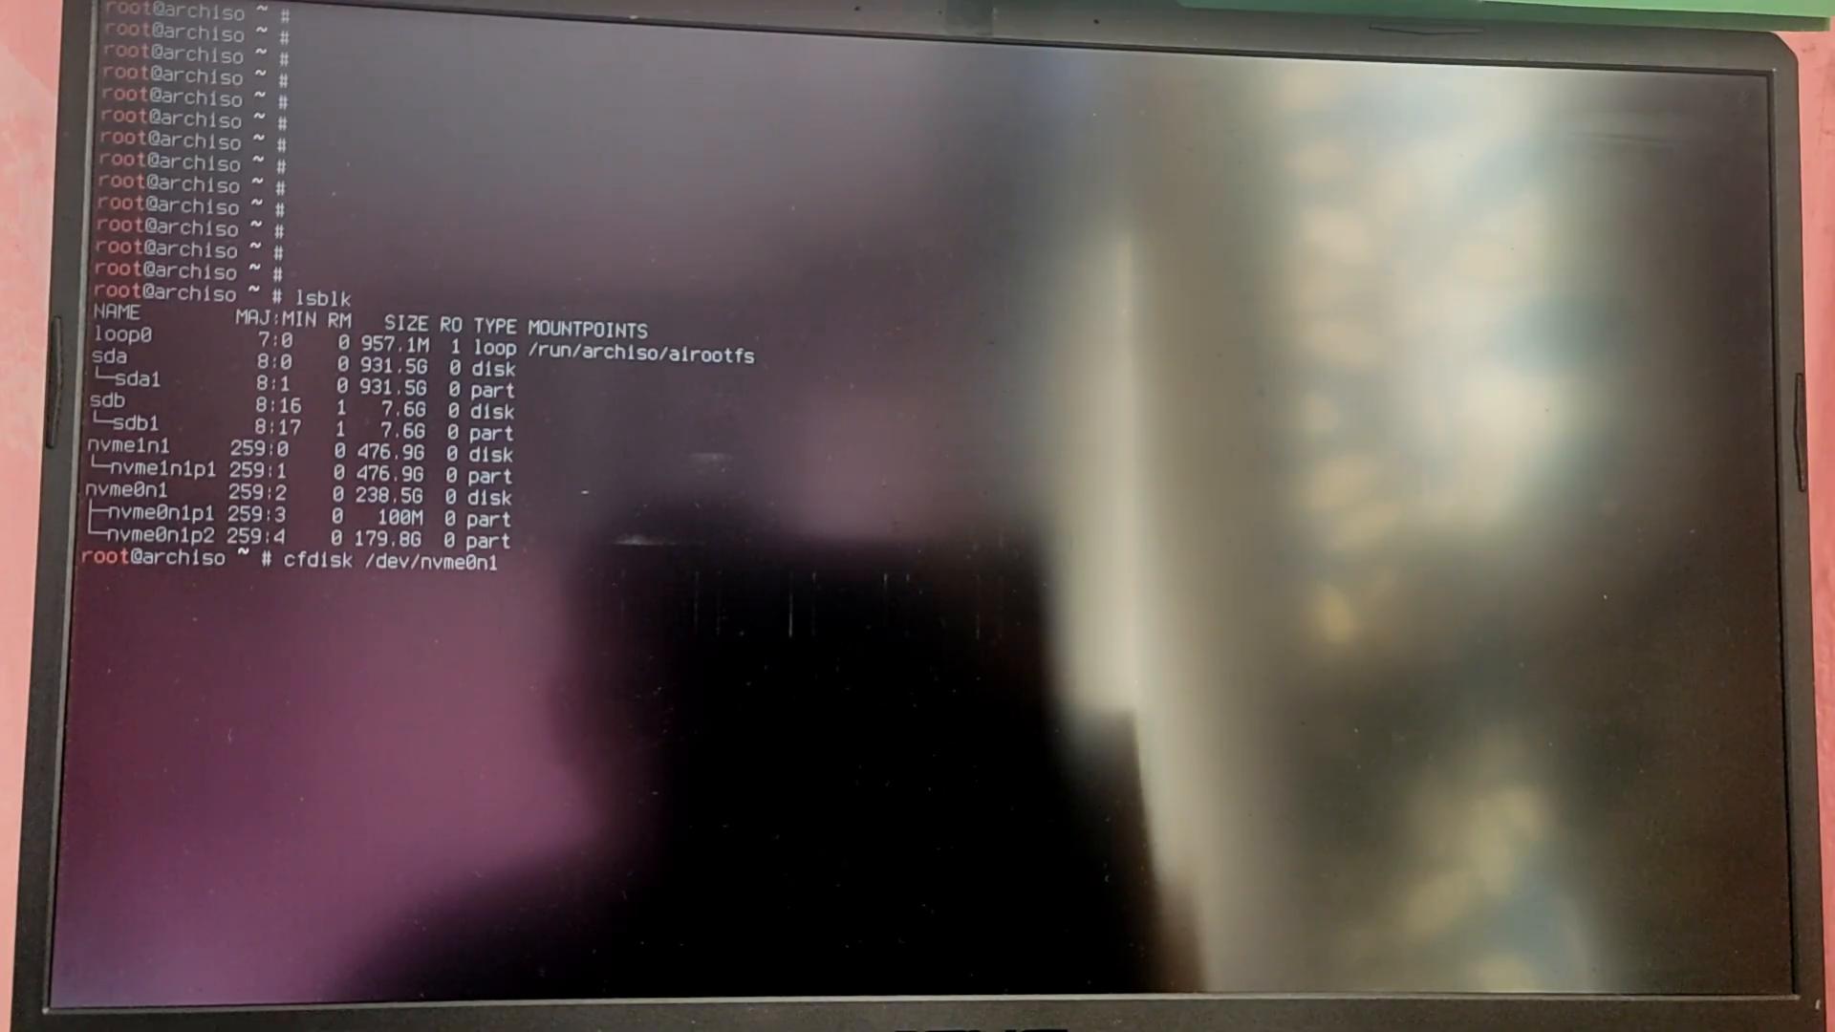
{"action": "key", "text": "Return"}
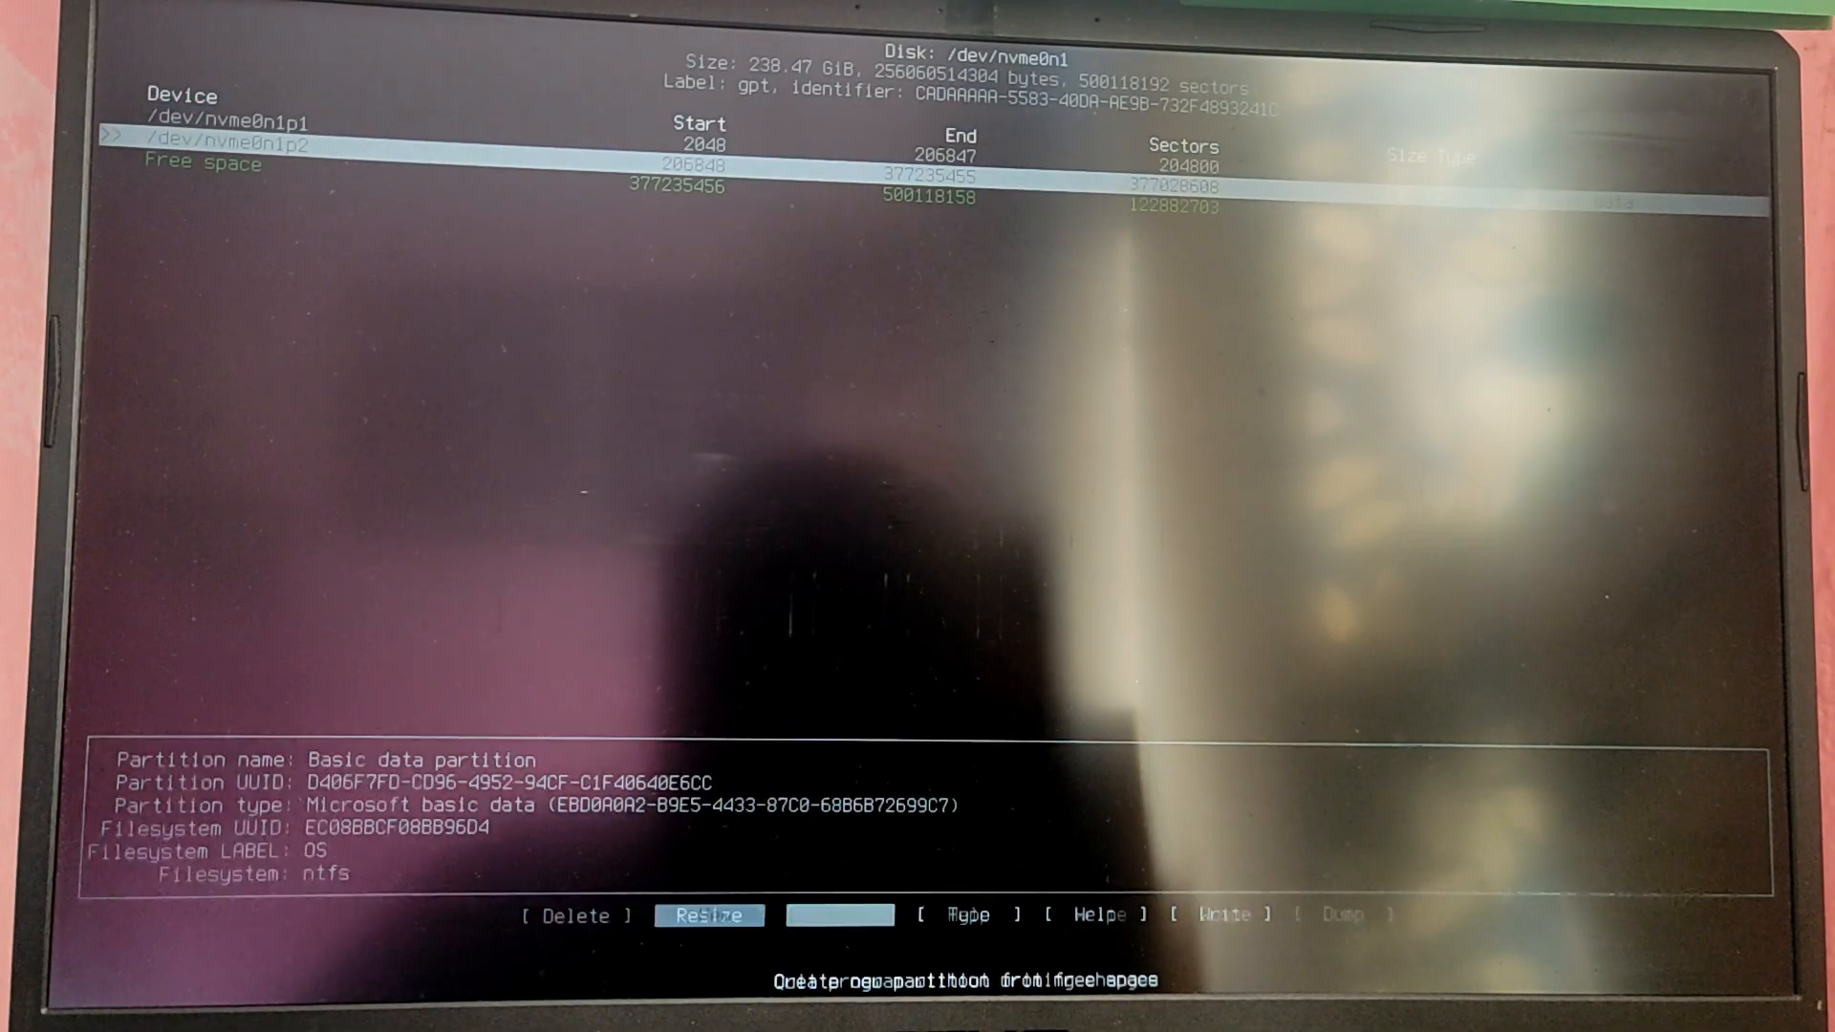
Step: Create a 1G EFI System partition in the free space and write the partition table
{"action": "key", "text": "Down"}
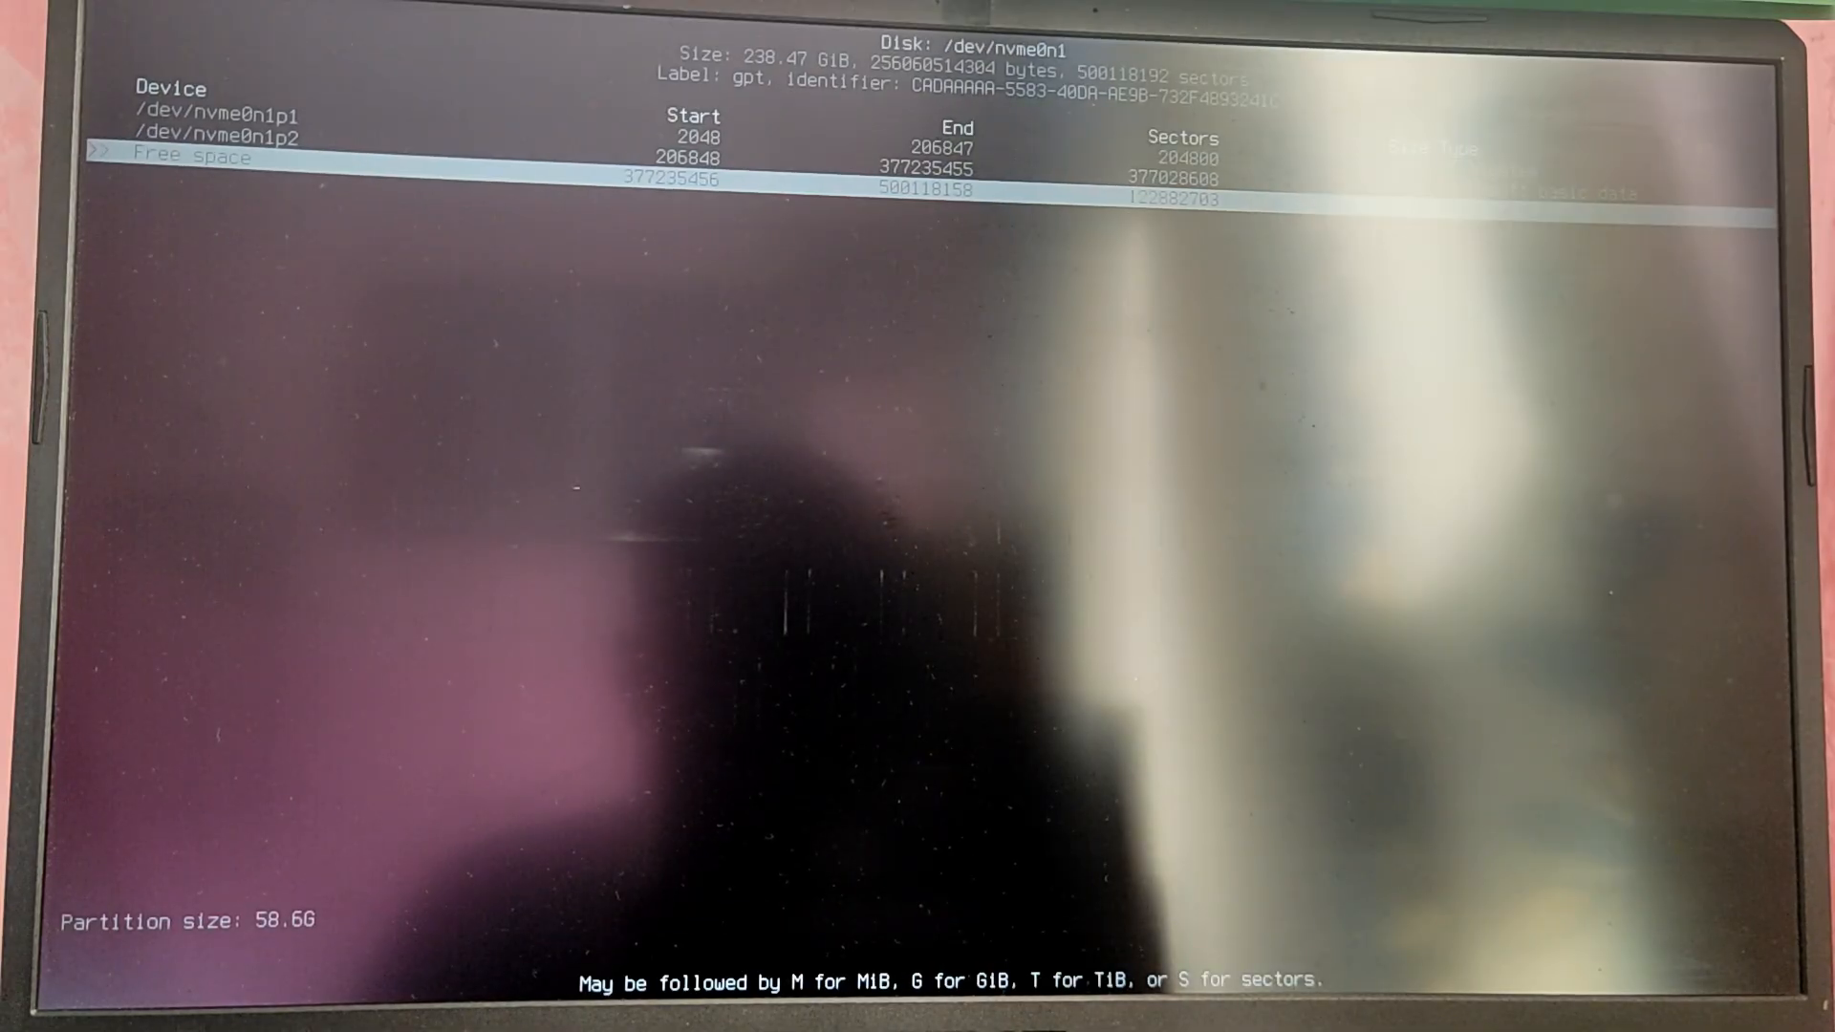
{"action": "type", "text": "1G"}
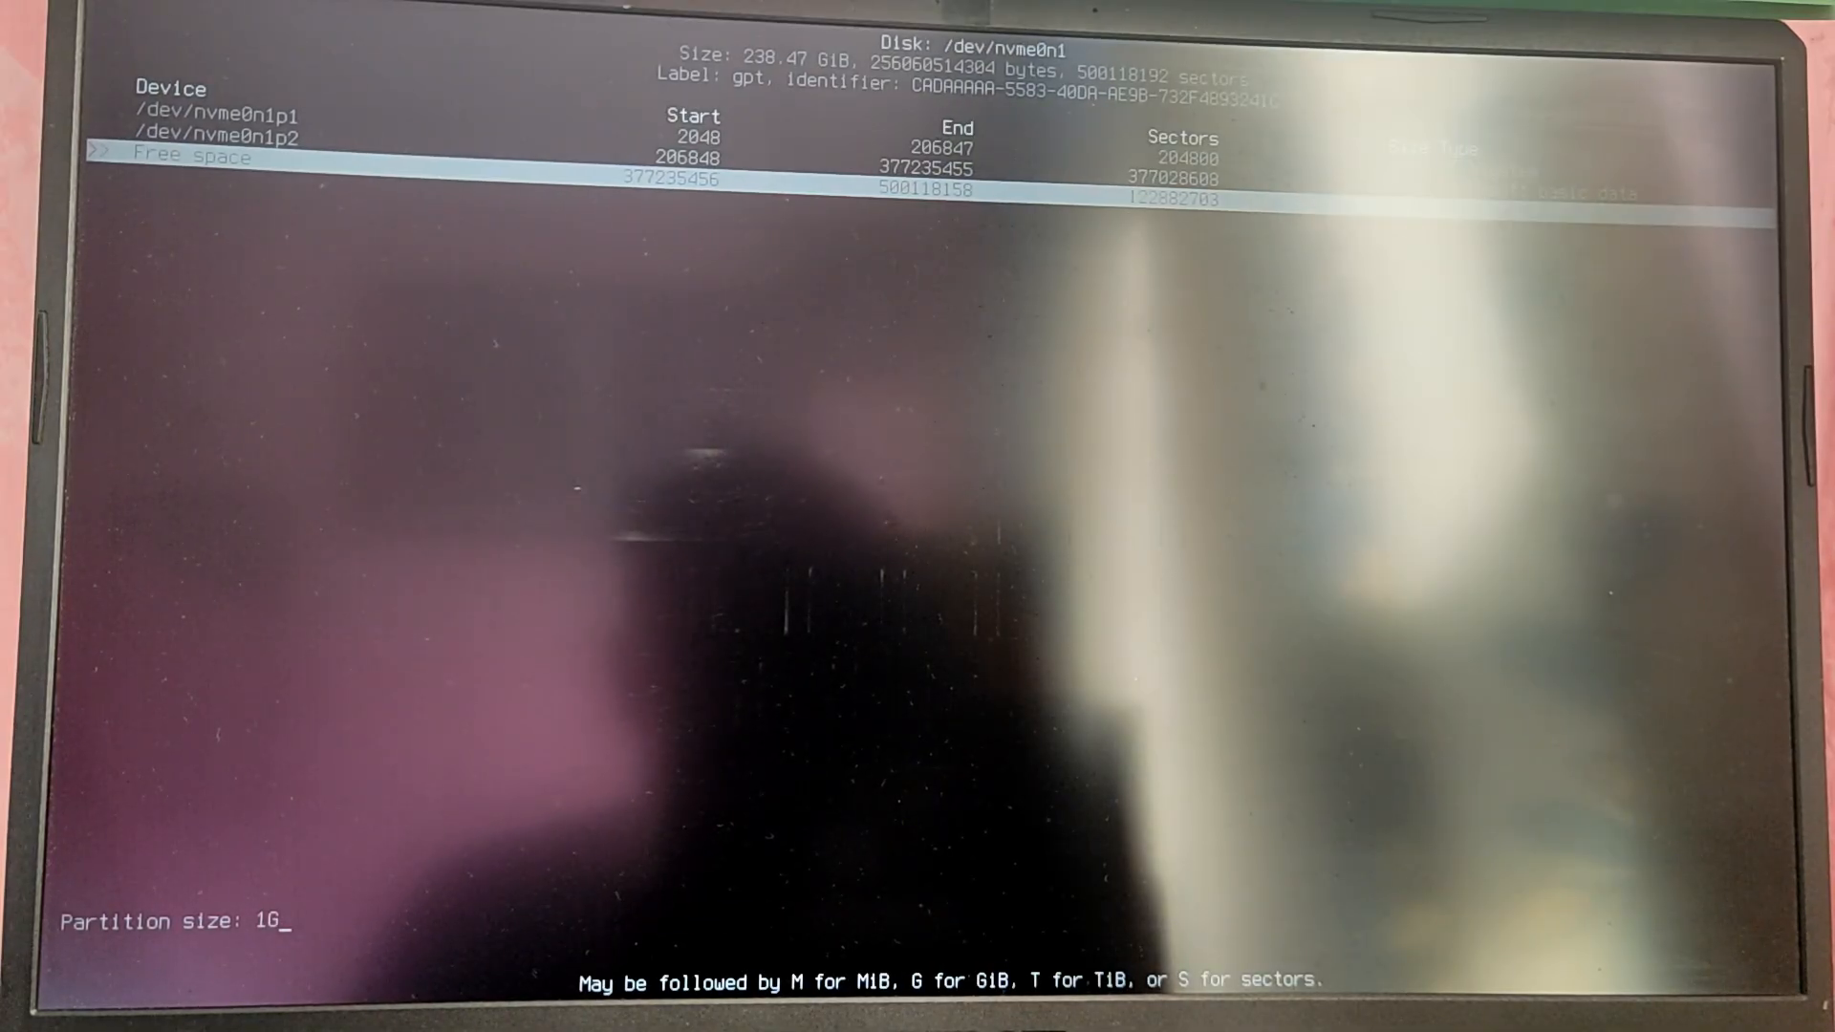
{"action": "key", "text": "Return"}
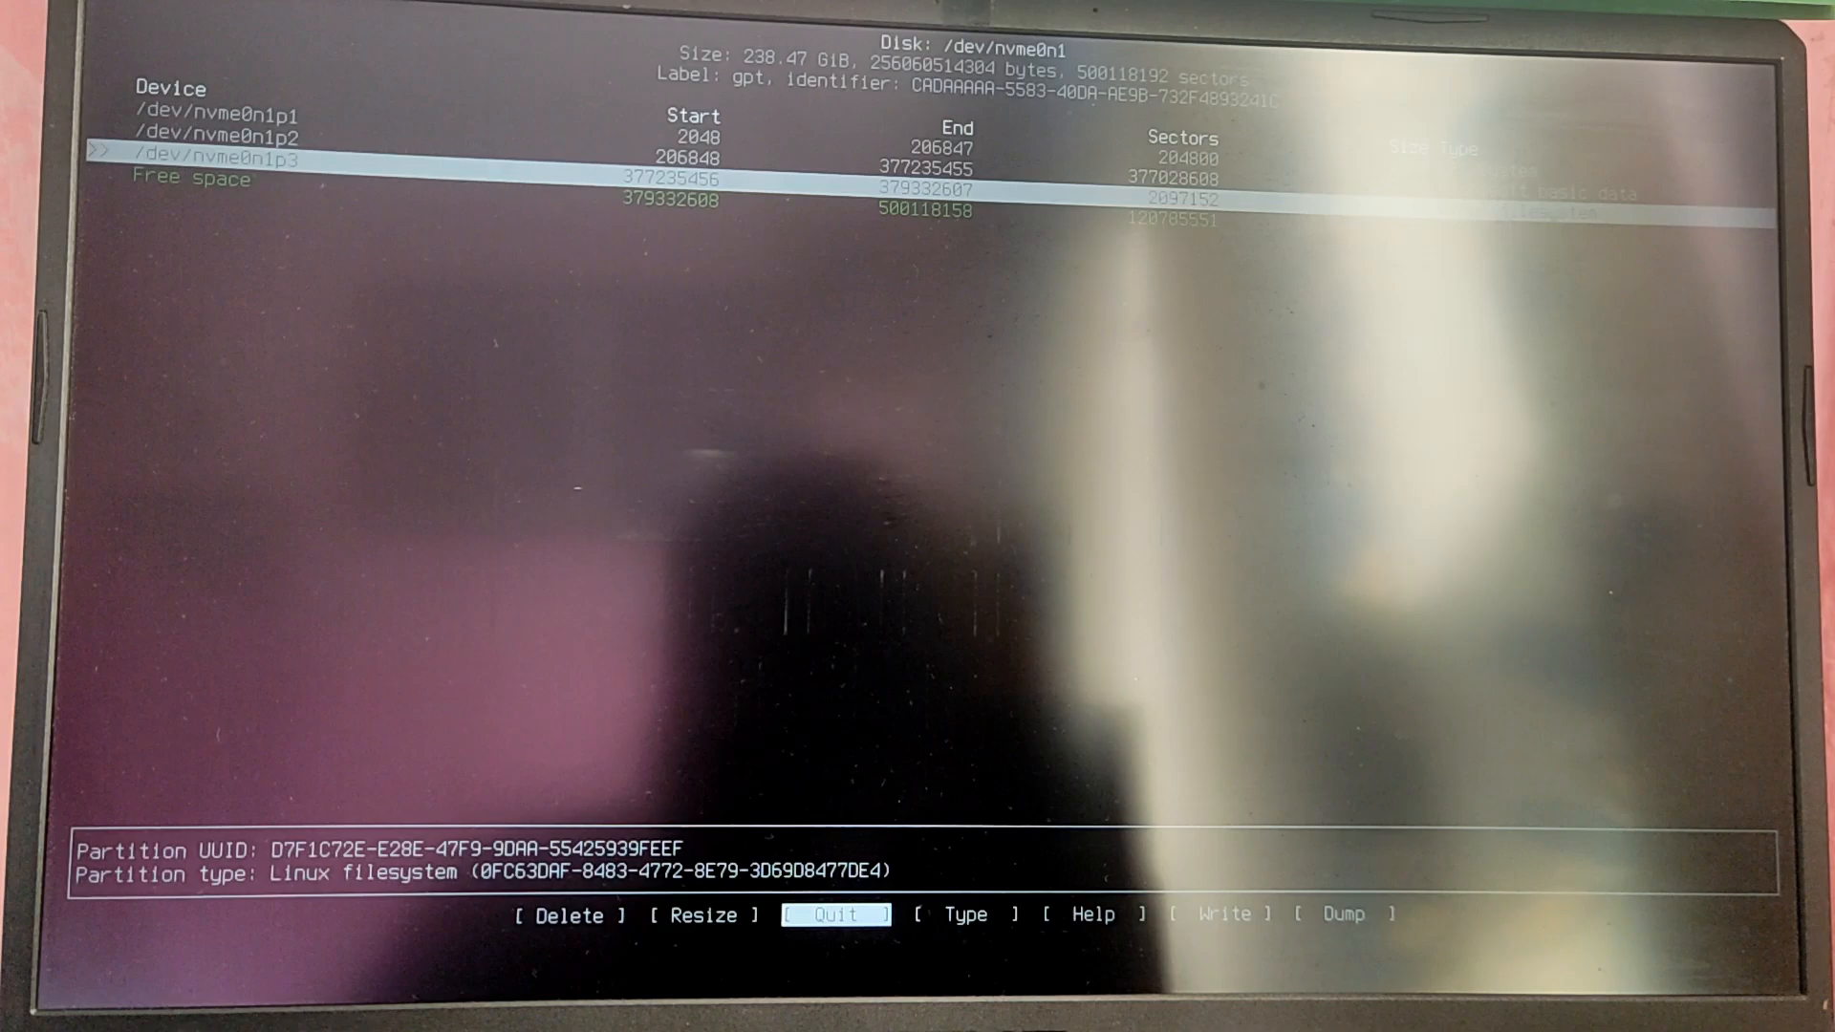
{"action": "left_click", "coordinate": [963, 914]}
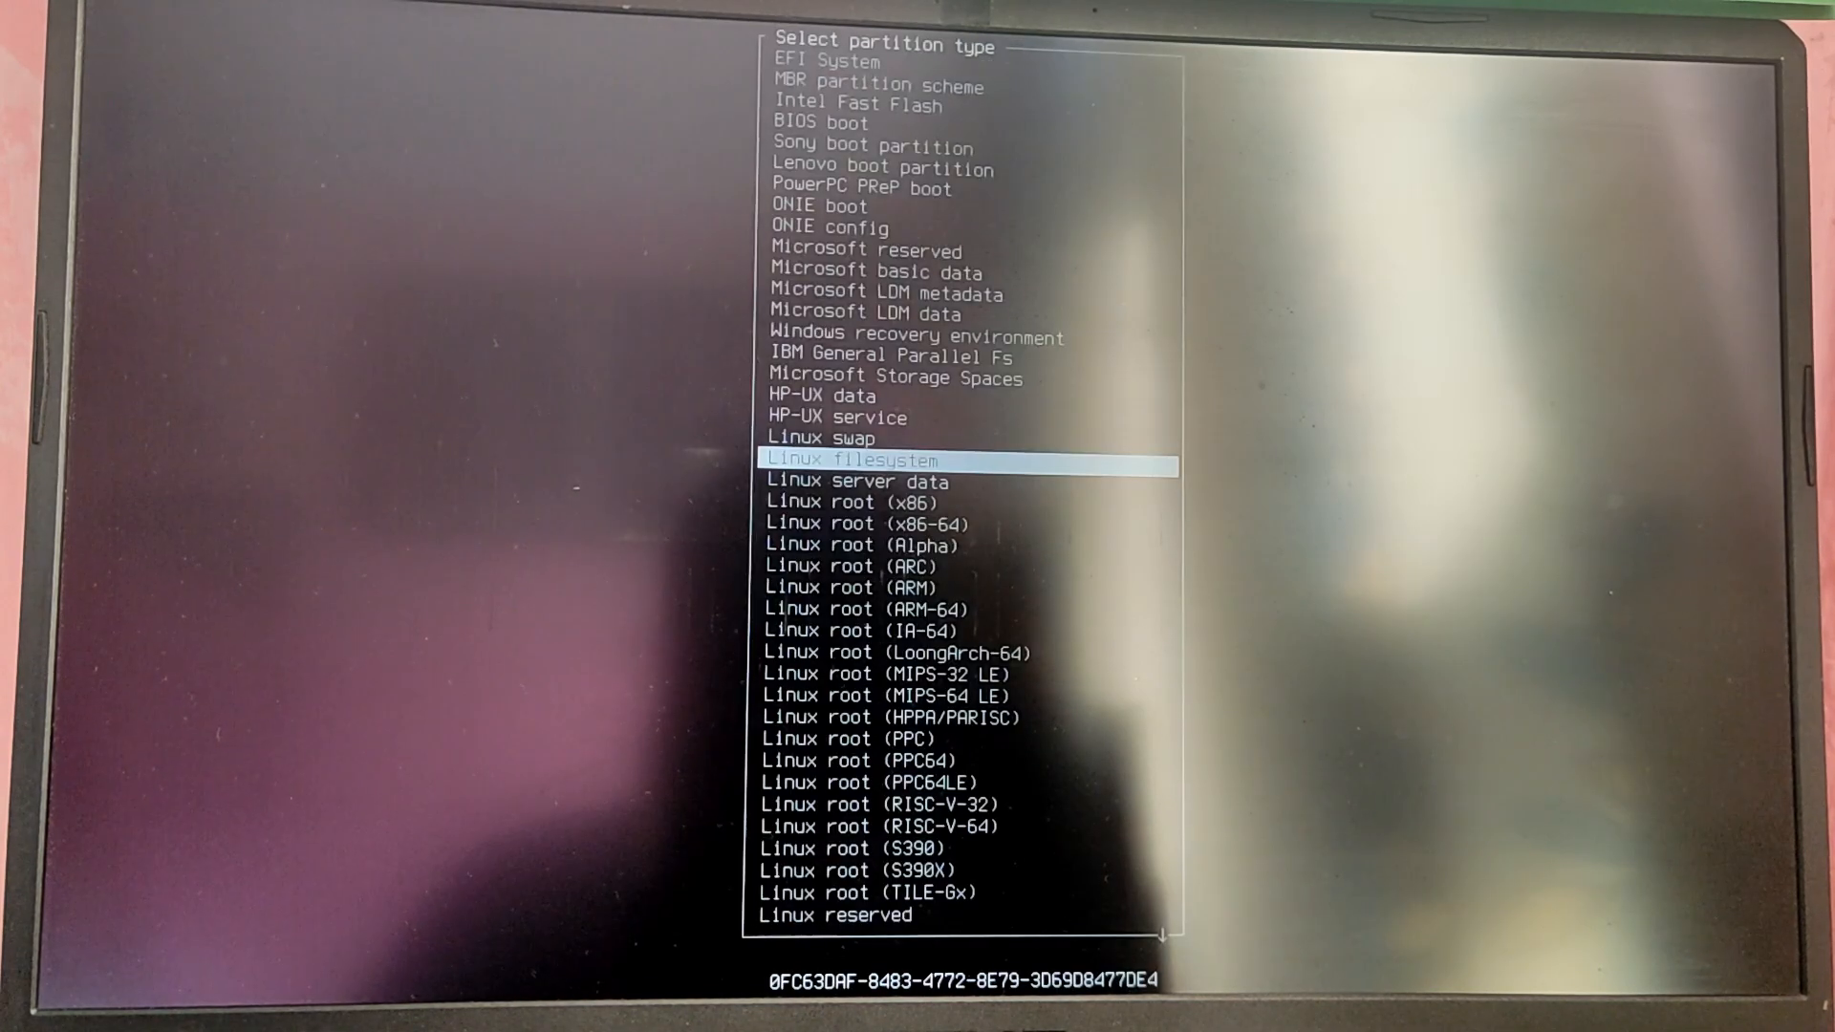
{"action": "key", "text": "Home"}
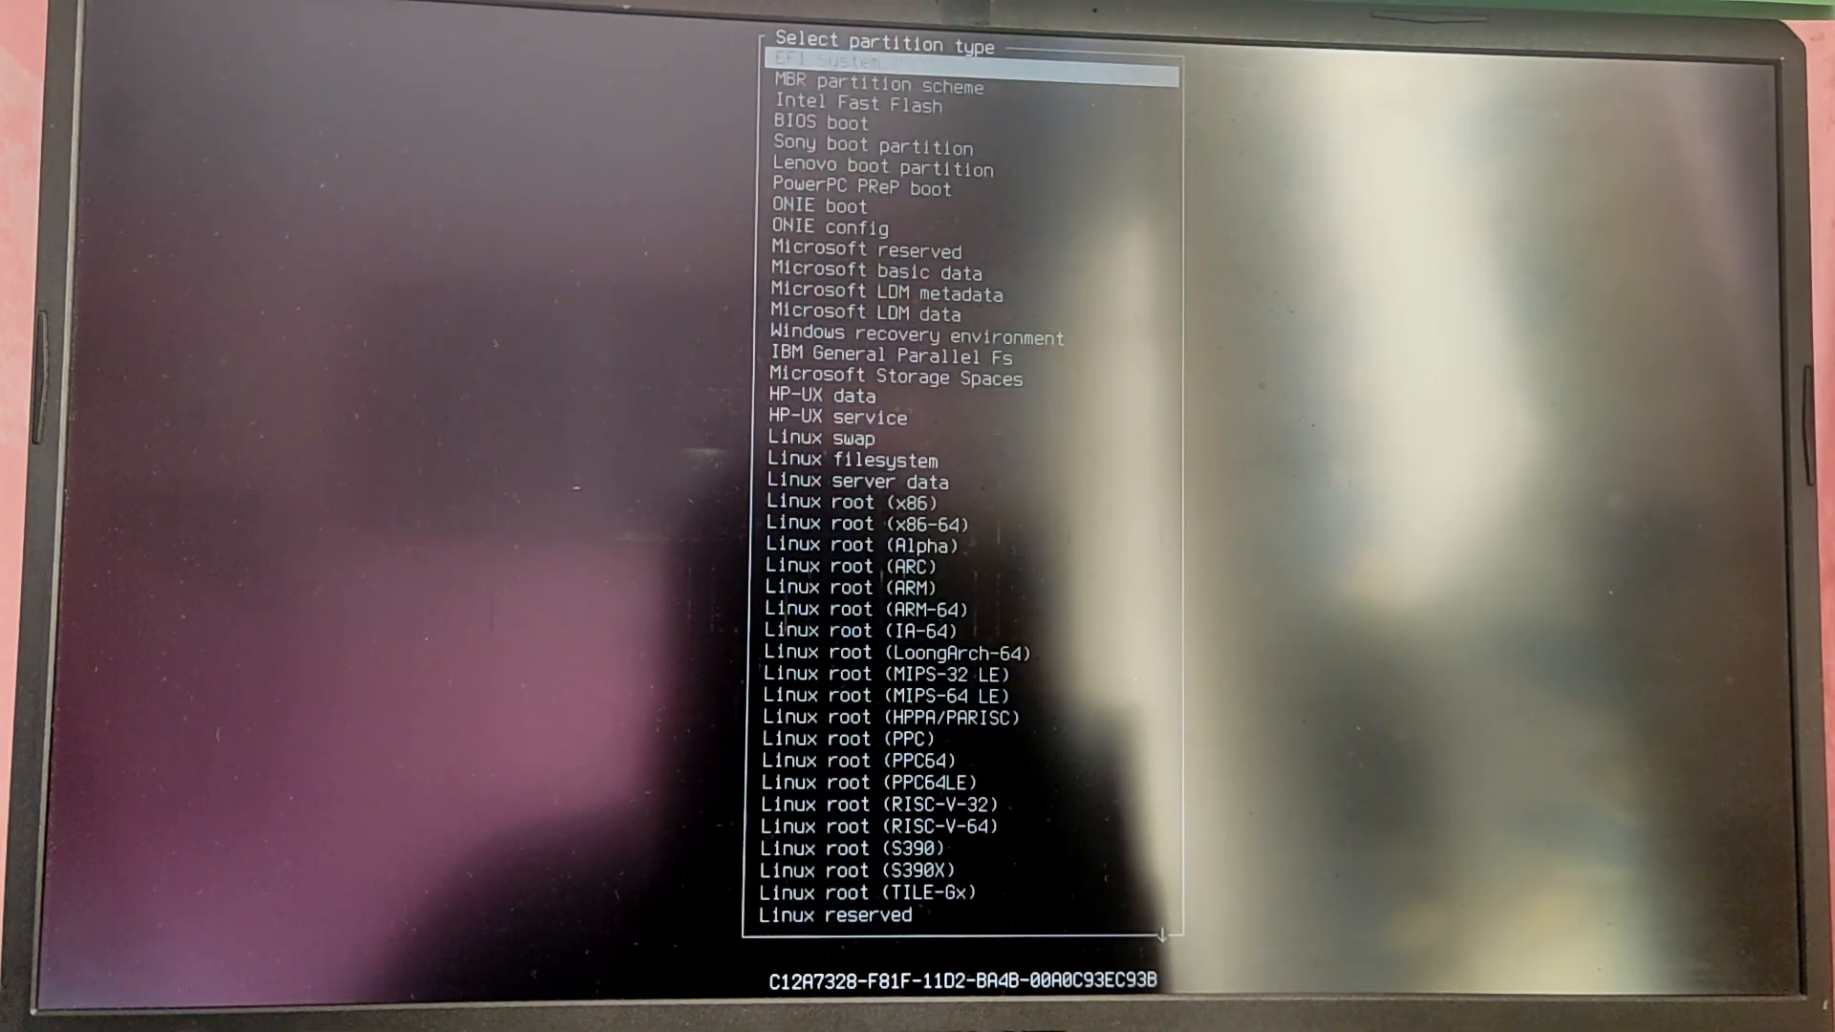
{"action": "key", "text": "Return"}
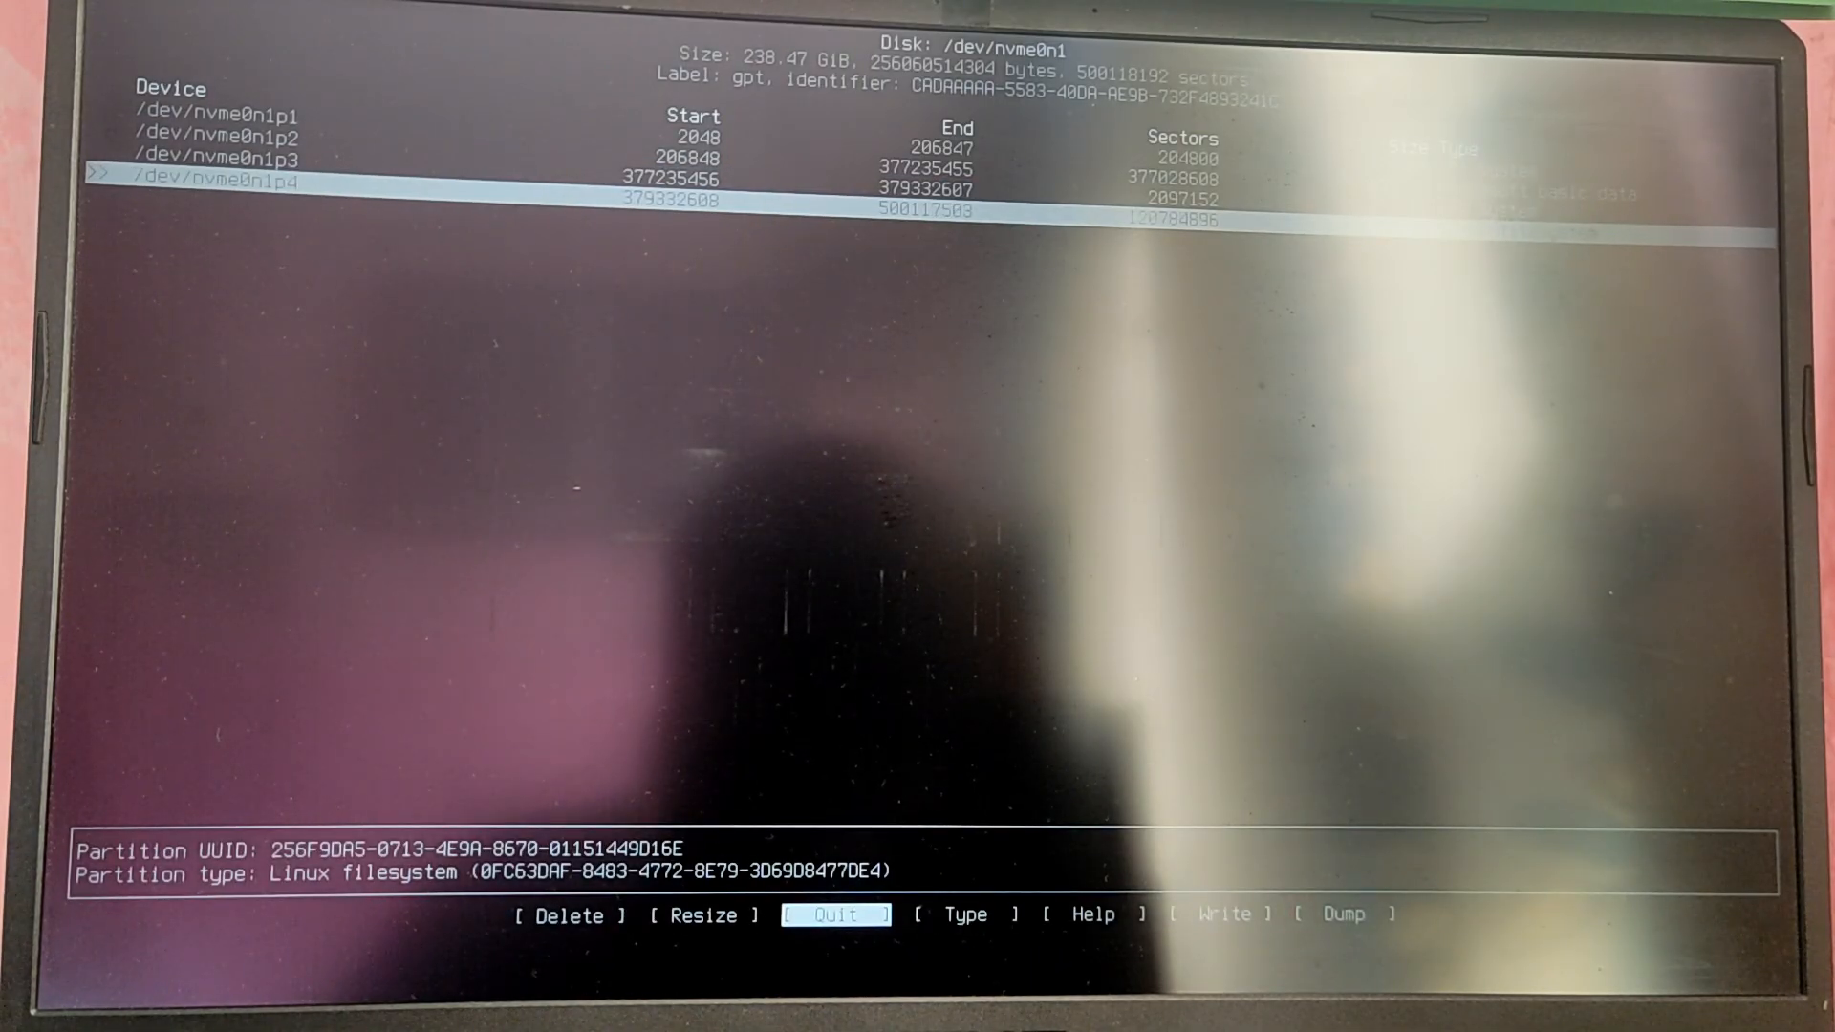
{"action": "key", "text": "Right"}
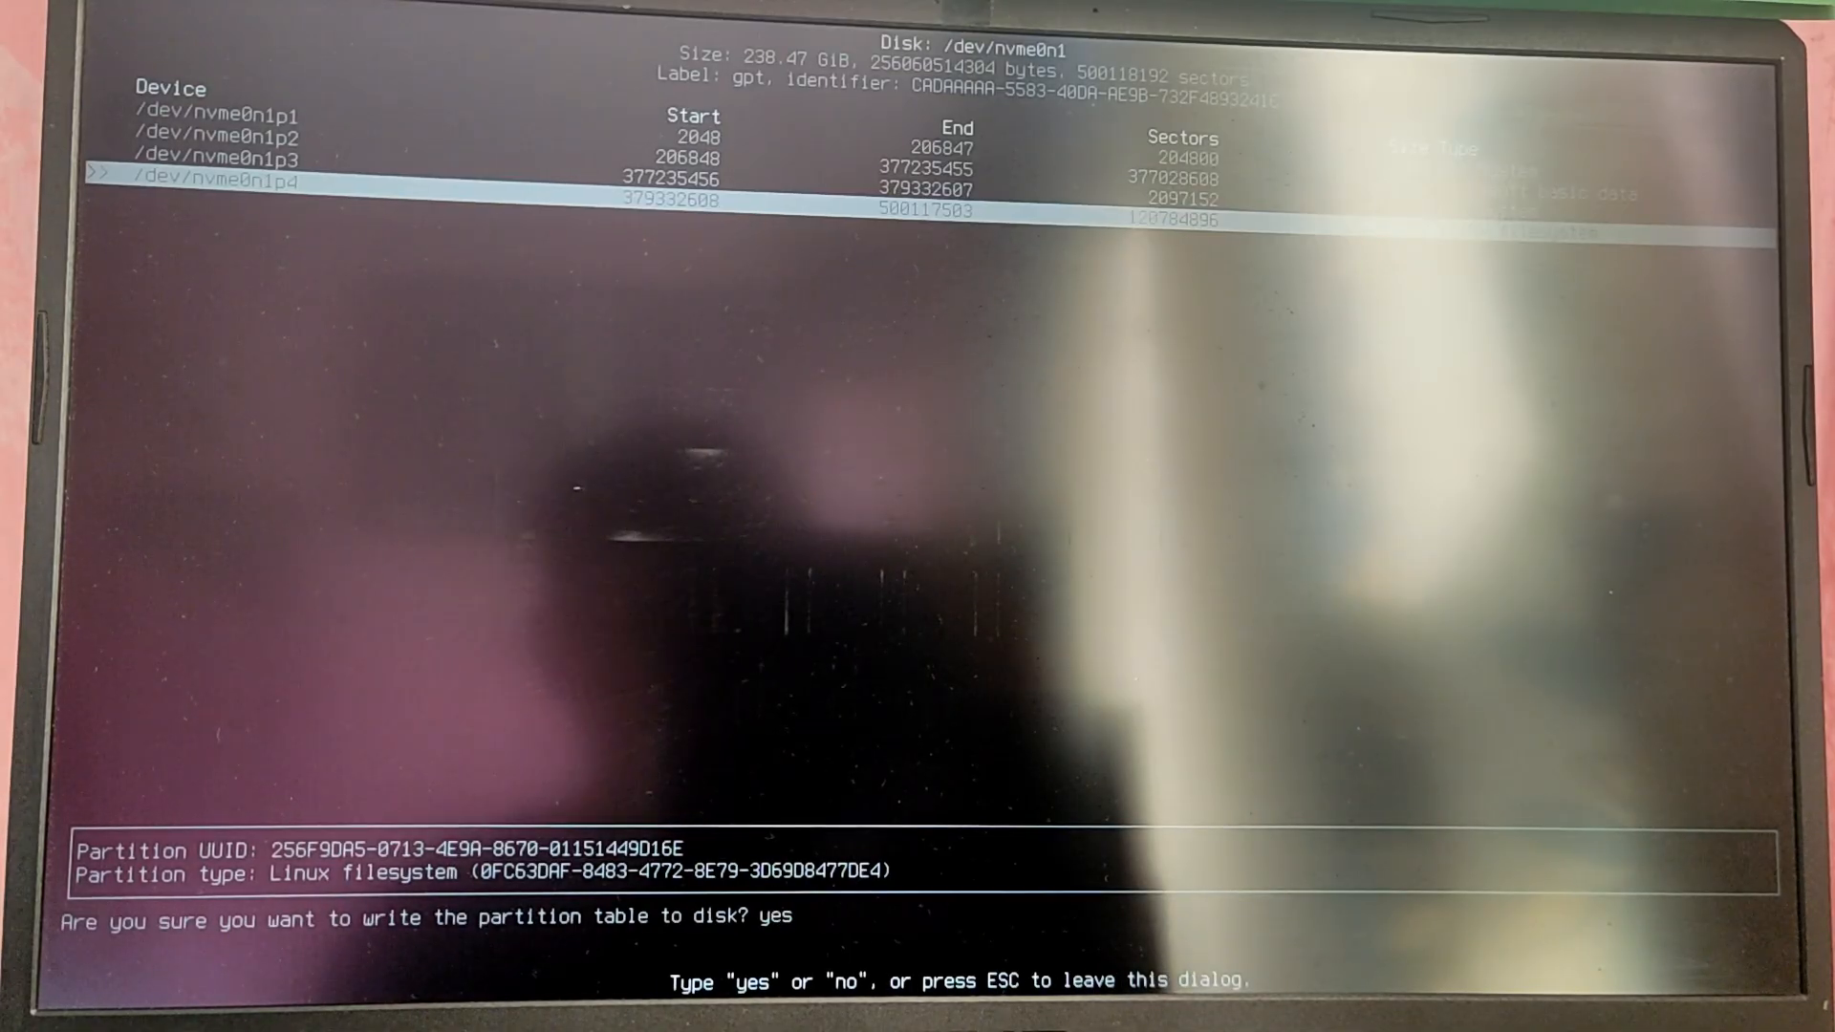
{"action": "key", "text": "Return"}
{"action": "type", "text": "lsblk"}
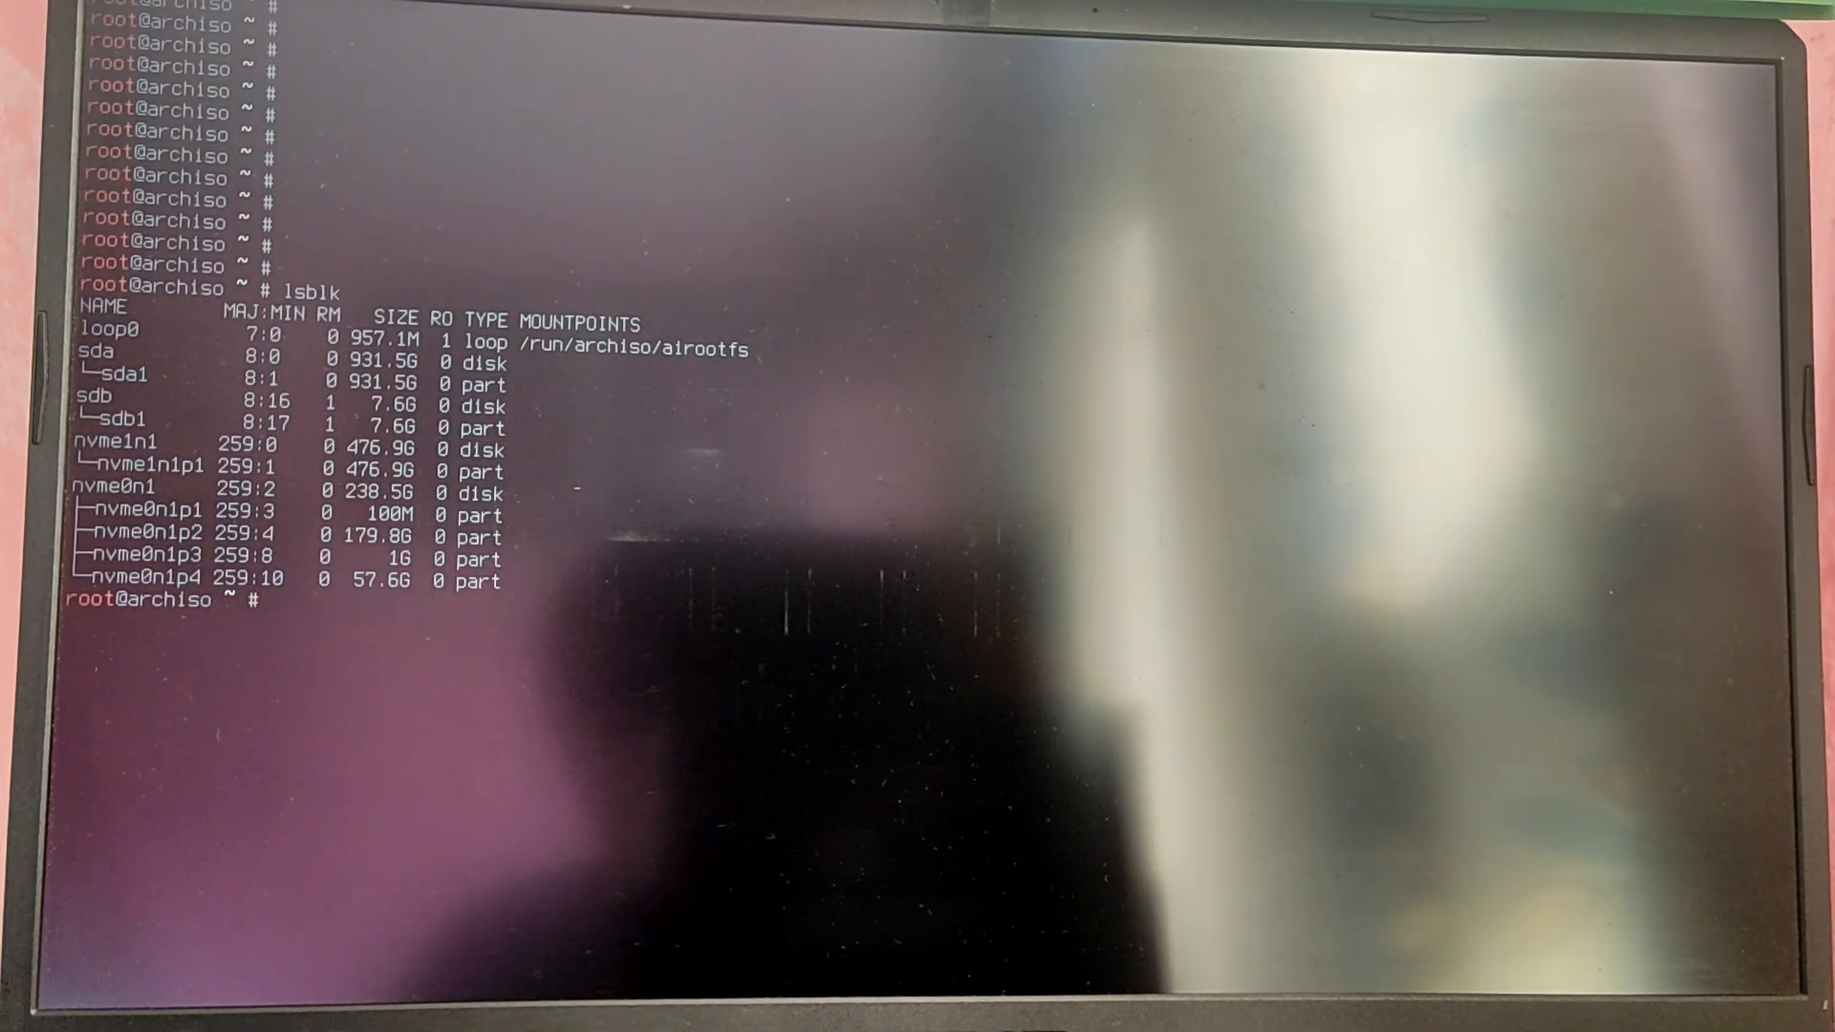
Step: Format /dev/nvme0n1p3 as FAT32 with mkfs.fat -F32
{"action": "type", "text": "mkfs.fa"}
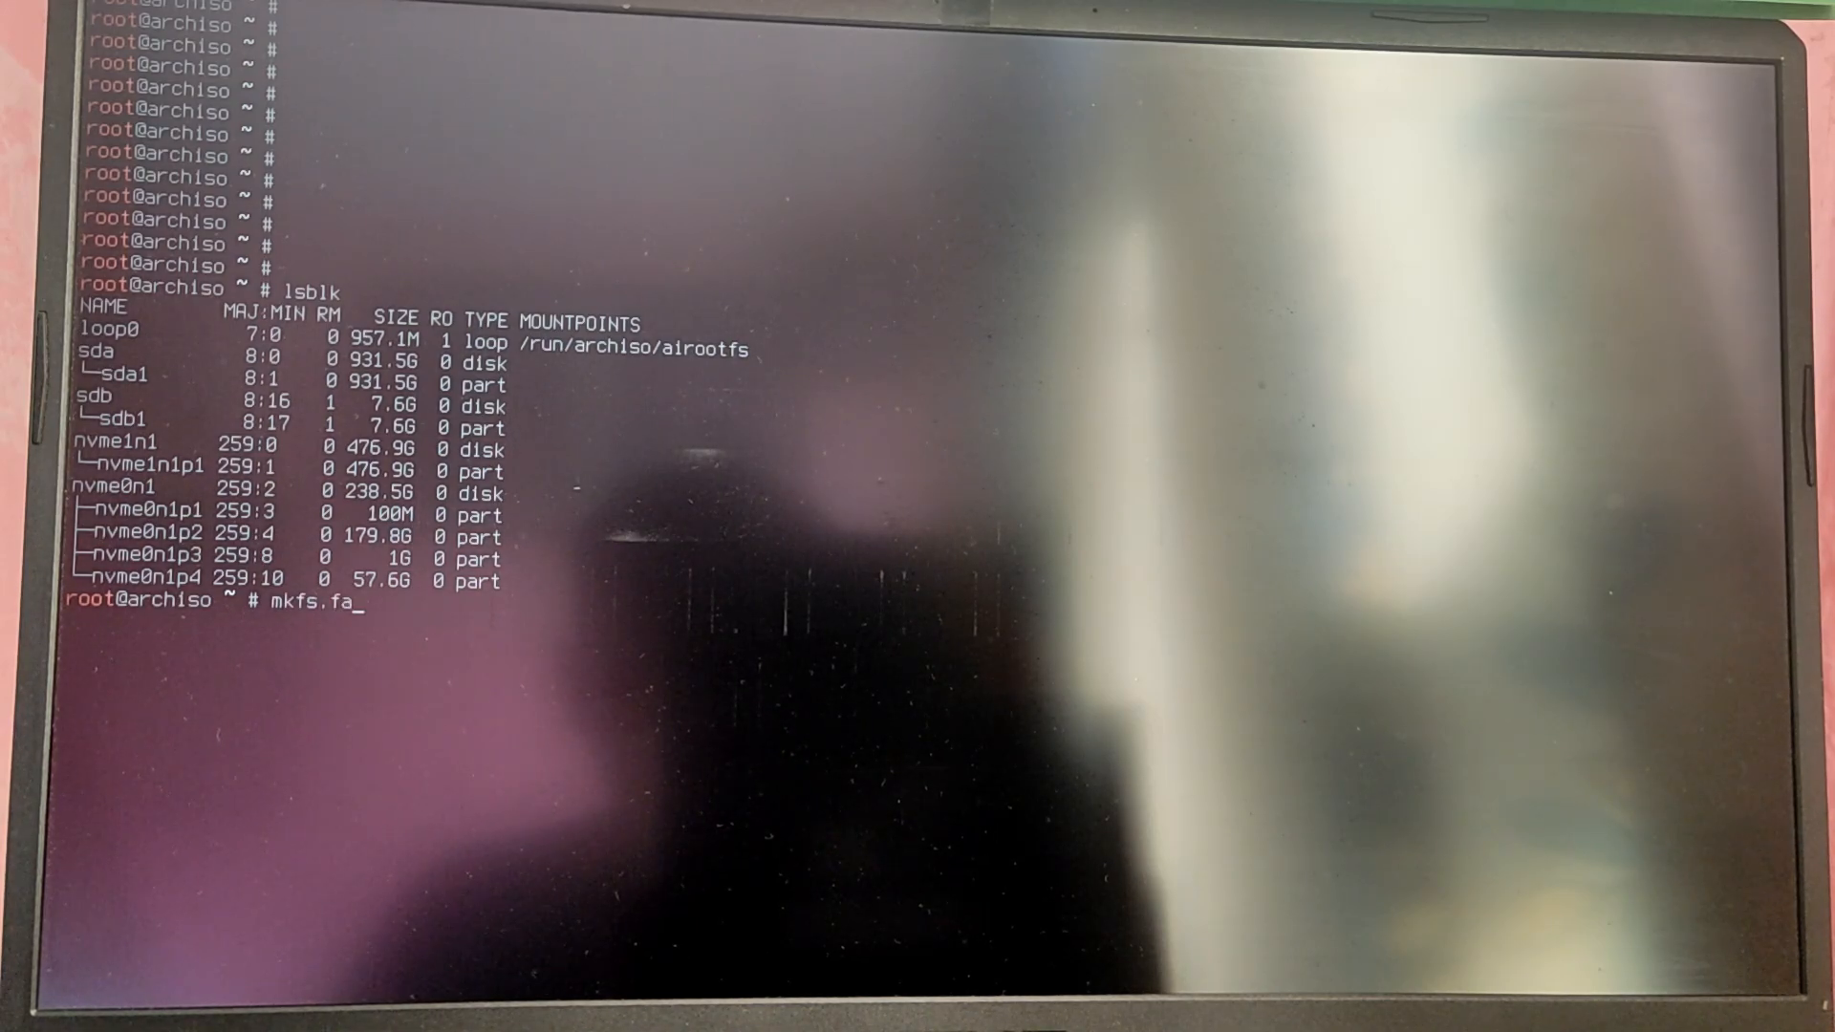
{"action": "type", "text": "t -F32"}
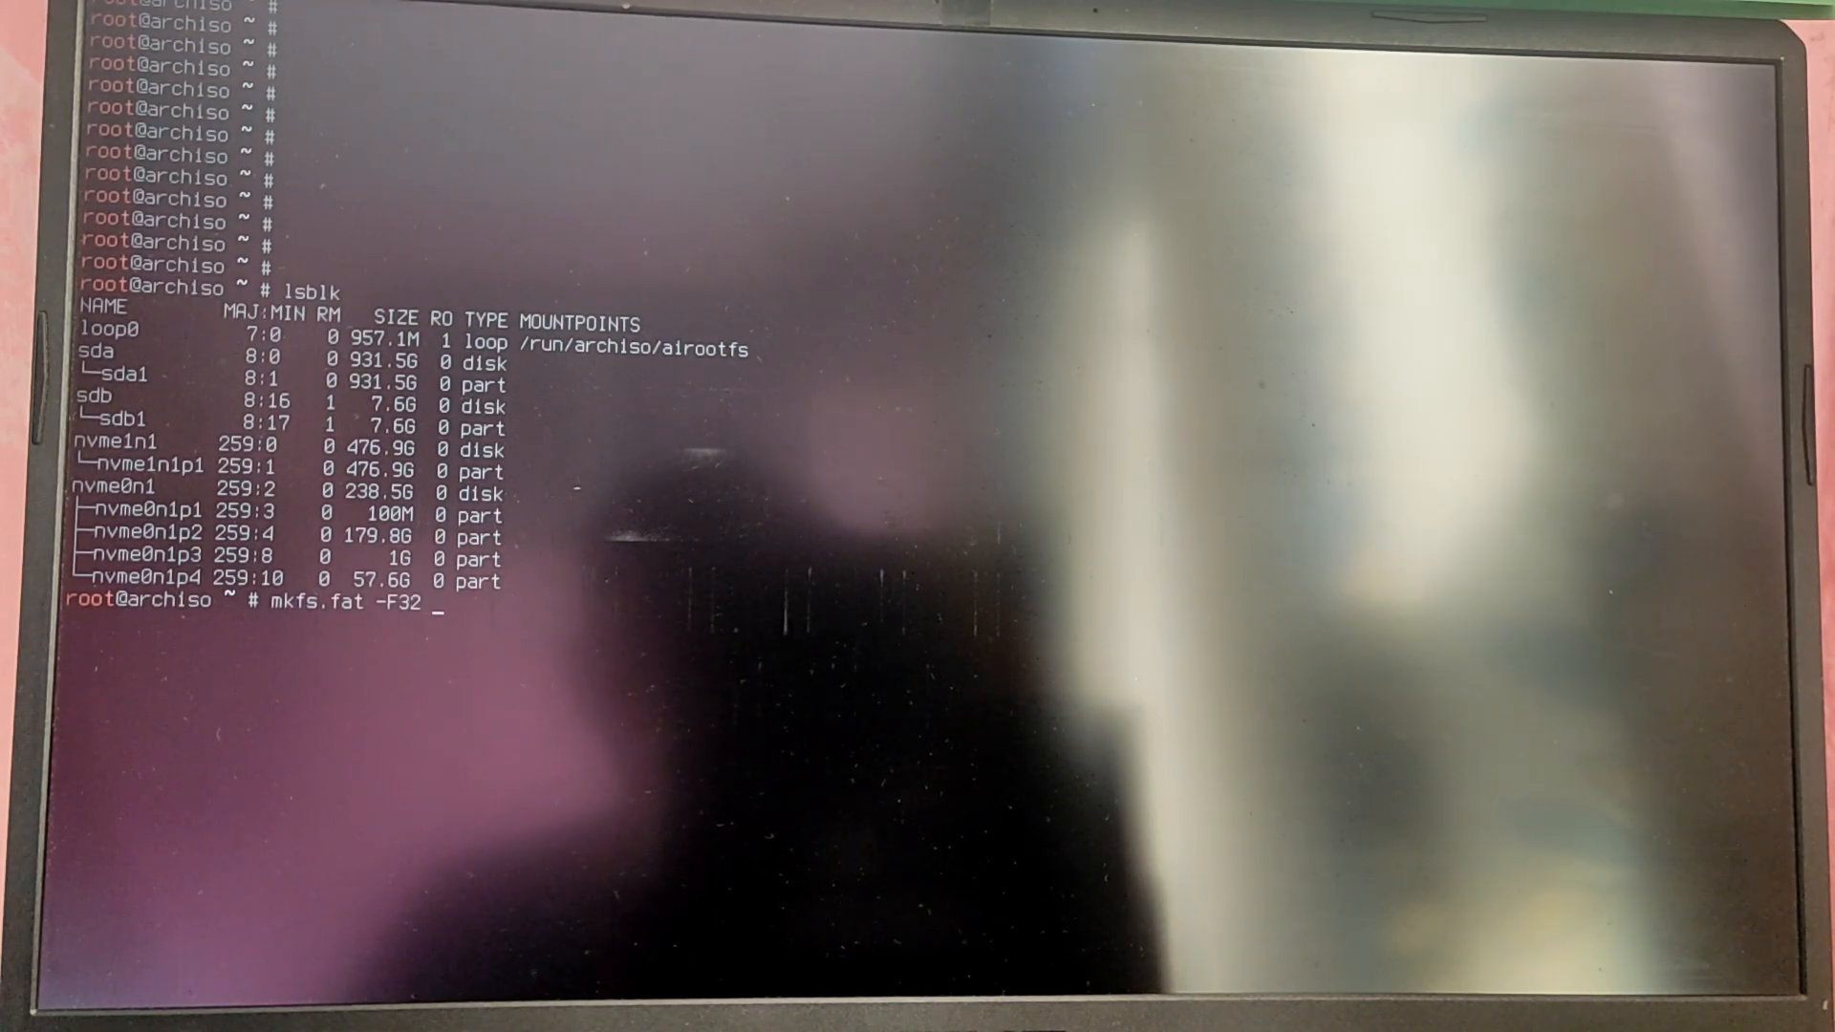
{"action": "type", "text": "/dev/nvm"}
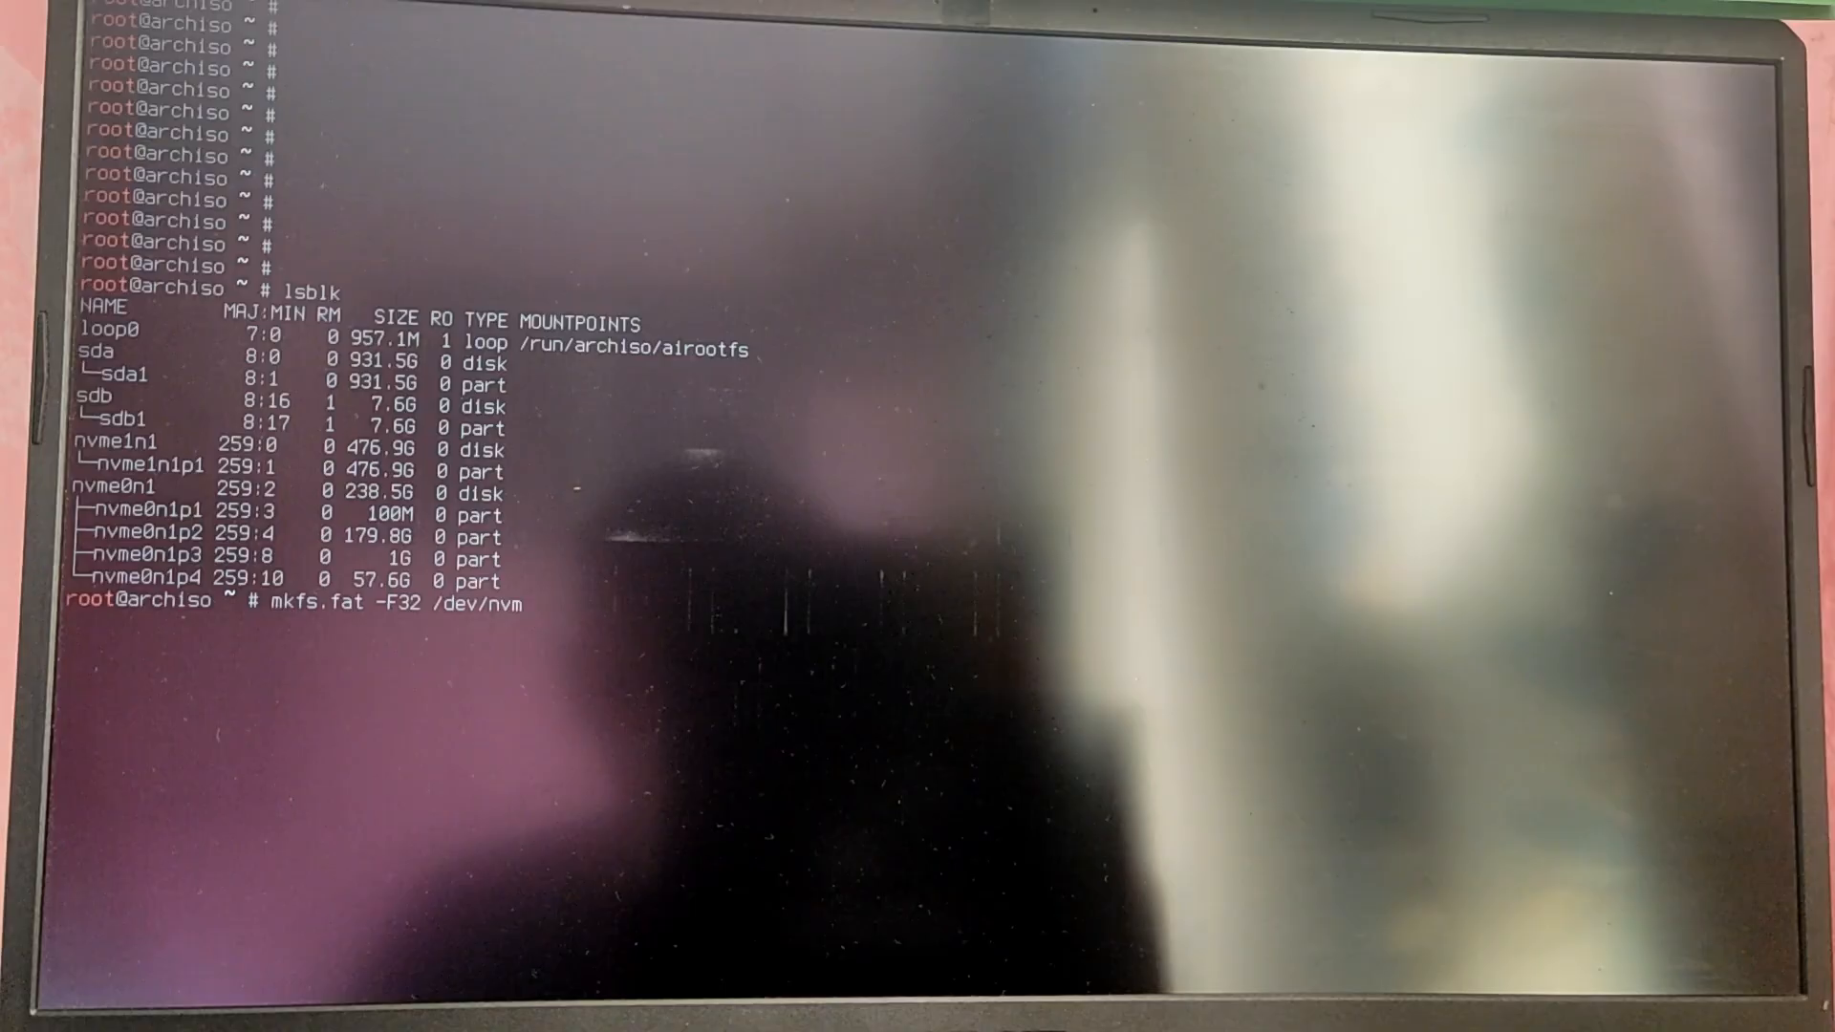
{"action": "type", "text": "e0n1p"}
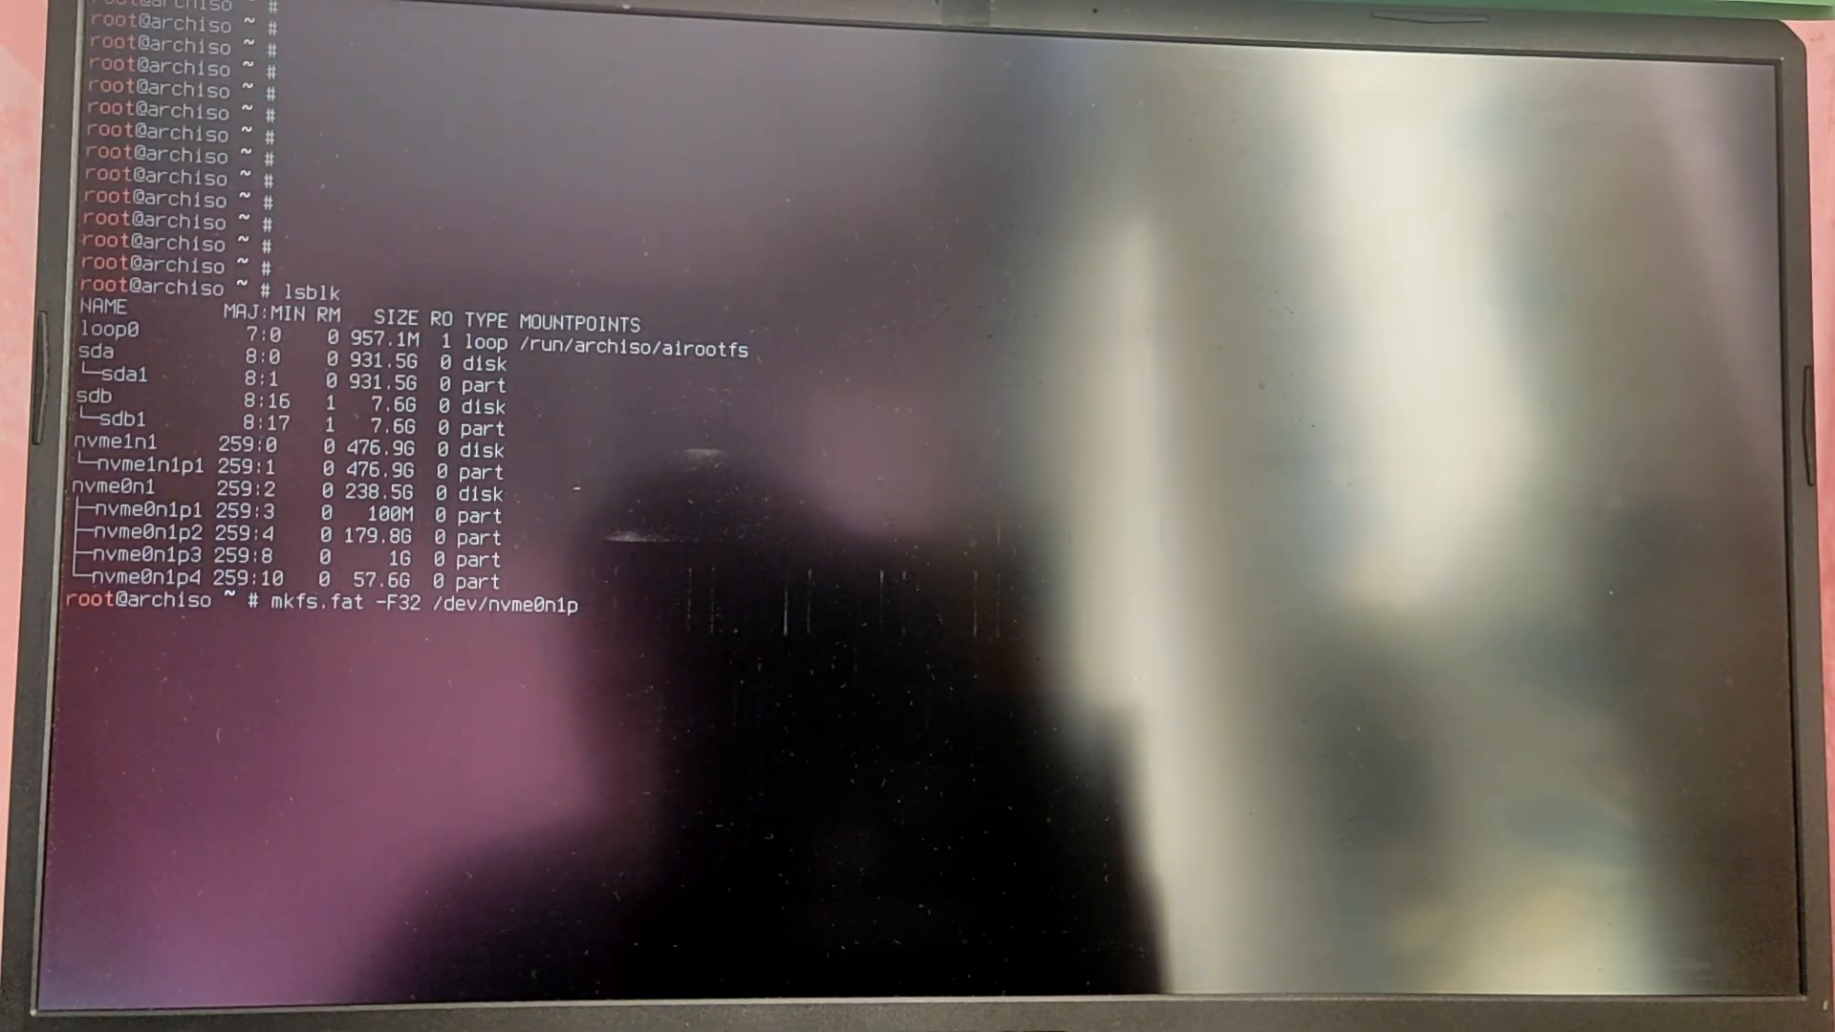
{"action": "type", "text": "3"}
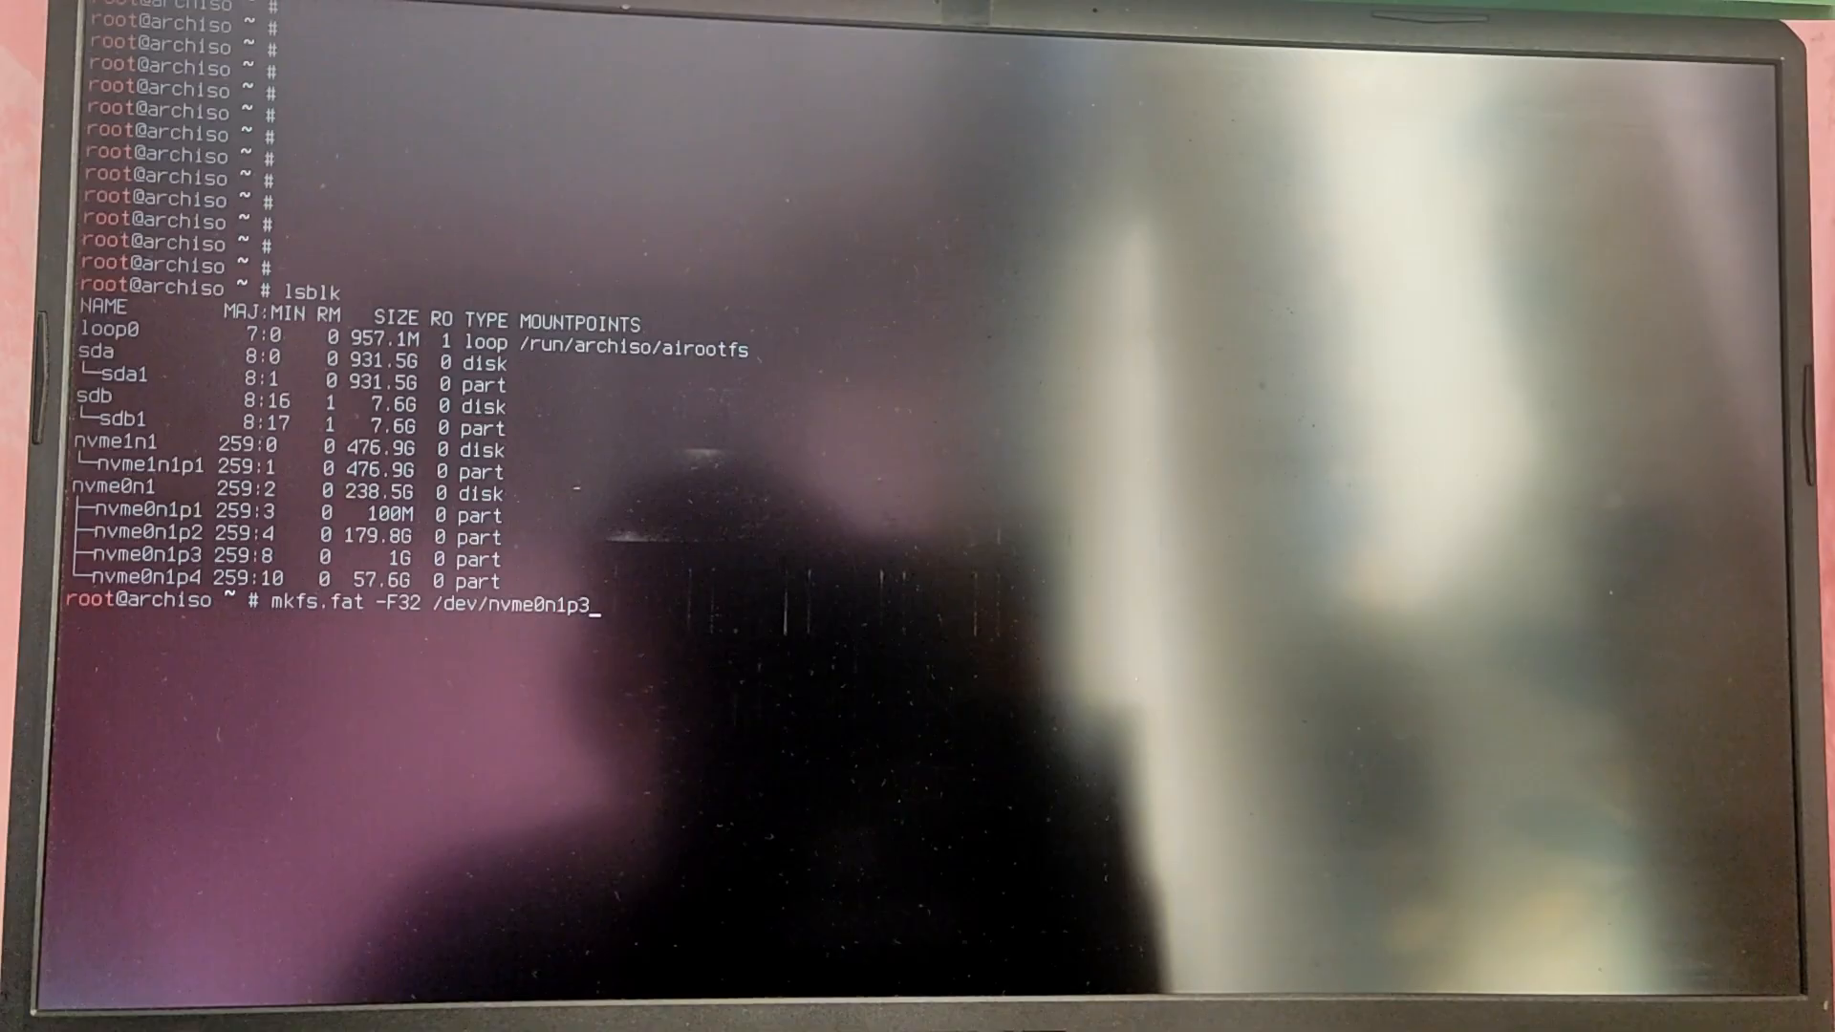
{"action": "key", "text": "Return"}
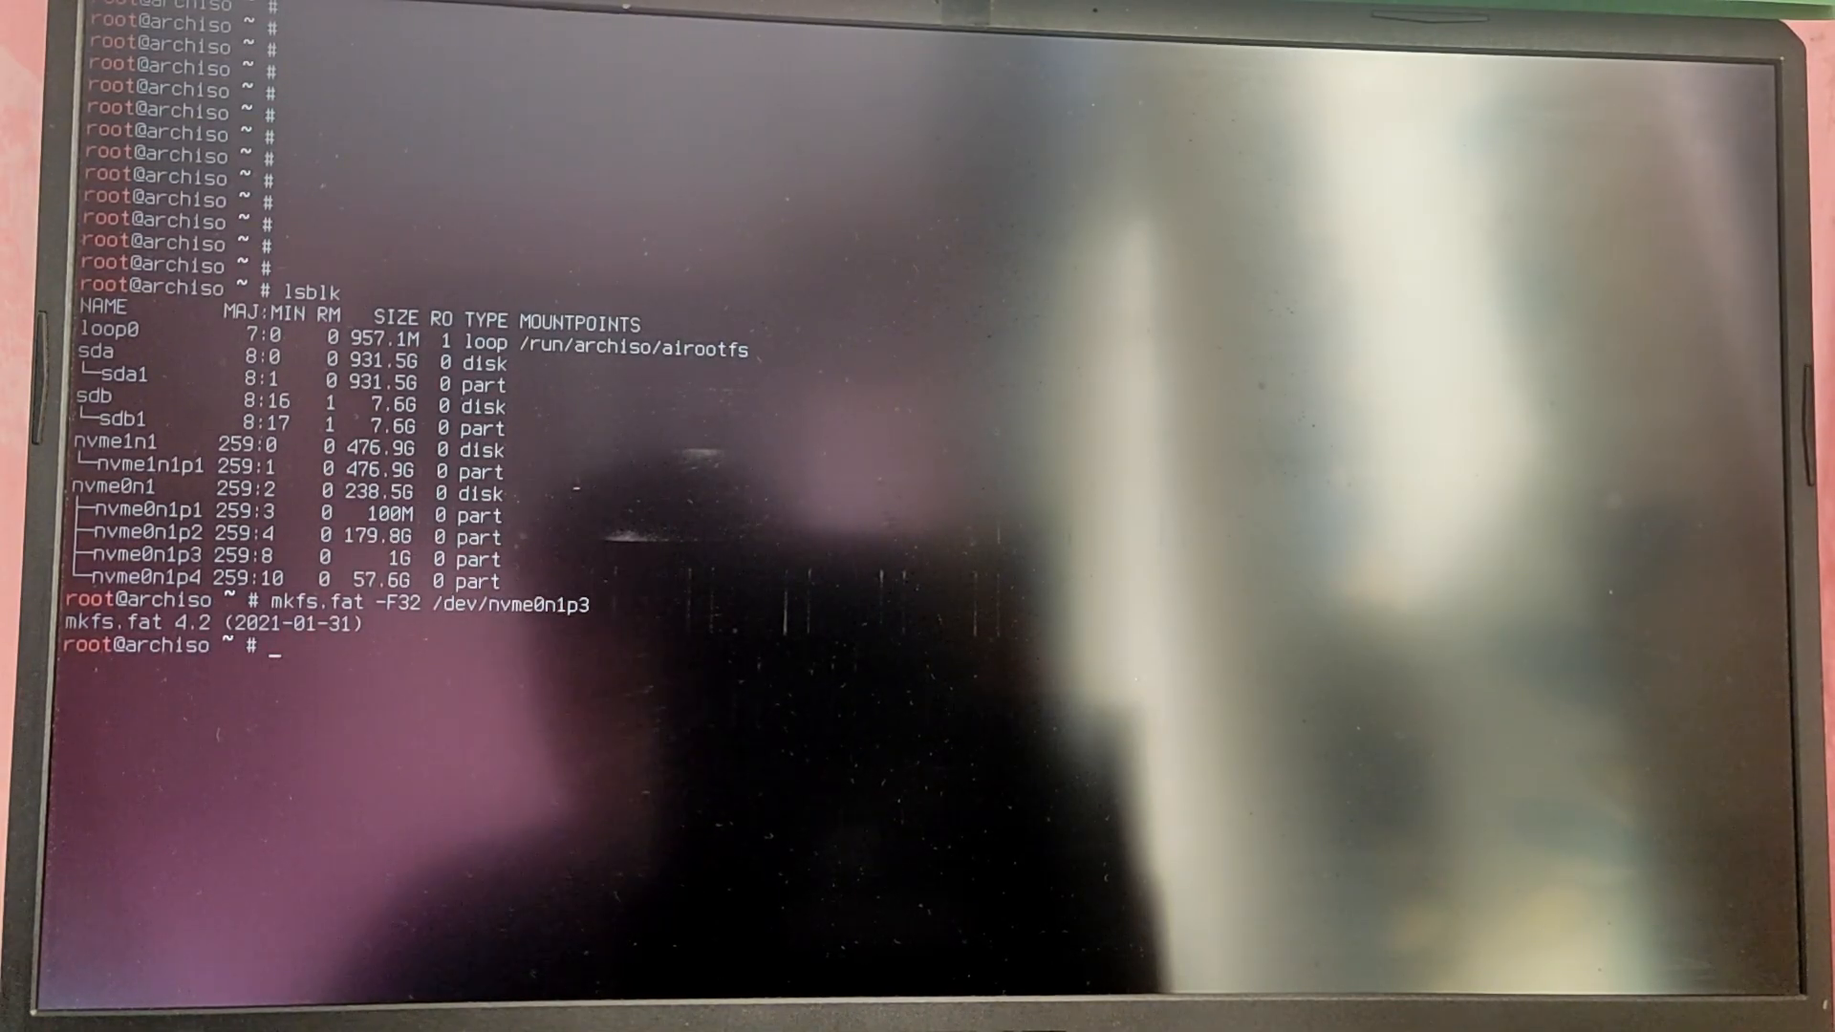
Step: Run mkfs.ext4 on the Linux root partition nvme0n1p4
{"action": "type", "text": "mkfs.ext"}
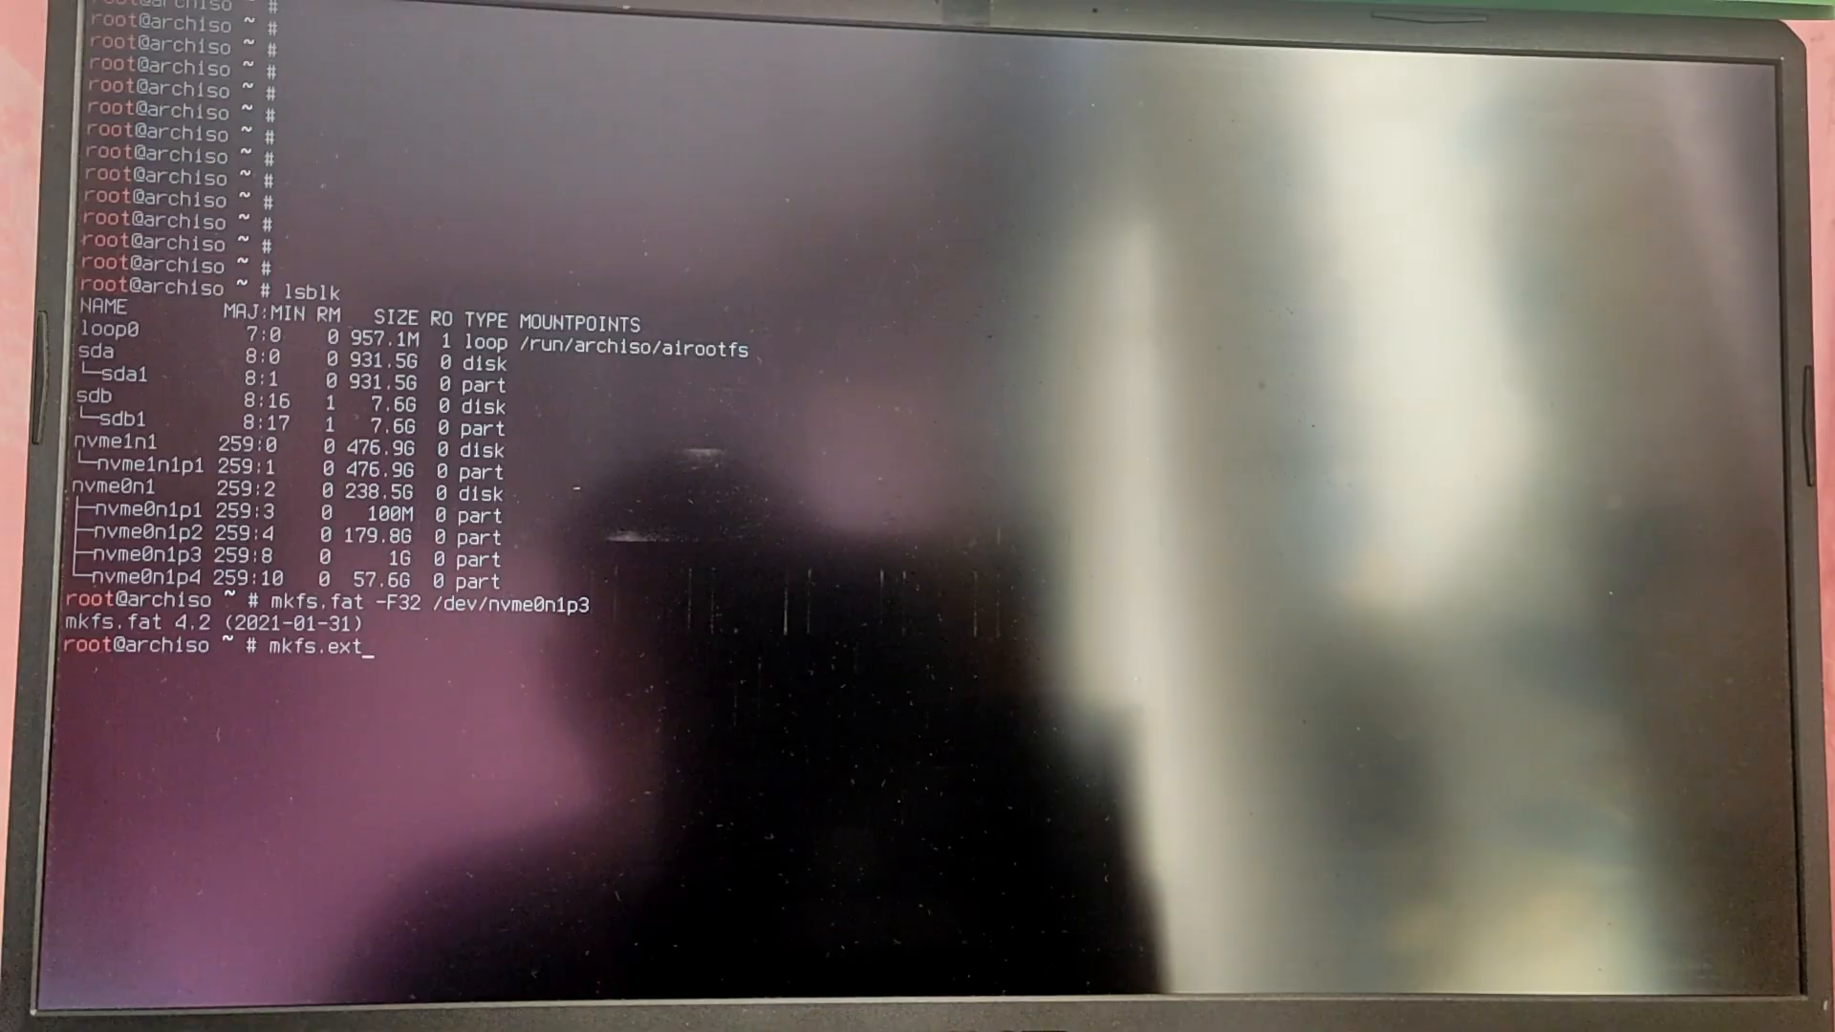
{"action": "type", "text": "4 /dev/"}
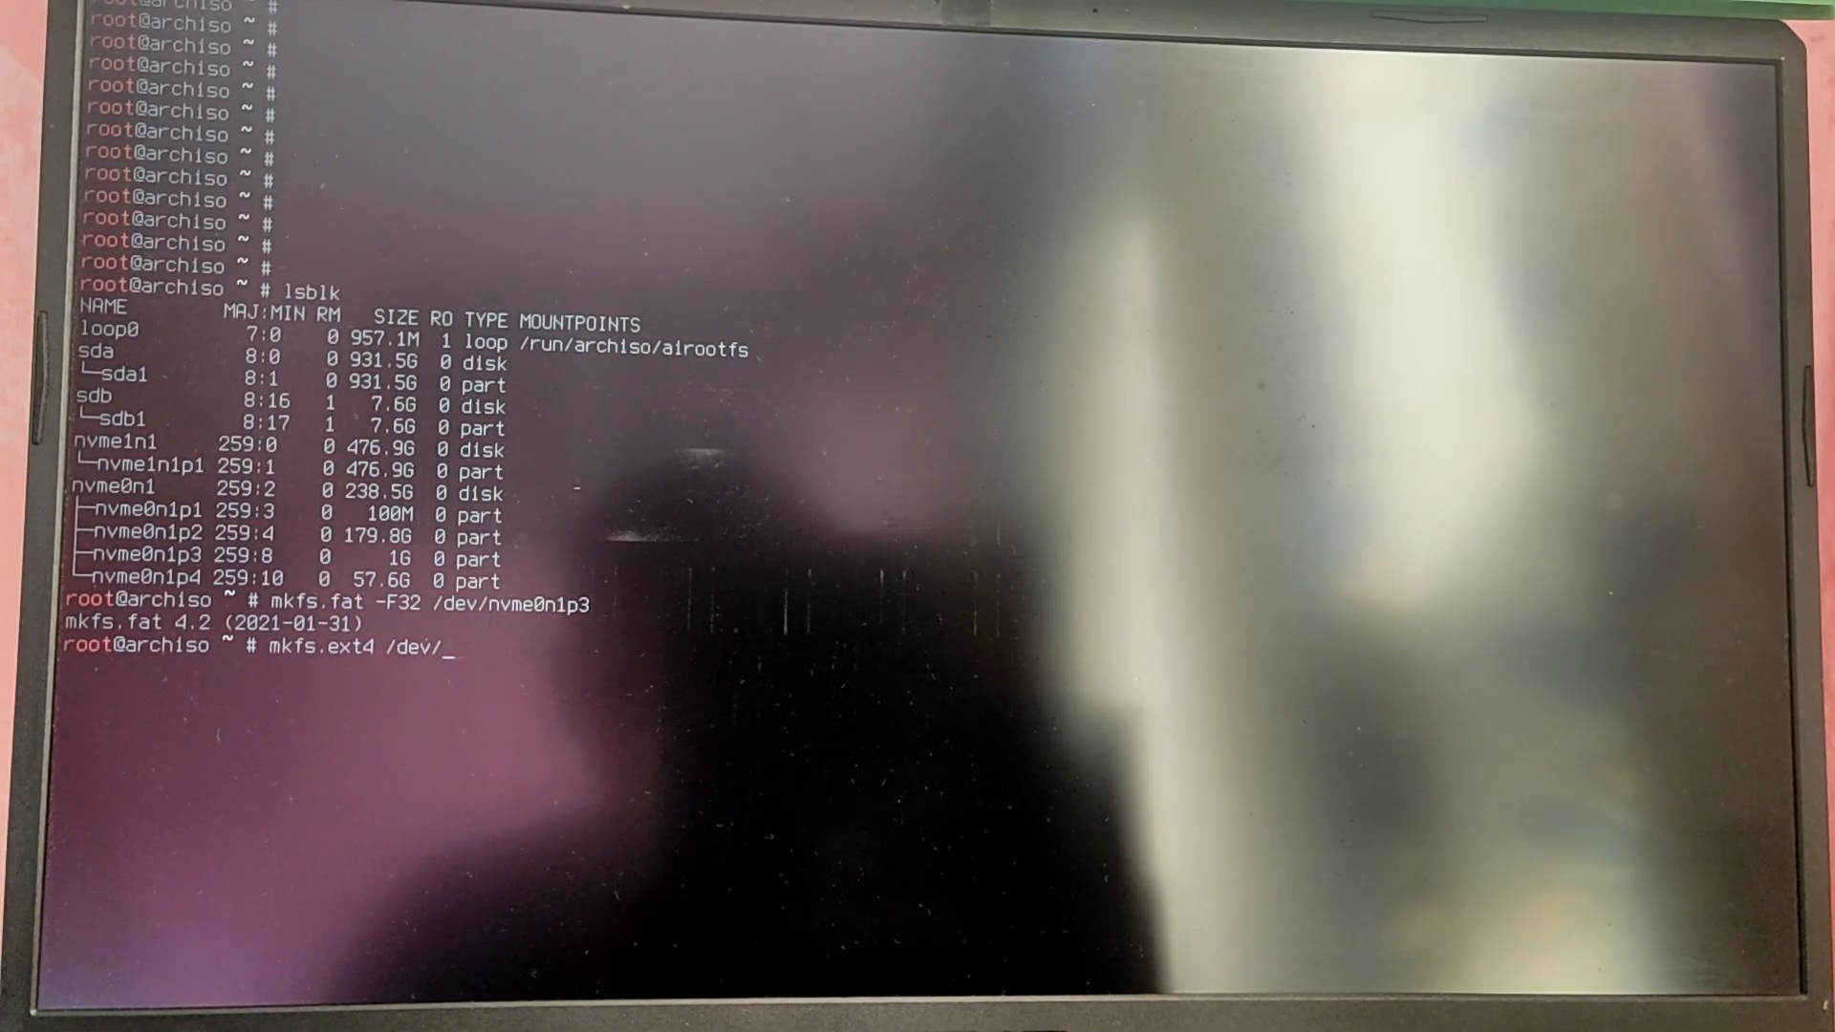
{"action": "type", "text": "nvme0n1p"}
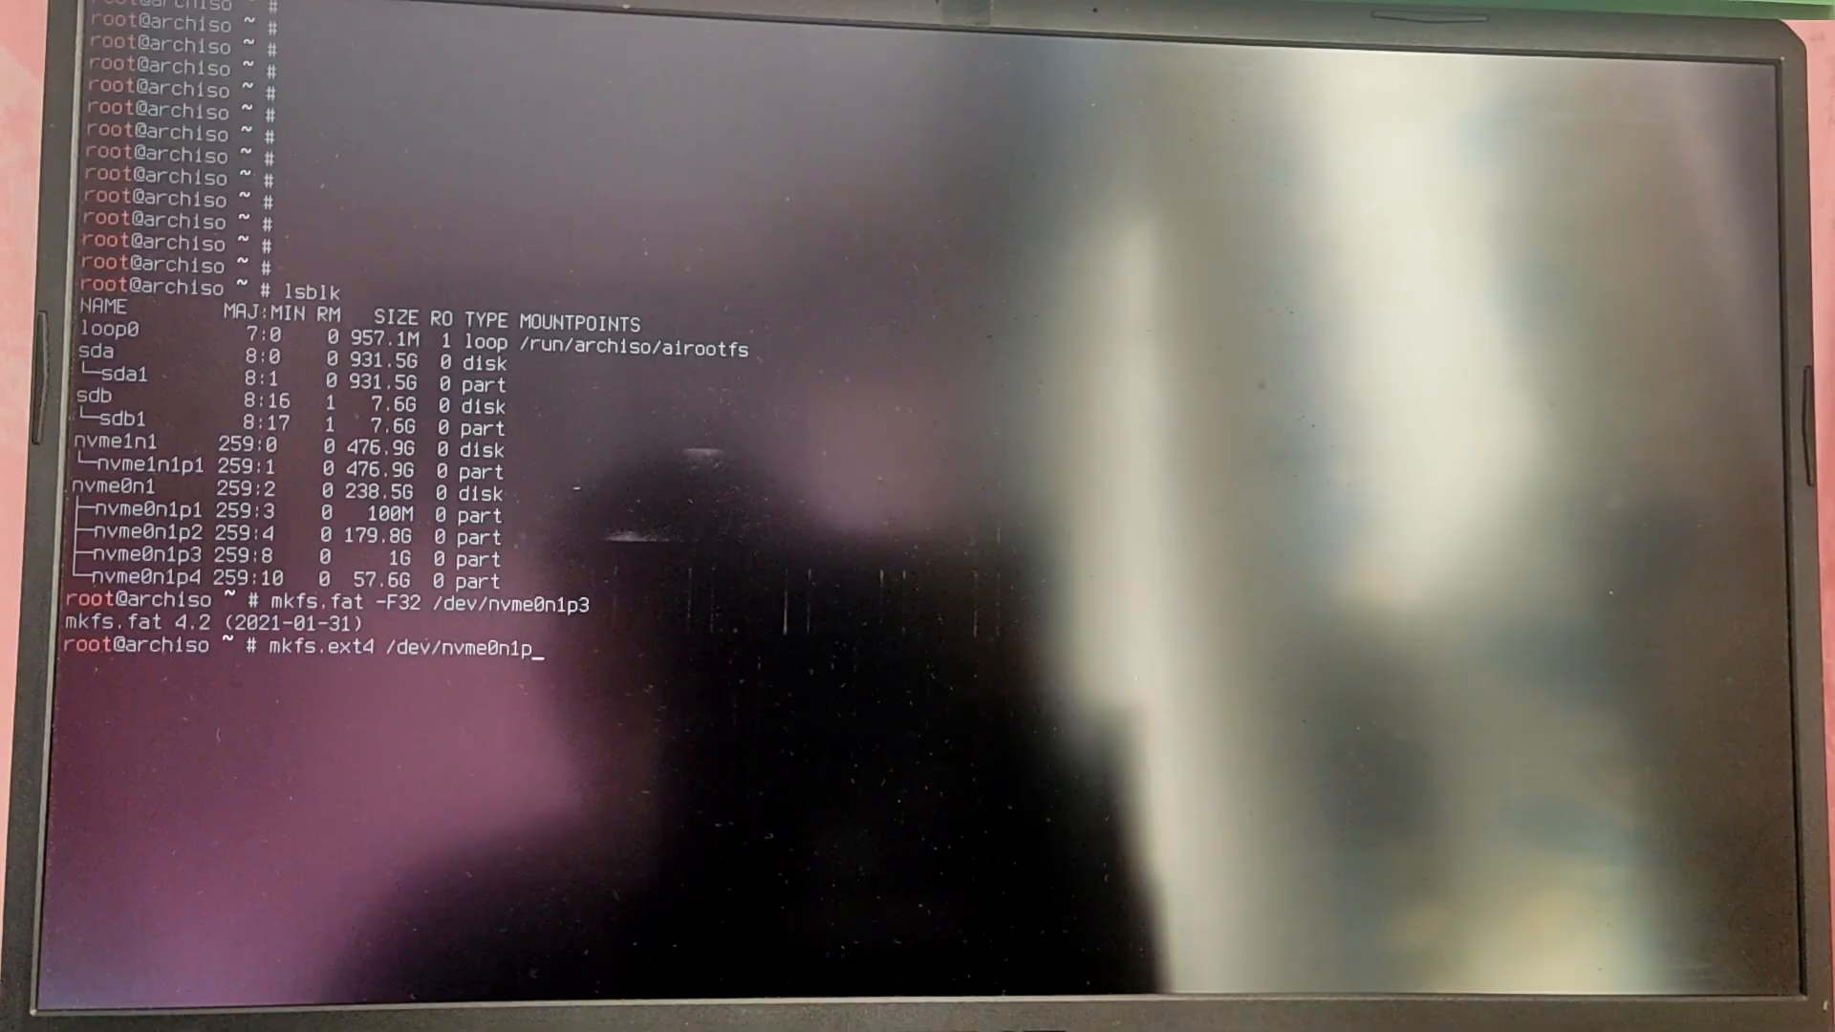
{"action": "key", "text": "Return"}
{"action": "type", "text": "mount /dev/nvme0n1"}
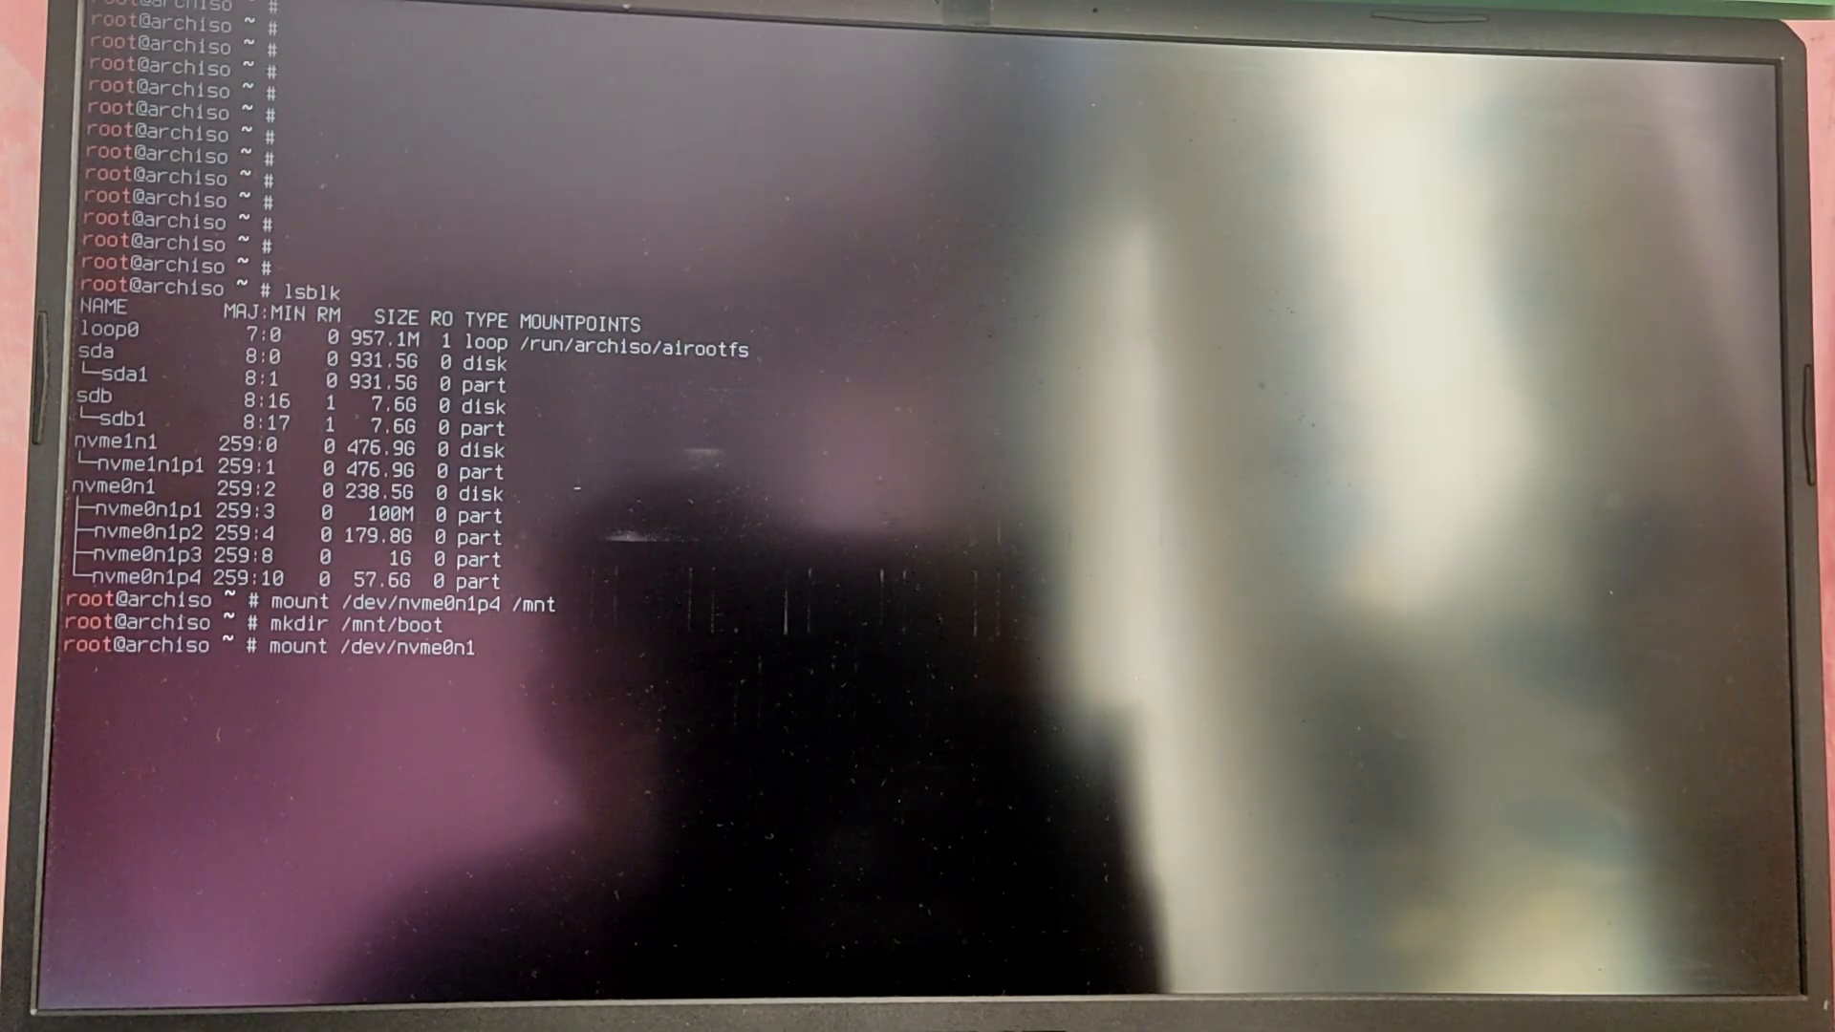
Step: Mount the 1G partition nvme0n1p3 at /mnt/boot, then begin a pacman command
{"action": "type", "text": "p3 /mnt"}
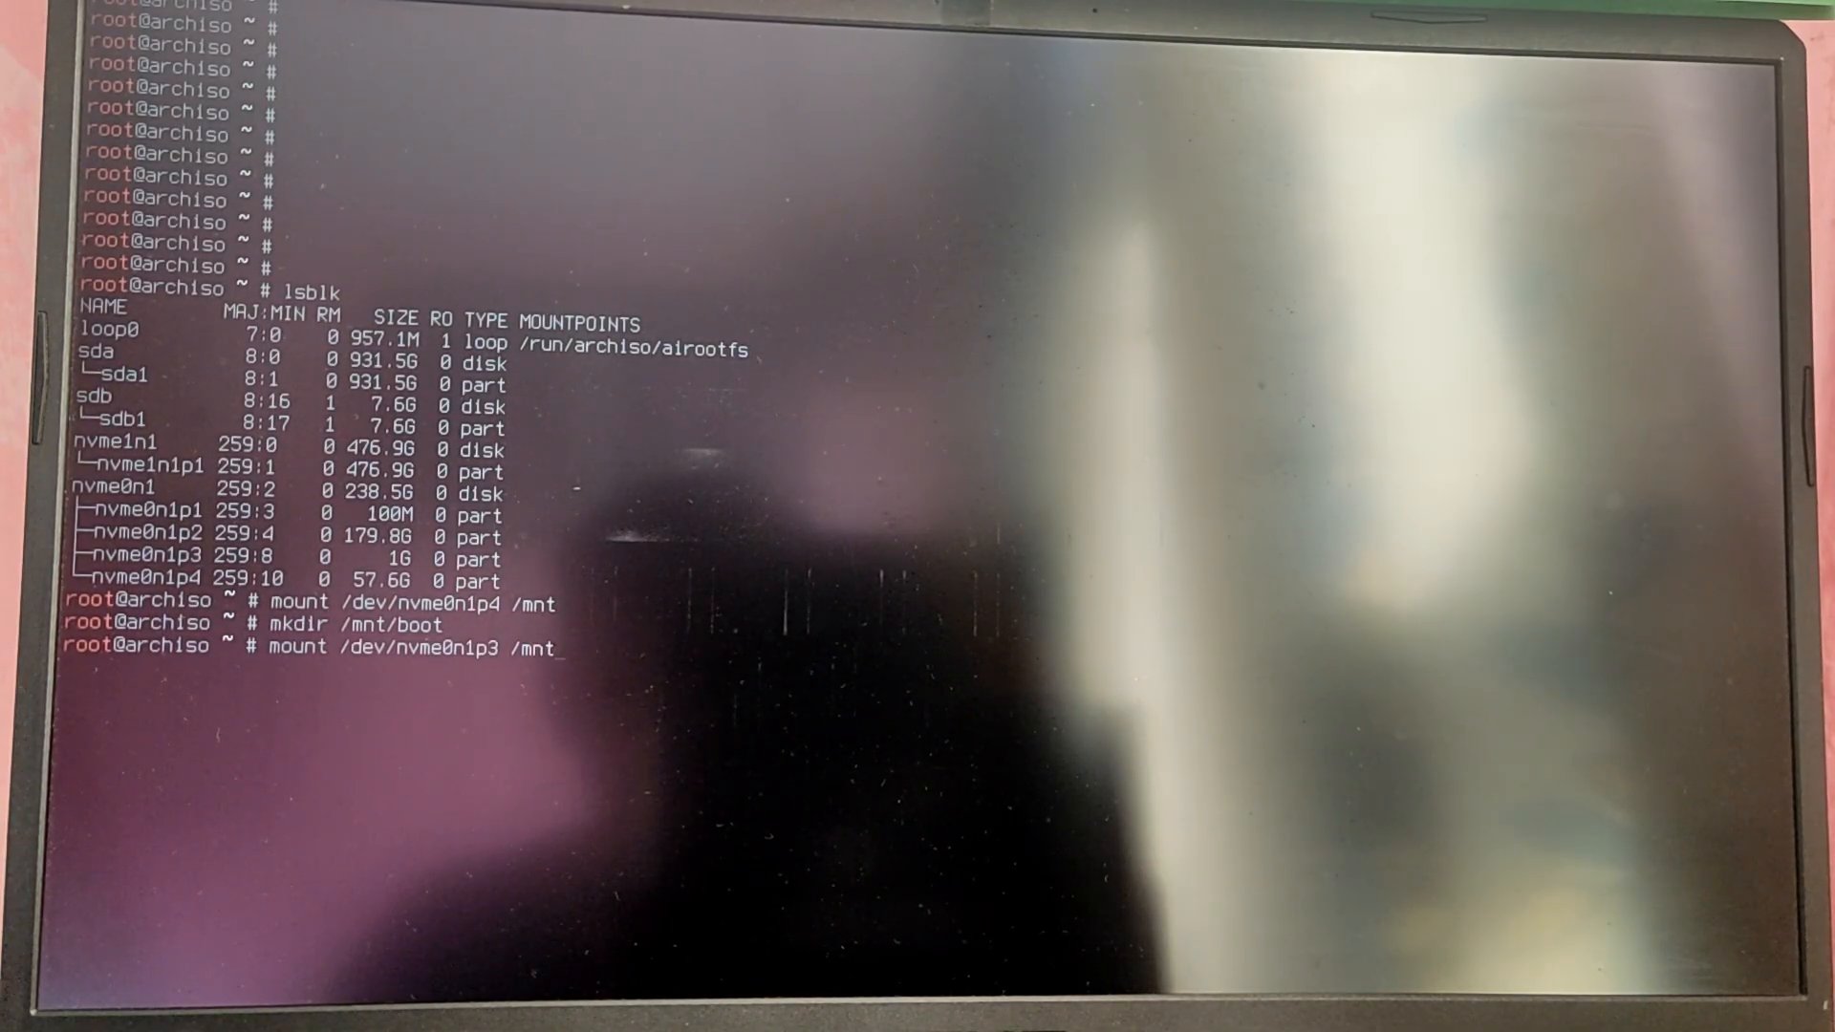
{"action": "key", "text": "Return"}
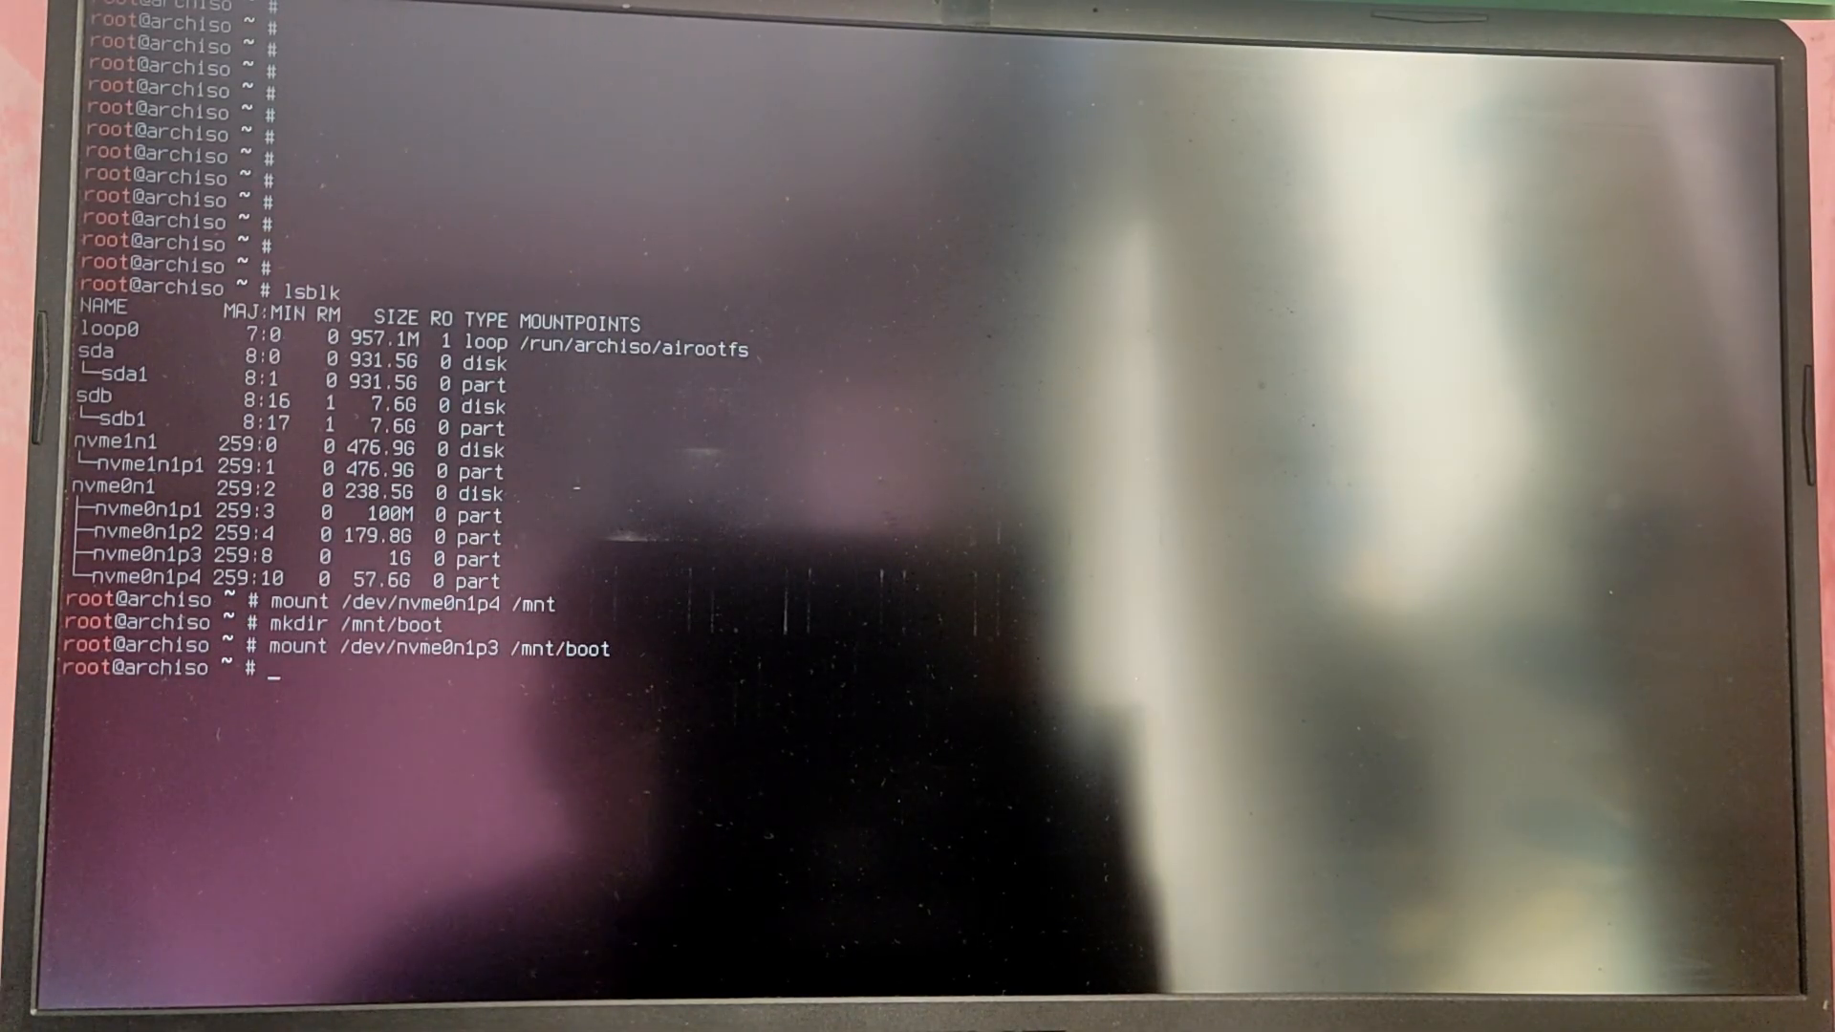
{"action": "type", "text": "pacma"}
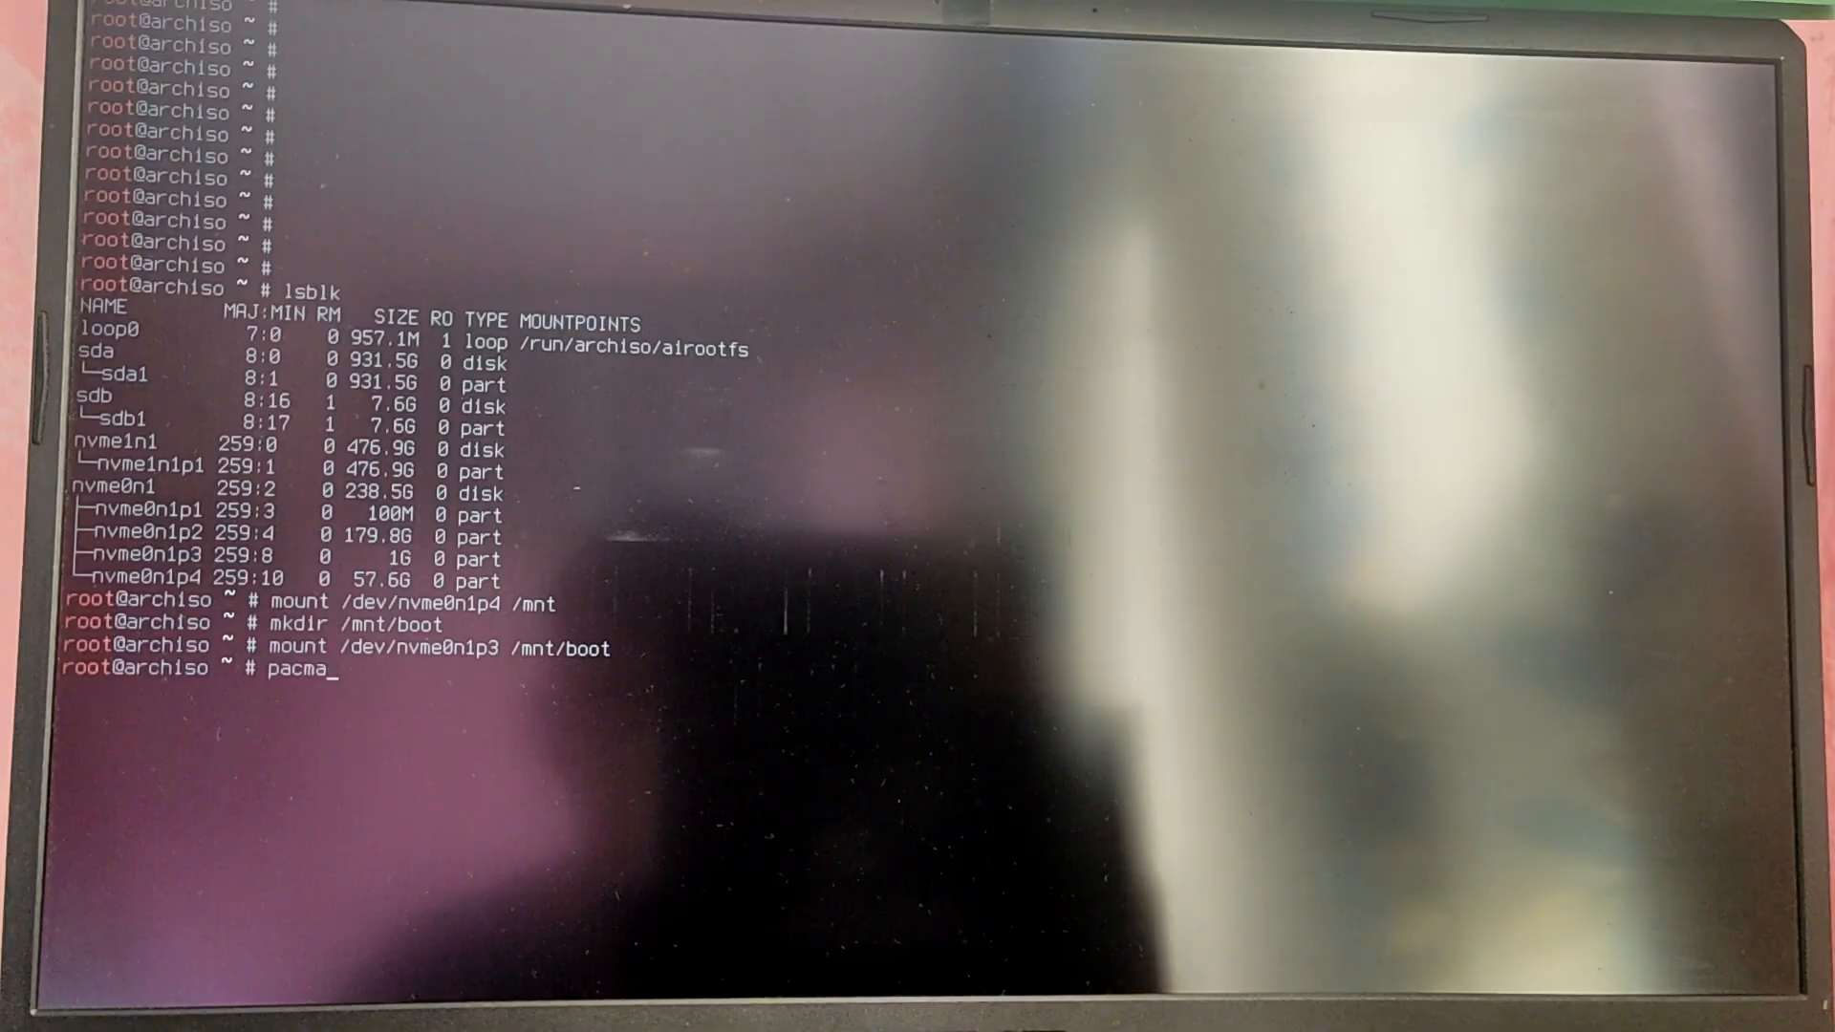
Step: Refresh the package databases with pacman -Sy and install archlinux-keyring
{"action": "key", "text": "Return"}
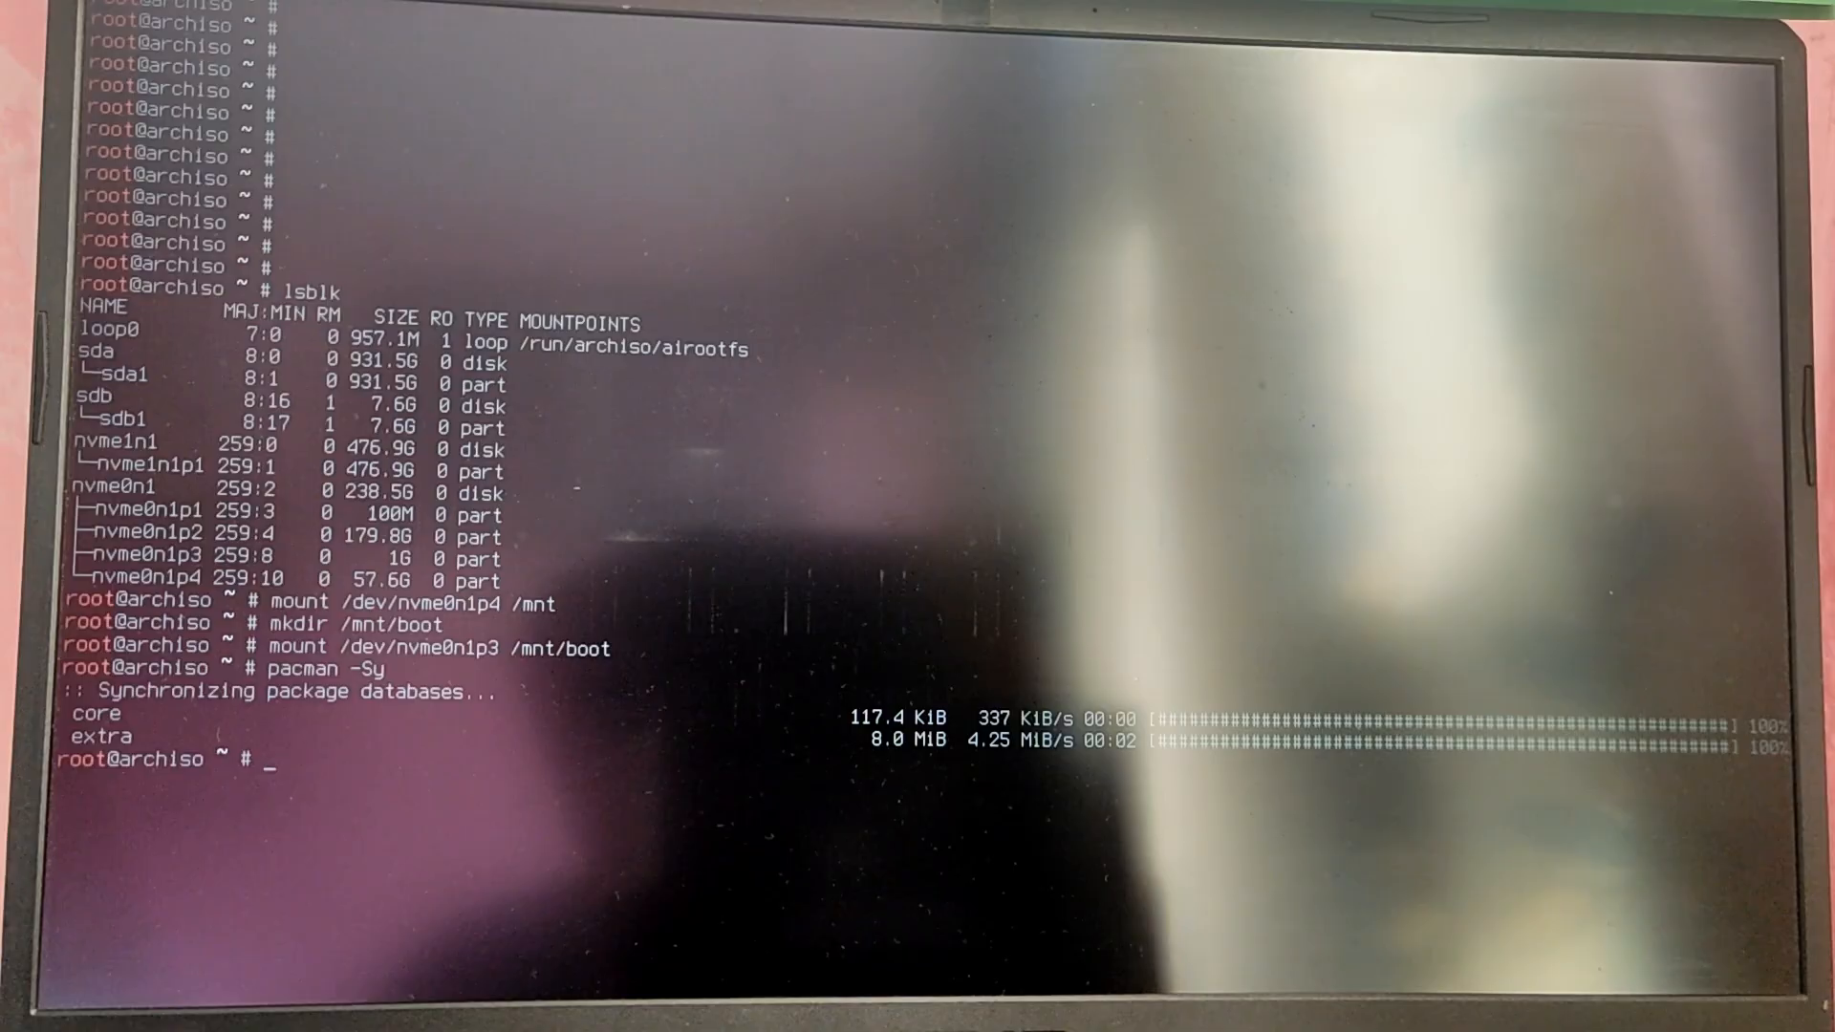
{"action": "type", "text": "pacman -"}
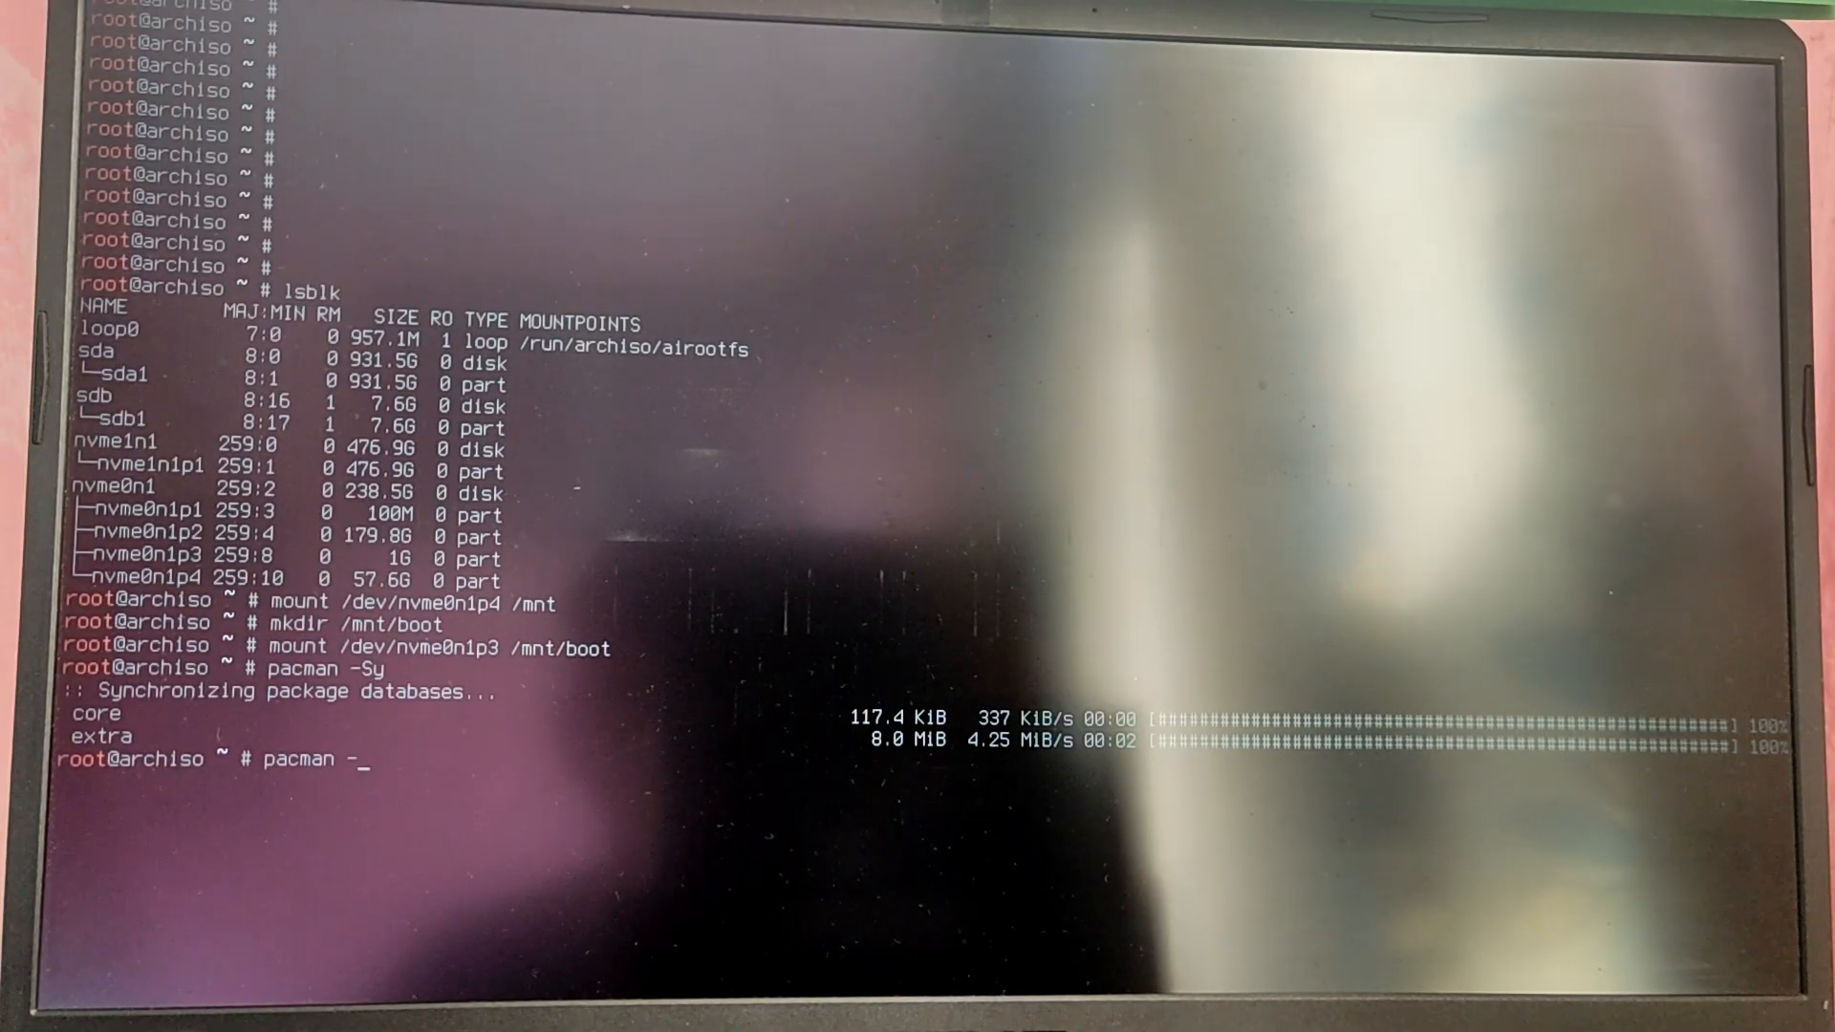
{"action": "type", "text": "S"}
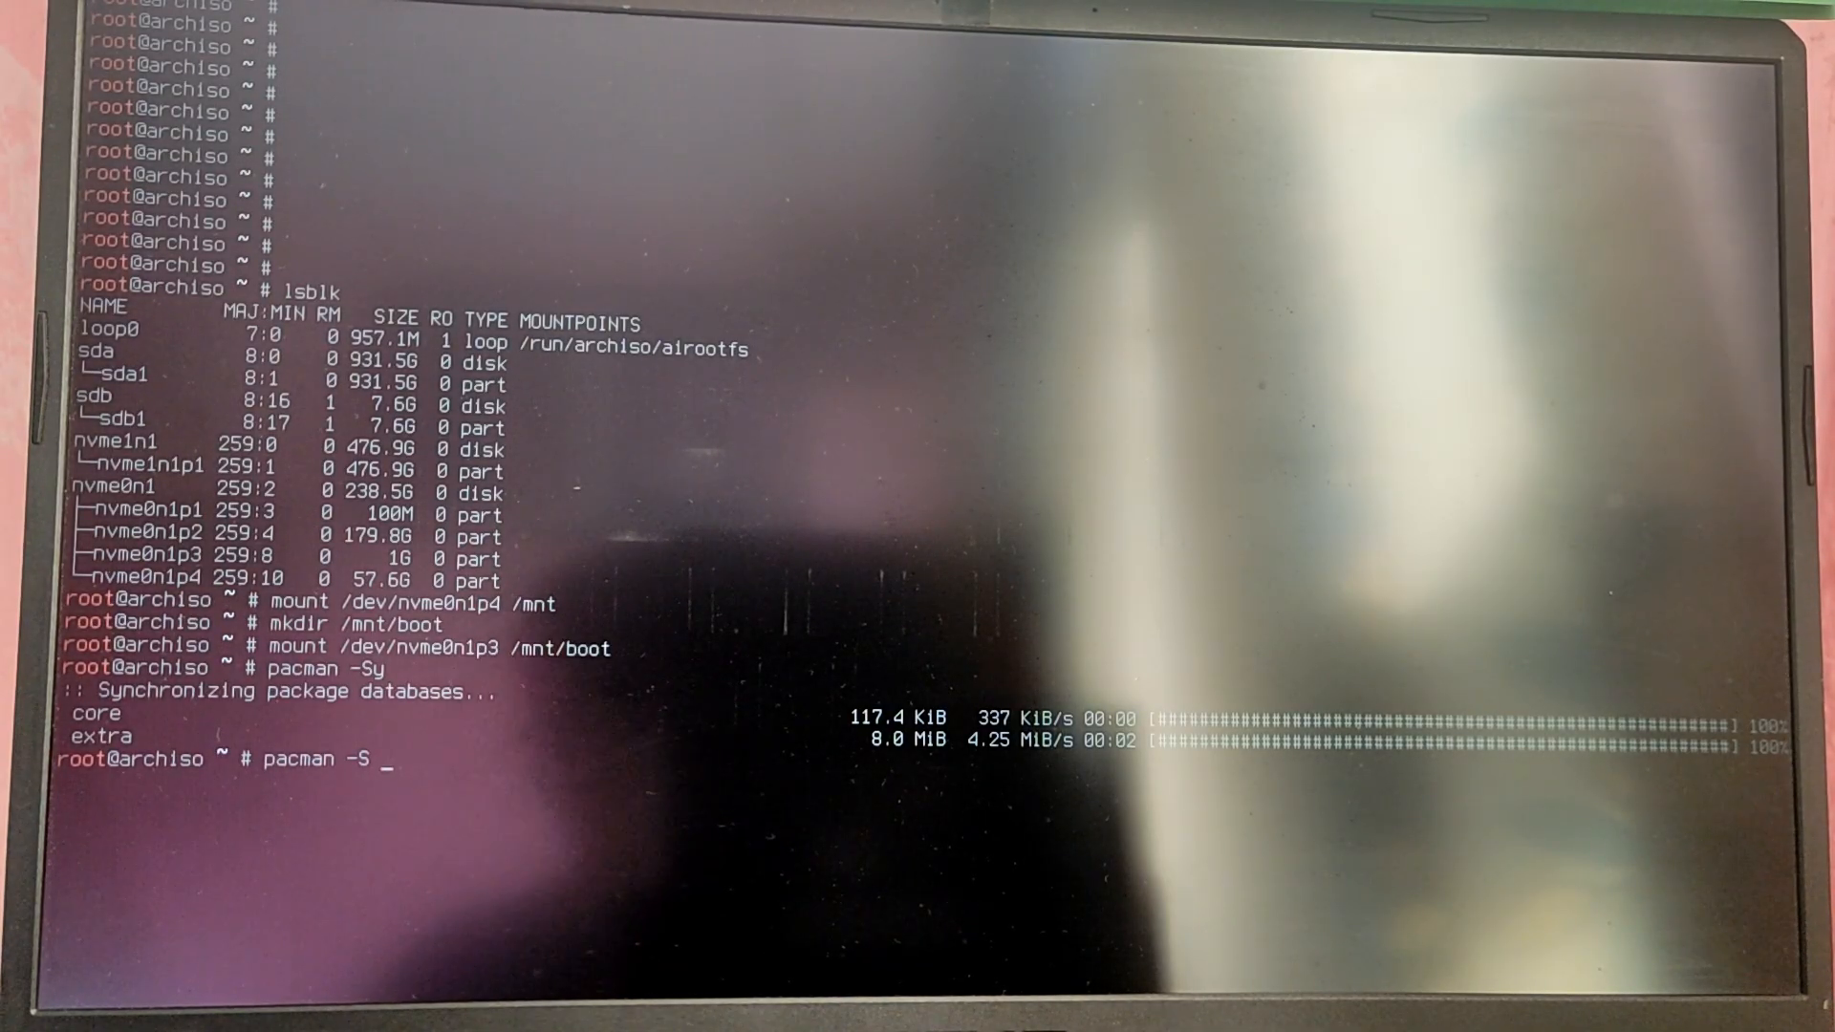
{"action": "type", "text": "archlin"}
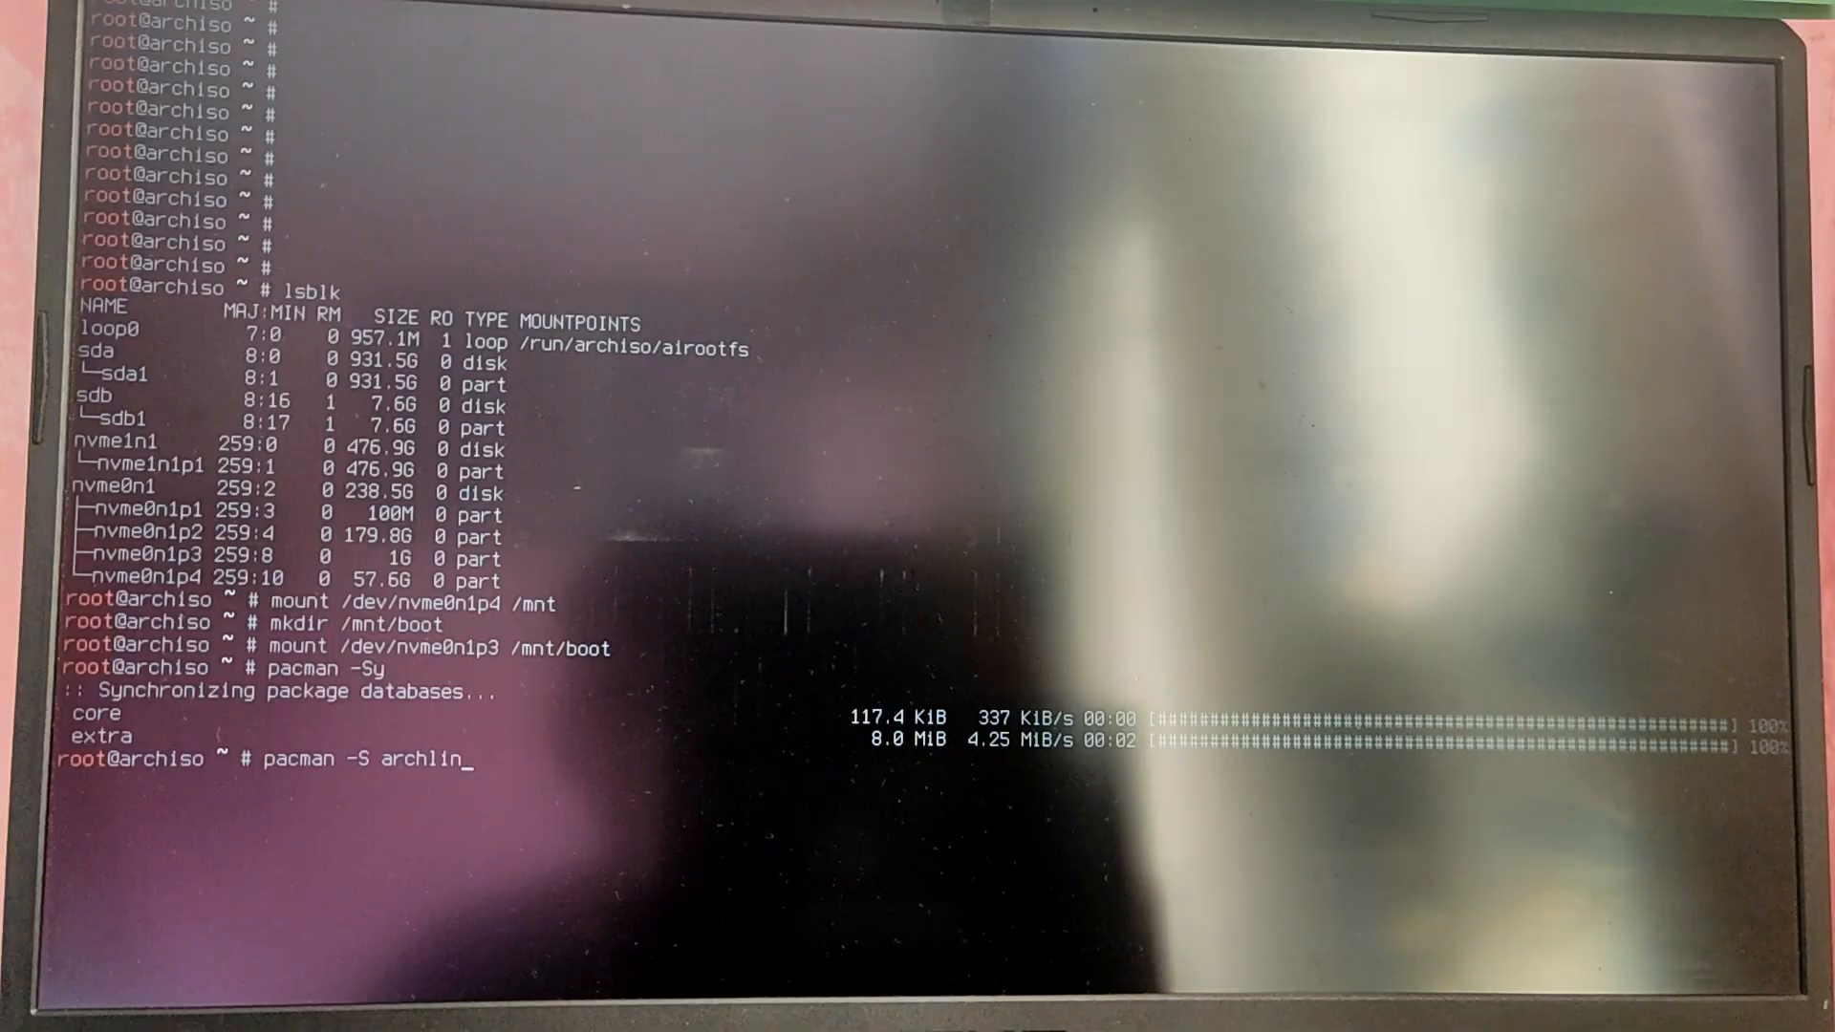
{"action": "type", "text": "ux-keyring"}
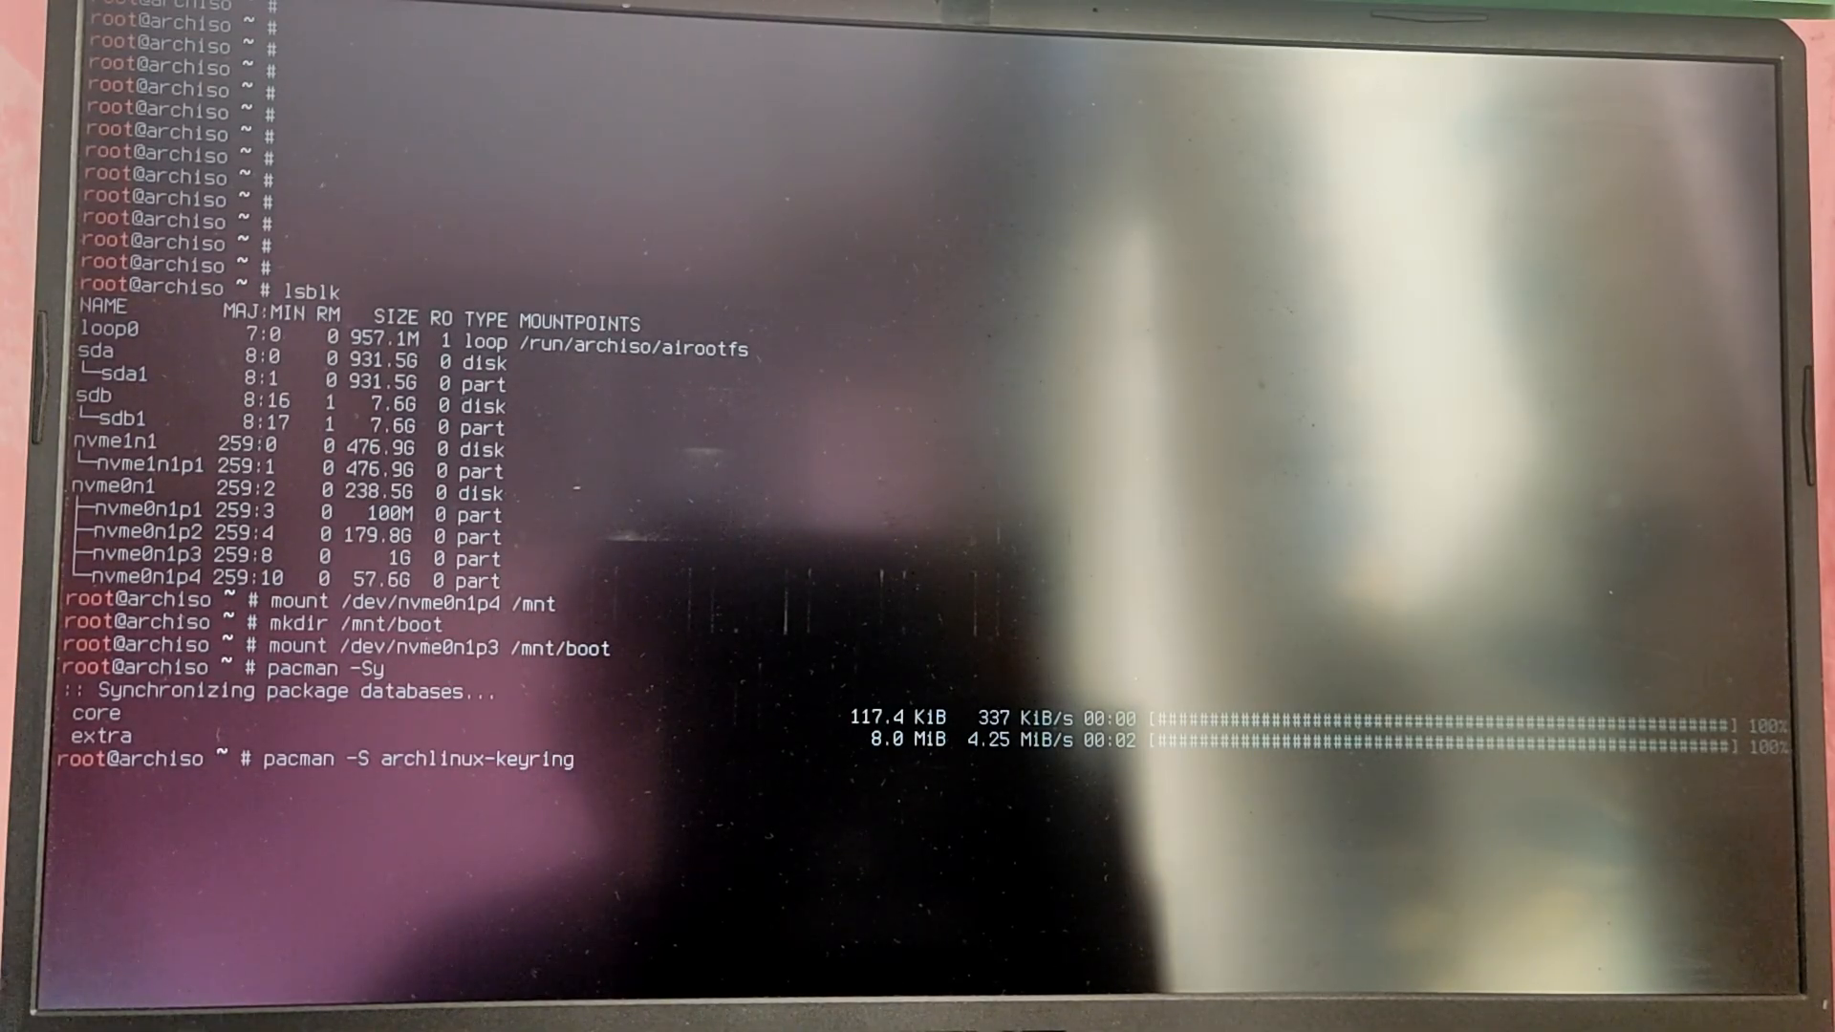
{"action": "key", "text": "Return"}
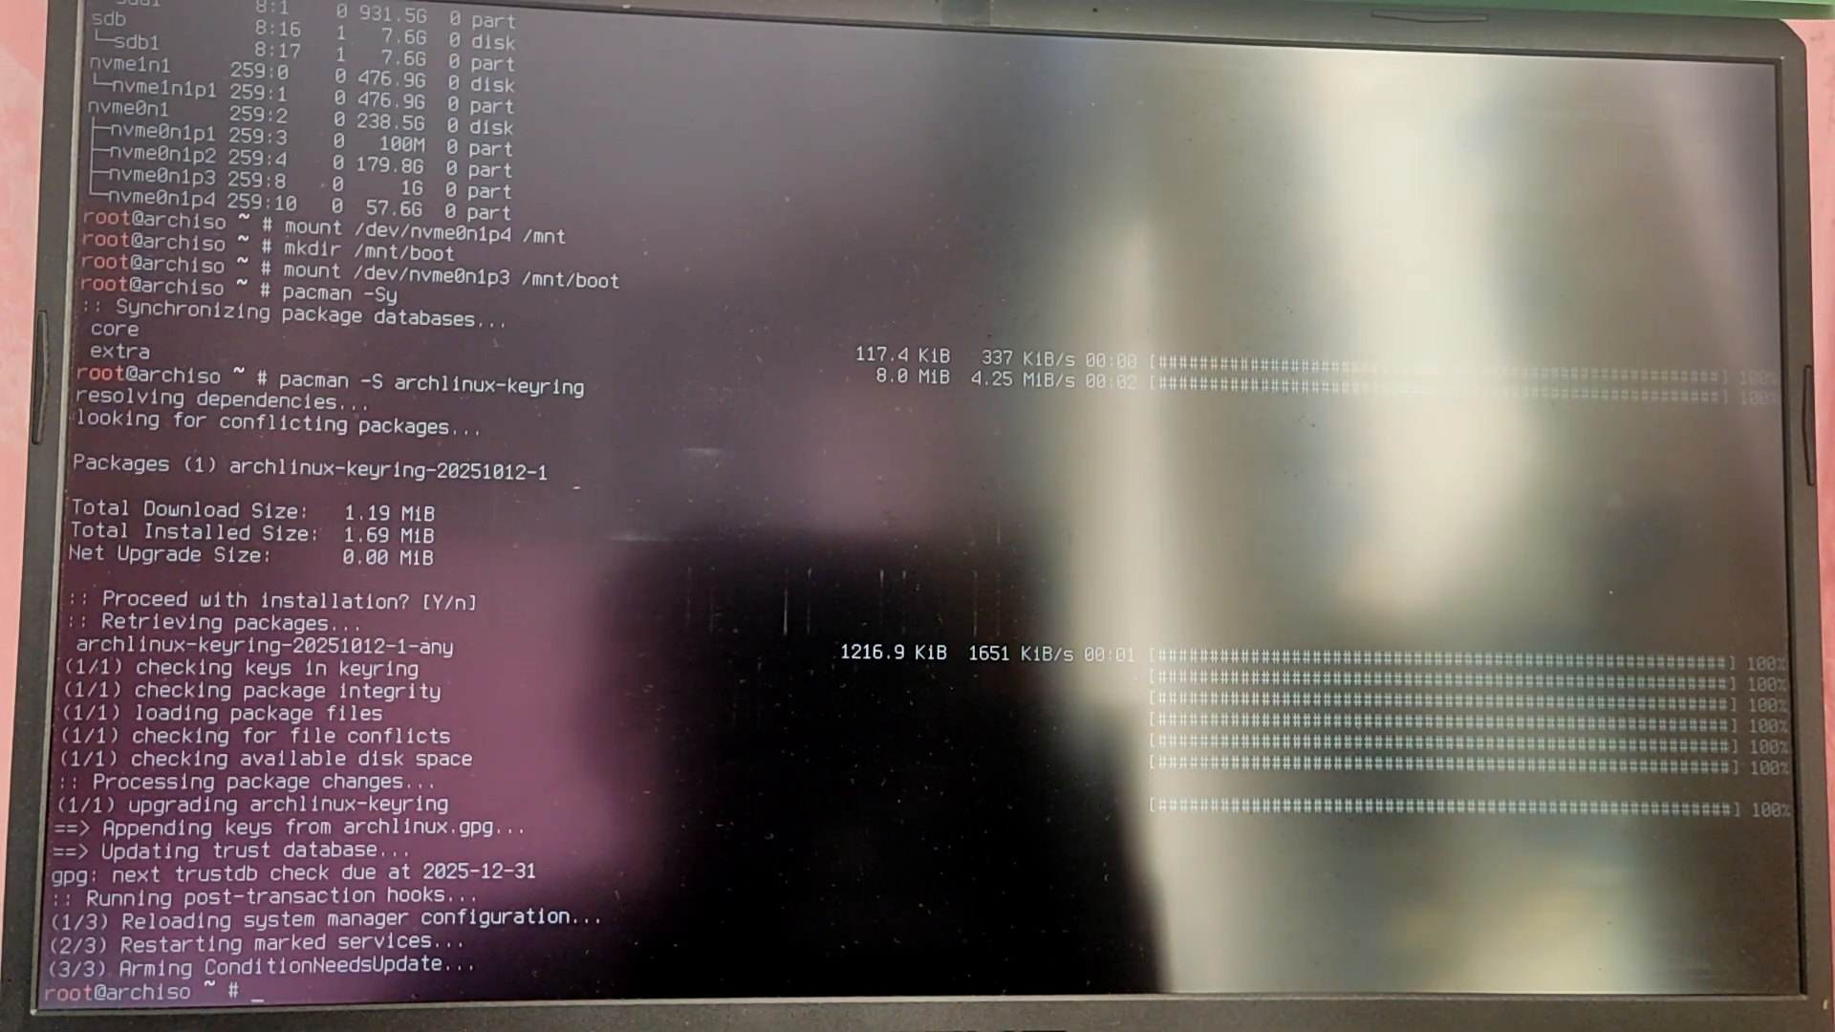
Step: Launch the archinstall guided installer
{"action": "type", "text": "archinst"}
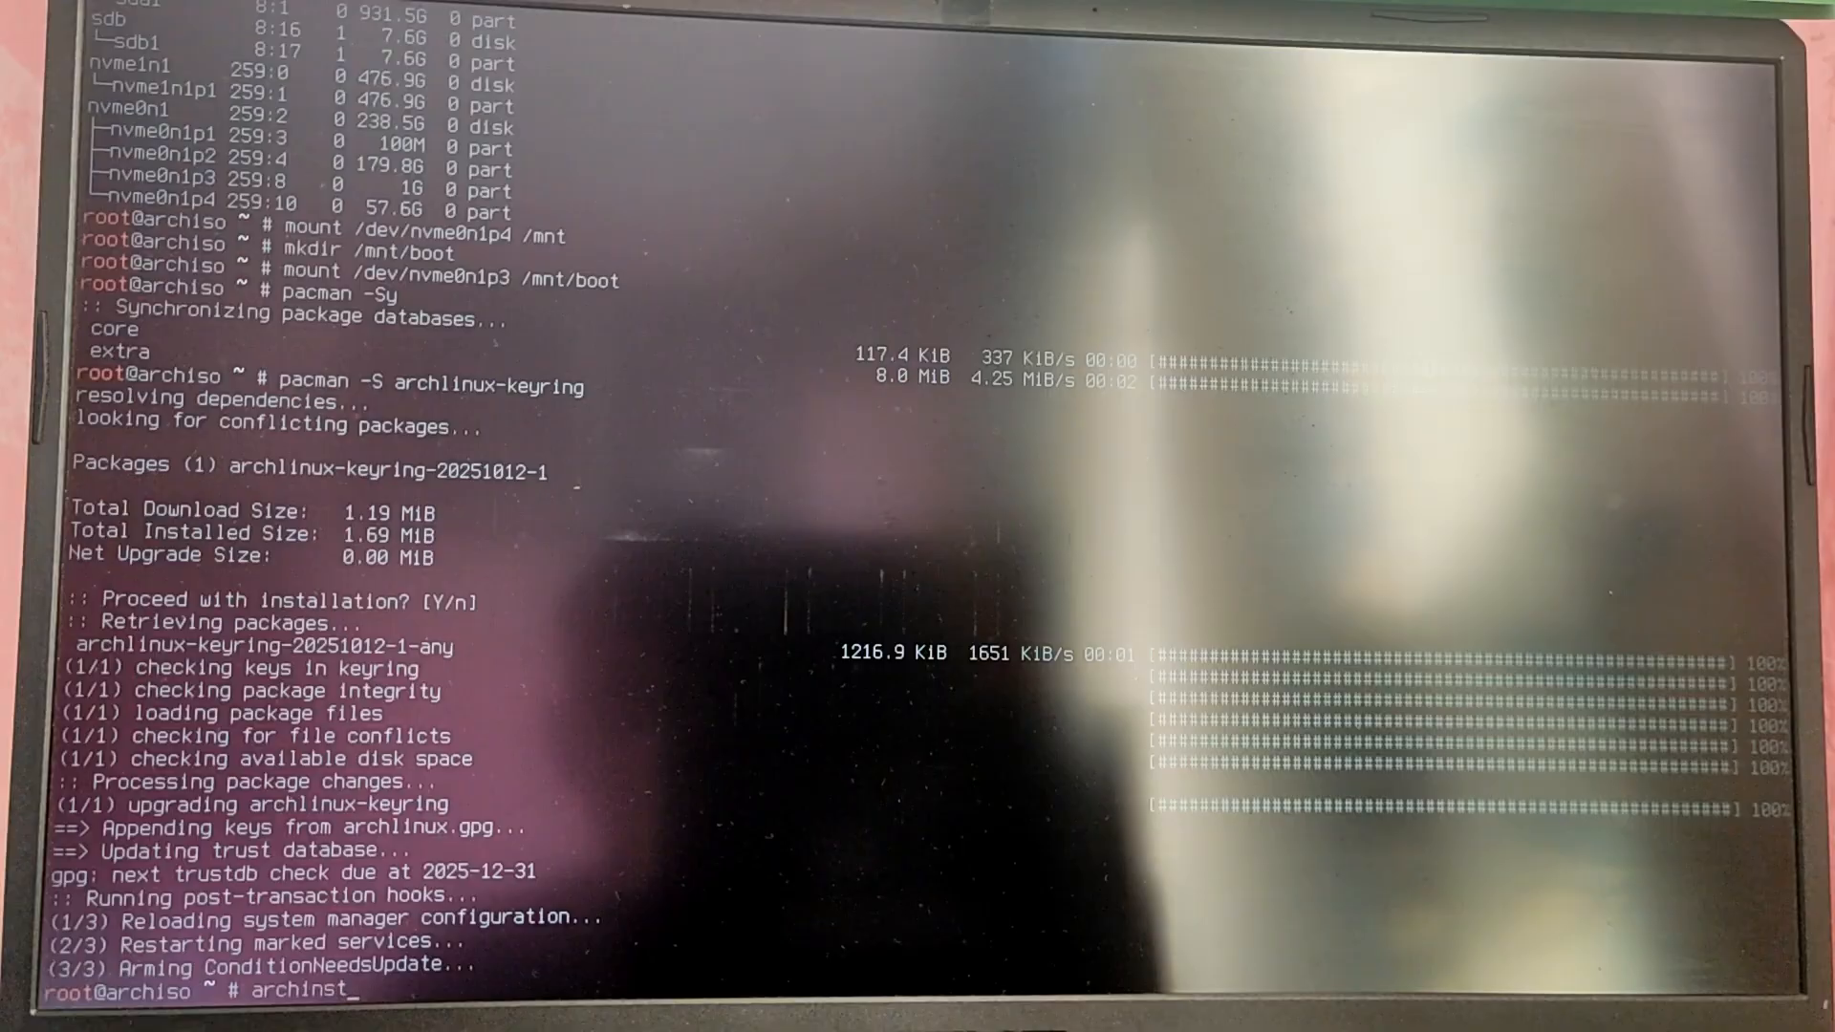
{"action": "type", "text": "all"}
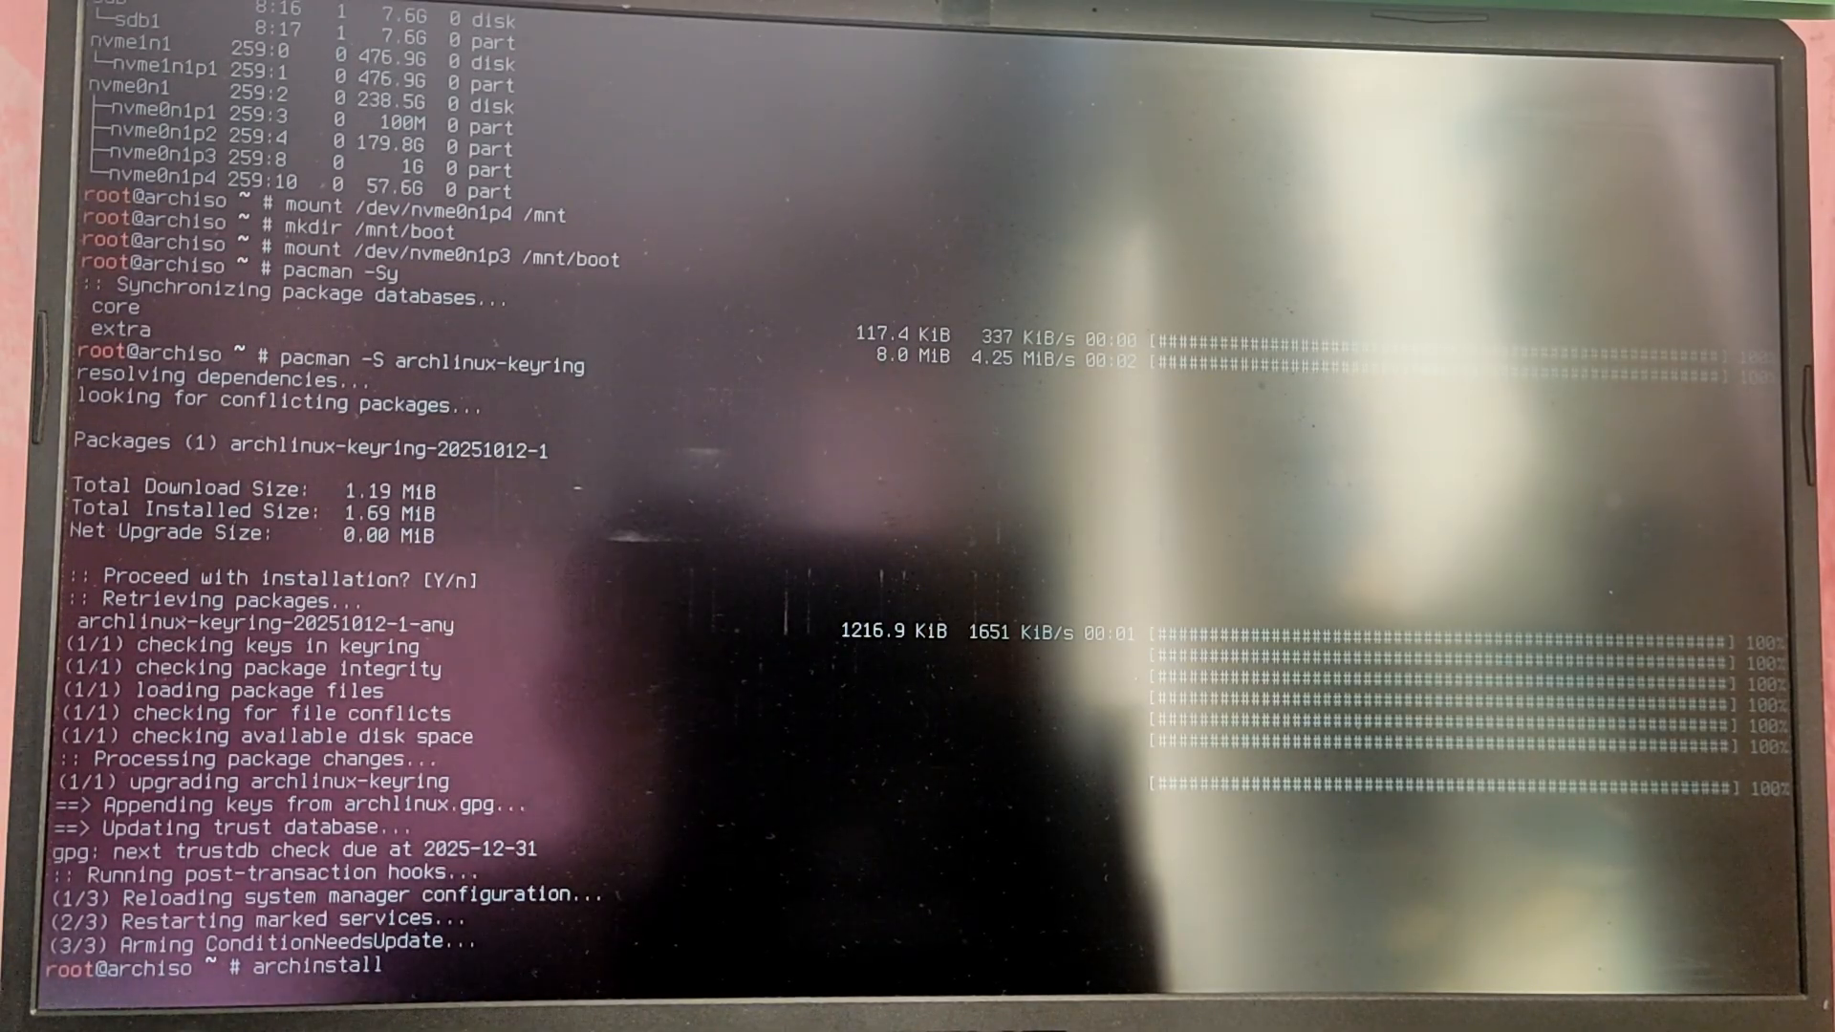
{"action": "key", "text": "Return"}
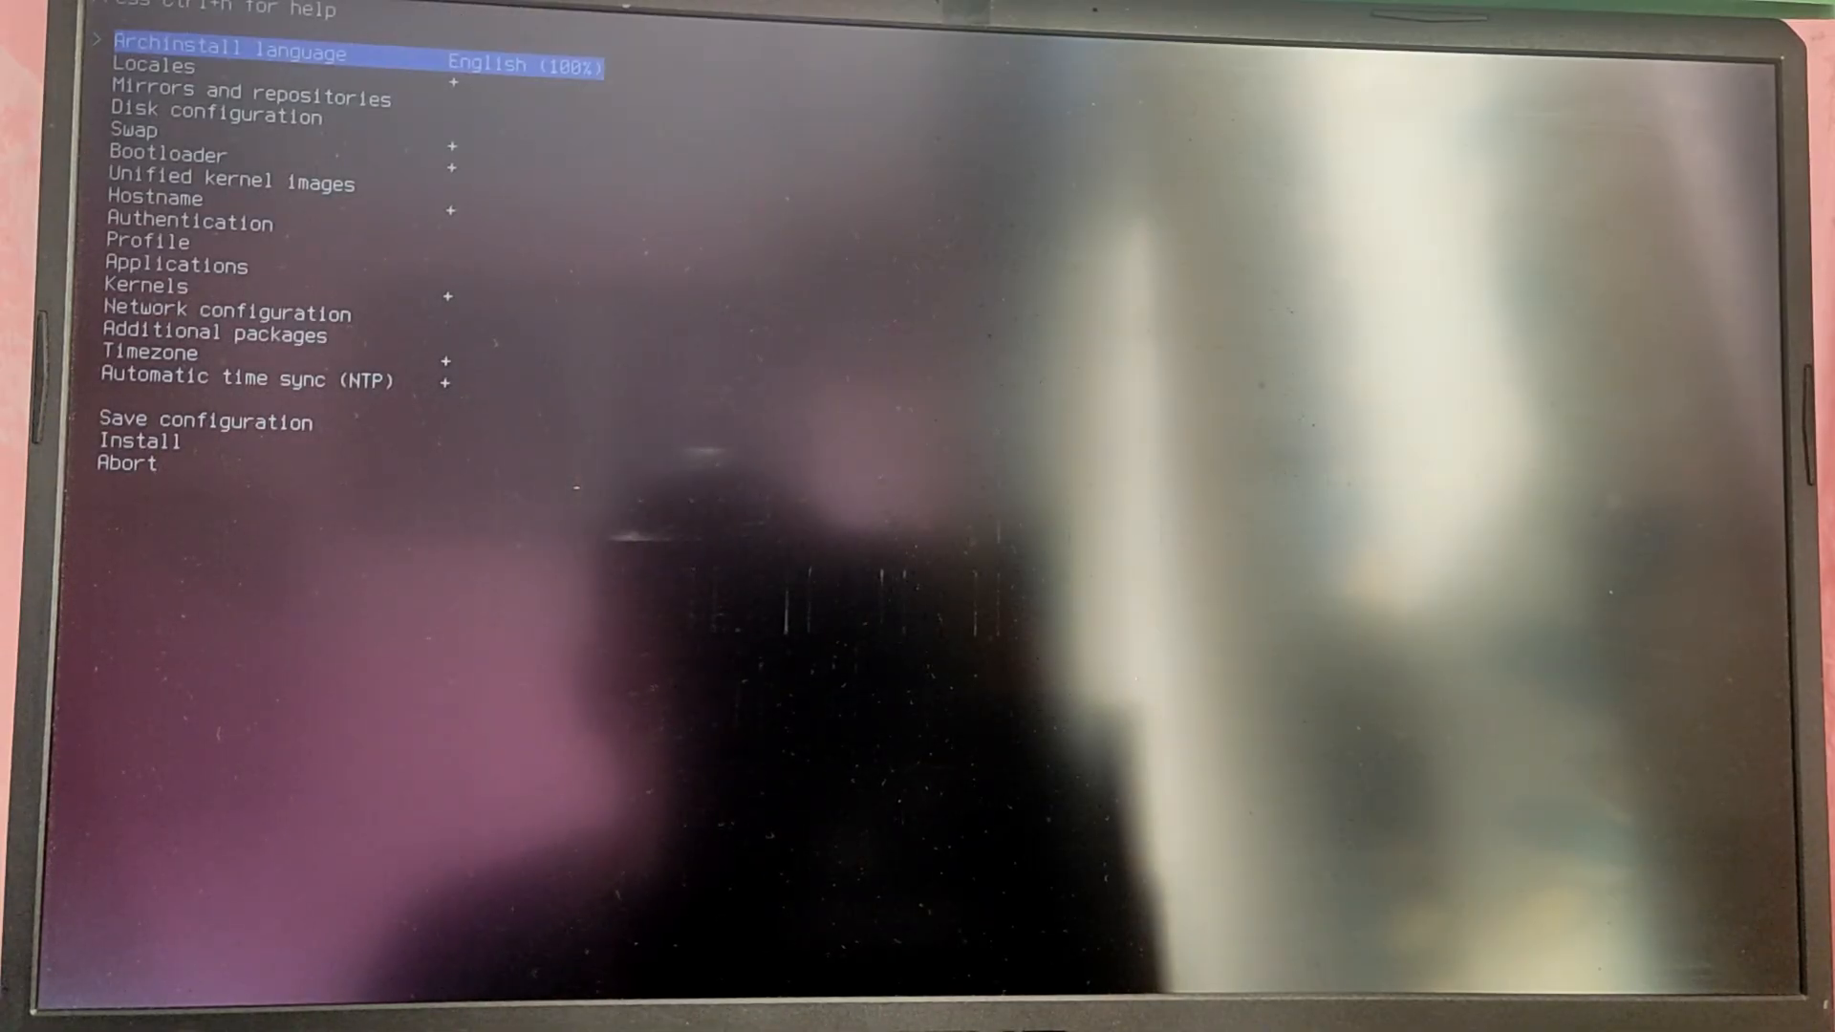
Step: Choose the pre-mounted disk configuration with /mnt as the root mount directory
{"action": "key", "text": "Down"}
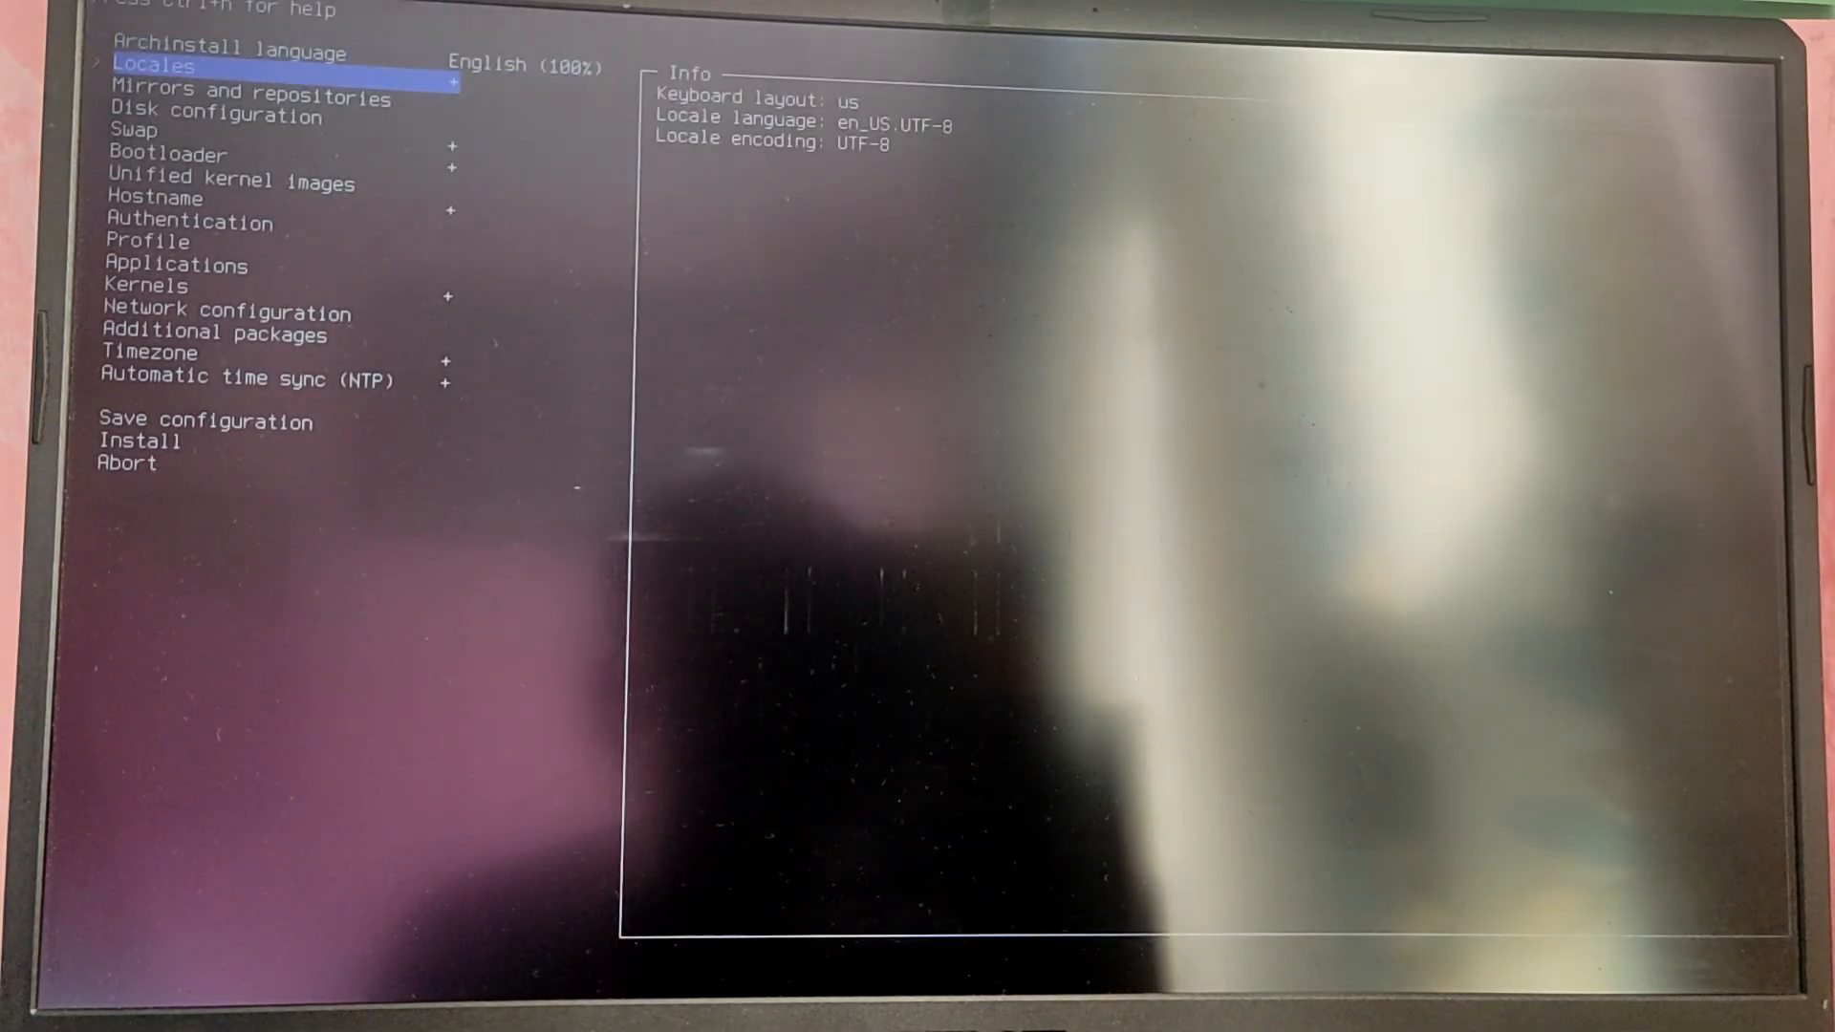
{"action": "key", "text": "Down"}
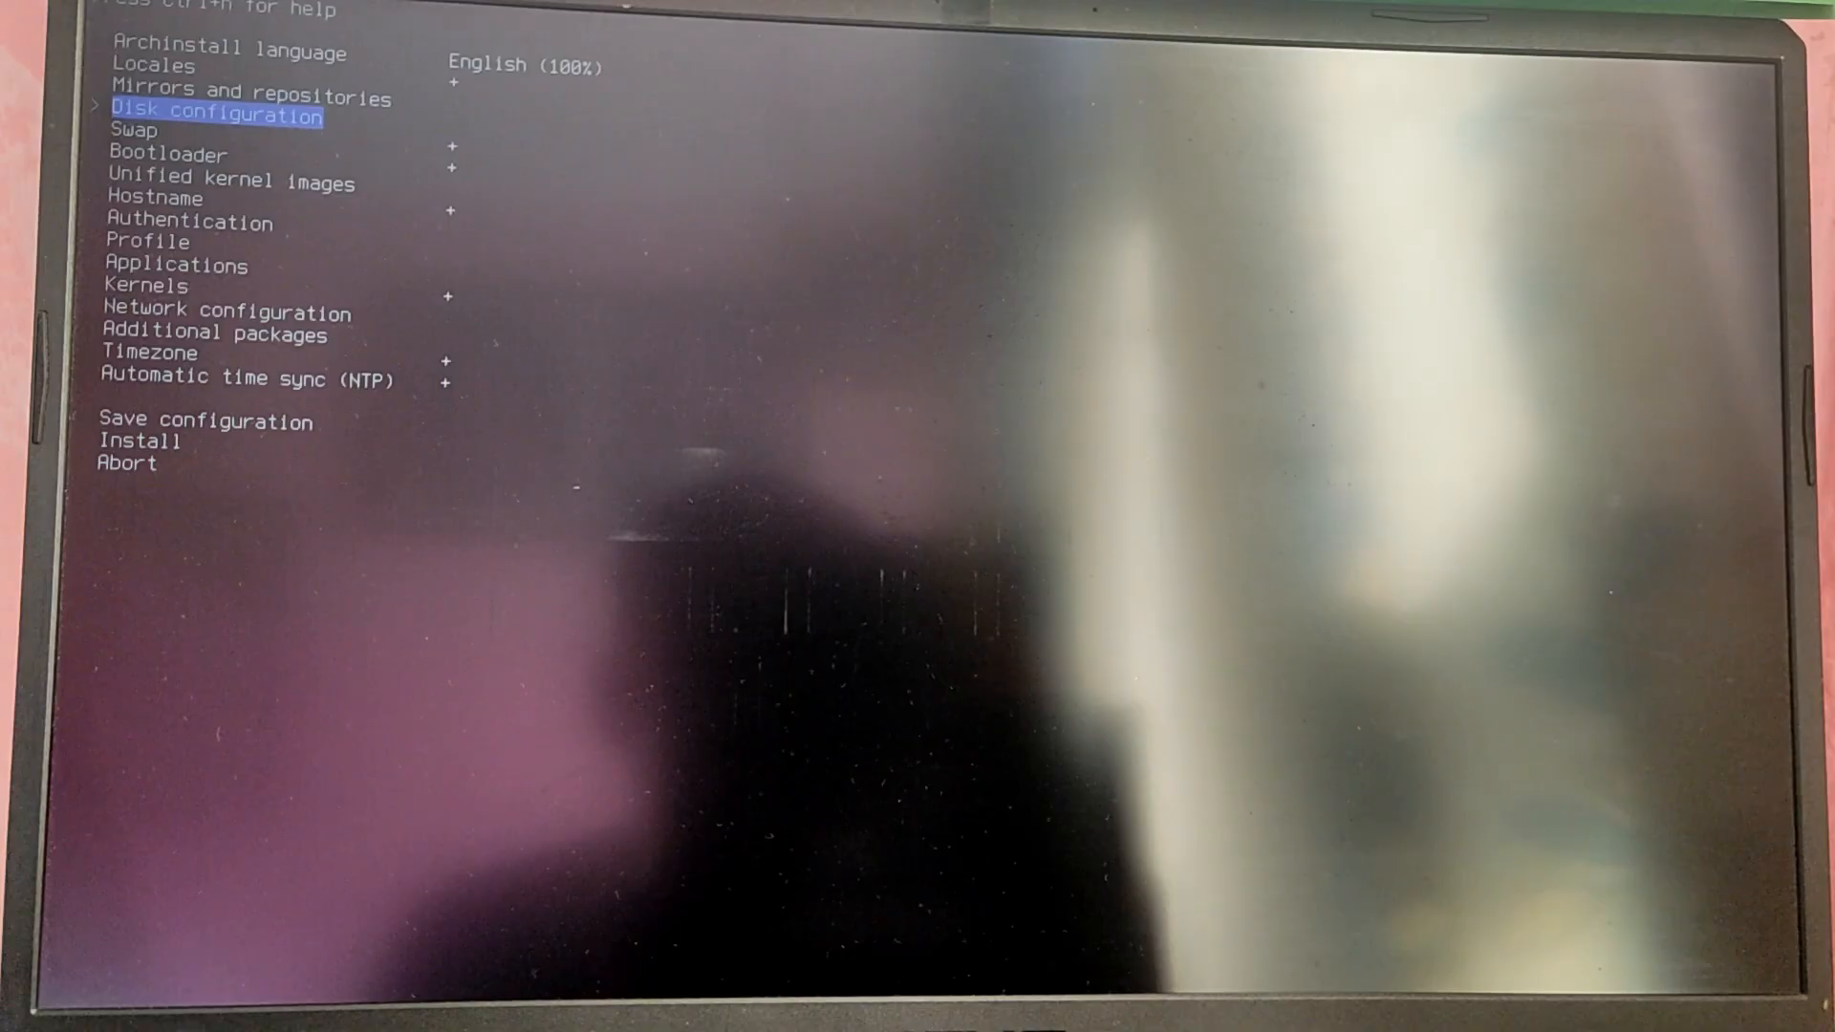
{"action": "key", "text": "Return"}
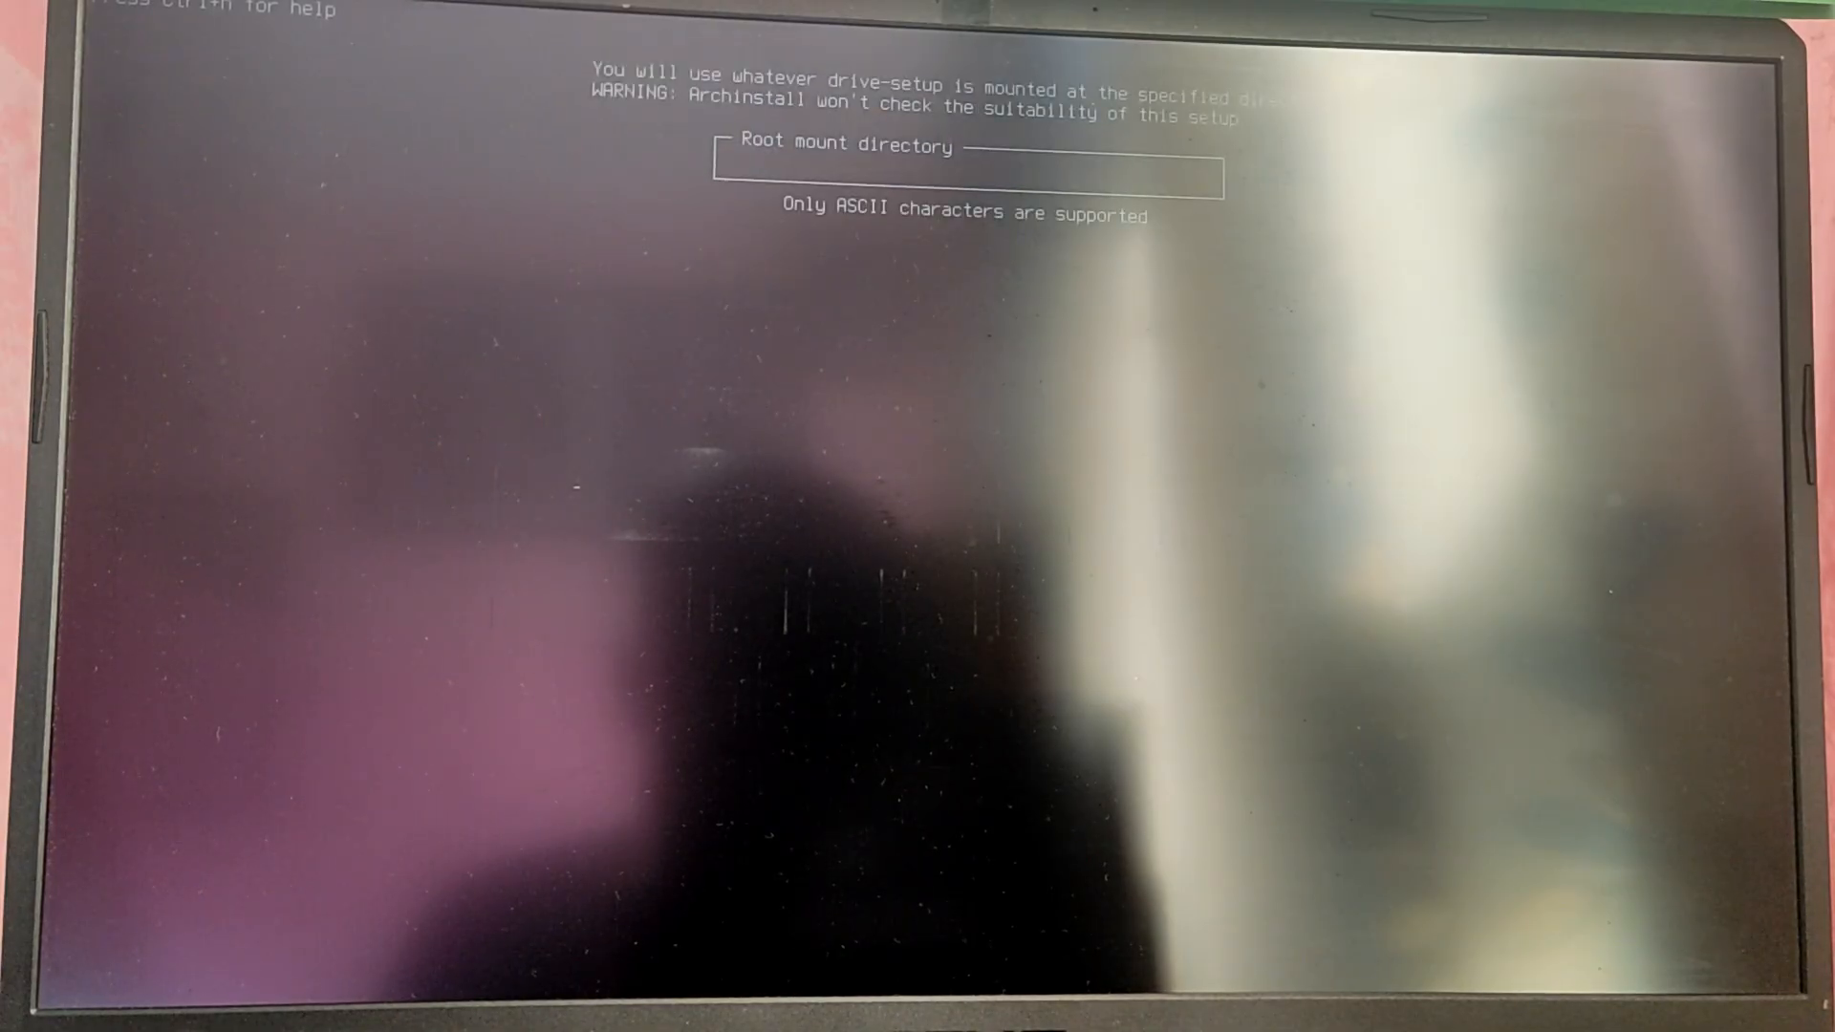
{"action": "type", "text": "/m"}
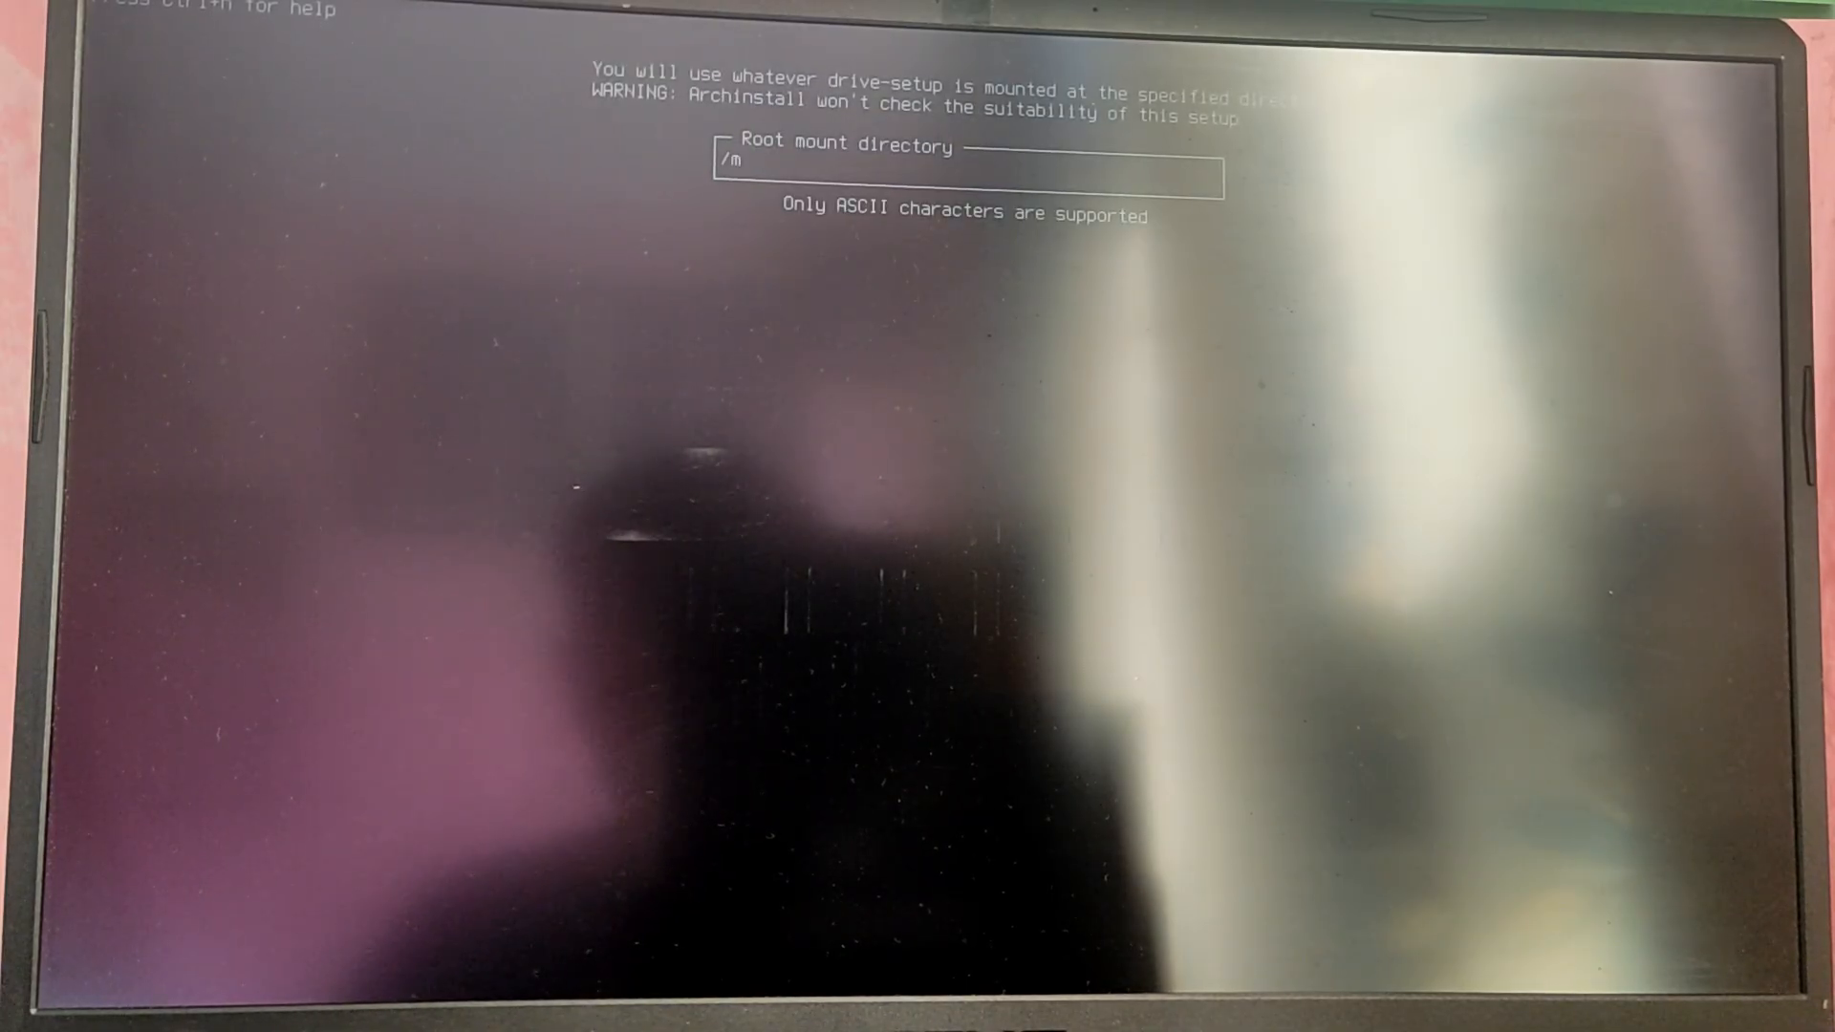
{"action": "key", "text": "Return"}
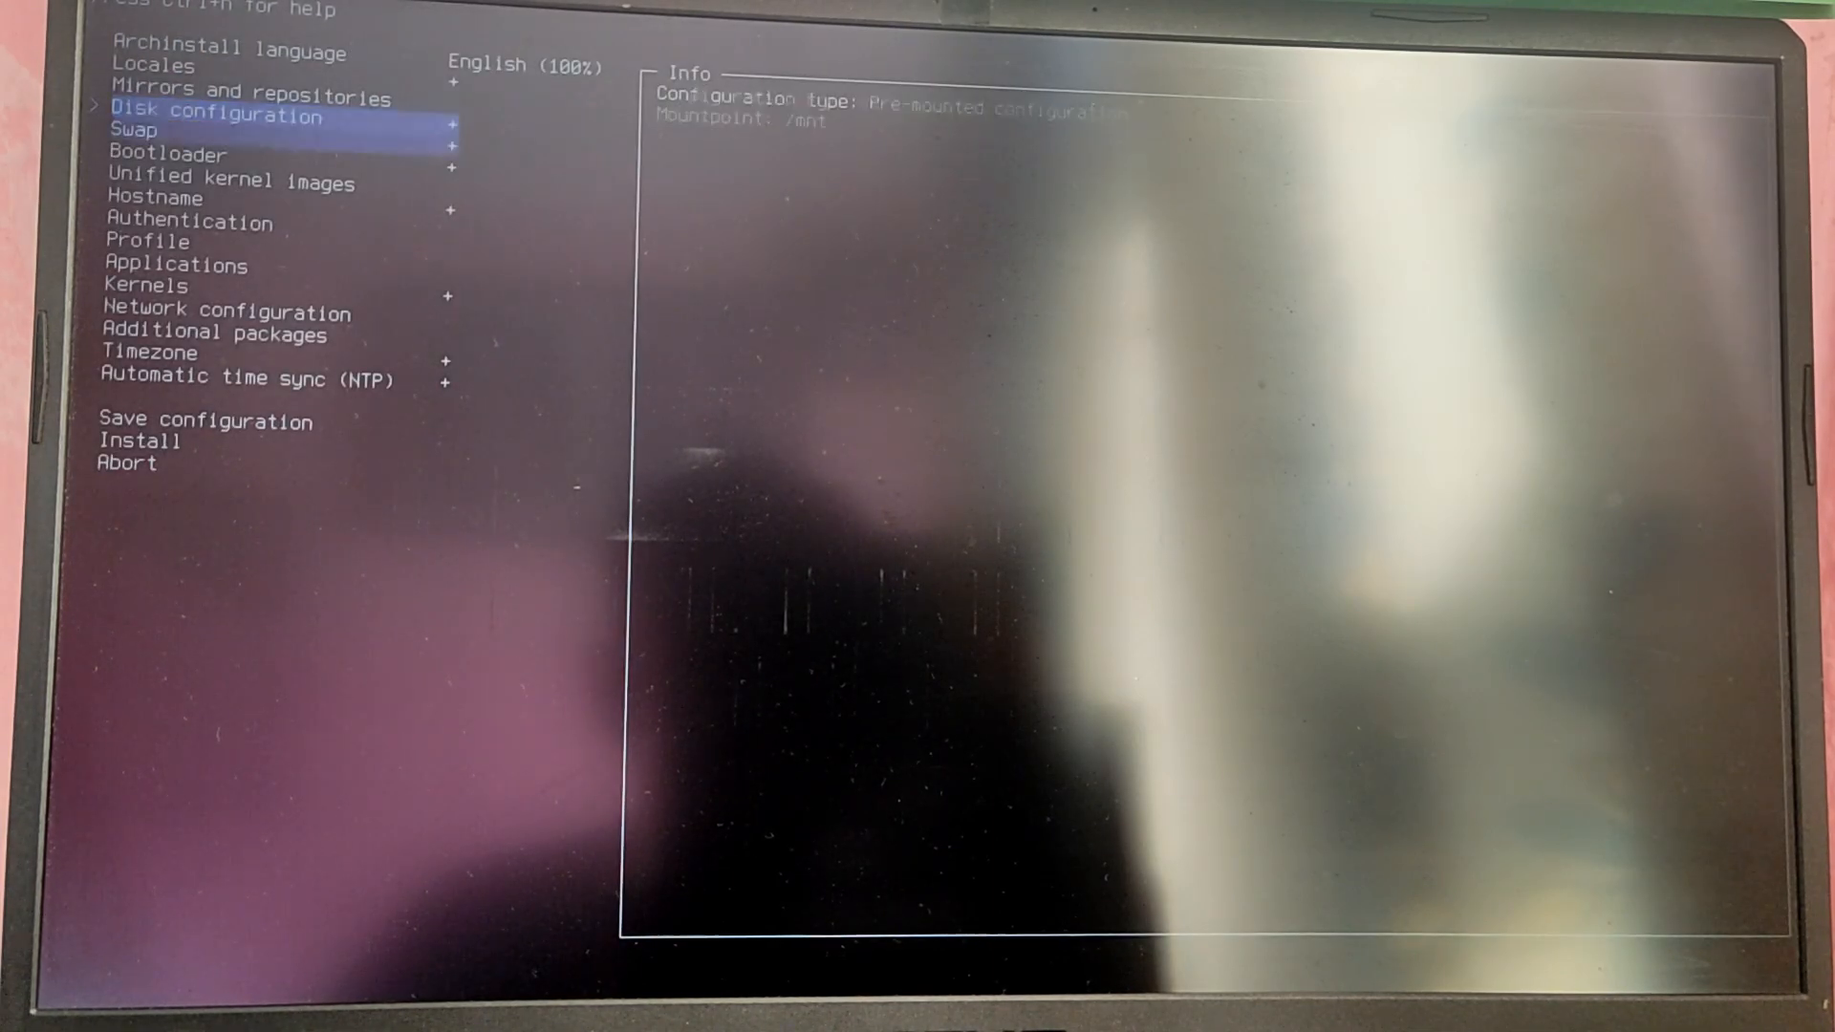
{"action": "key", "text": "Down"}
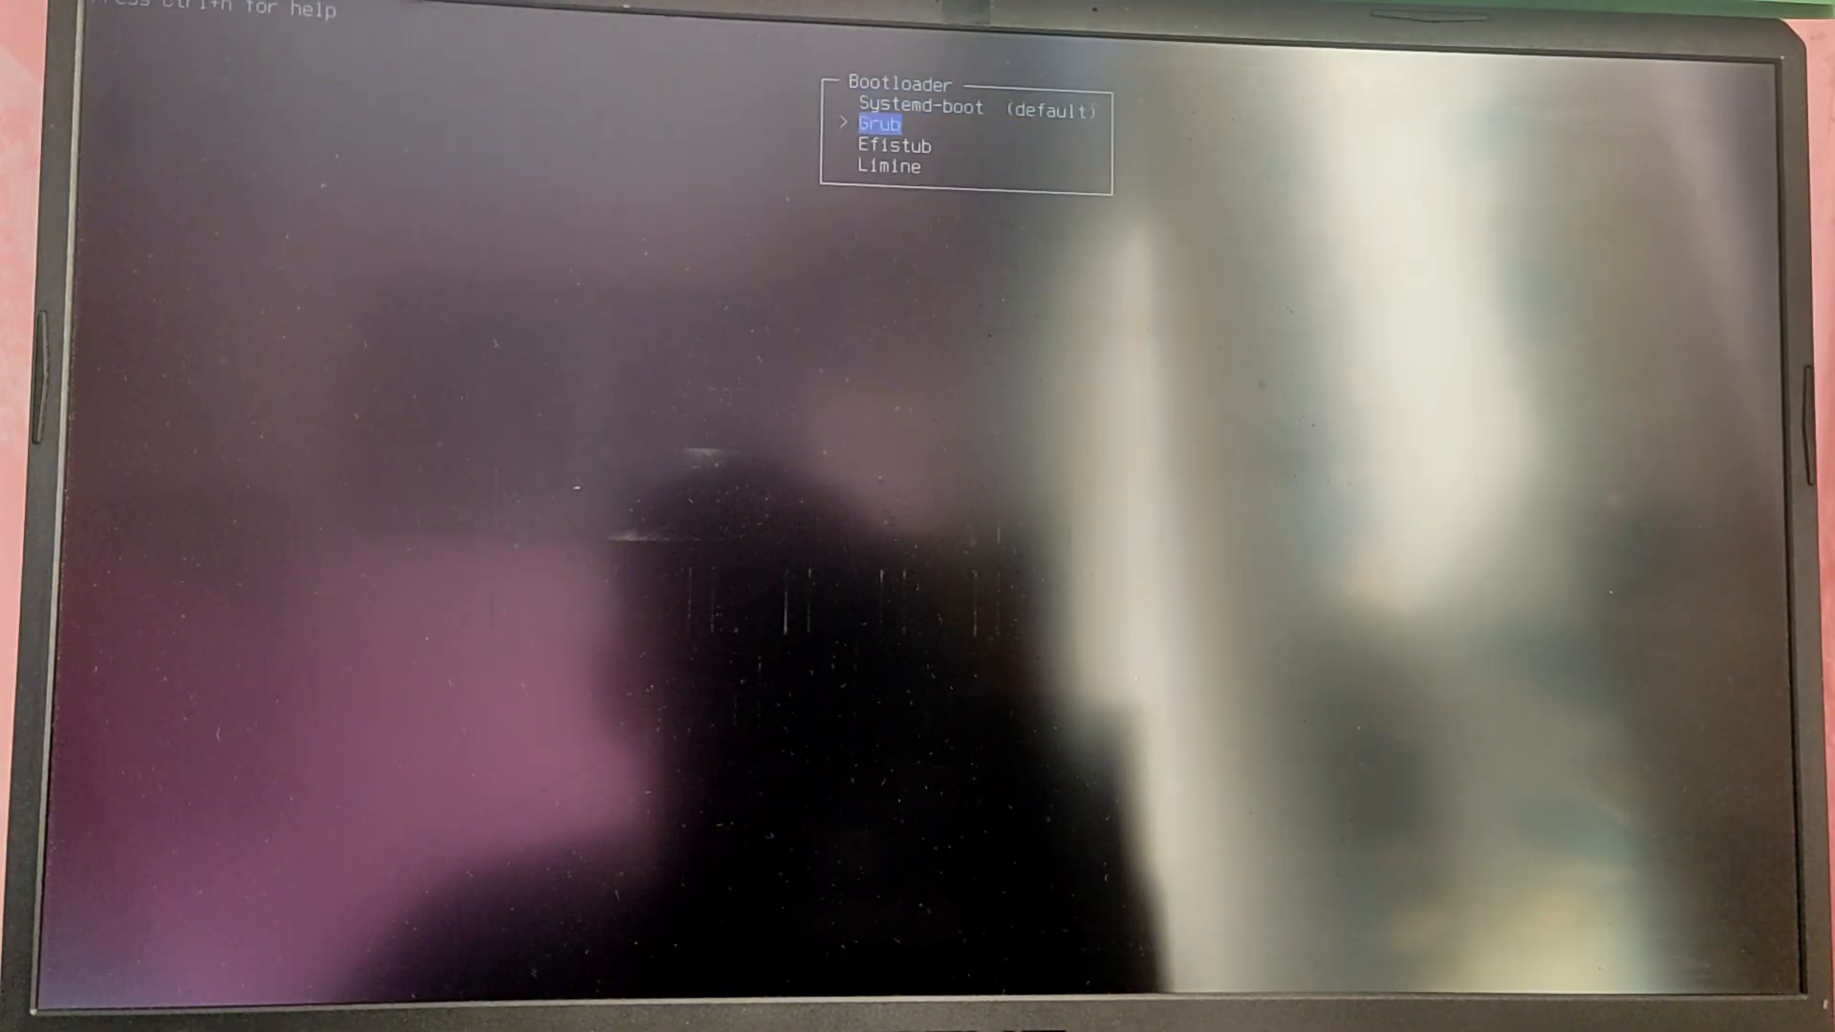
Step: Pick Grub from the bootloader list and Minimal from the profile list
{"action": "key", "text": "Return"}
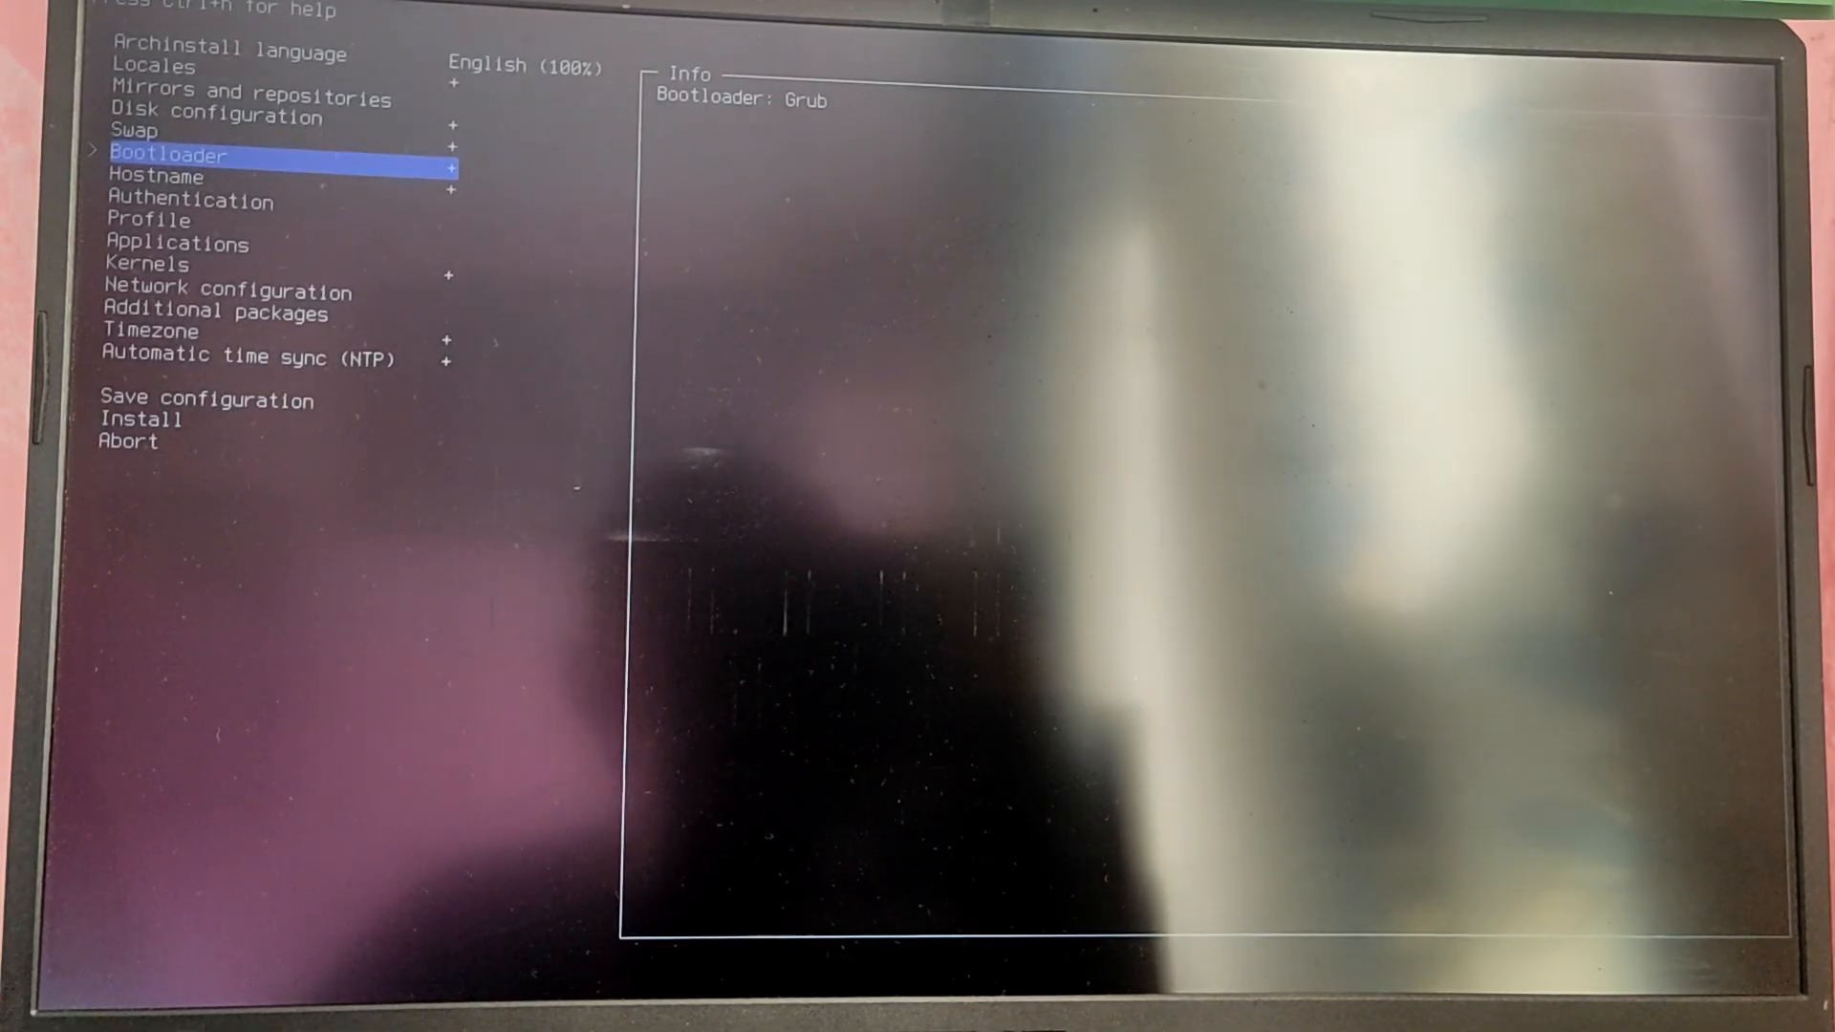
{"action": "key", "text": "down"}
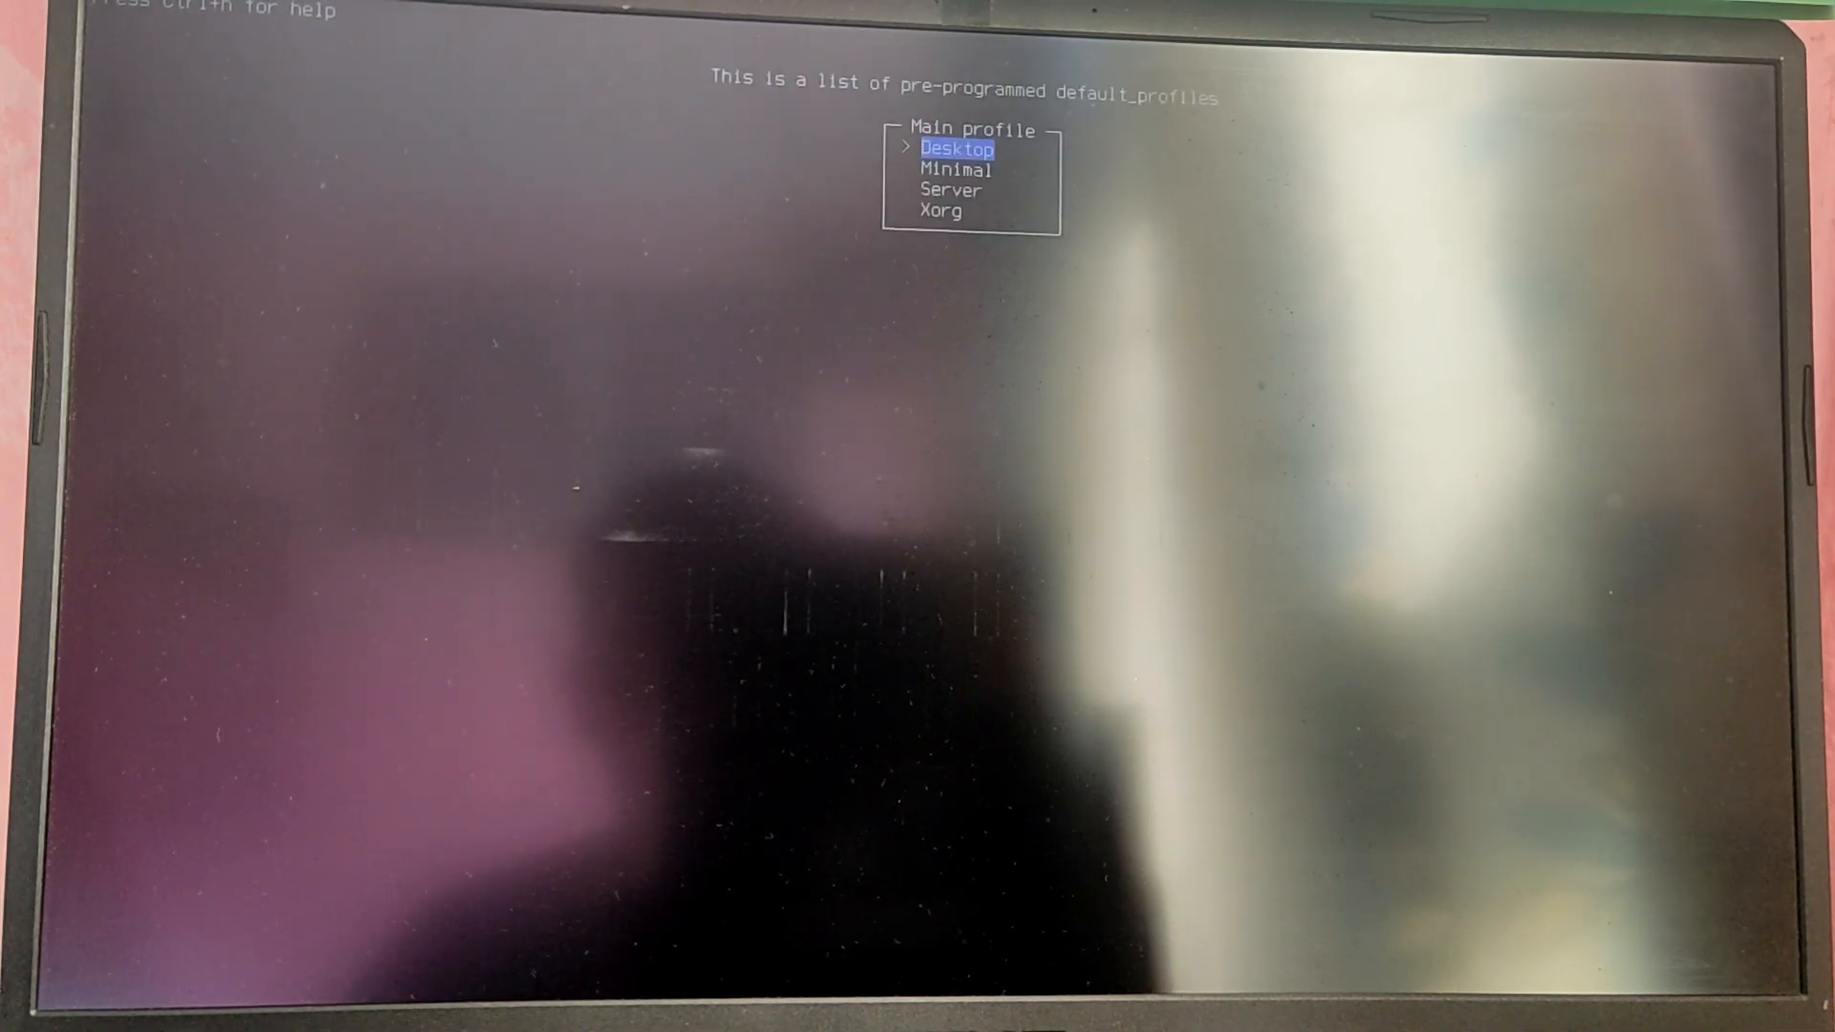
{"action": "key", "text": "Down"}
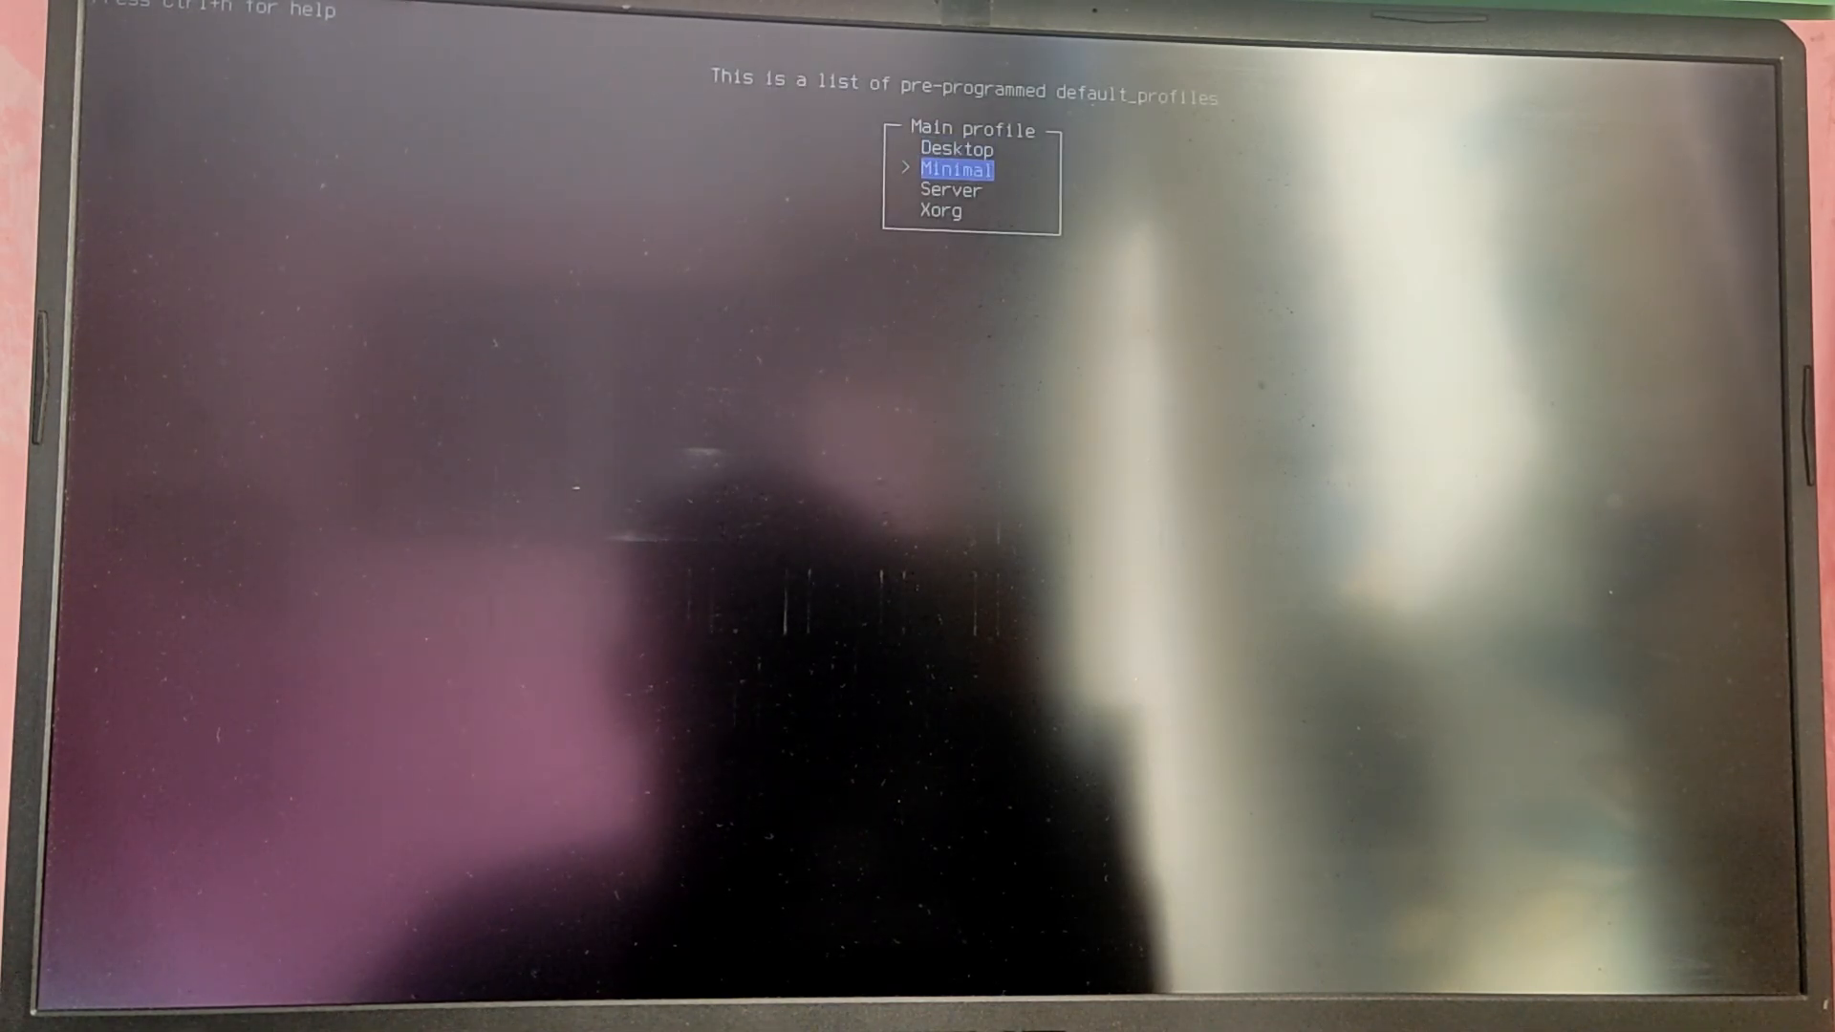
{"action": "key", "text": "Return"}
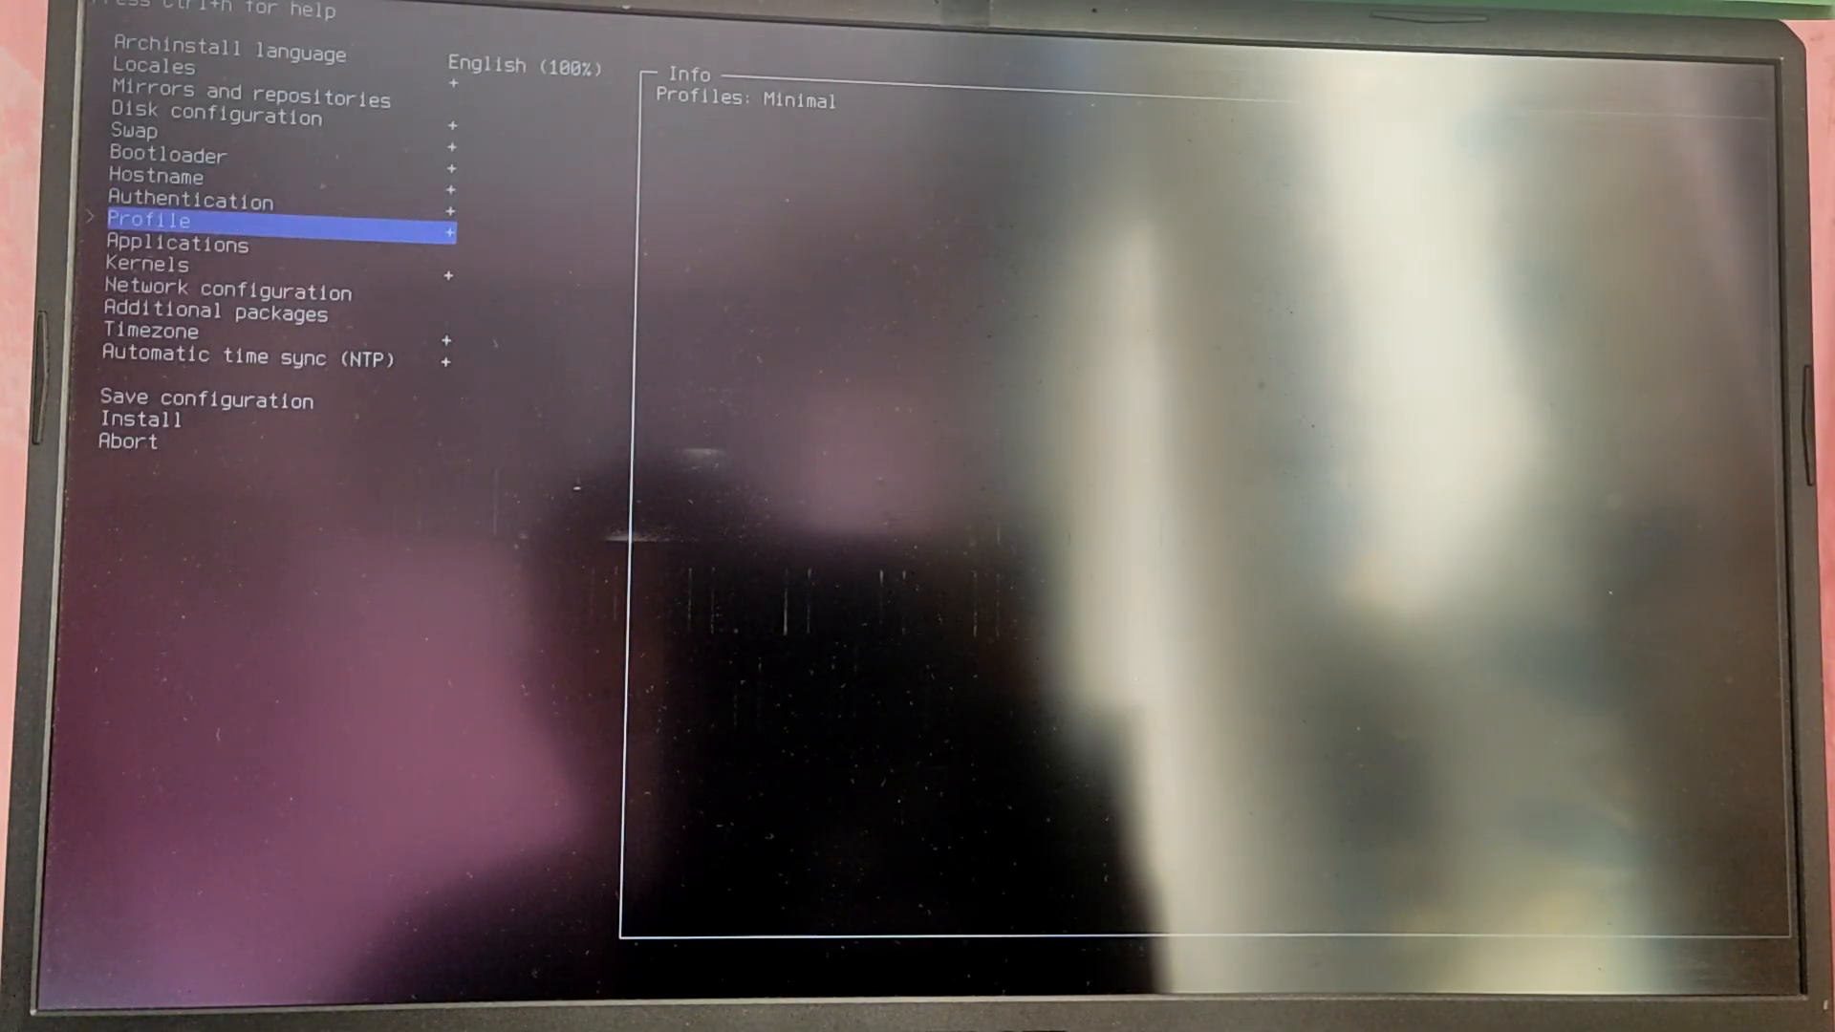
Step: Move past the remaining settings to Install and start the Arch Linux installation
{"action": "key", "text": "Down"}
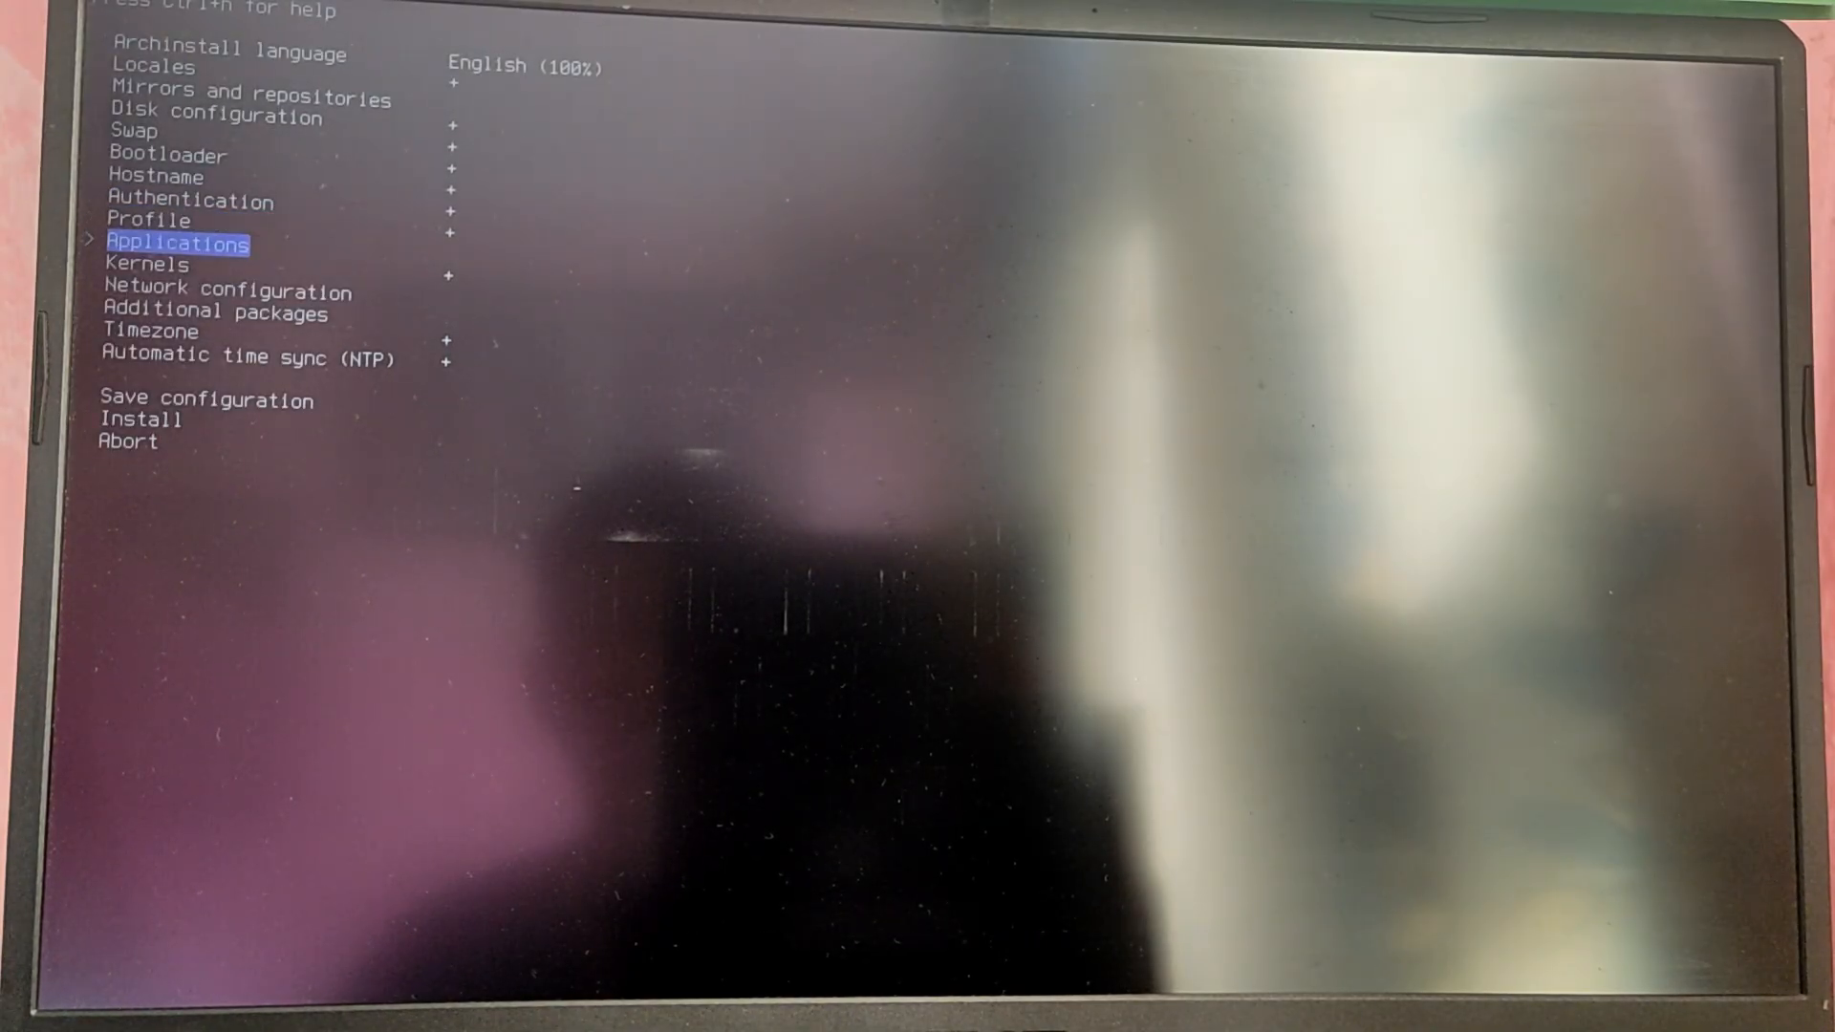
{"action": "key", "text": "Down"}
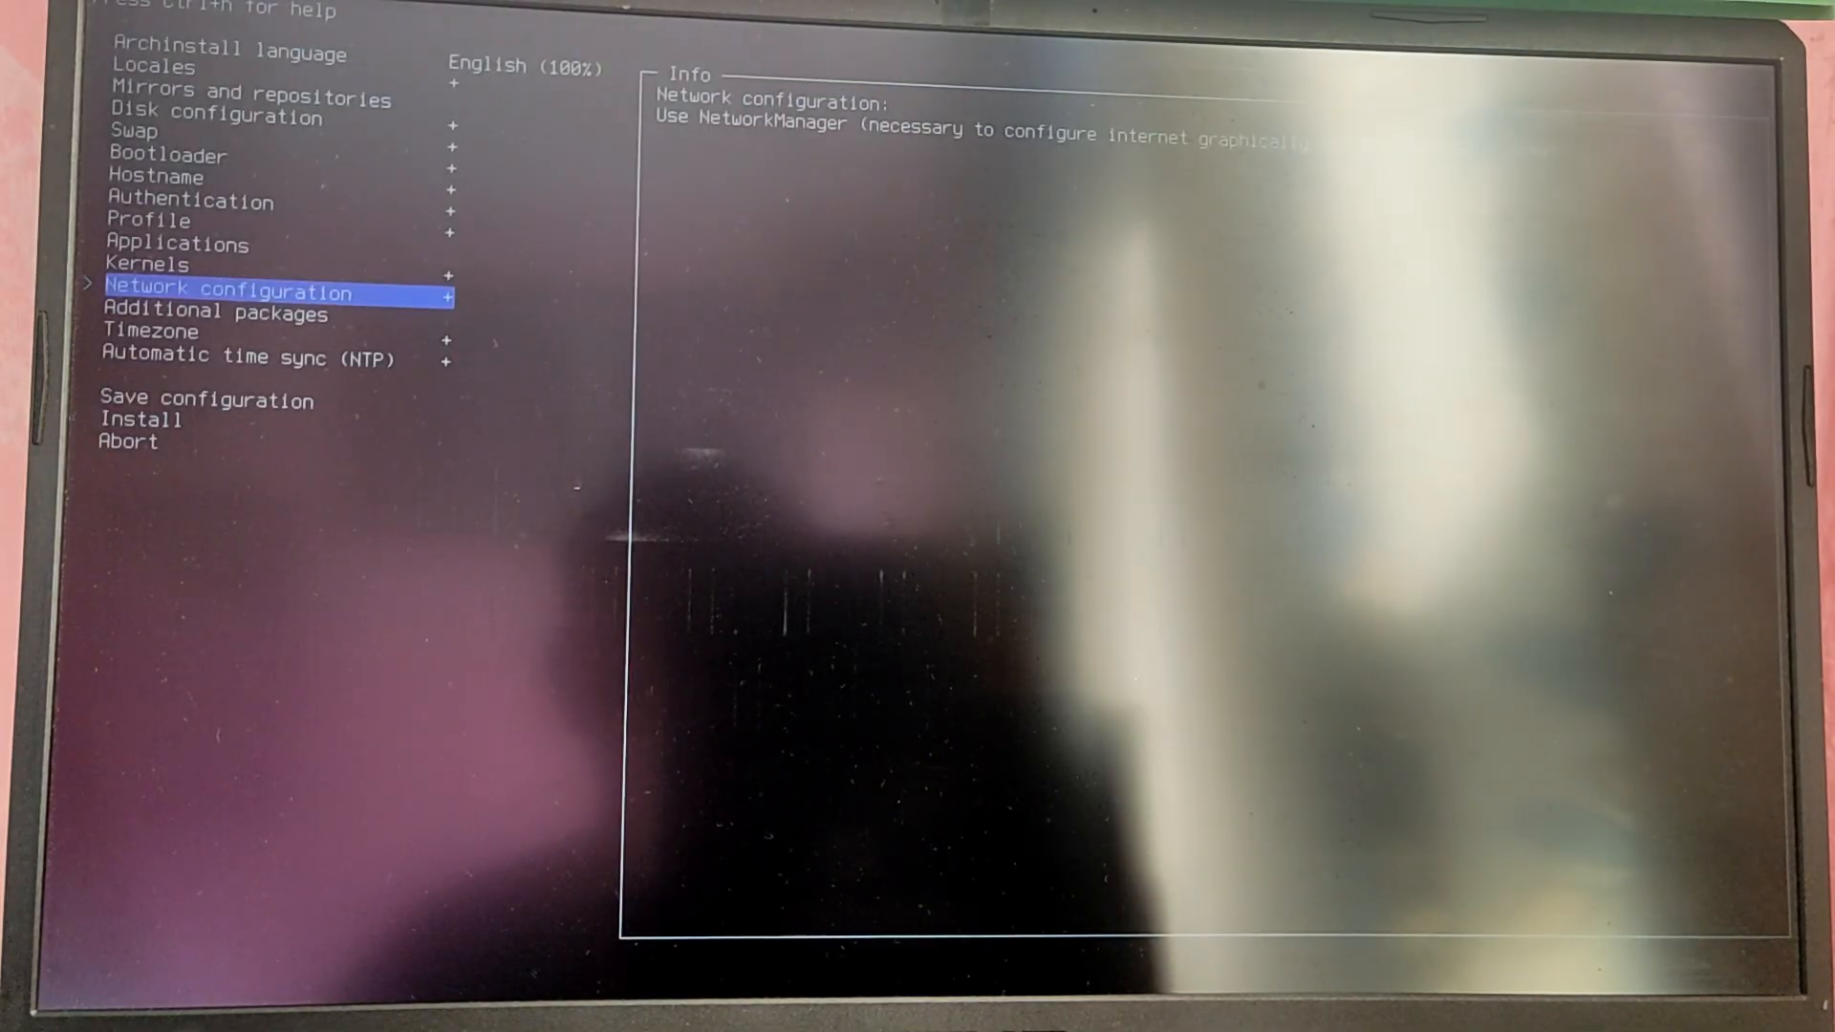
{"action": "key", "text": "Down"}
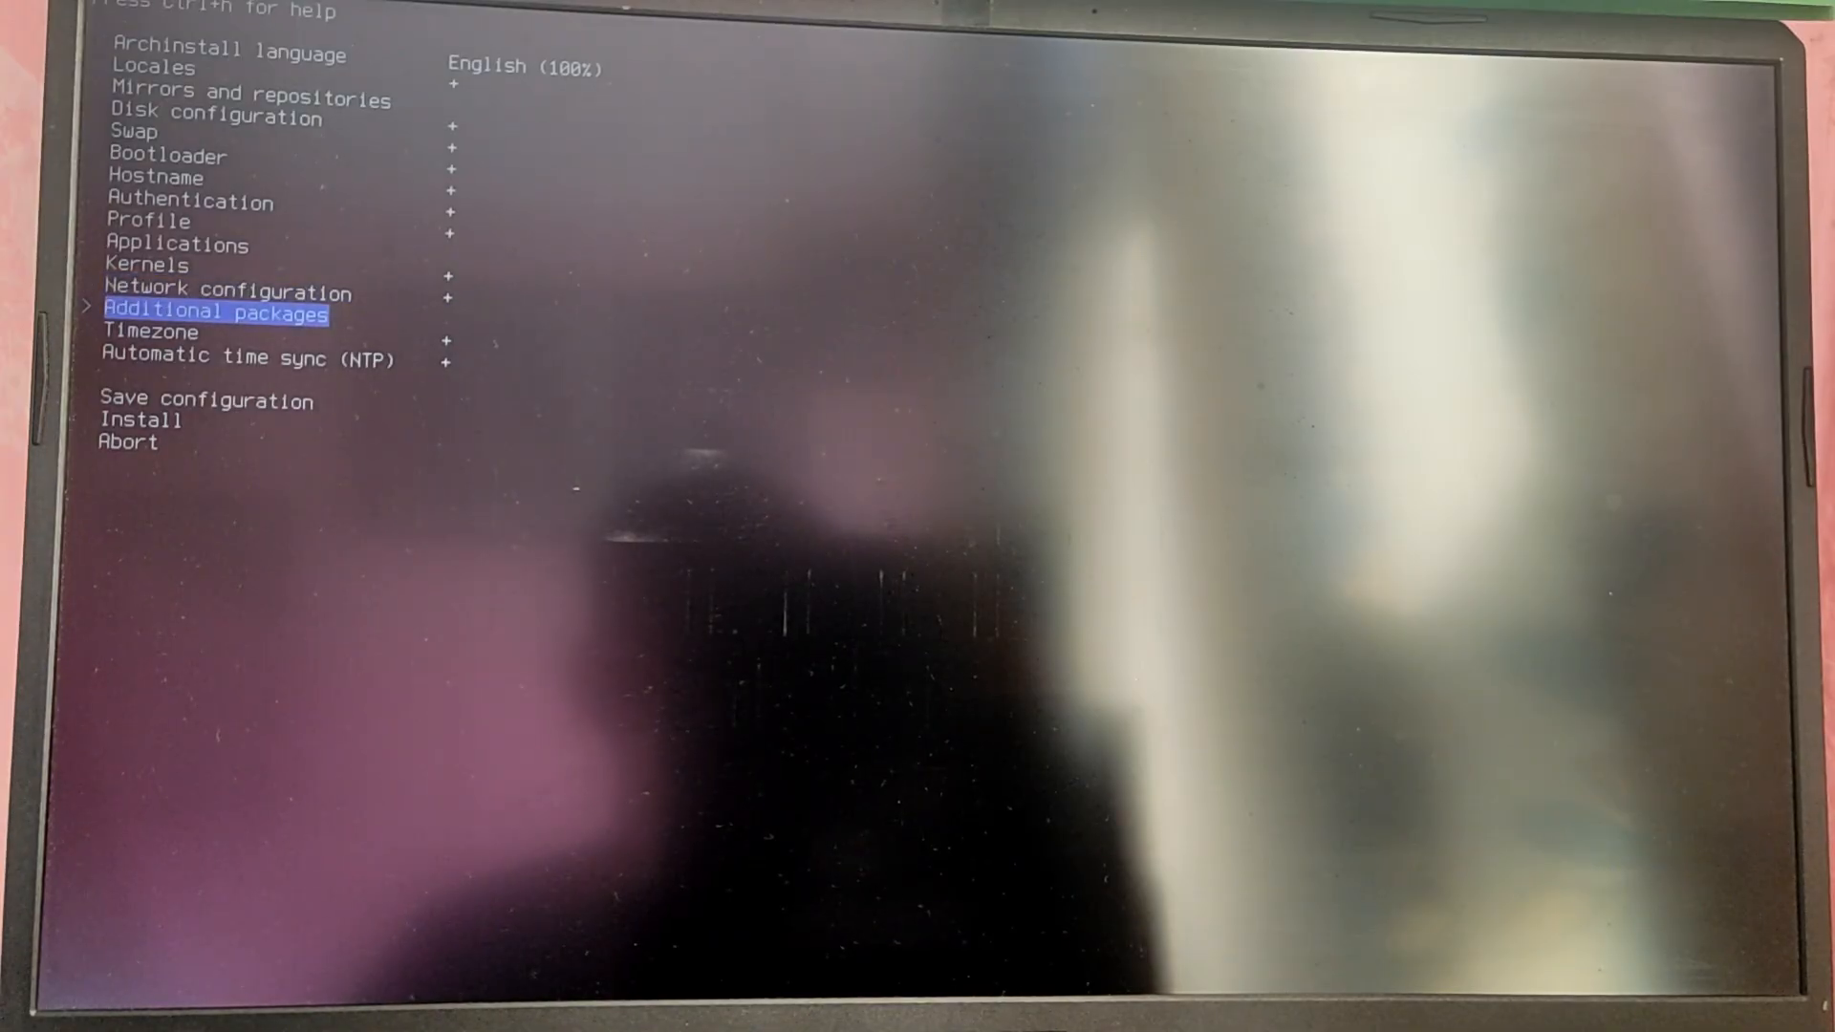
{"action": "key", "text": "Down"}
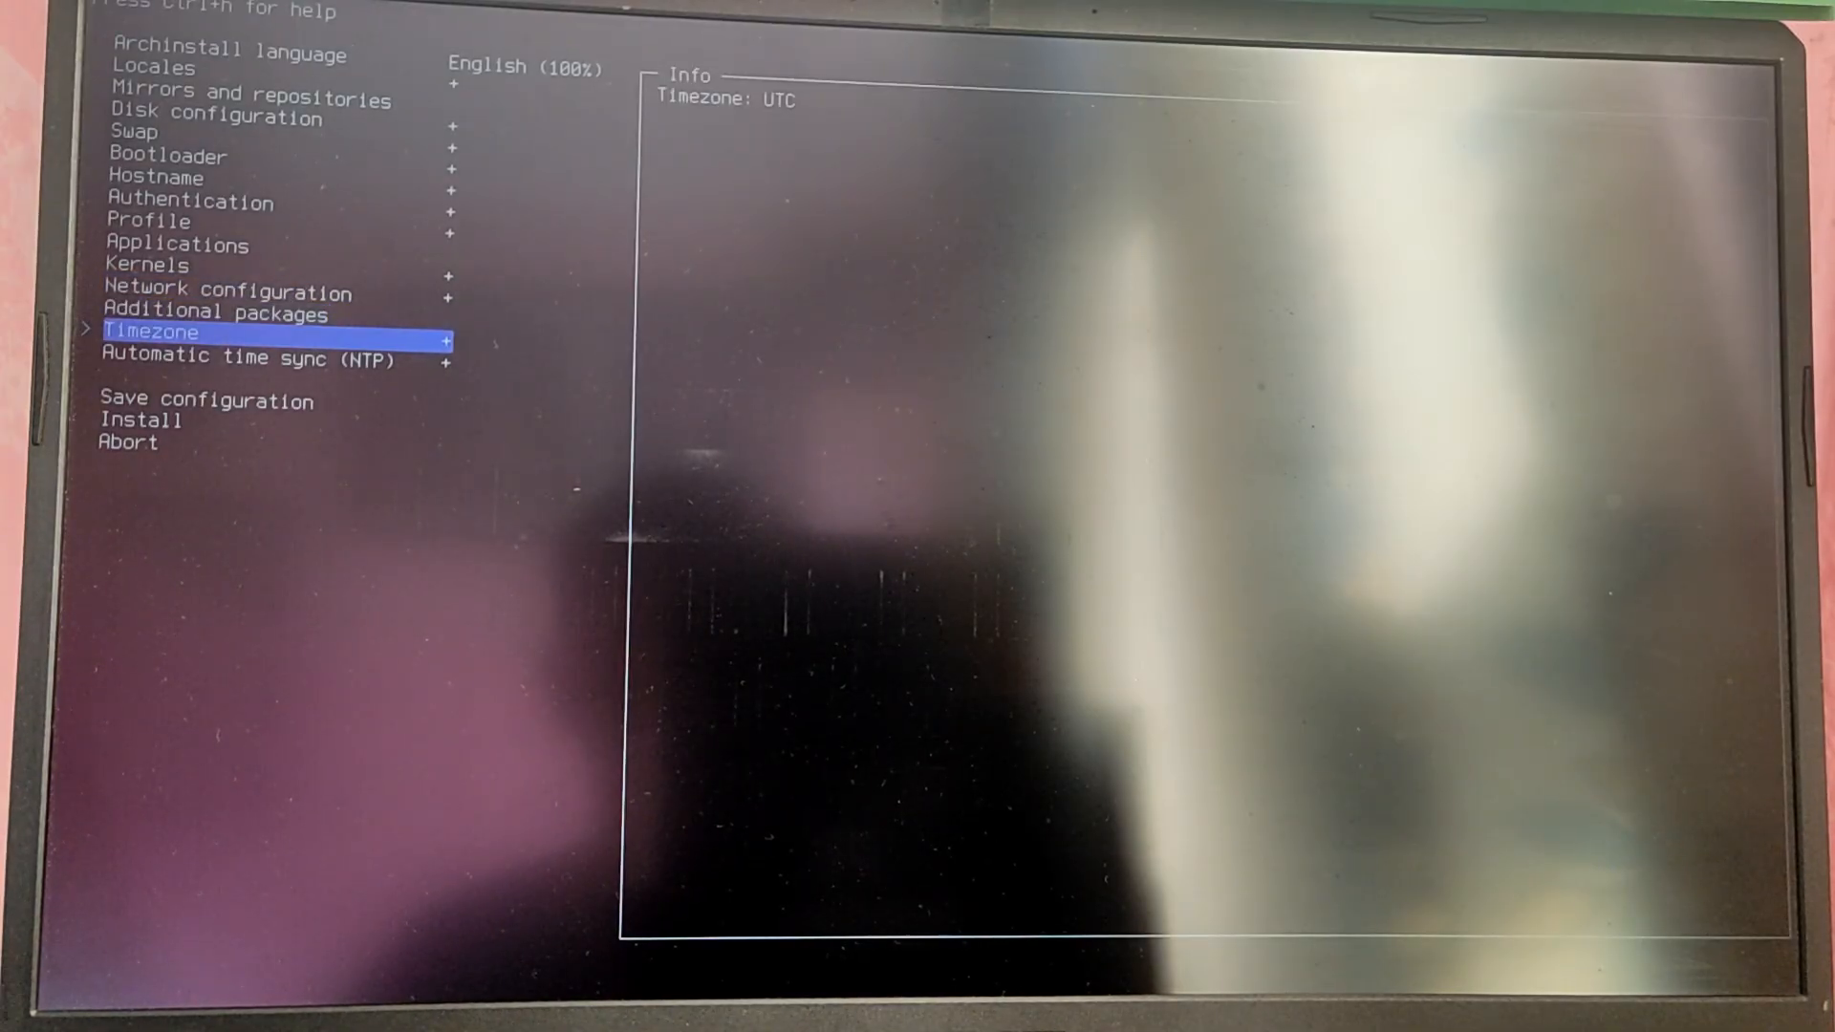
{"action": "key", "text": "Down"}
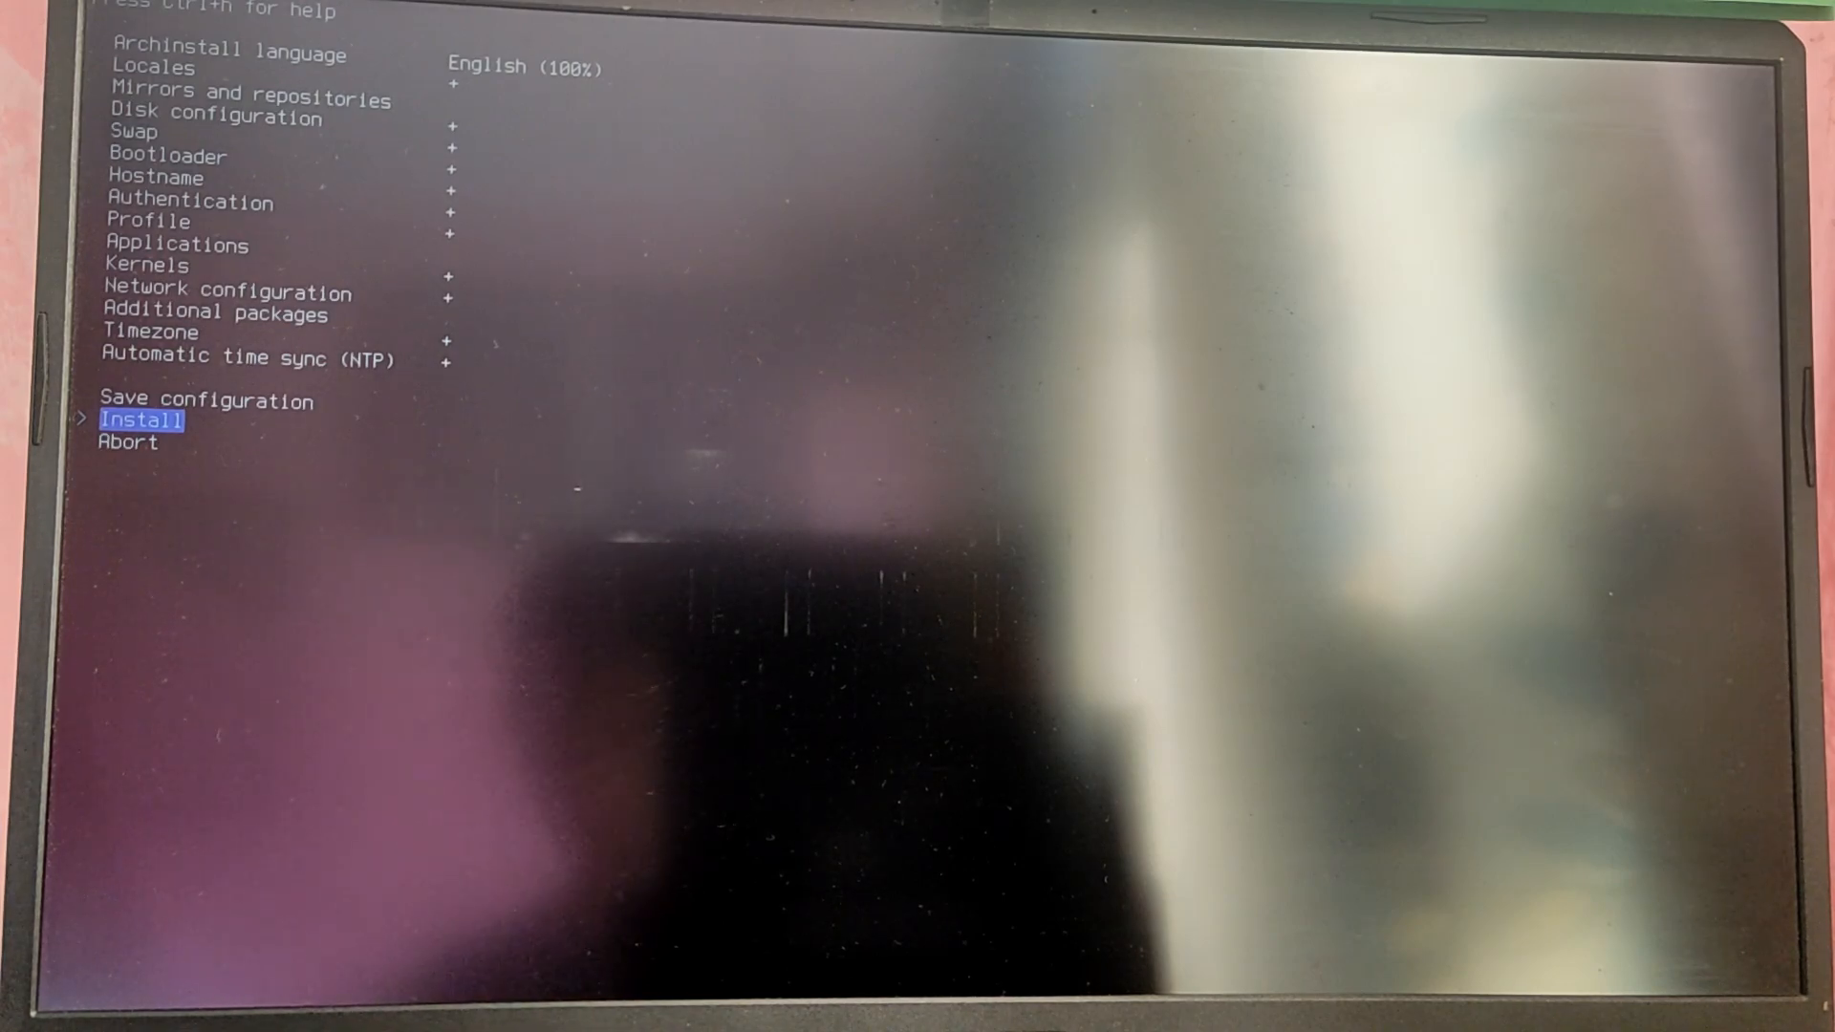
{"action": "key", "text": "Return"}
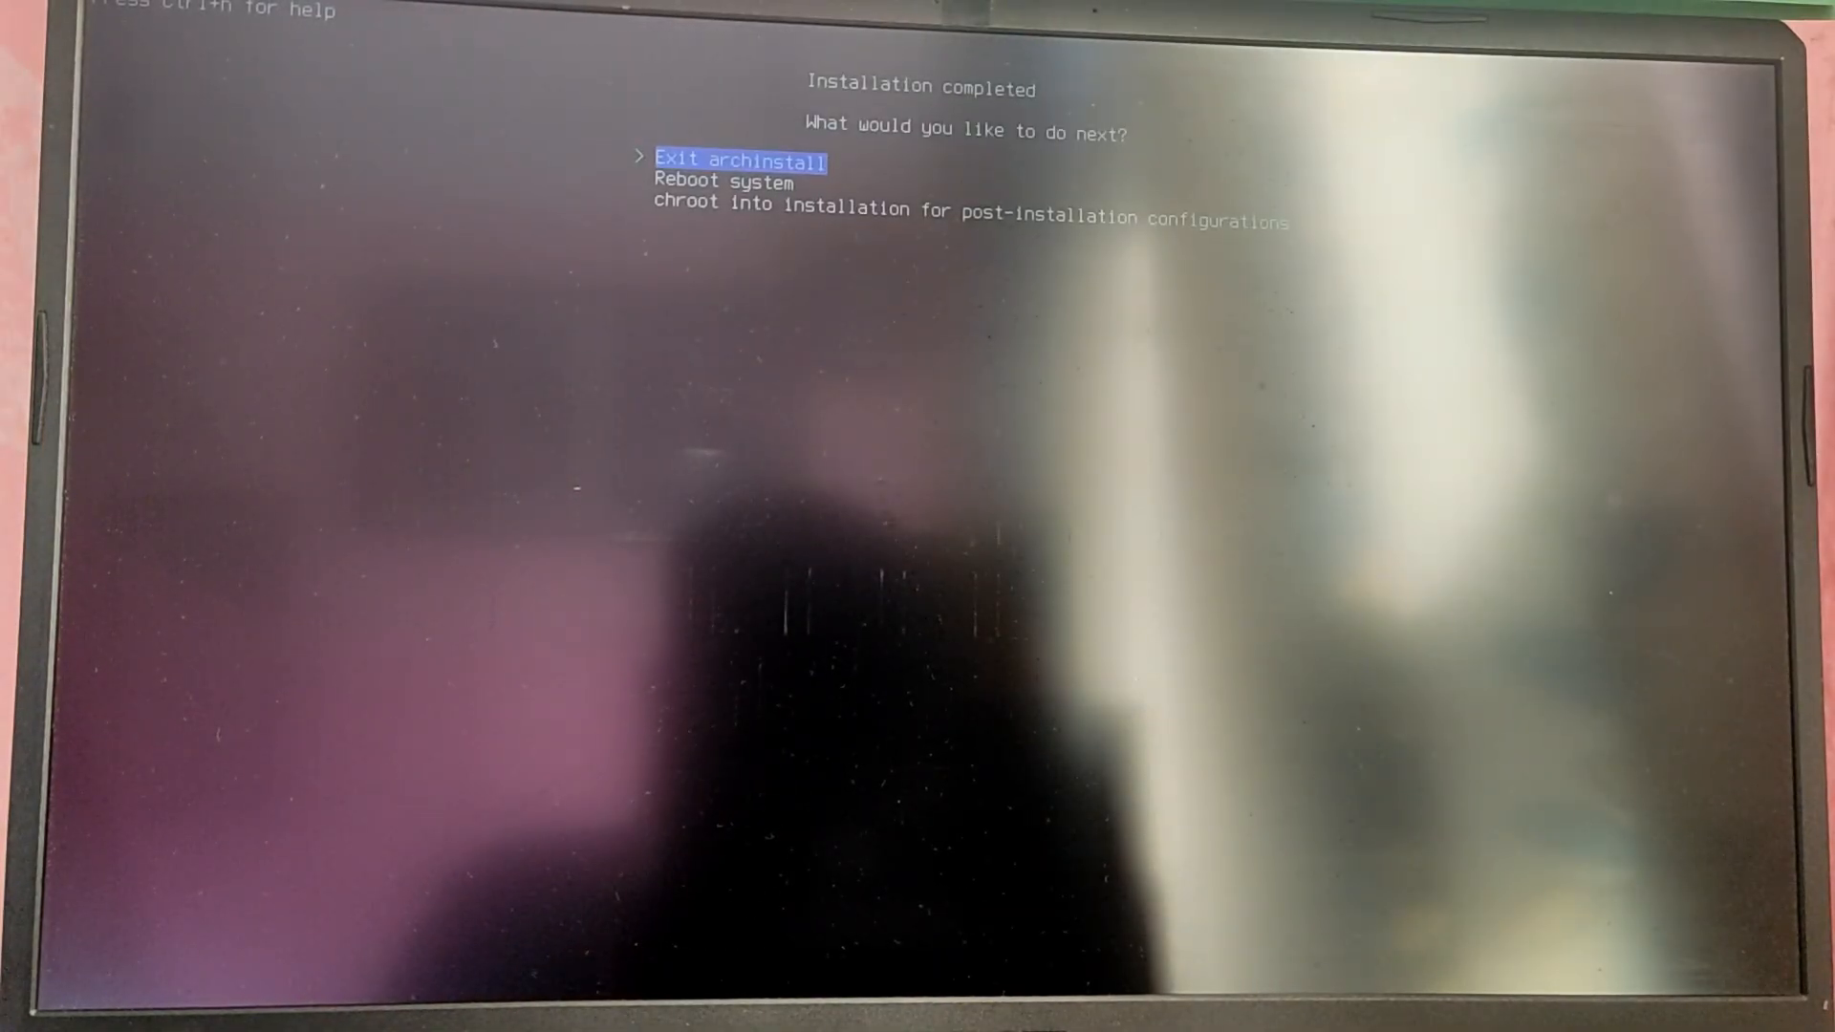
Step: Exit the finished archinstall and reboot the machine
{"action": "key", "text": "Down"}
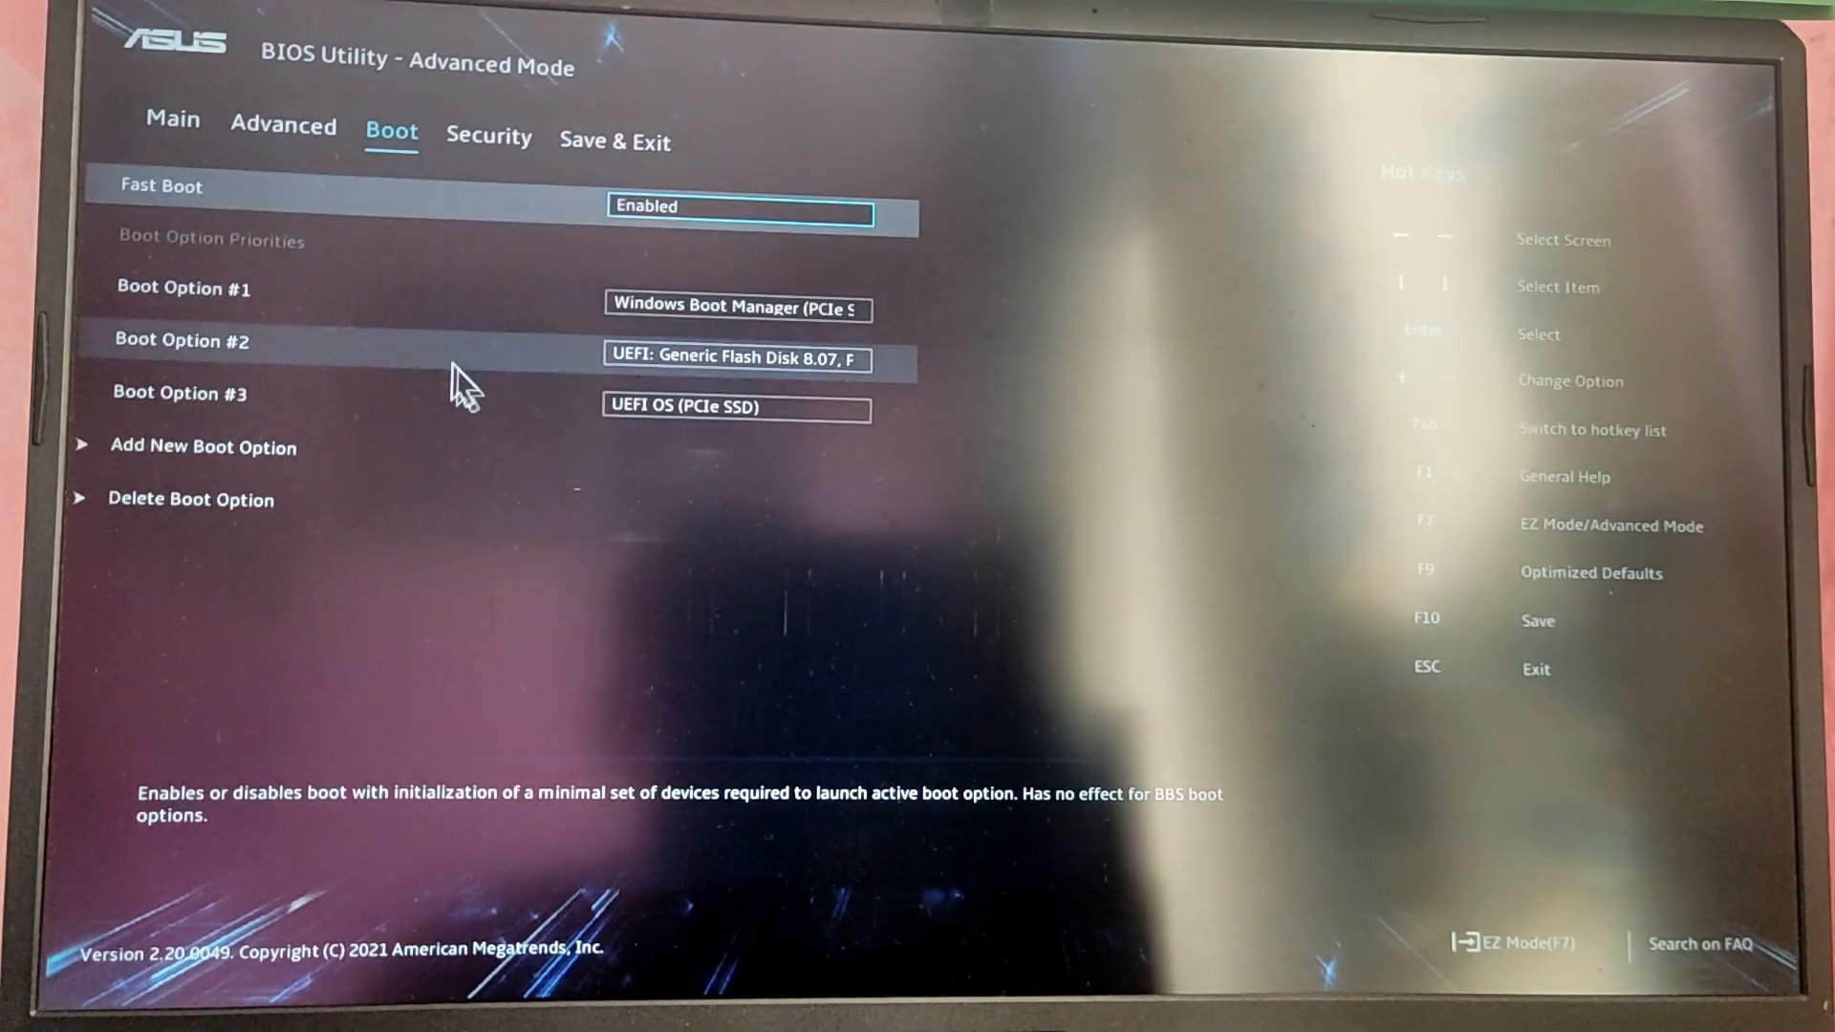
Step: Set Boot Option #1 to UEFI OS (PCIe SSD) and save and exit with F10
{"action": "left_click", "coordinate": [735, 307]}
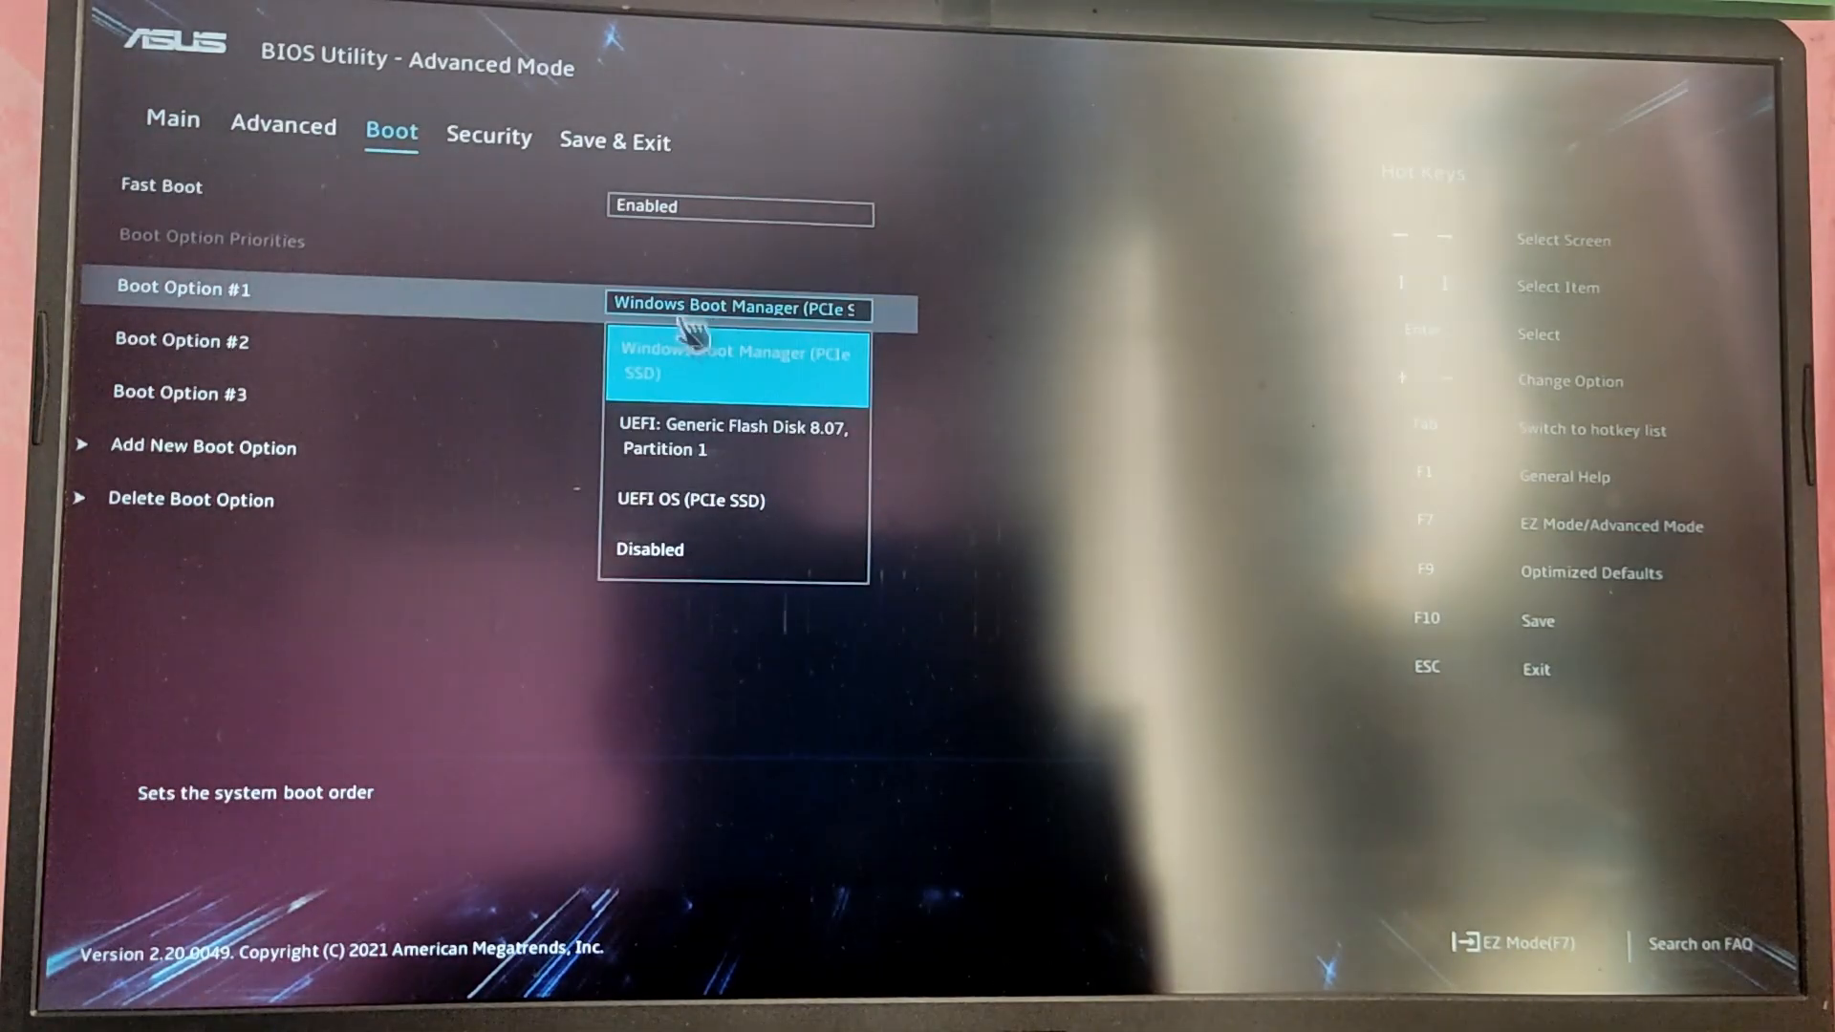
{"action": "mouse_move", "coordinate": [737, 509]}
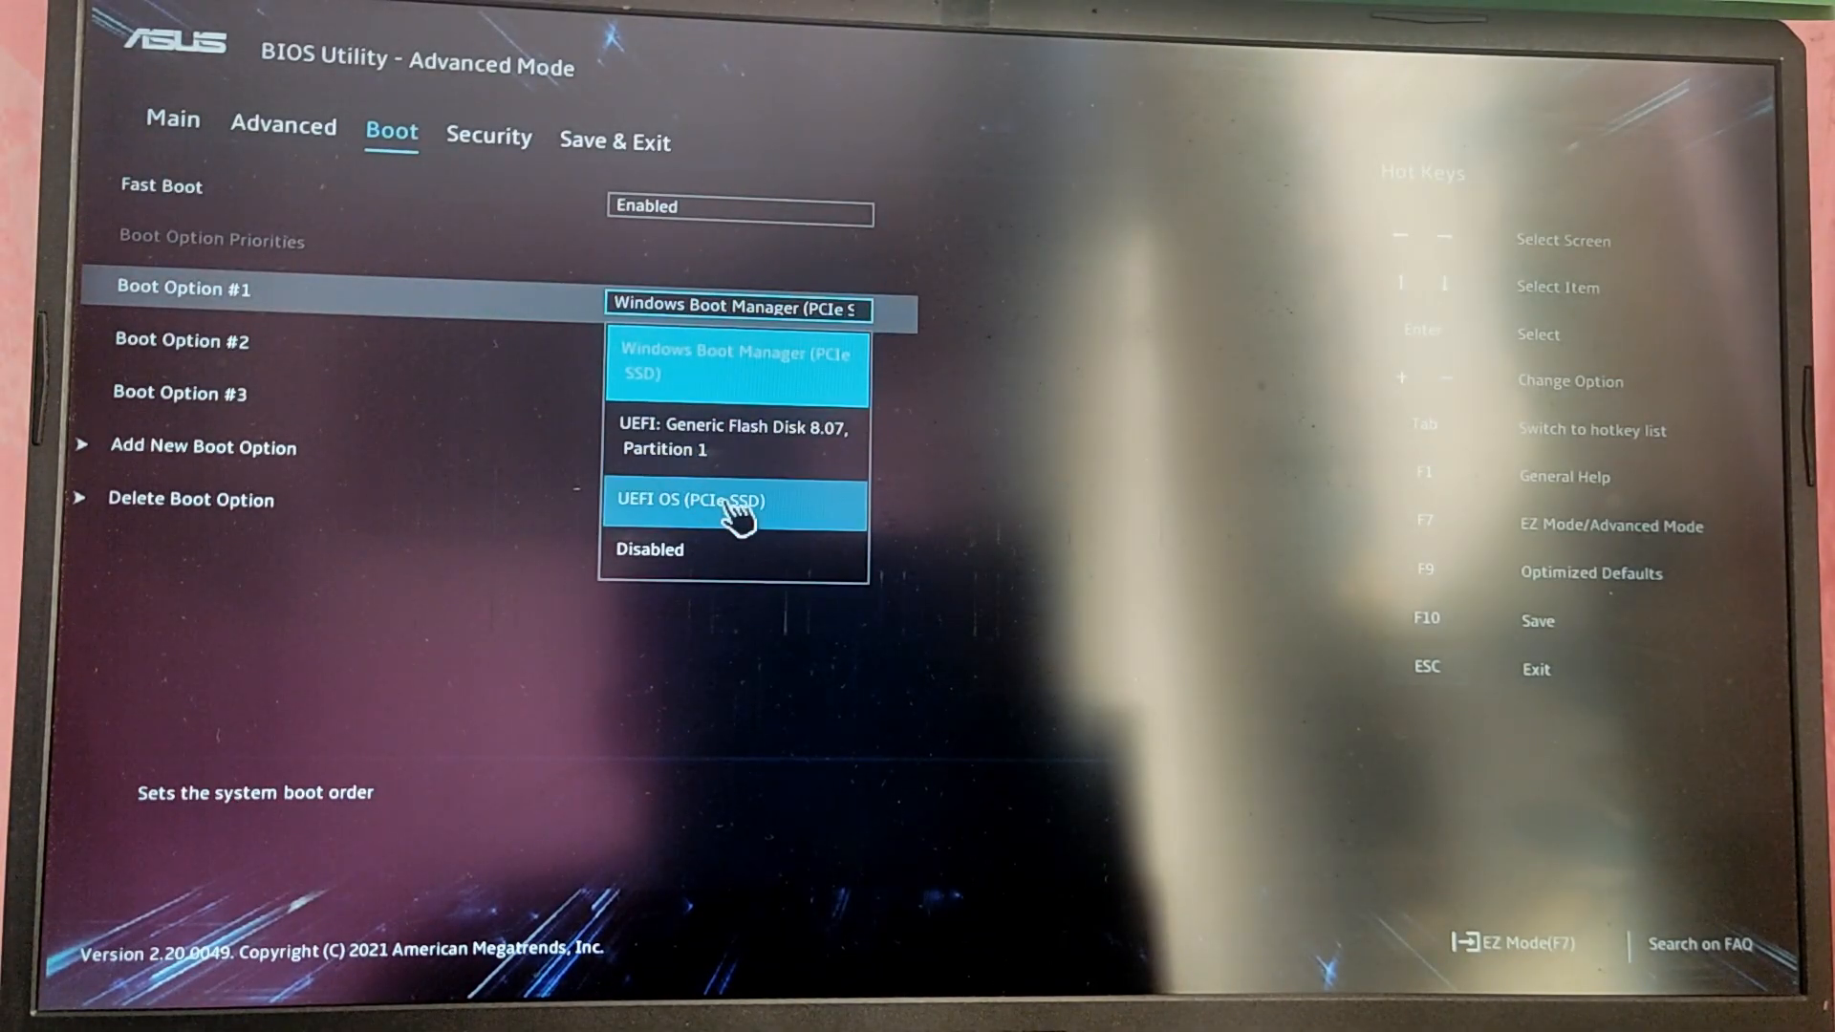
{"action": "left_click", "coordinate": [735, 500]}
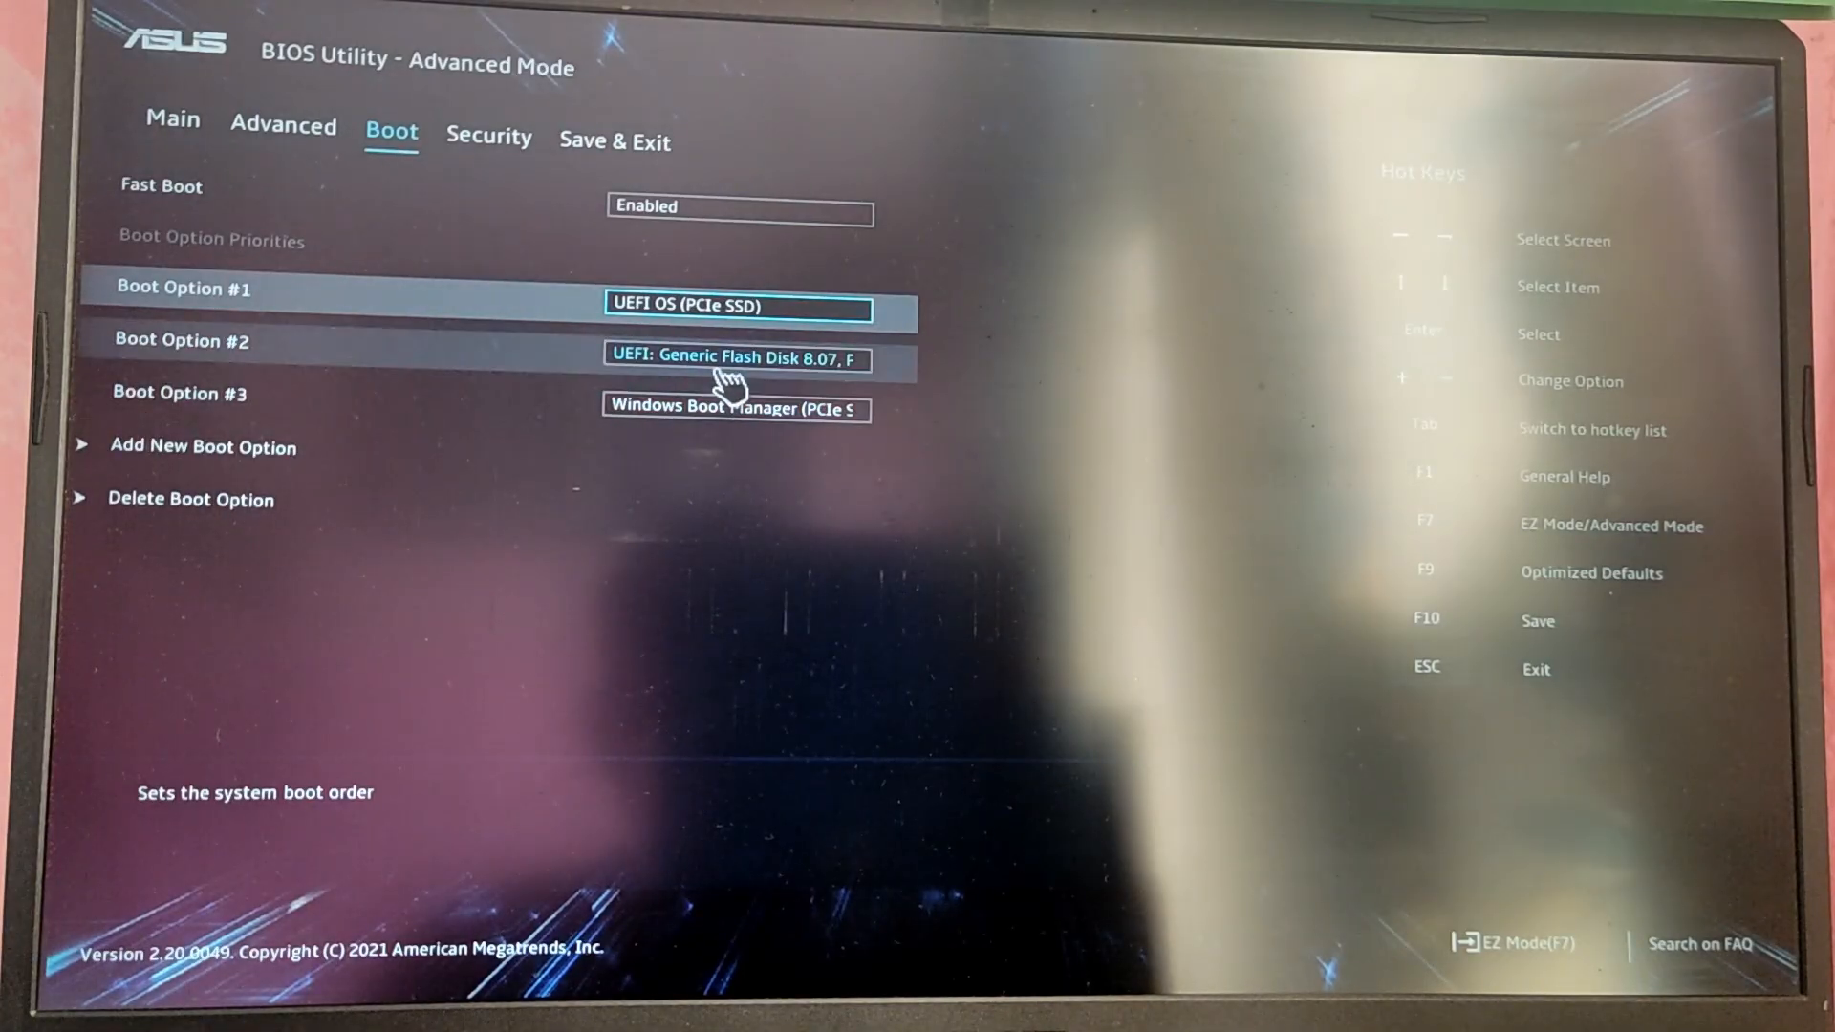
{"action": "key", "text": "F10"}
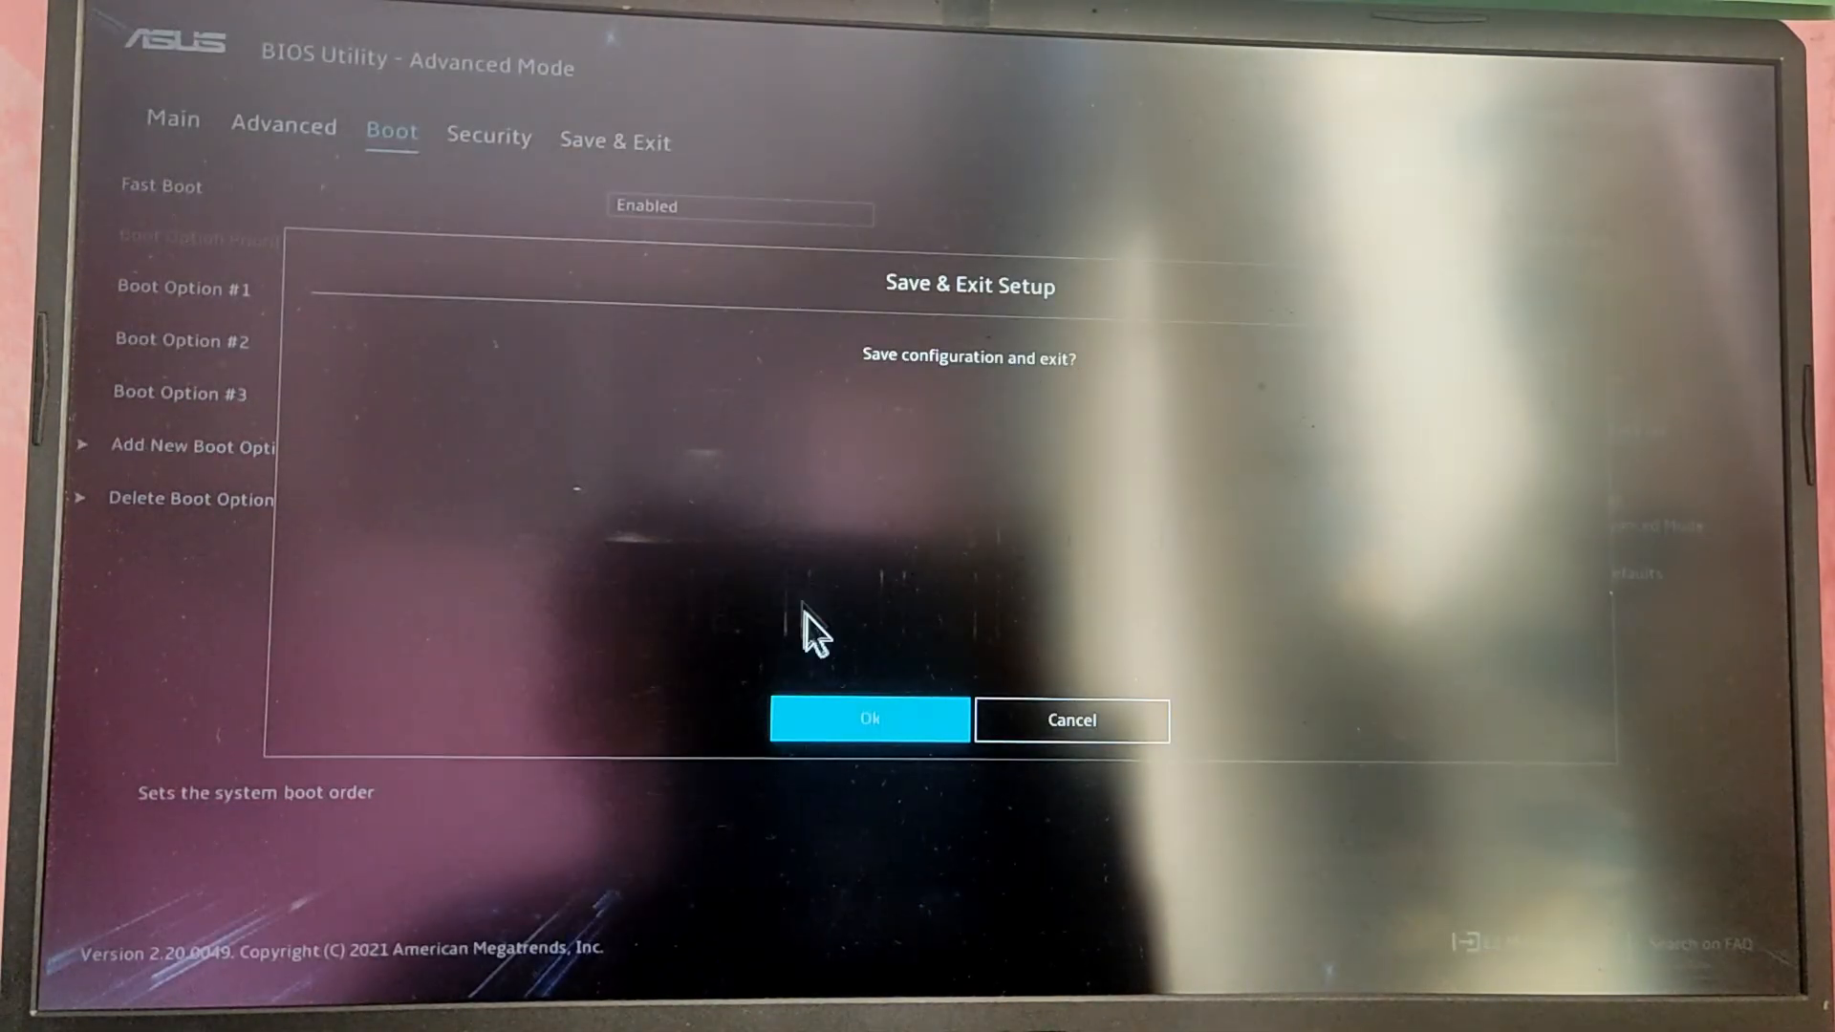
{"action": "left_click", "coordinate": [869, 719]}
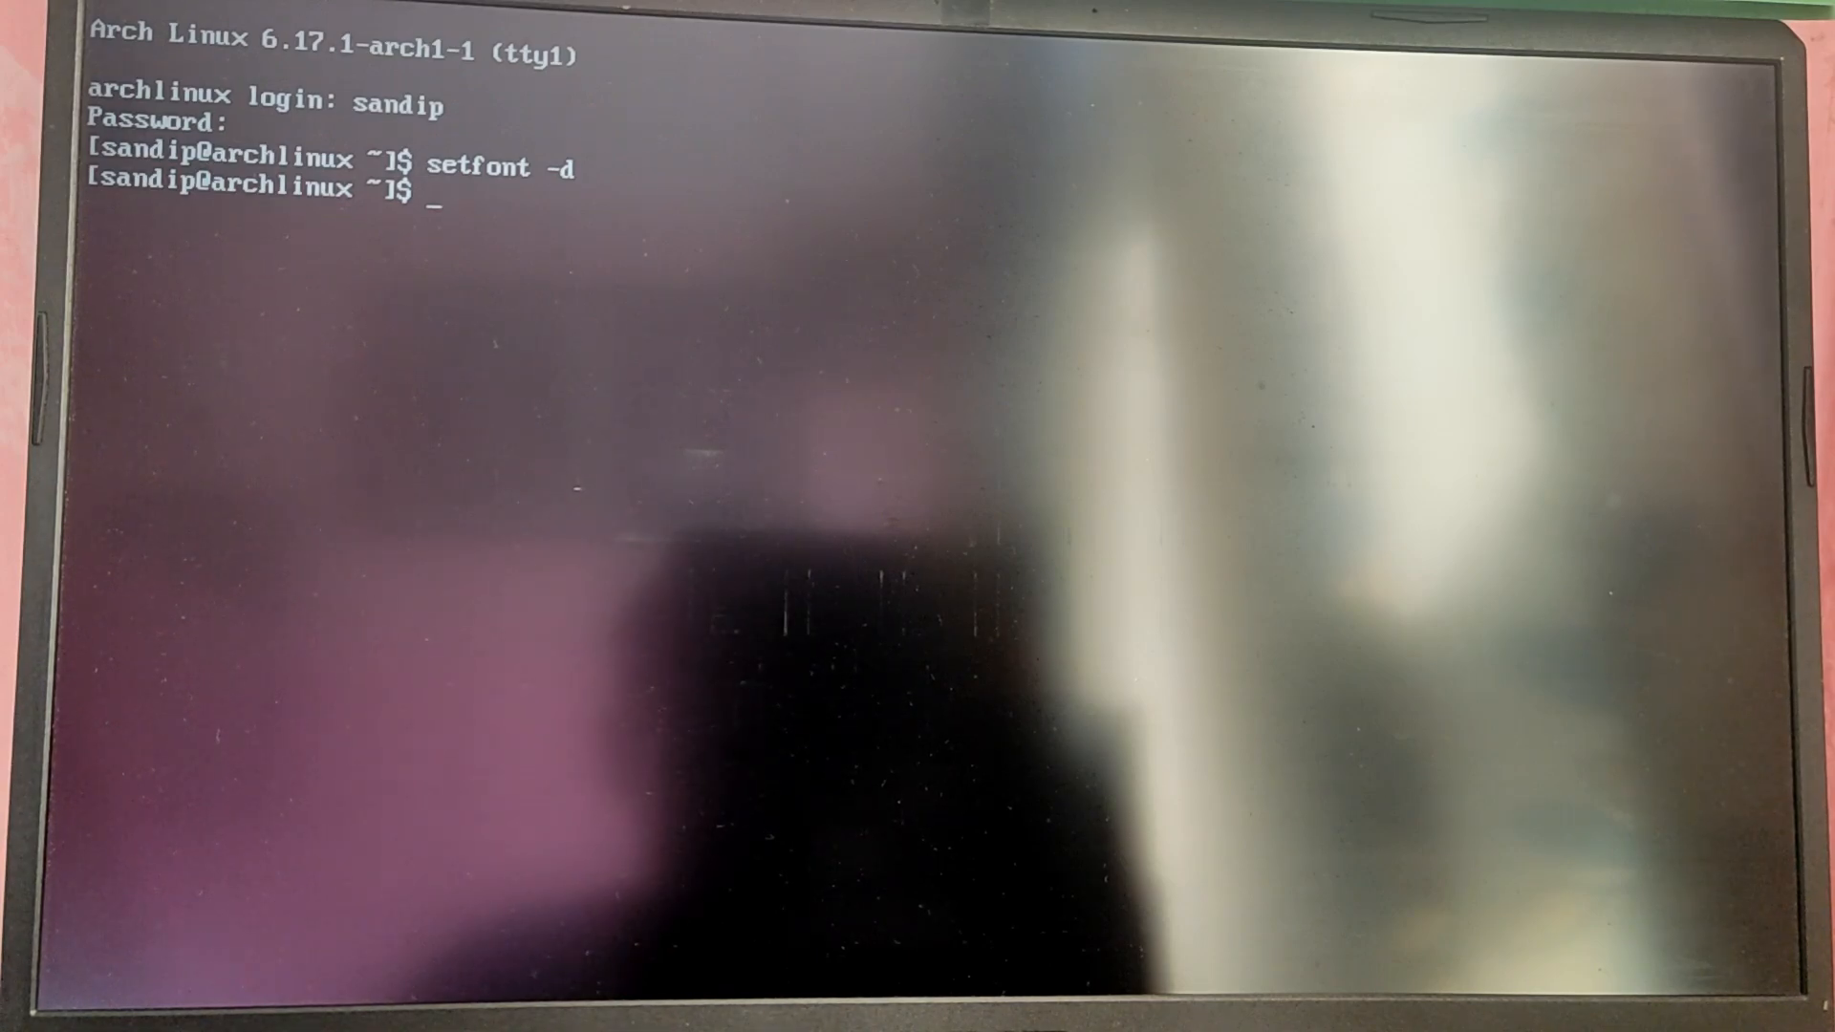
Step: Log in, reset the console font with setfont -d, and type nmtui
{"action": "type", "text": "nmtui"}
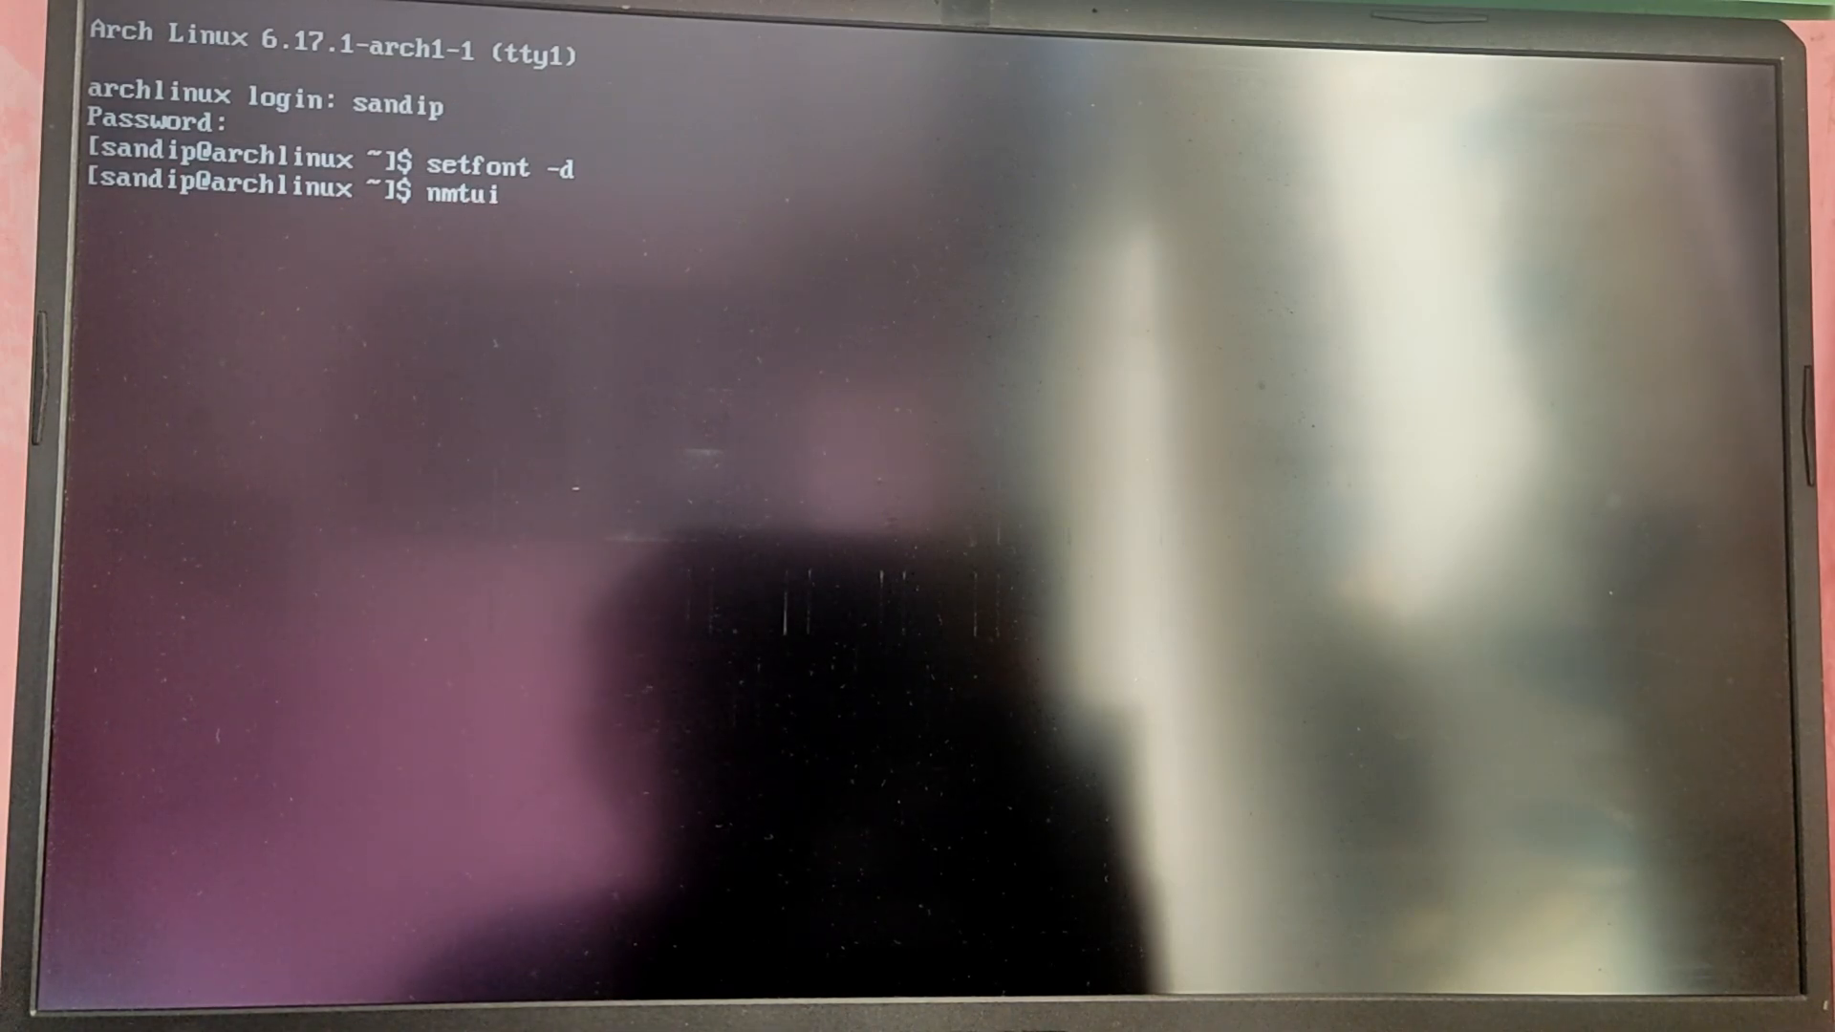
Step: Launch nmtui and connect to the GLX Wi-Fi network by entering its password
{"action": "key", "text": "Return"}
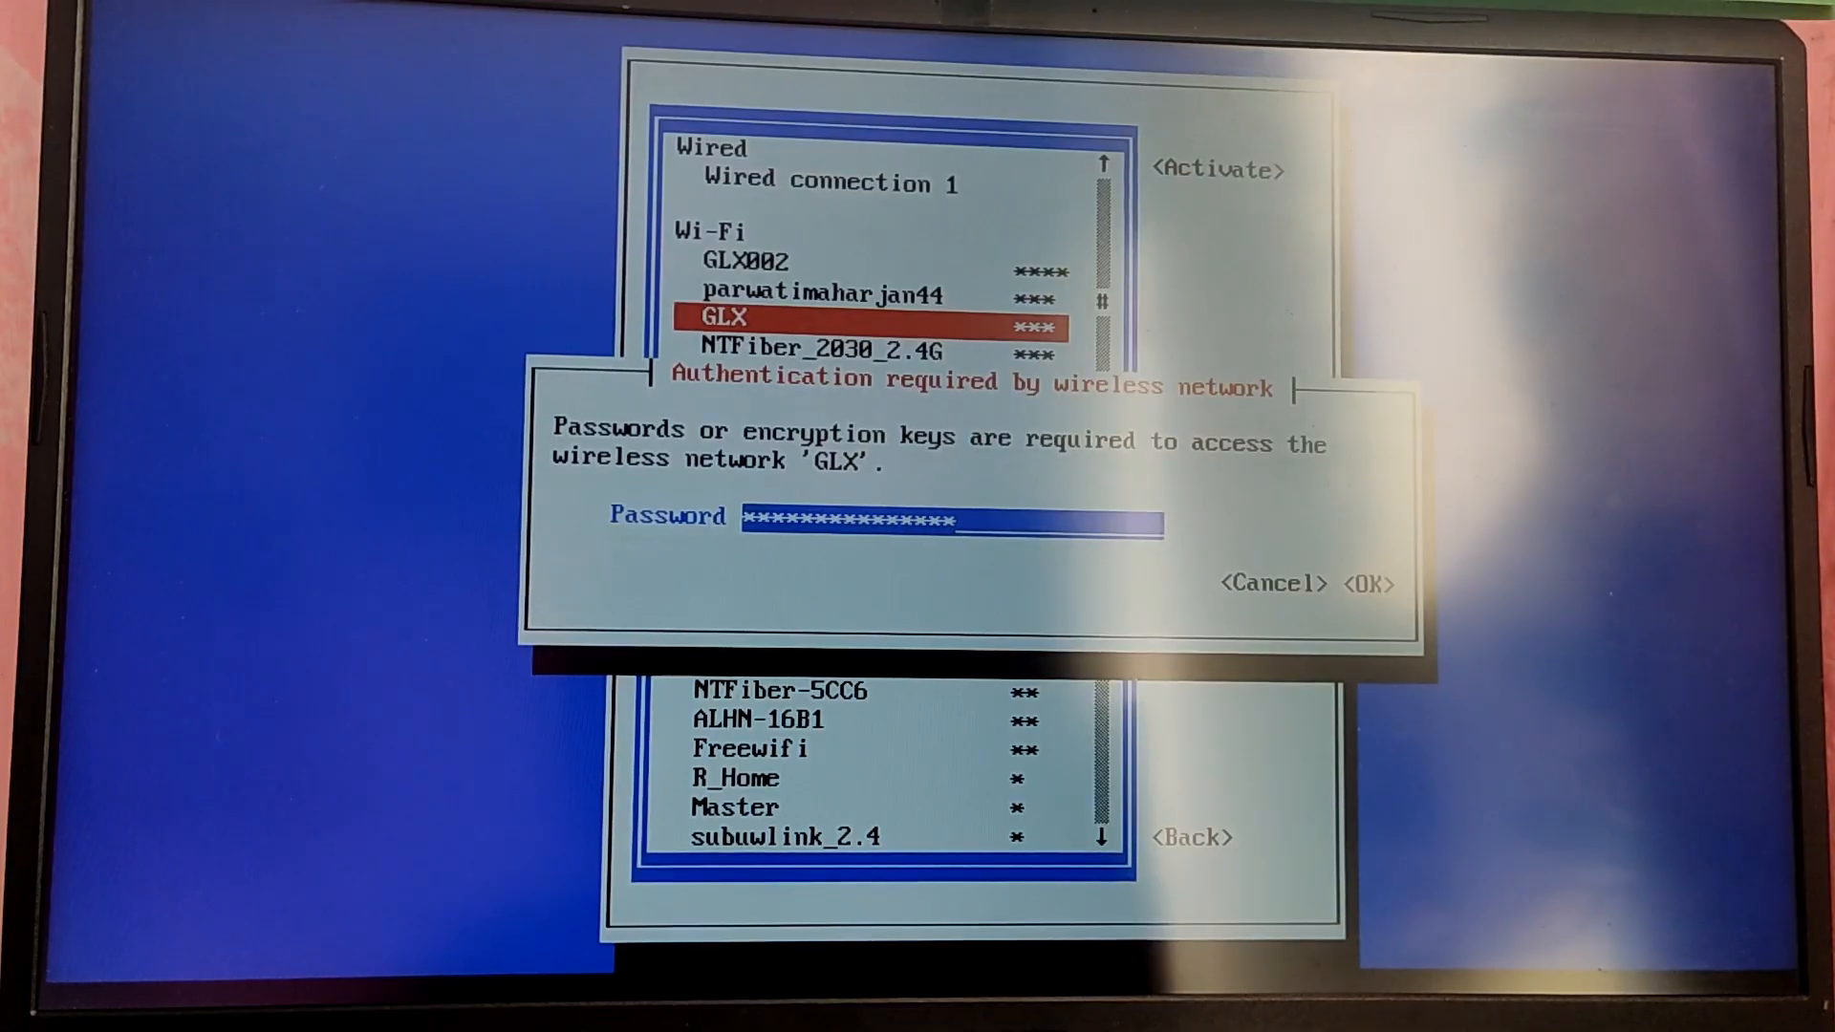
{"action": "left_click", "coordinate": [1371, 583]}
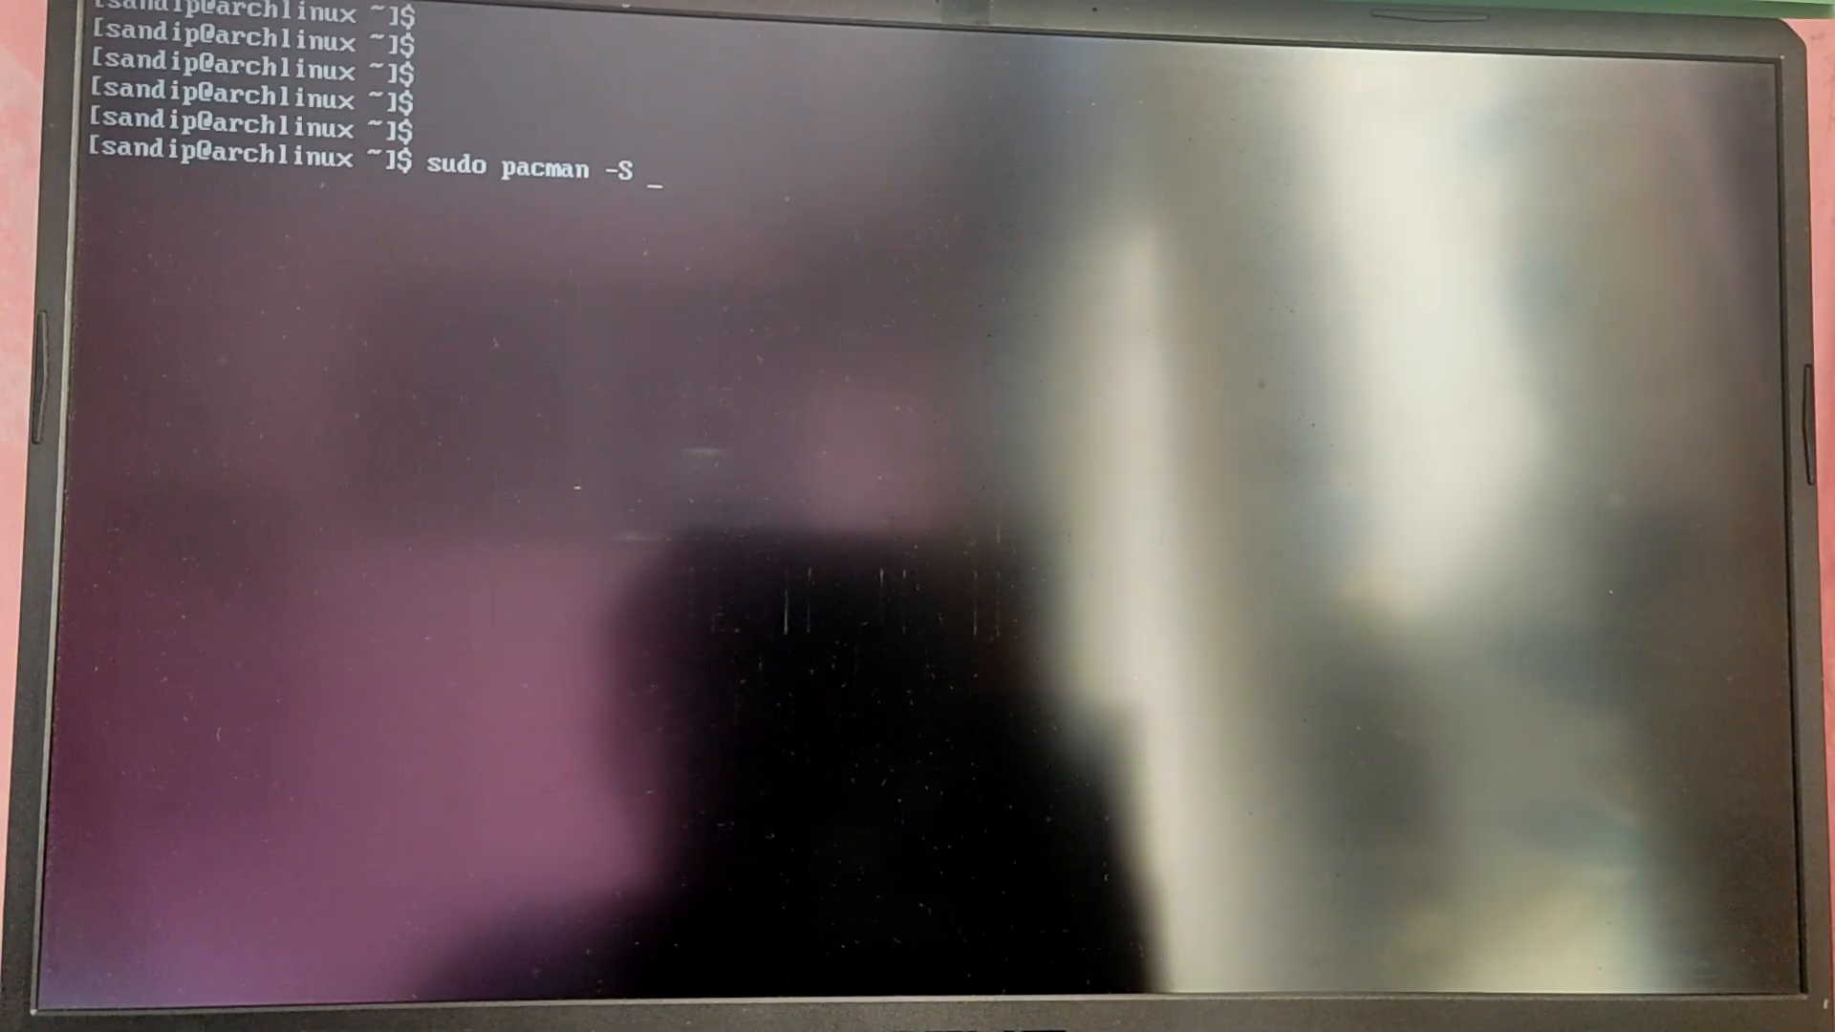
Step: Install git, curl and nano with sudo pacman -S, entering the sudo password
{"action": "type", "text": "git"}
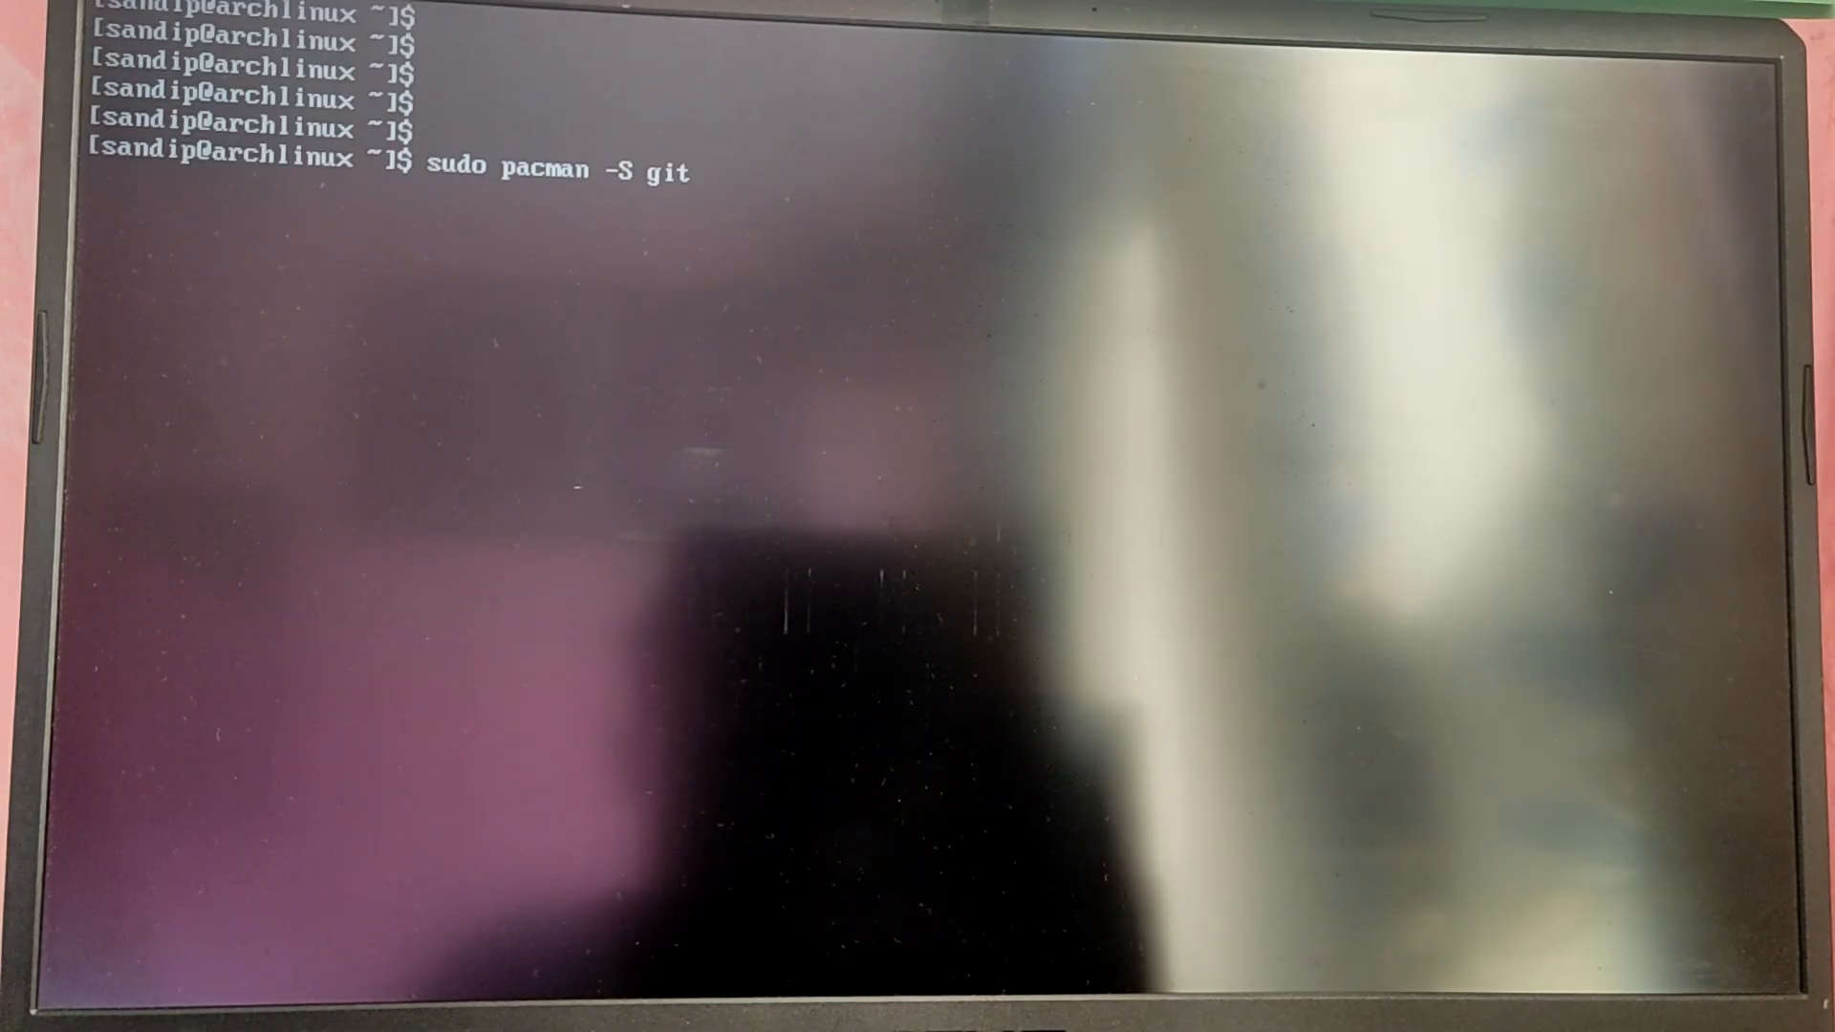
{"action": "type", "text": "c"}
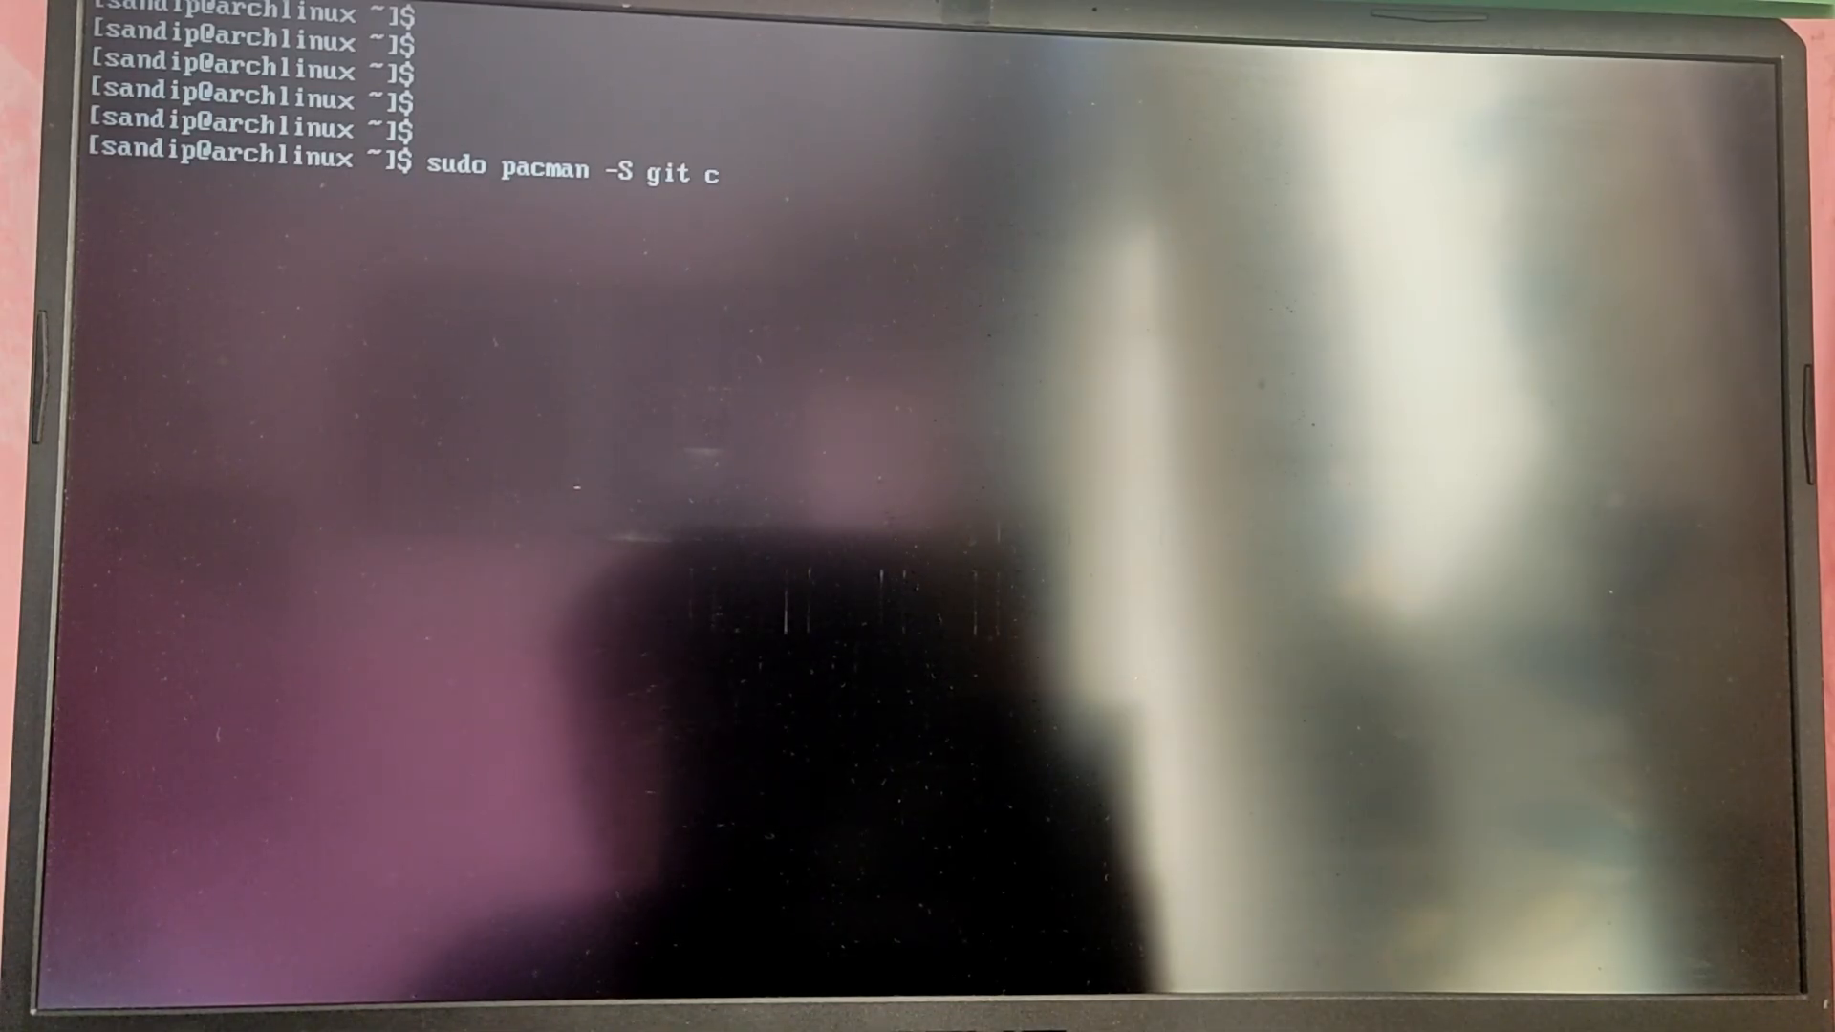
{"action": "type", "text": "url nano"}
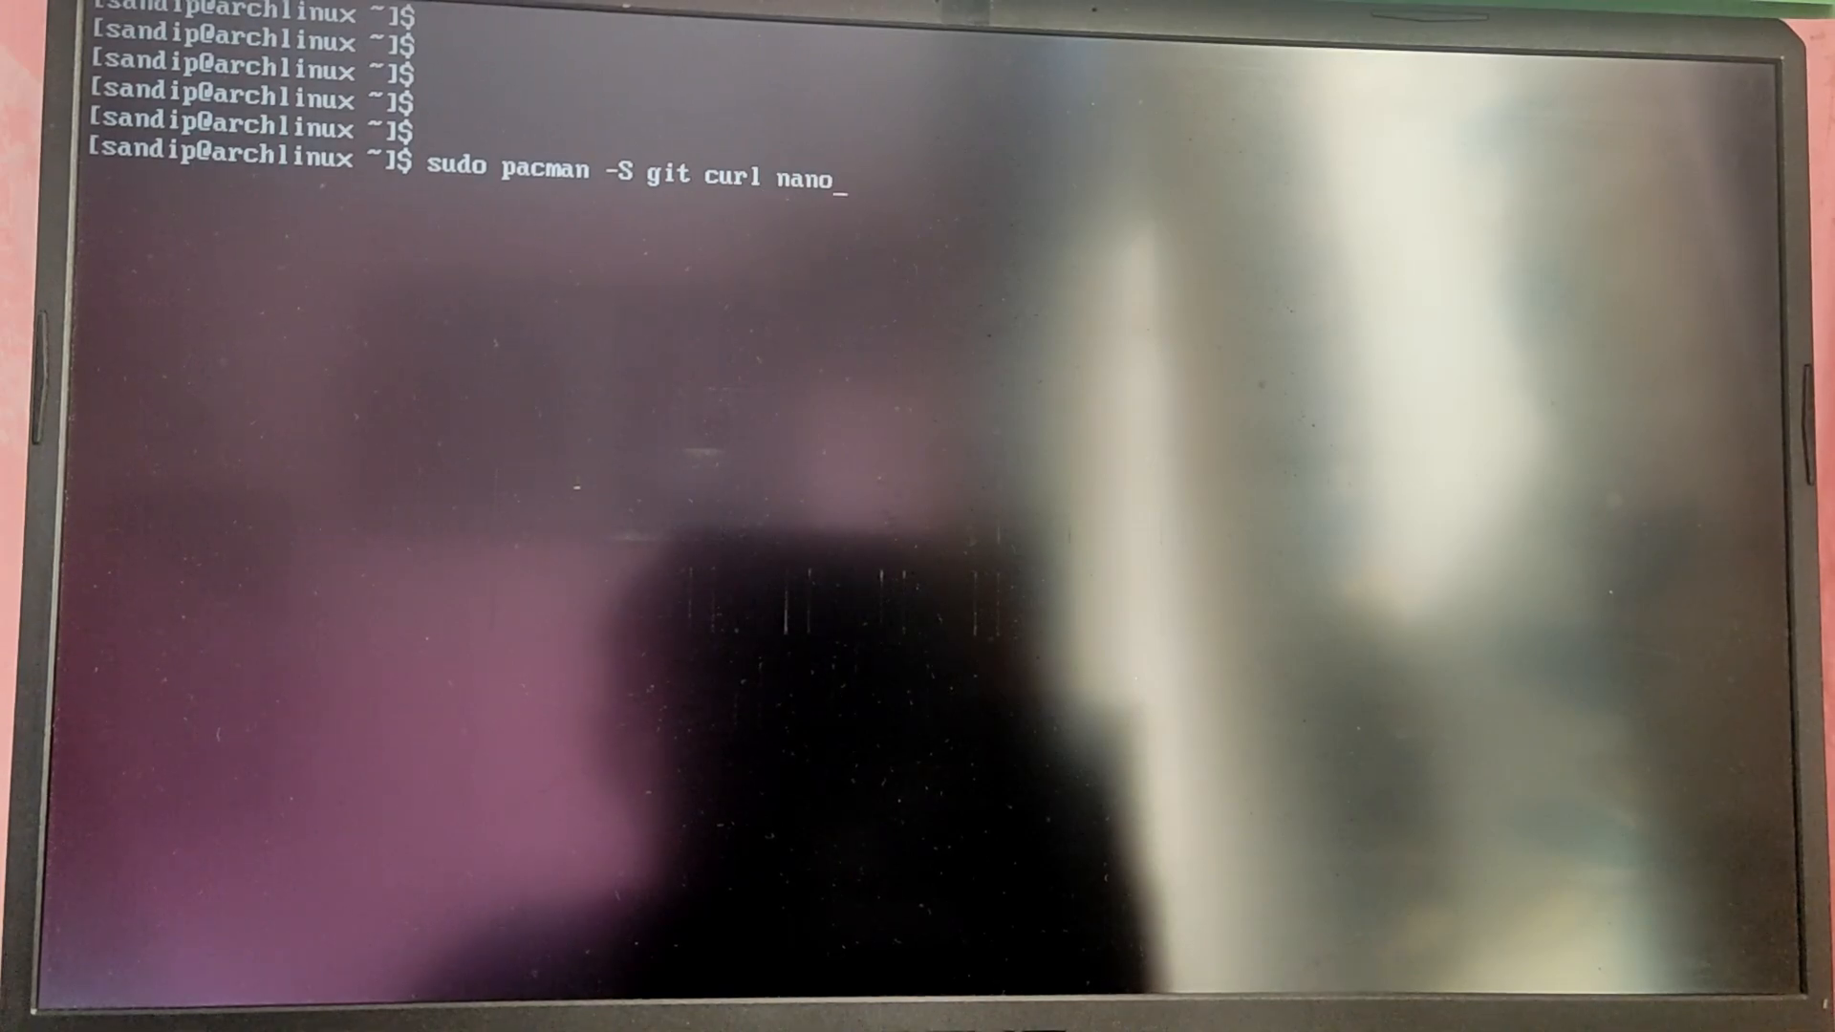
{"action": "key", "text": "Return"}
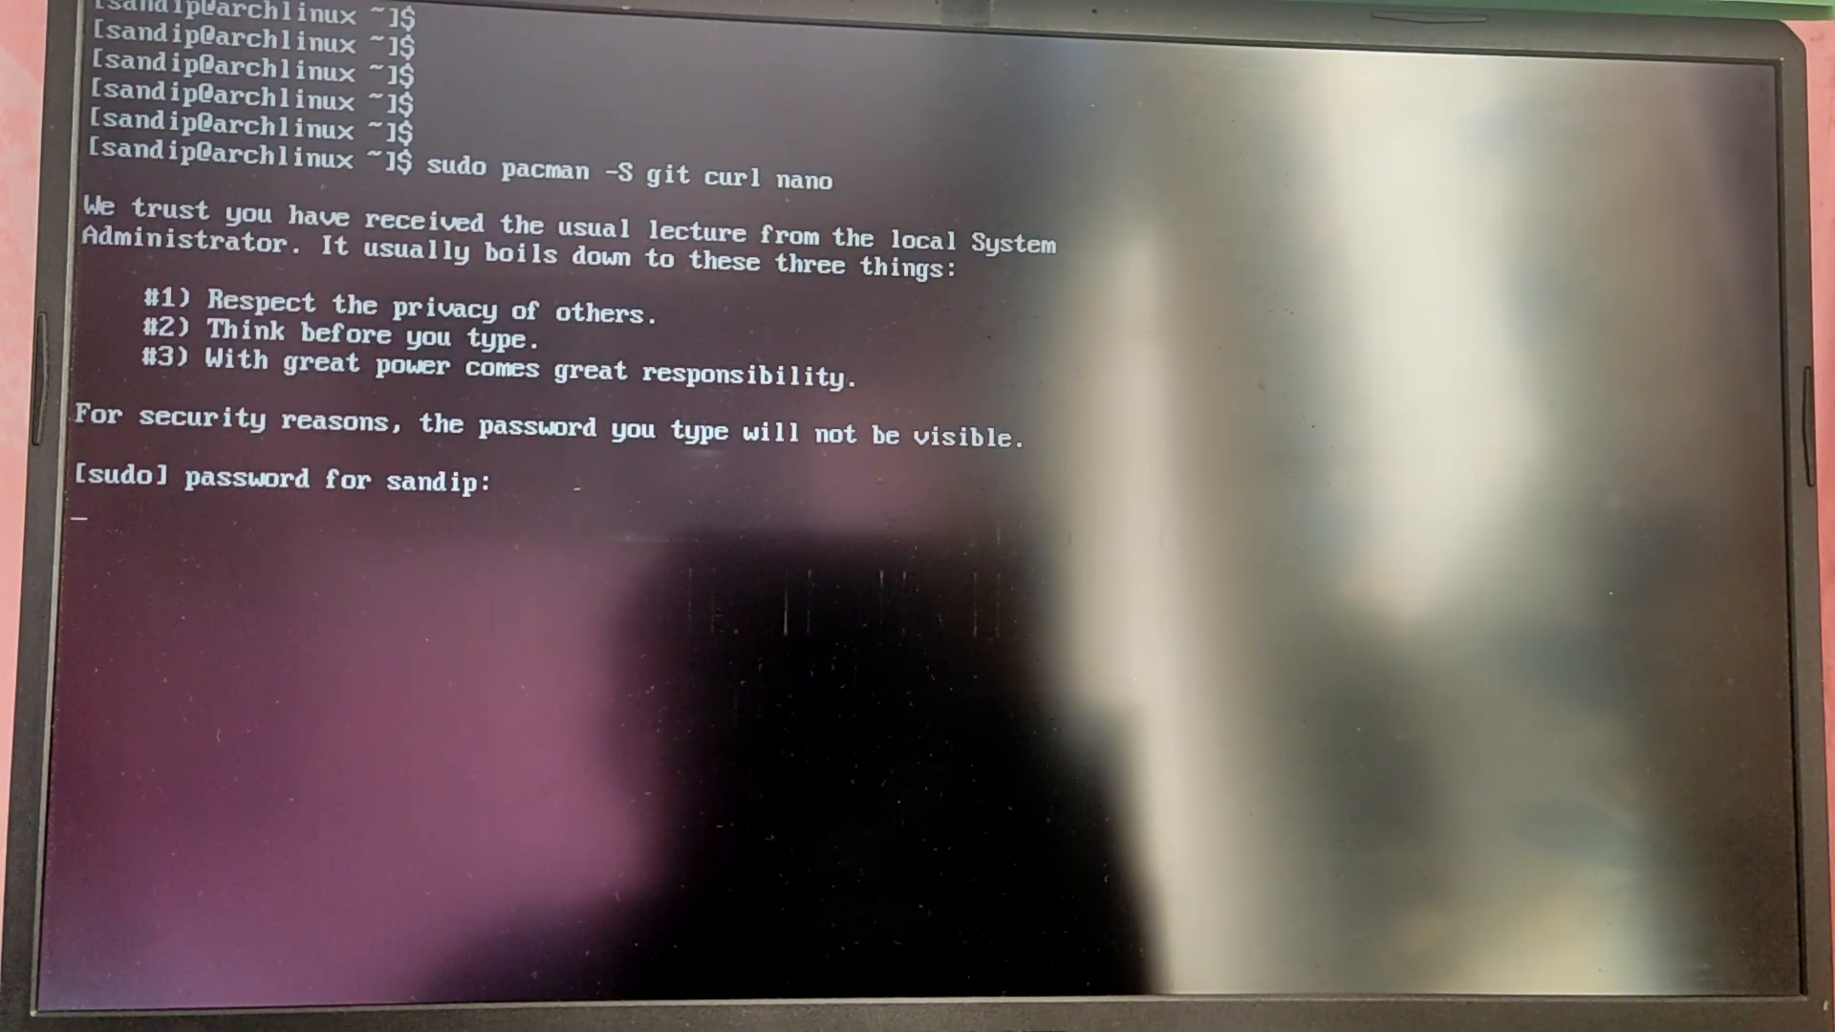
{"action": "key", "text": "Return"}
{"action": "type", "text": "curl -fsSL https://om"}
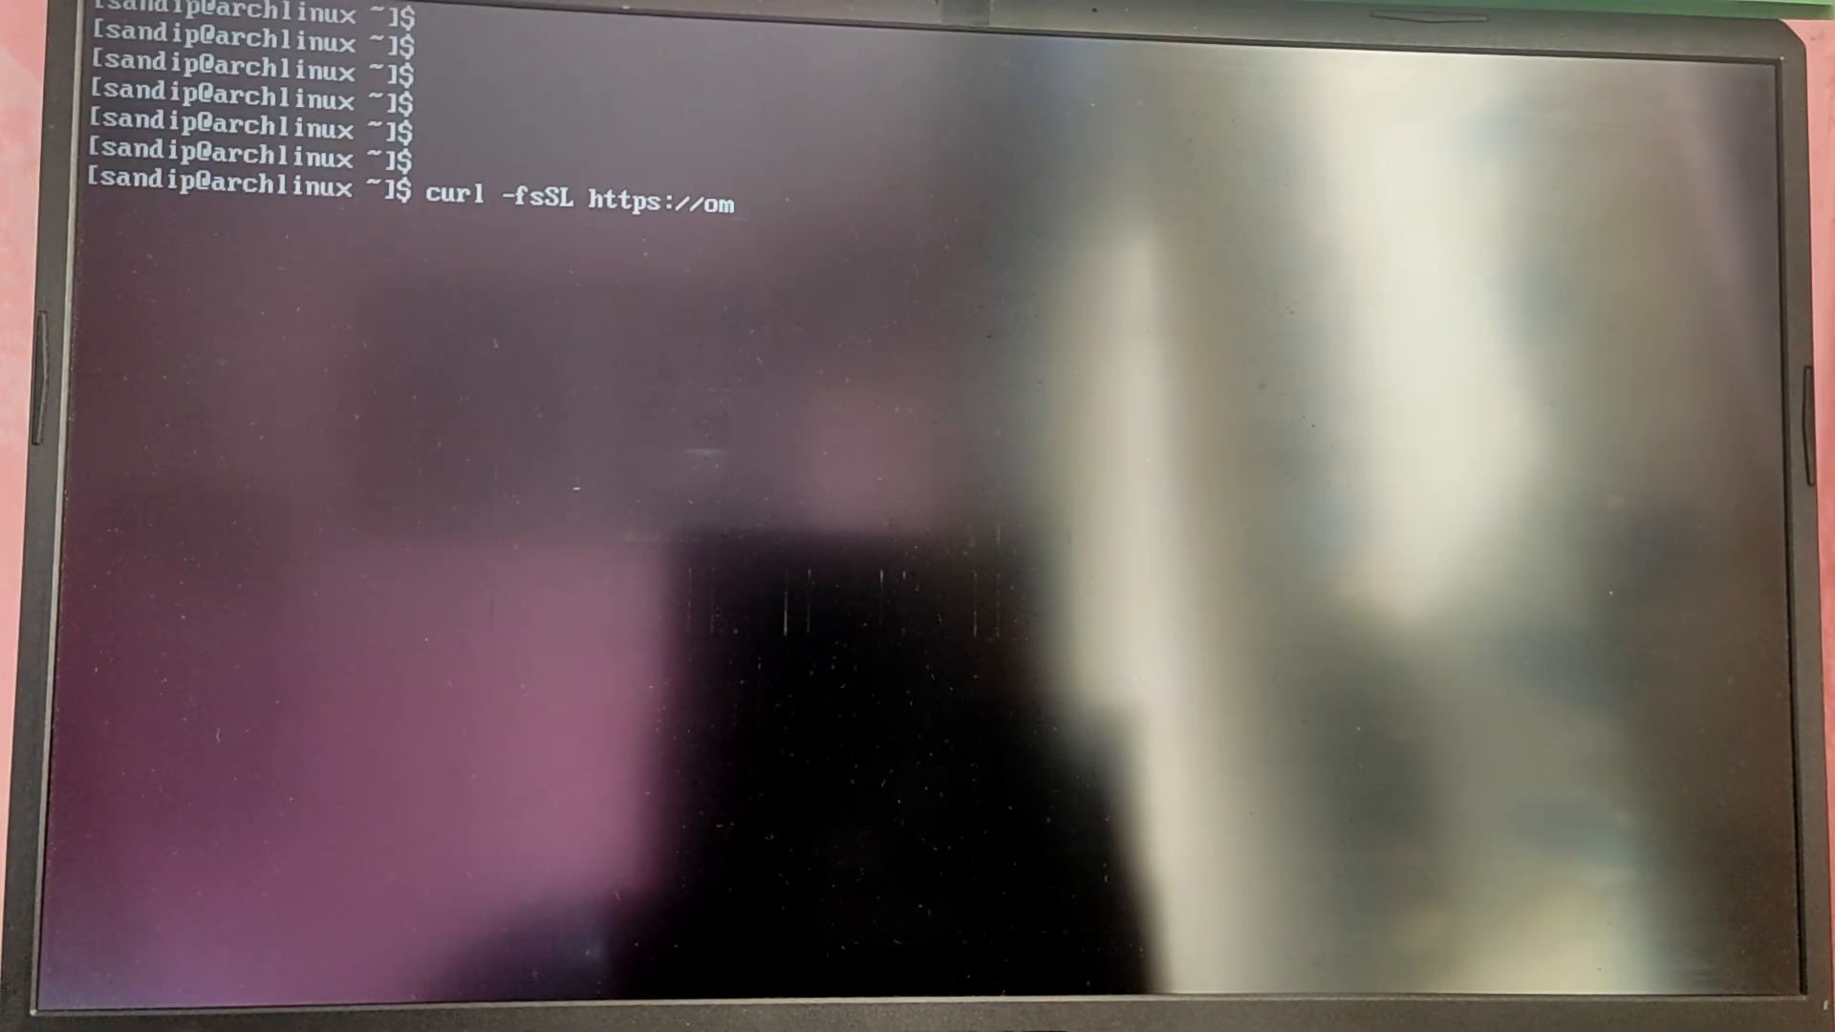
{"action": "type", "text": "archy."}
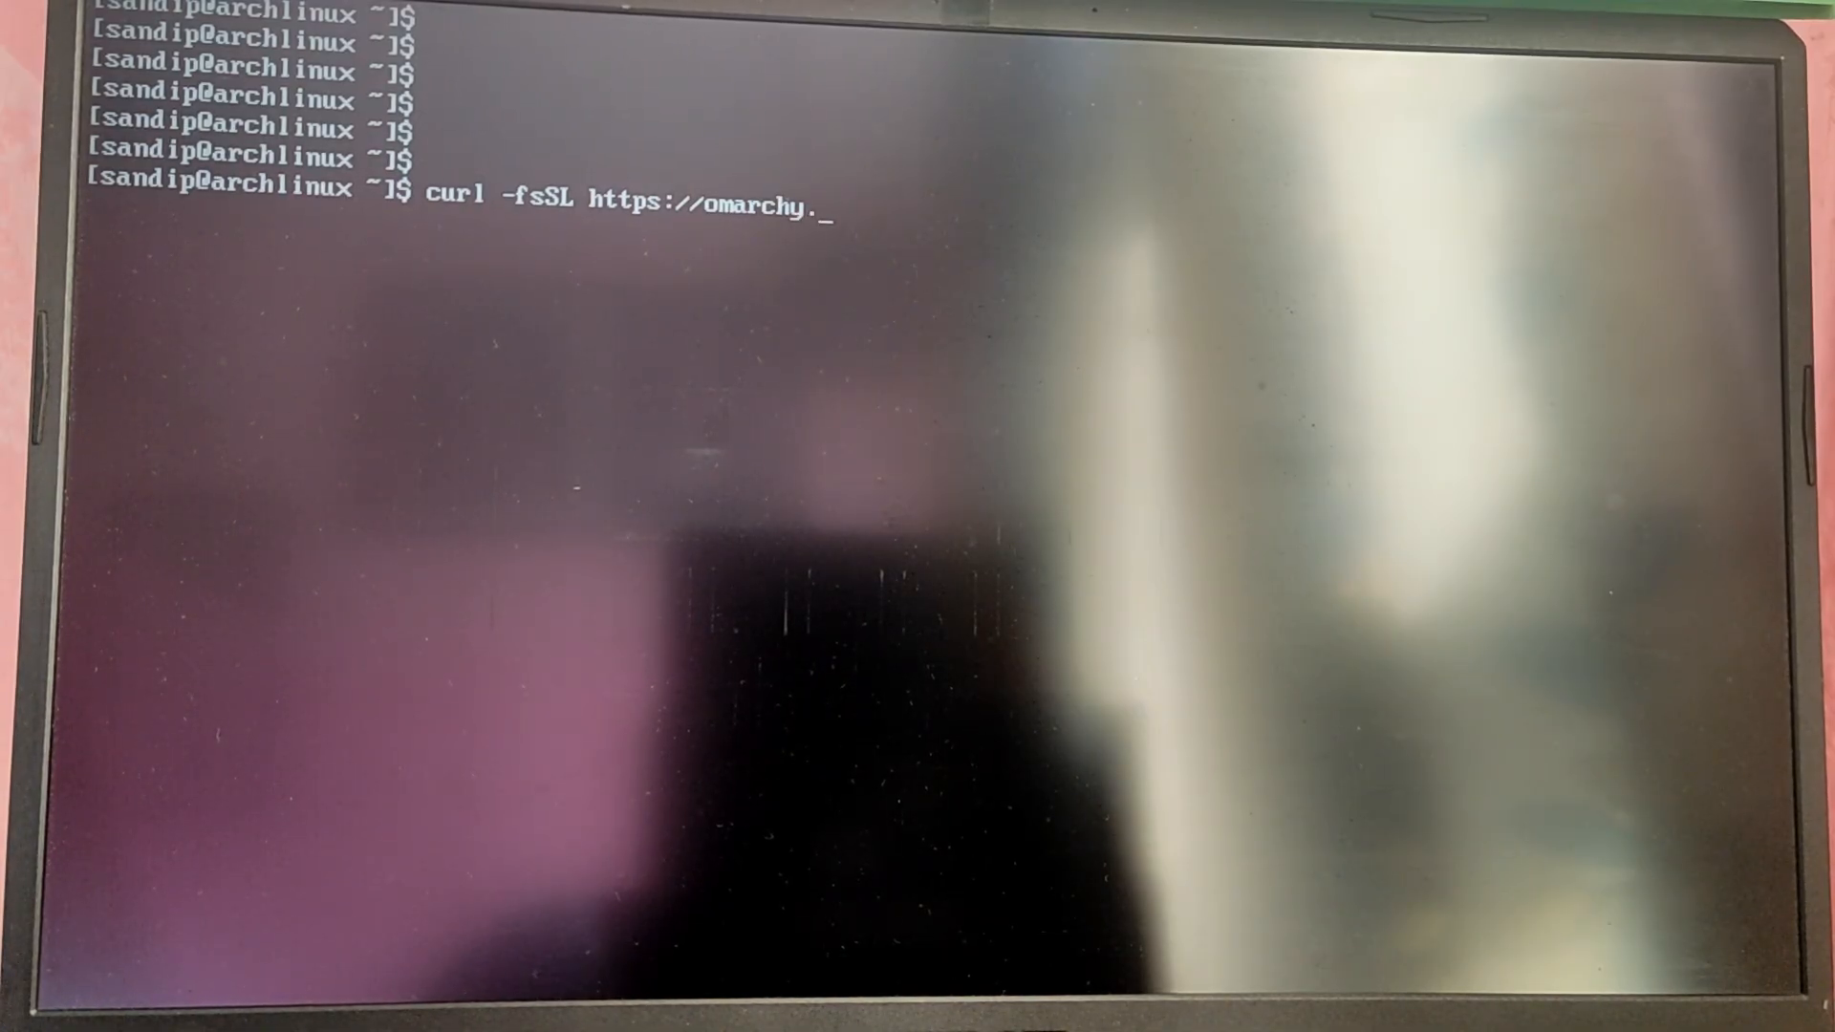
{"action": "type", "text": "org/in"}
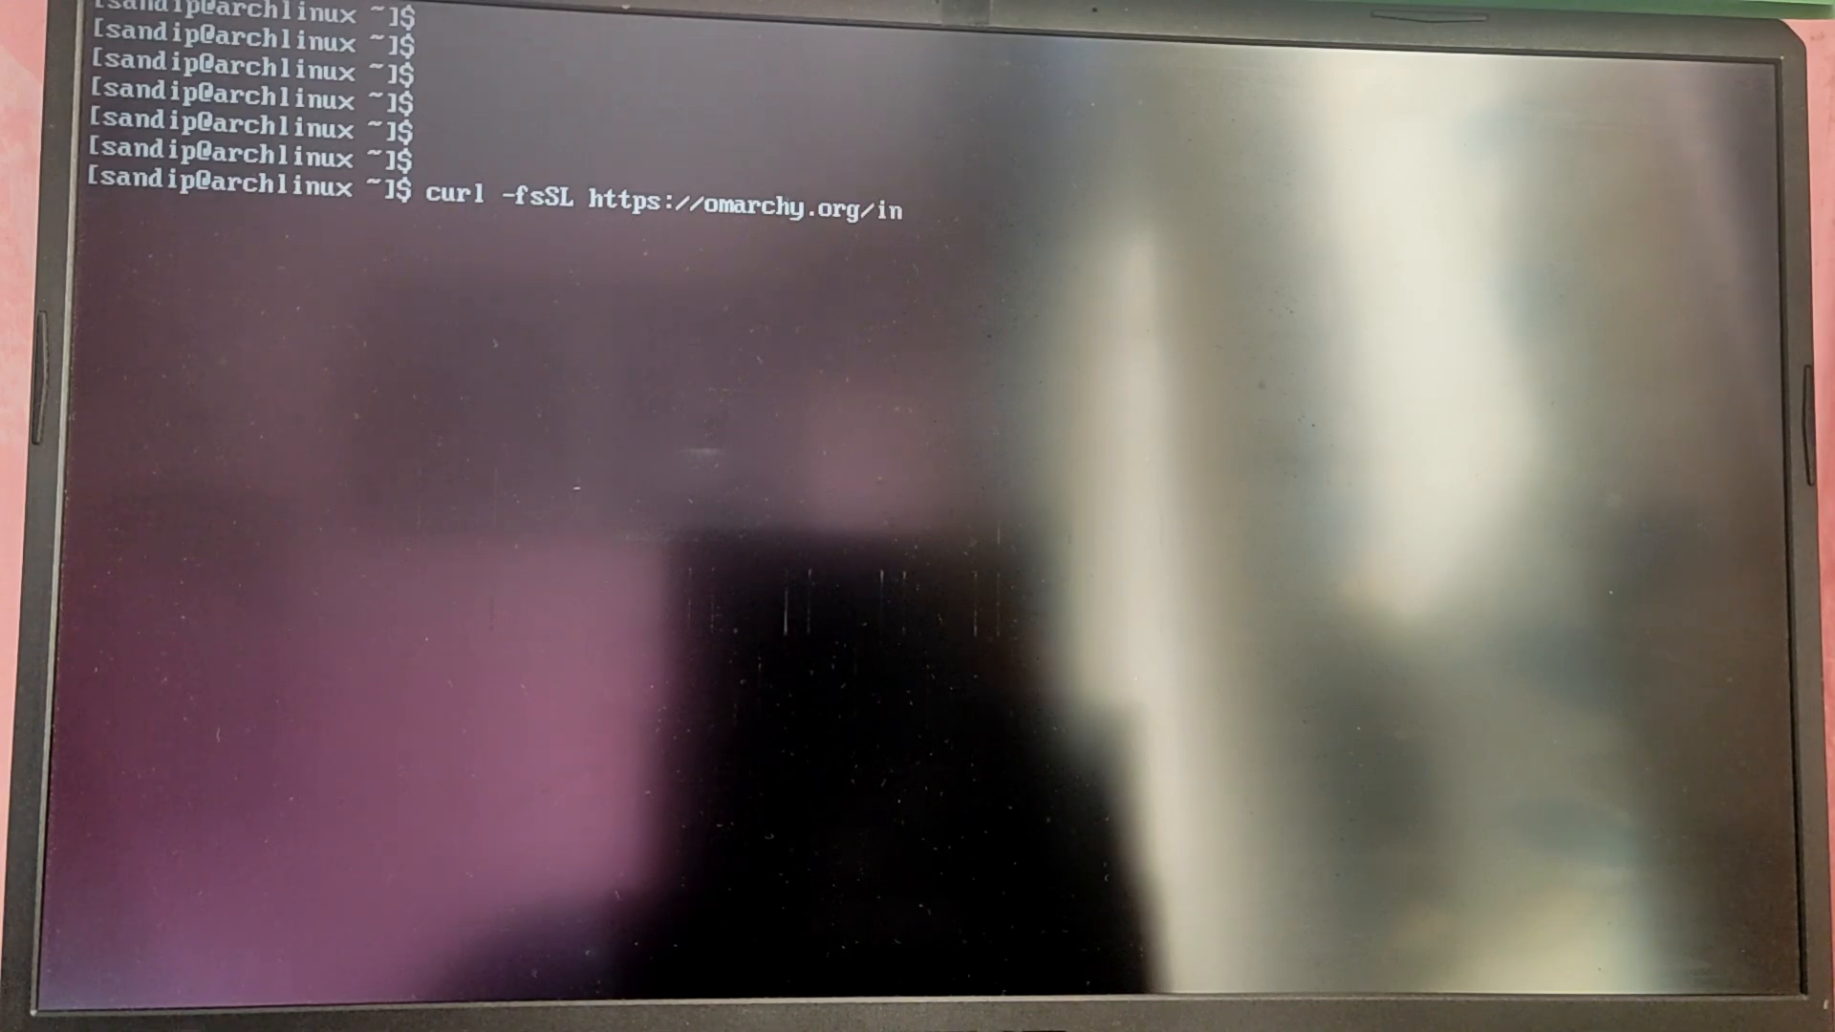
{"action": "type", "text": "tall |"}
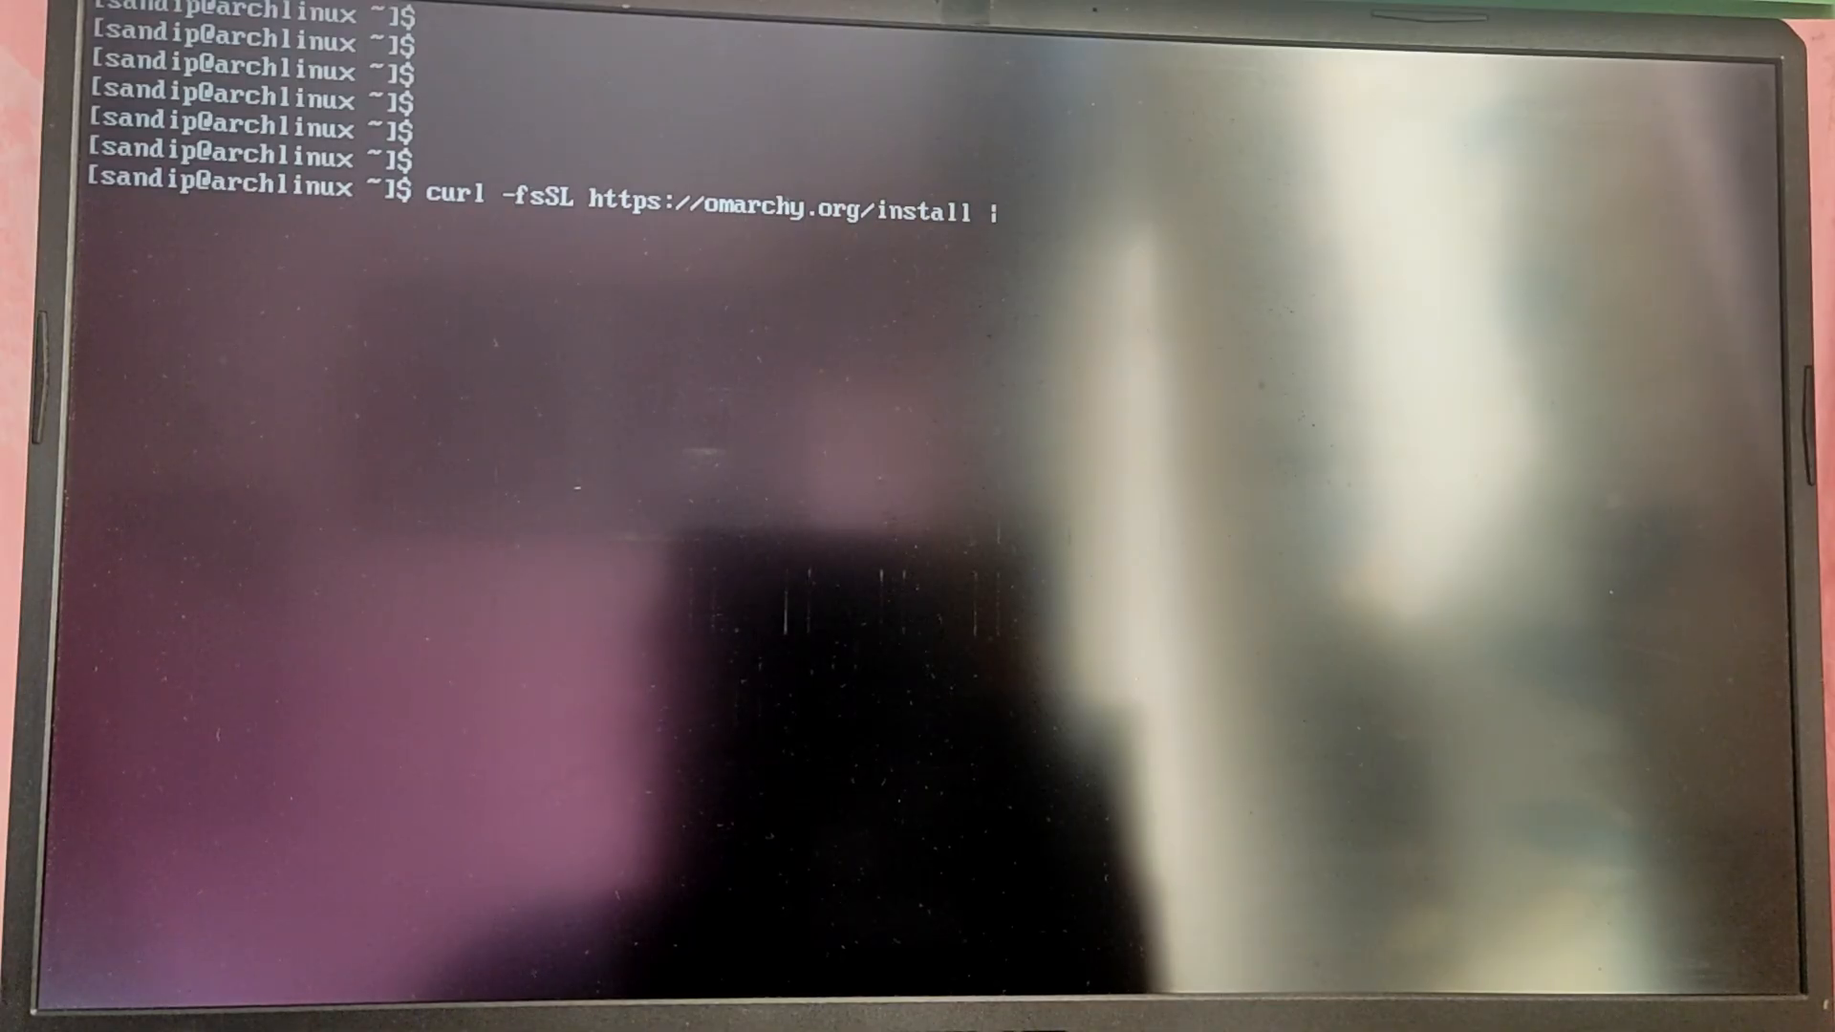
{"action": "type", "text": "bash"}
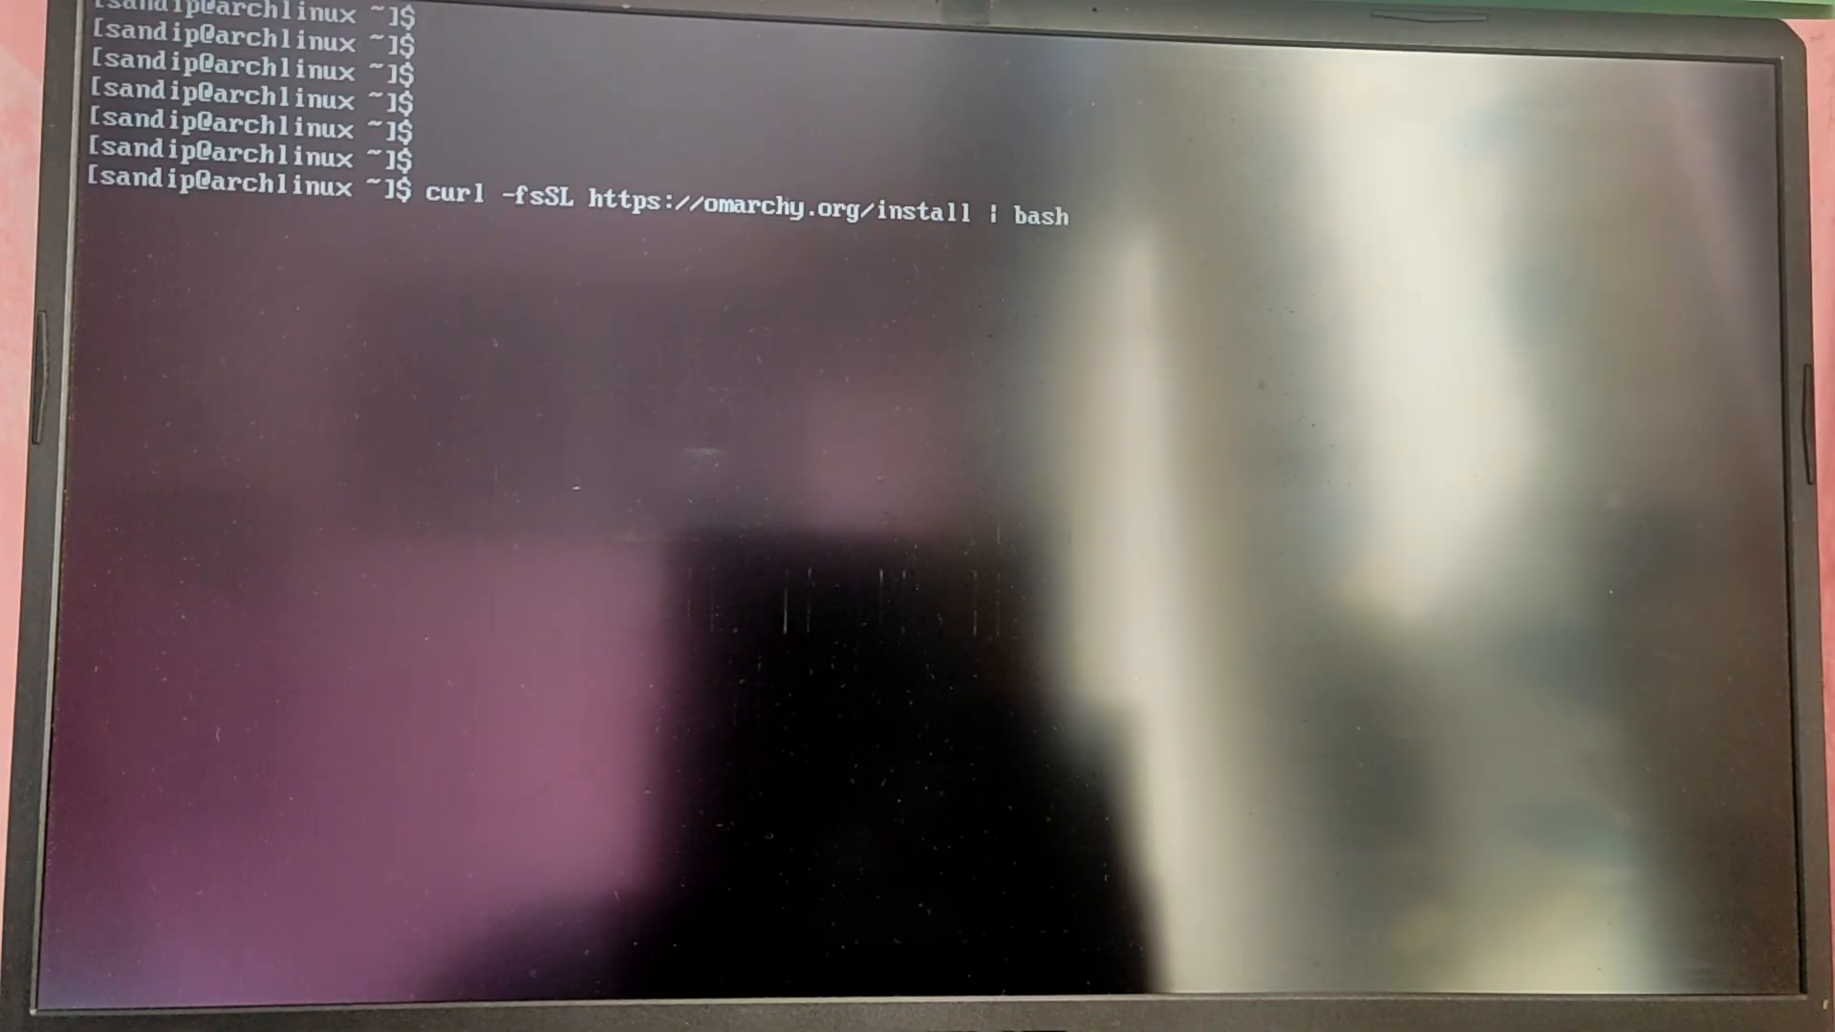
{"action": "key", "text": "Return"}
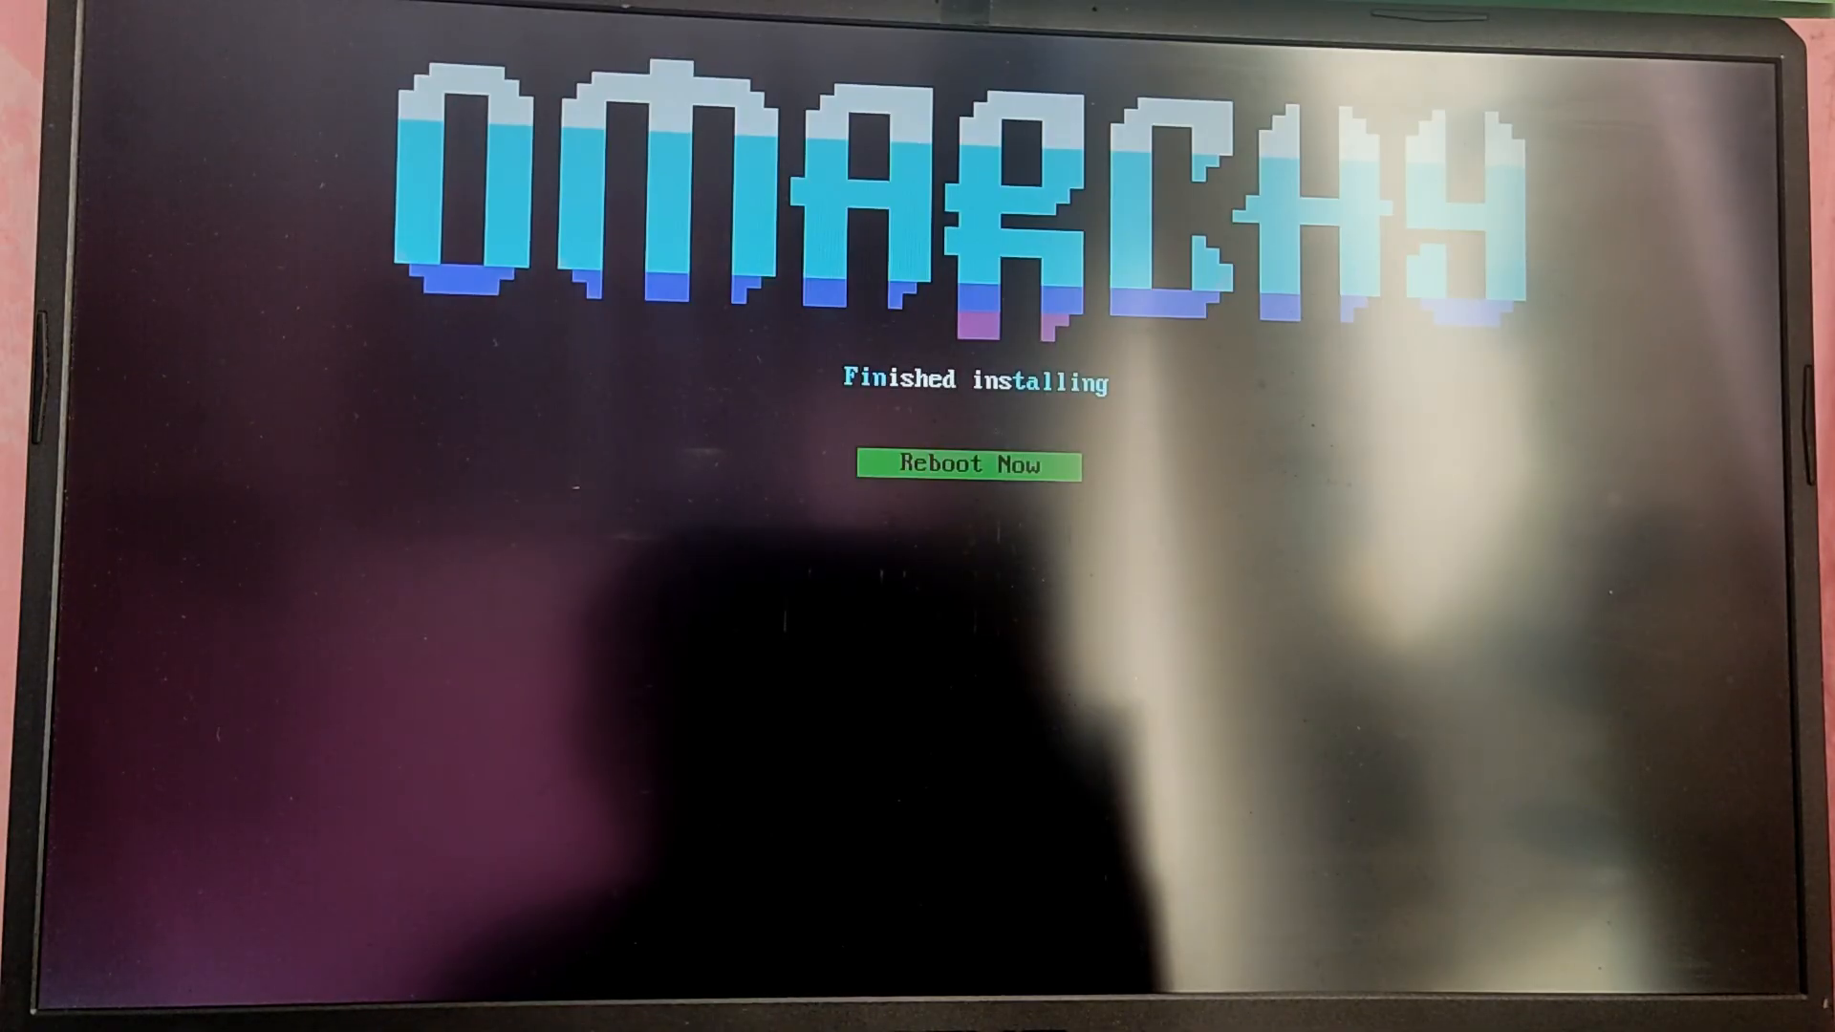
Step: Reboot after installation and boot the Arch Linux GRUB entry into Omarchy
{"action": "left_click", "coordinate": [966, 465]}
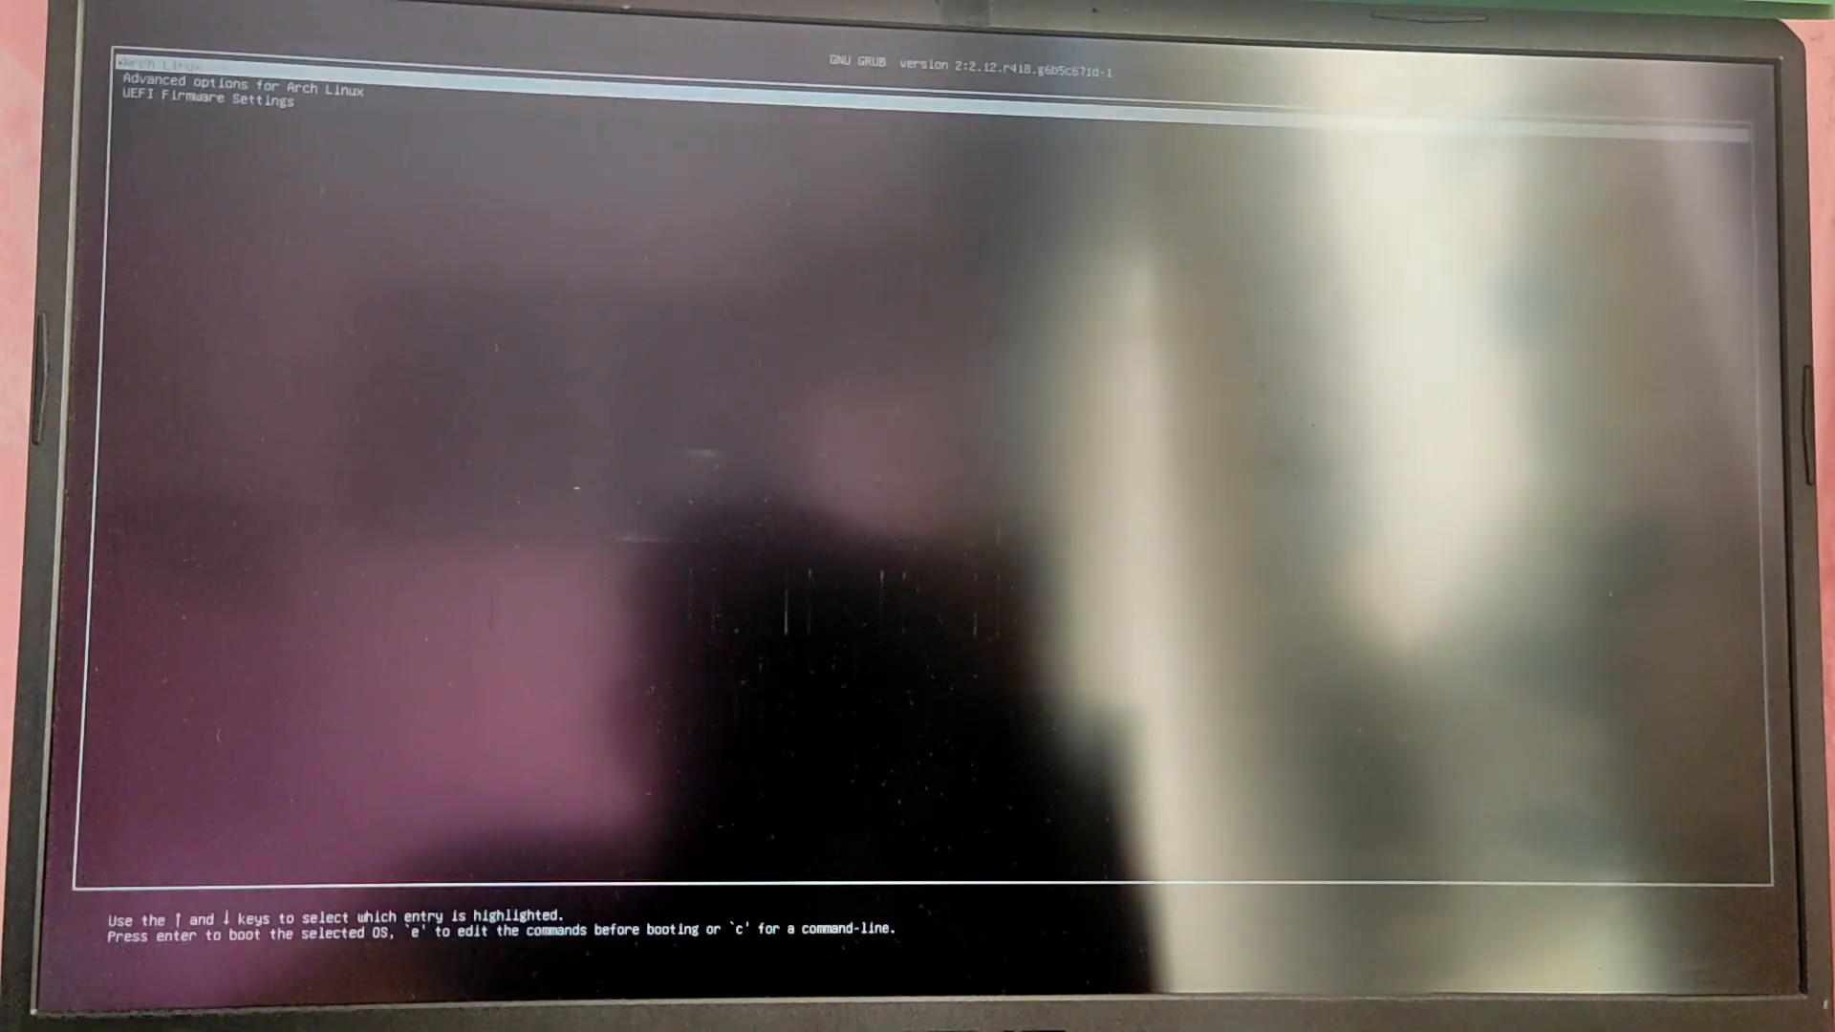
{"action": "key", "text": "Return"}
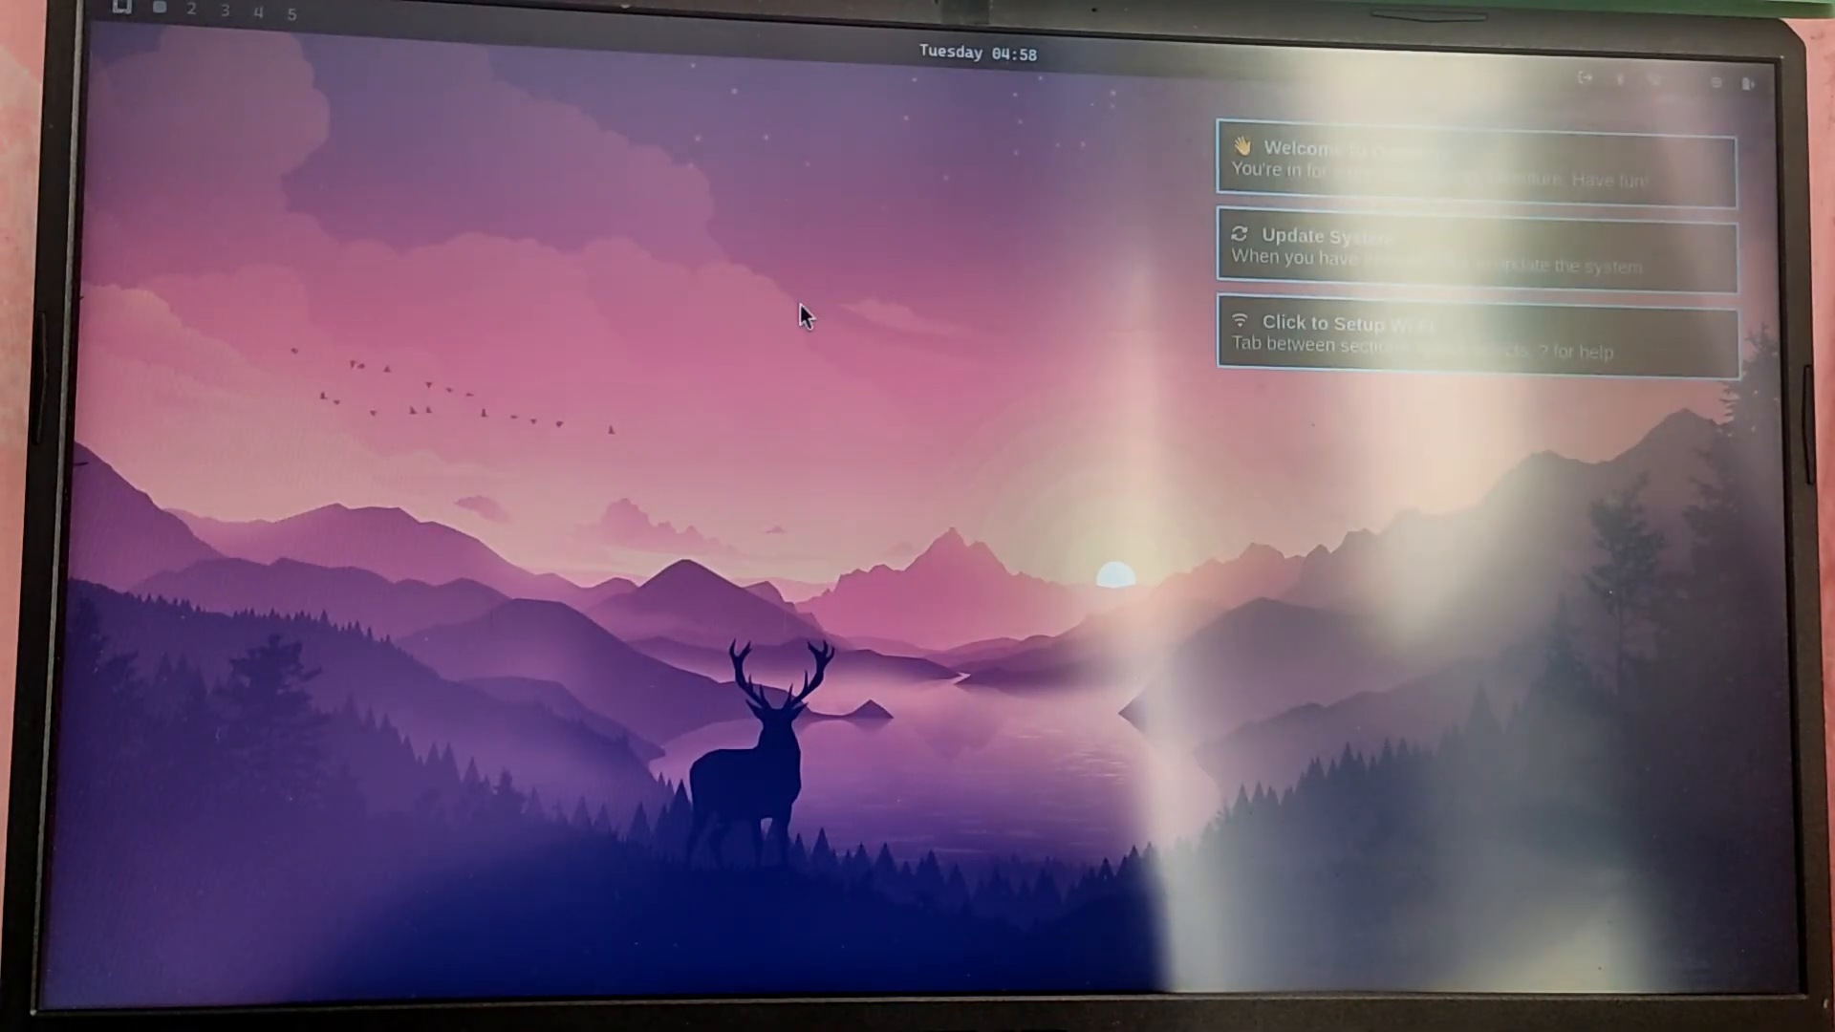
{"action": "mouse_move", "coordinate": [1234, 264]}
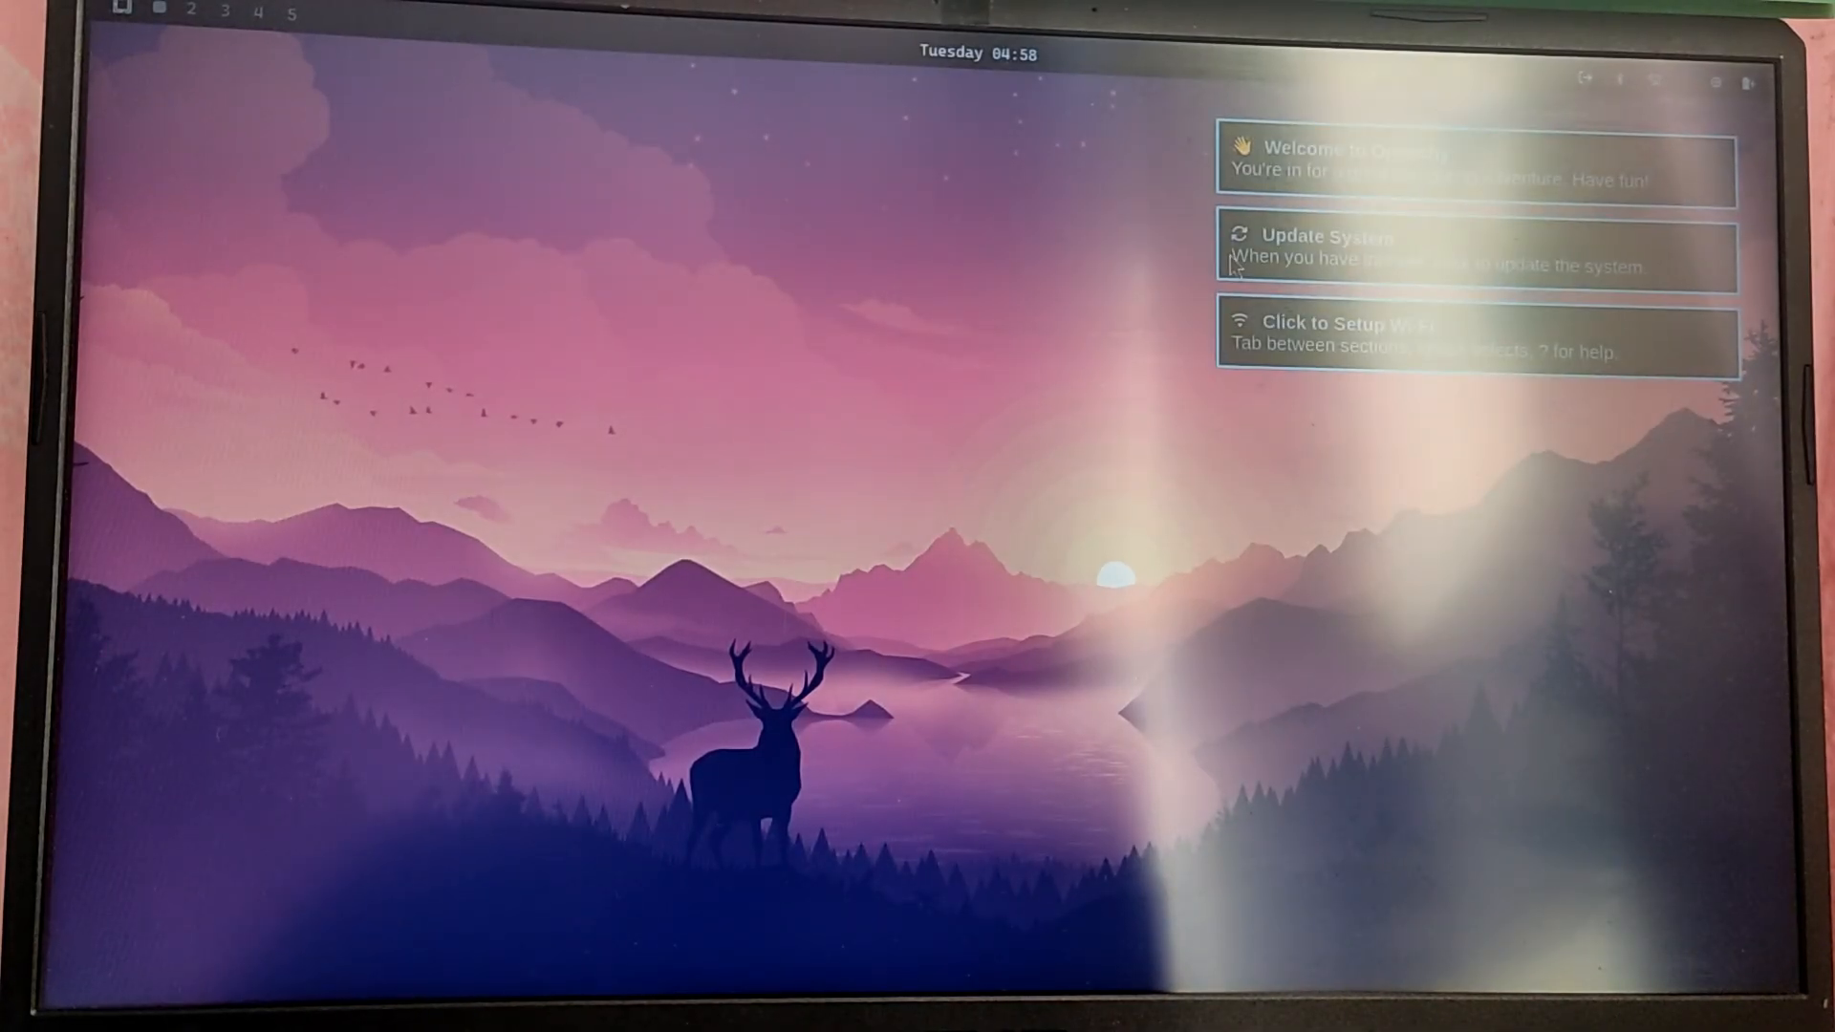
{"action": "mouse_move", "coordinate": [1550, 429]}
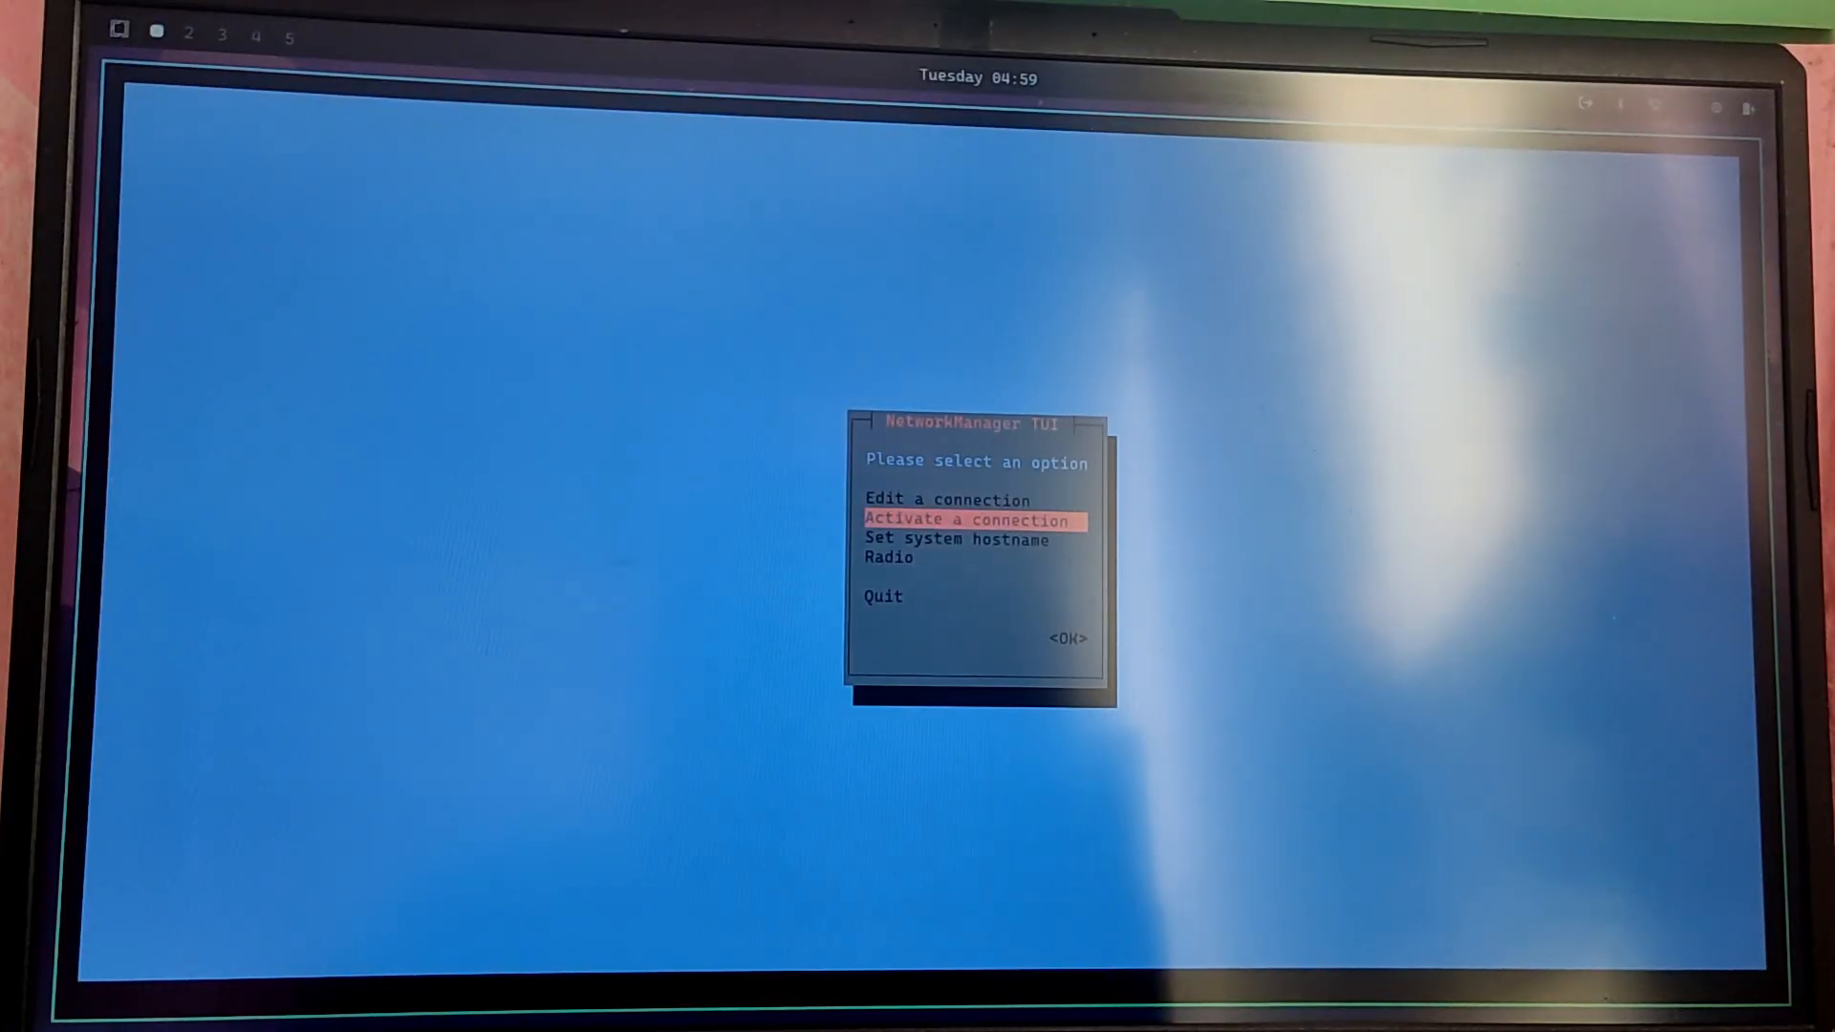
Step: Activate the GLX Wi-Fi connection in nmtui and confirm its password
{"action": "key", "text": "Return"}
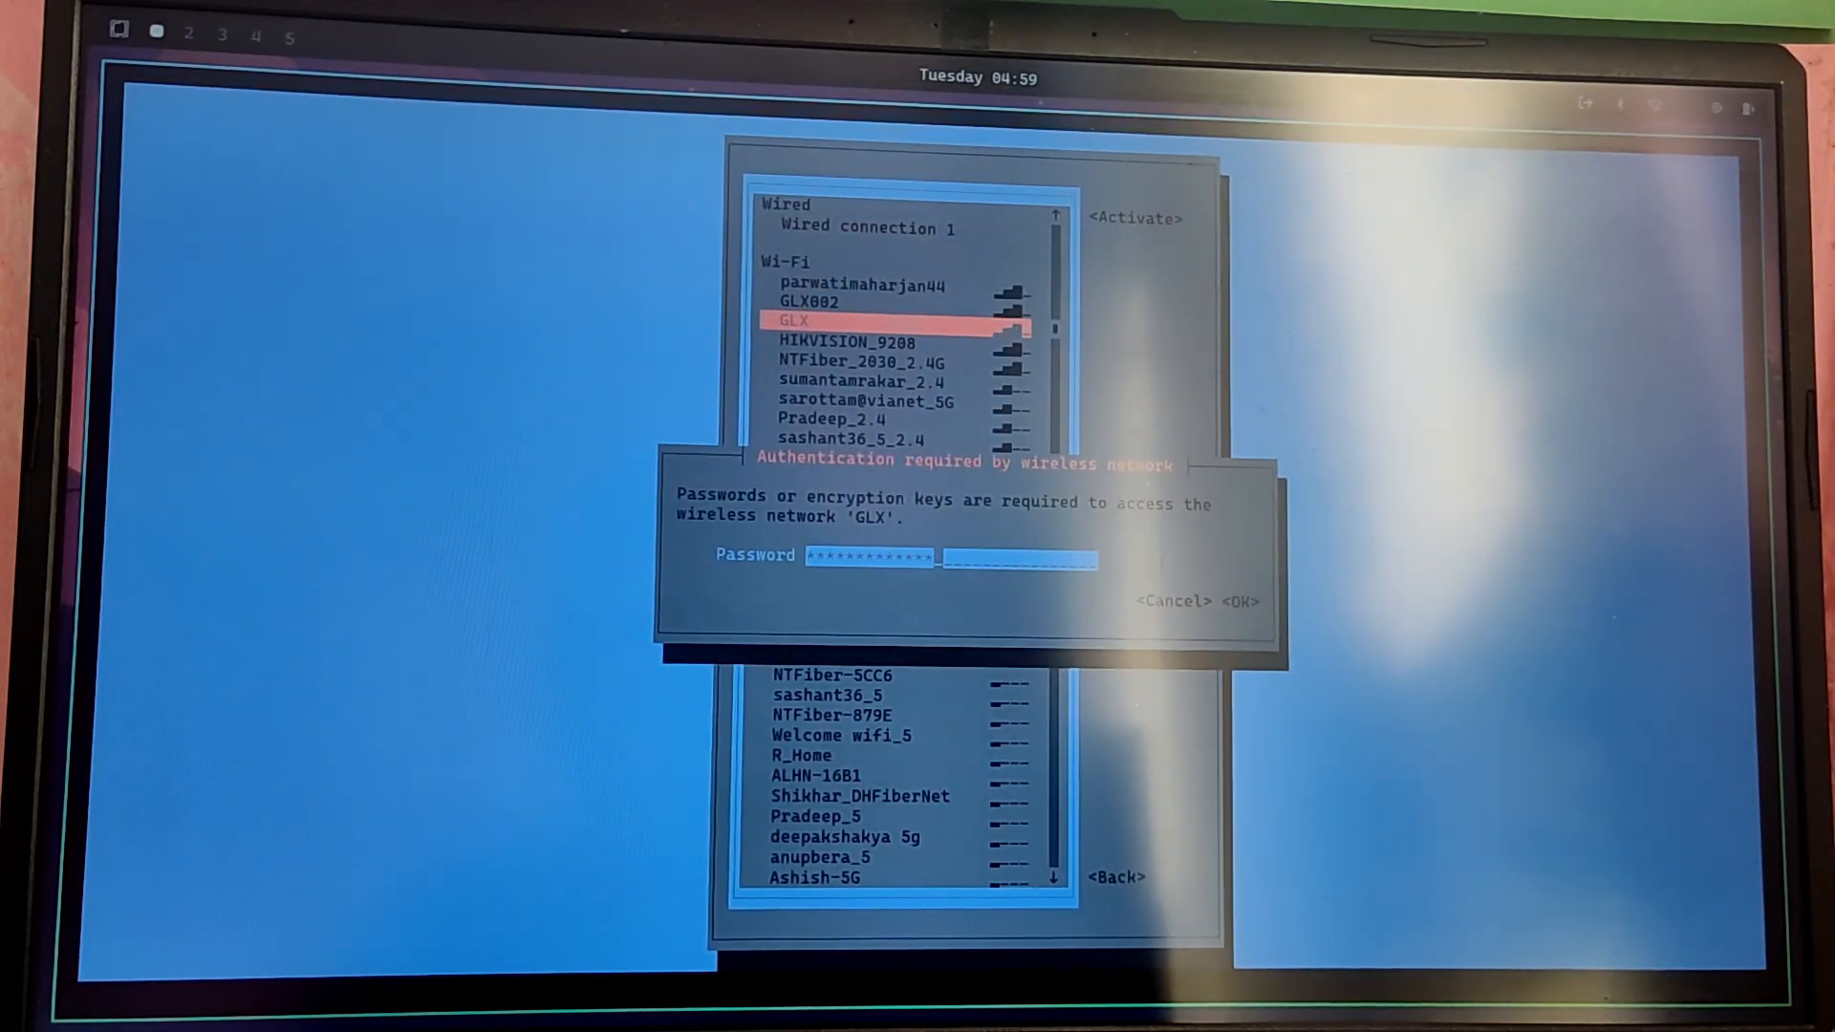
{"action": "left_click", "coordinate": [1245, 601]}
{"action": "type", "text": "sudo nano /etc/defa"}
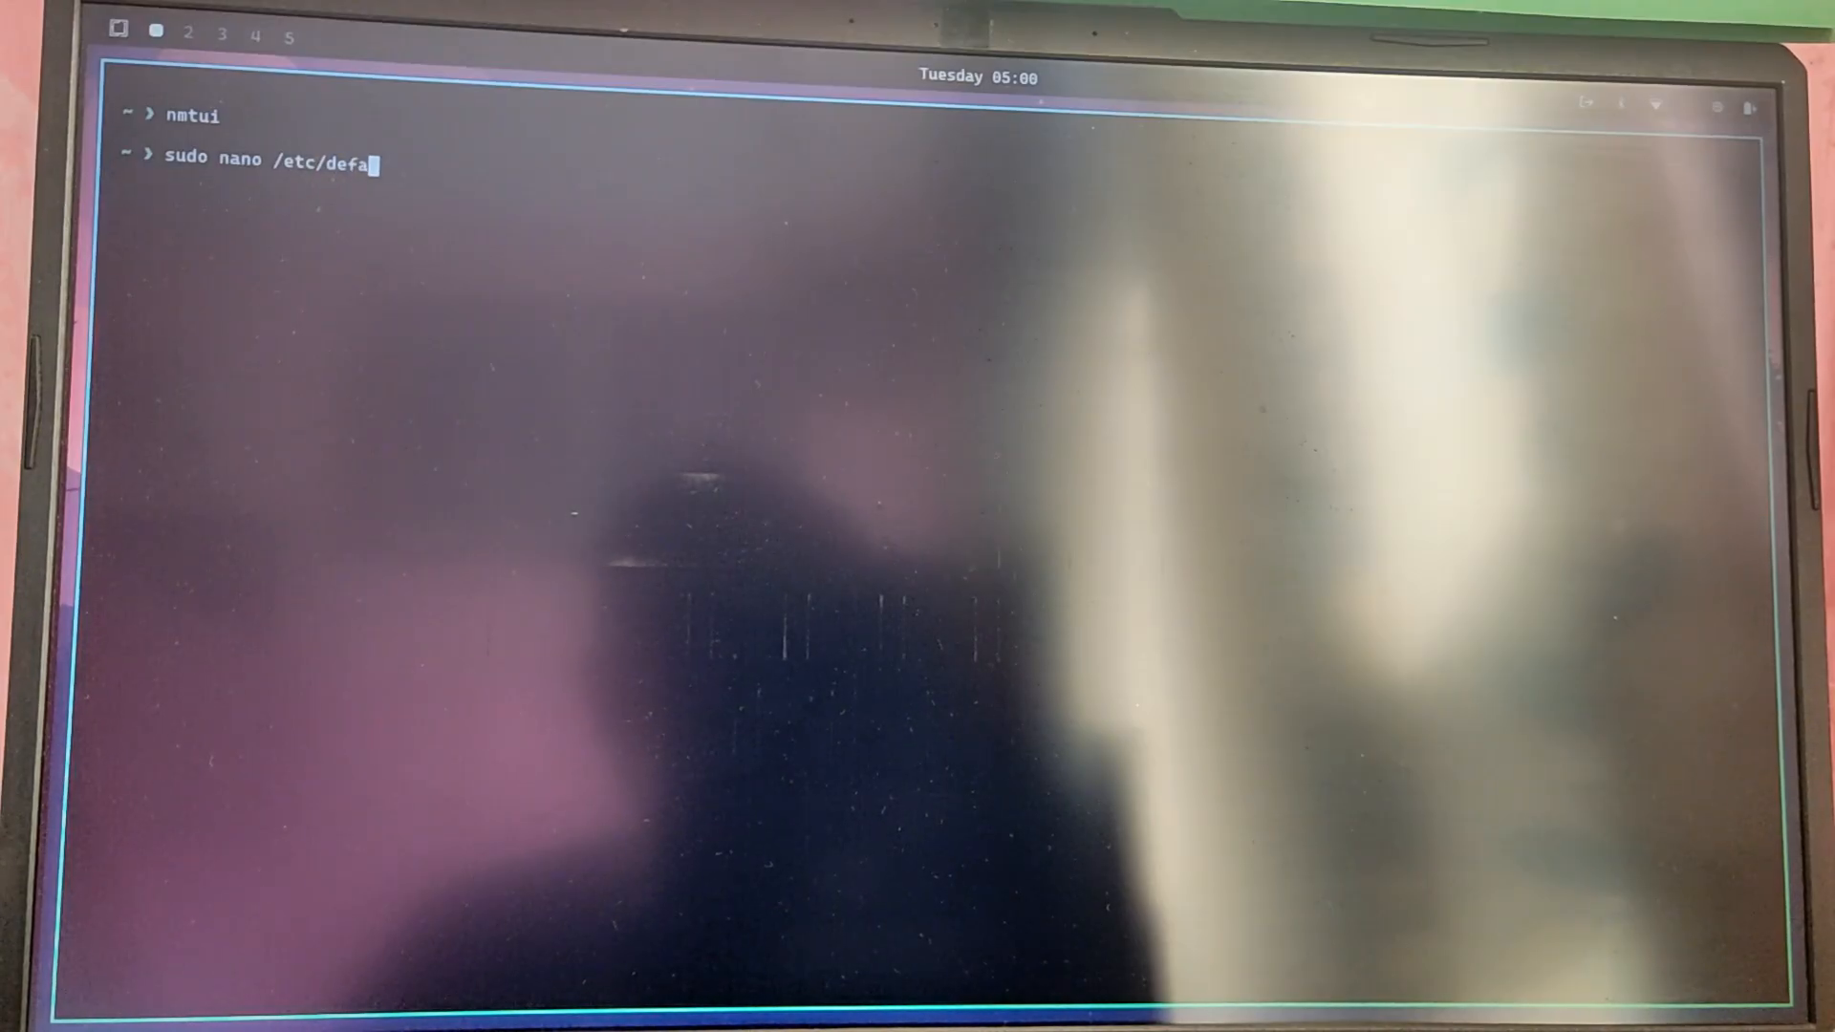
Step: Enable GRUB_DISABLE_OS_PROBER=false in /etc/default/grub, save, and exit nano
{"action": "key", "text": "Return"}
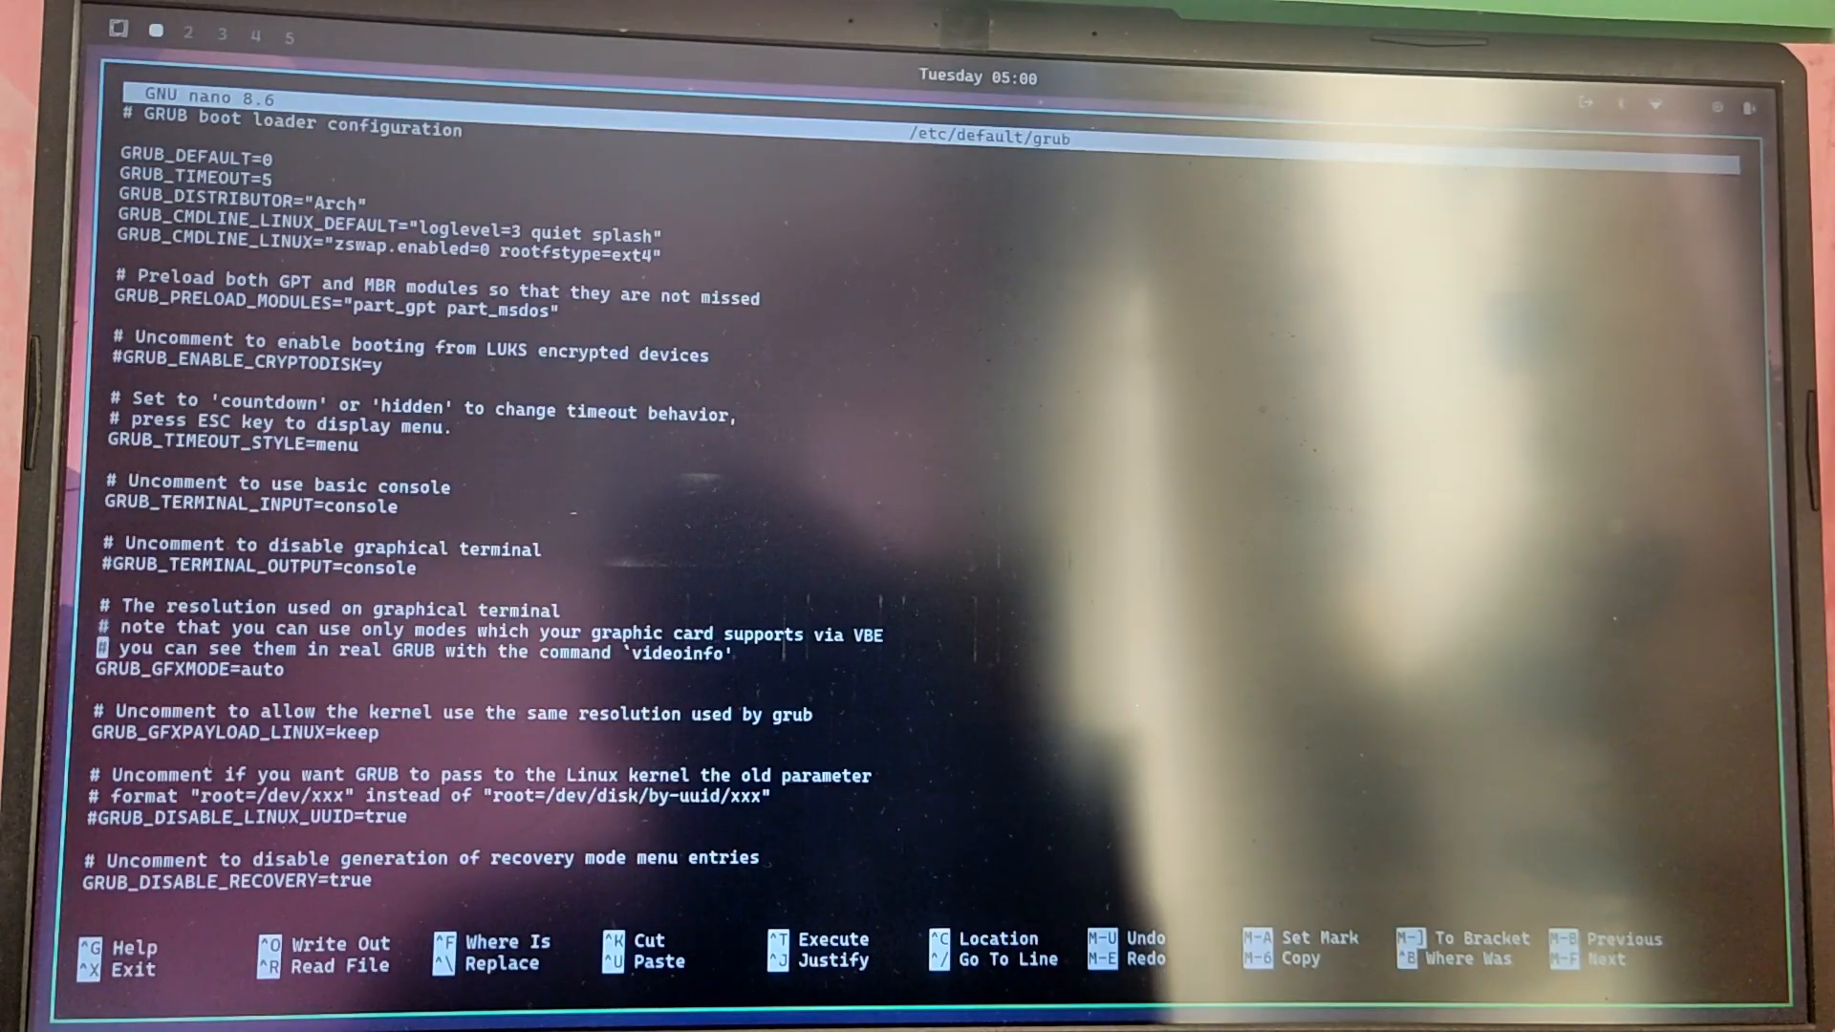
{"action": "scroll", "scroll_direction": "down", "scroll_amount": 3}
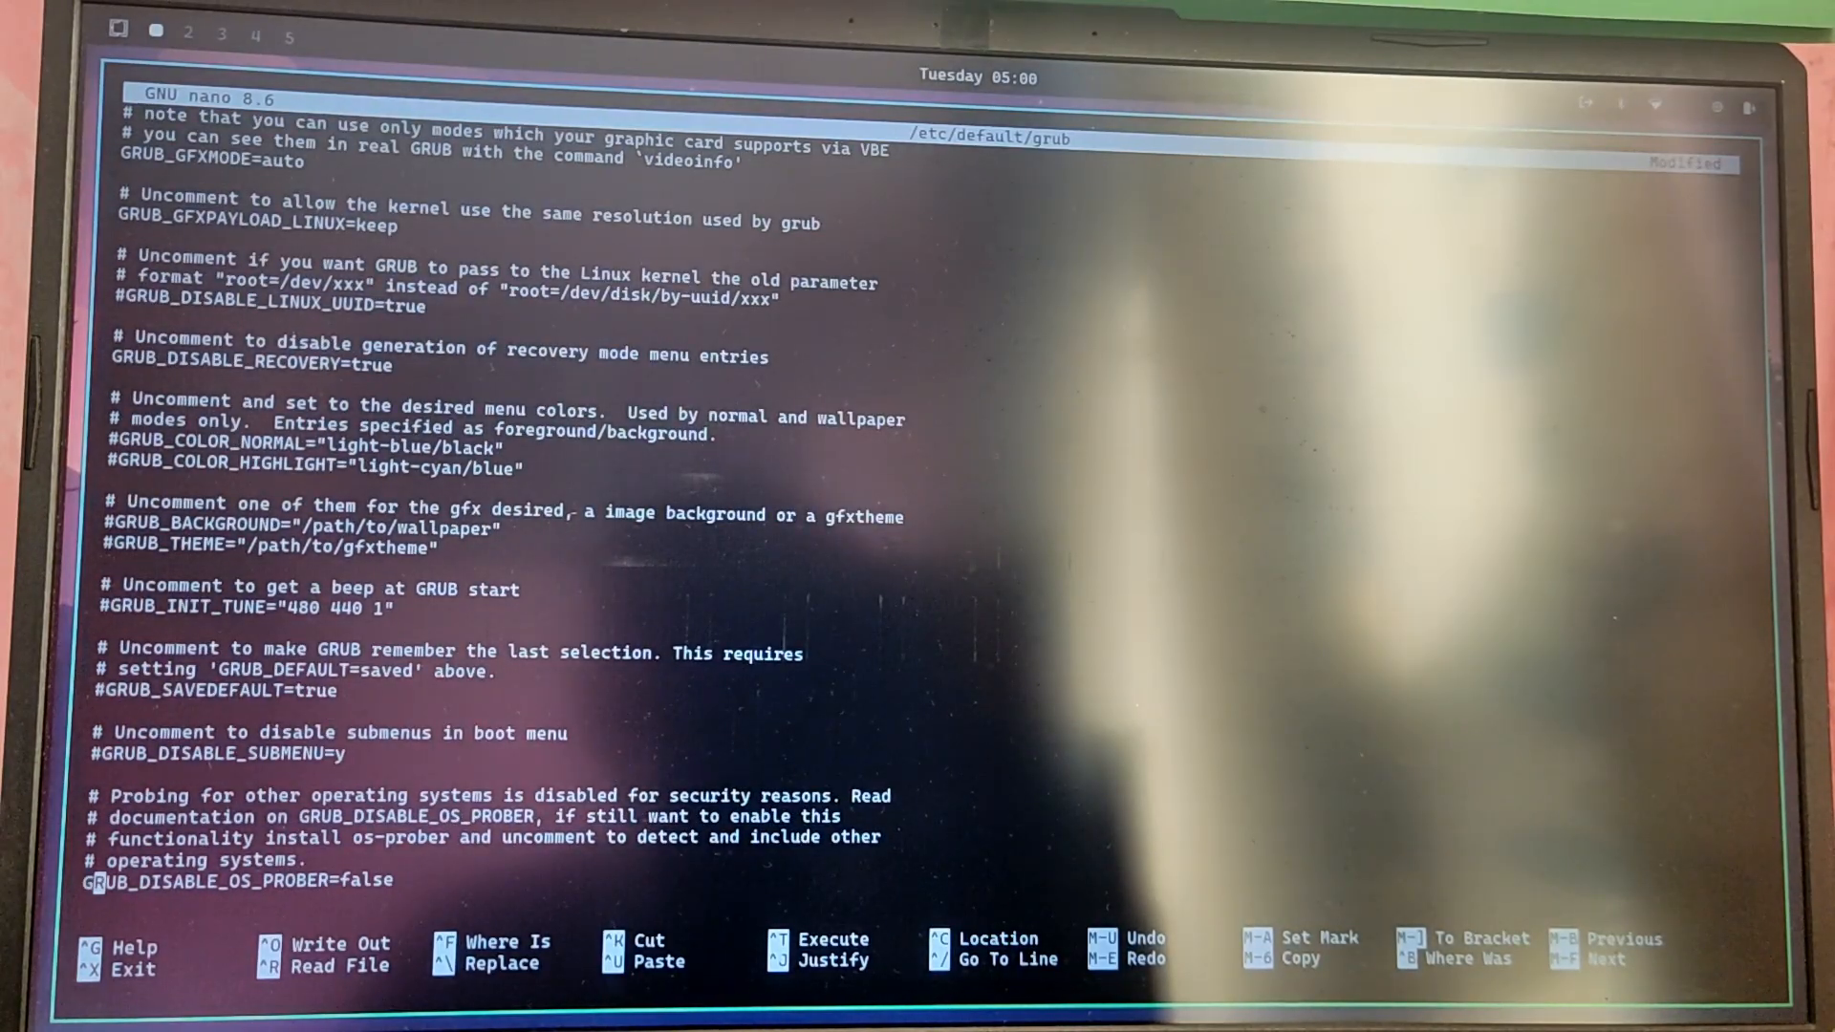
{"action": "key", "text": "ctrl+o"}
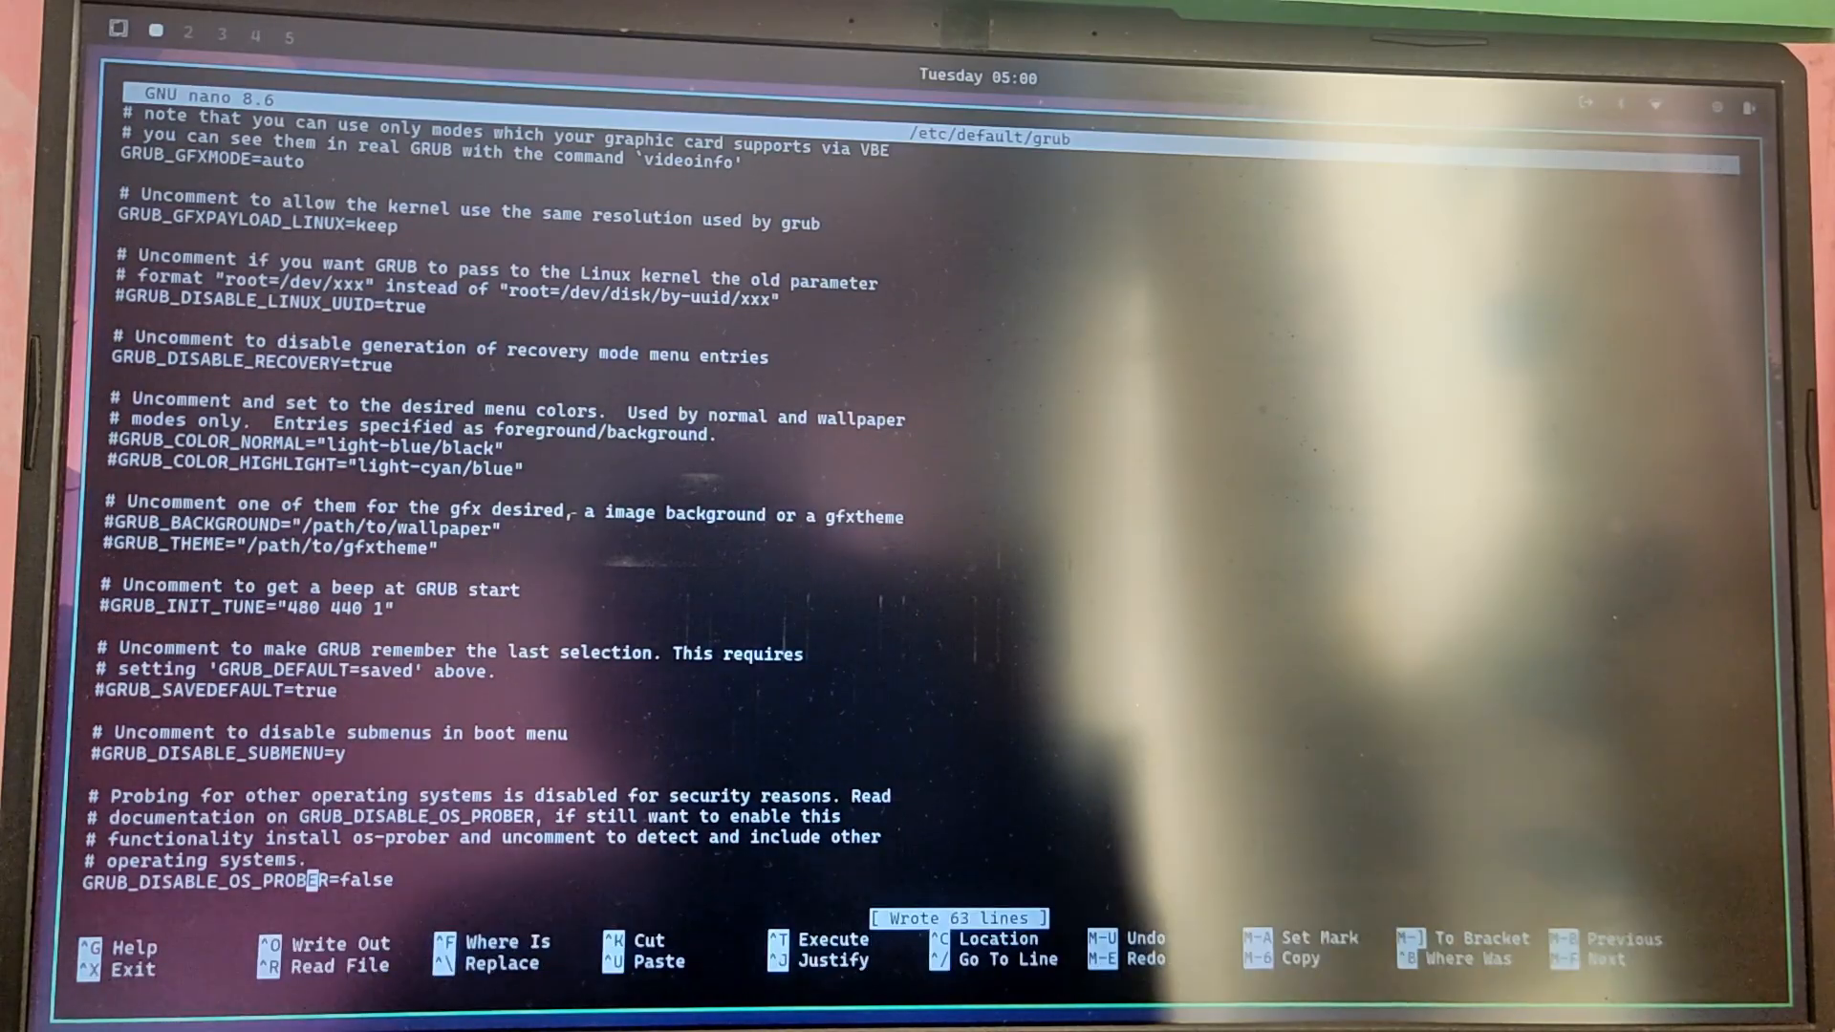
{"action": "key", "text": "ctrl+x"}
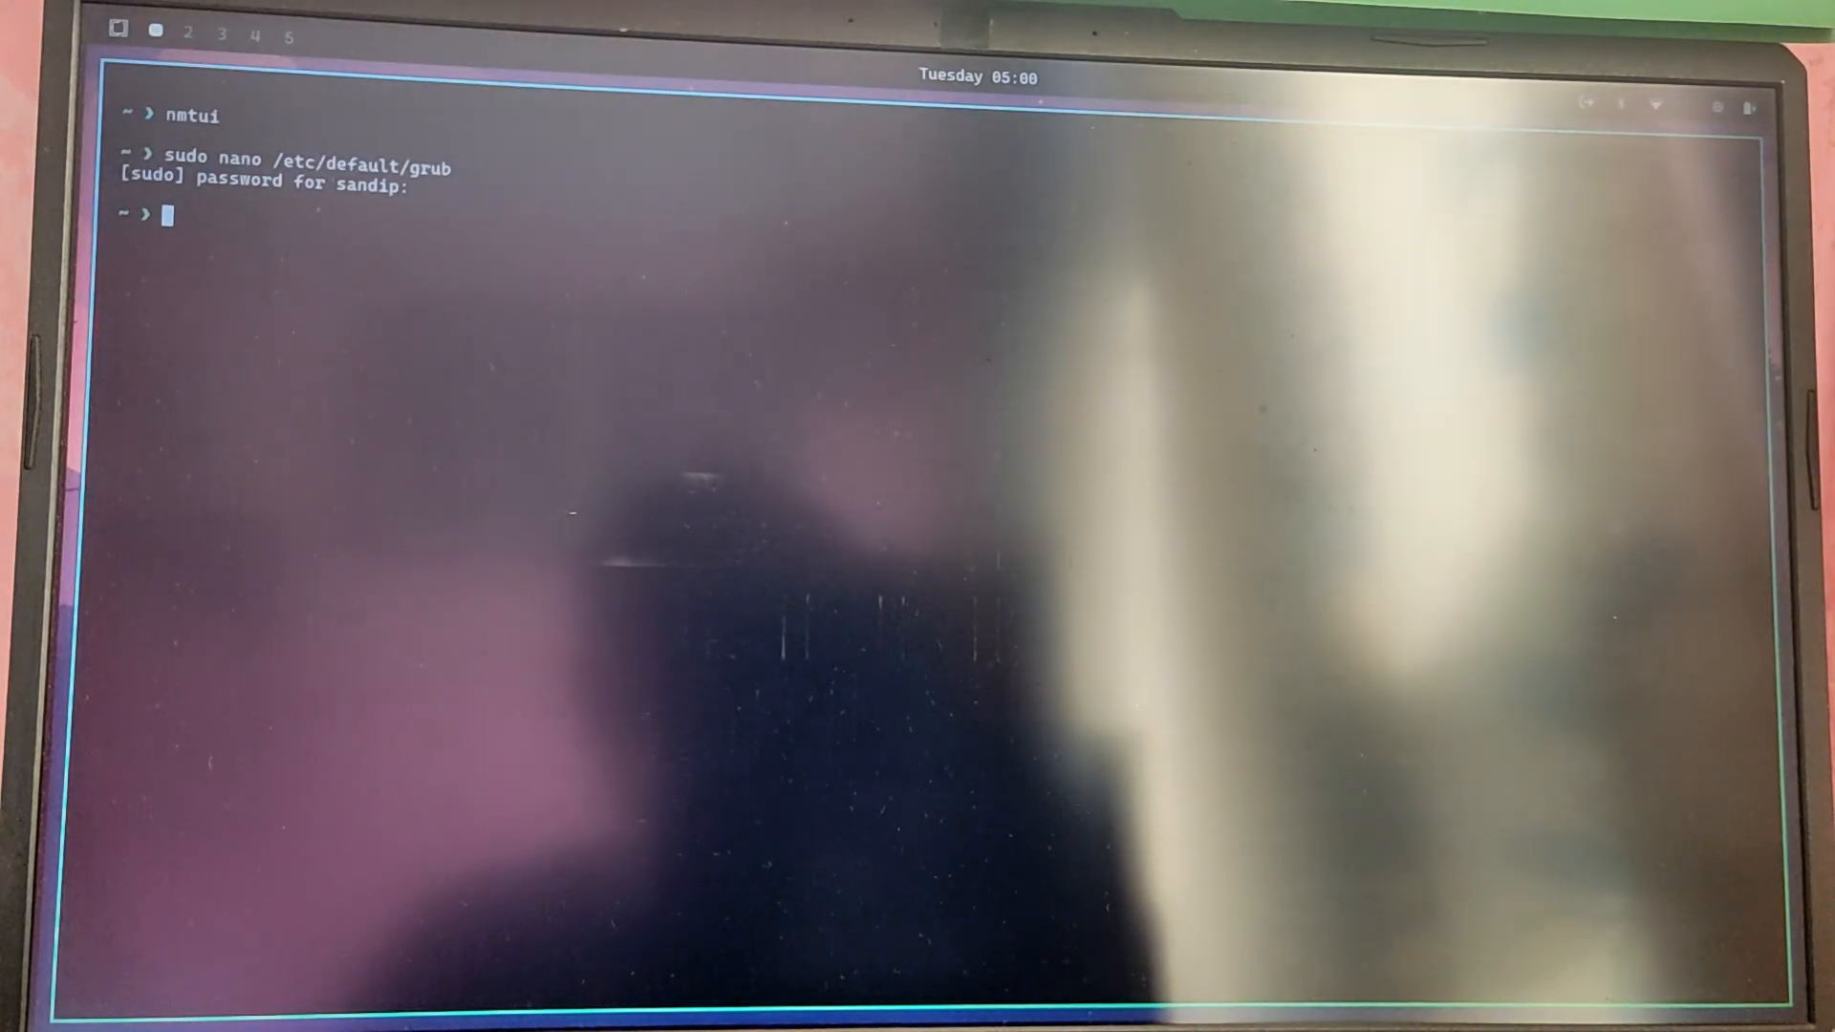
Step: Regenerate the GRUB config with sudo grub-mkconfig -o /boot/grub/grub.cfg
{"action": "type", "text": "sudo"}
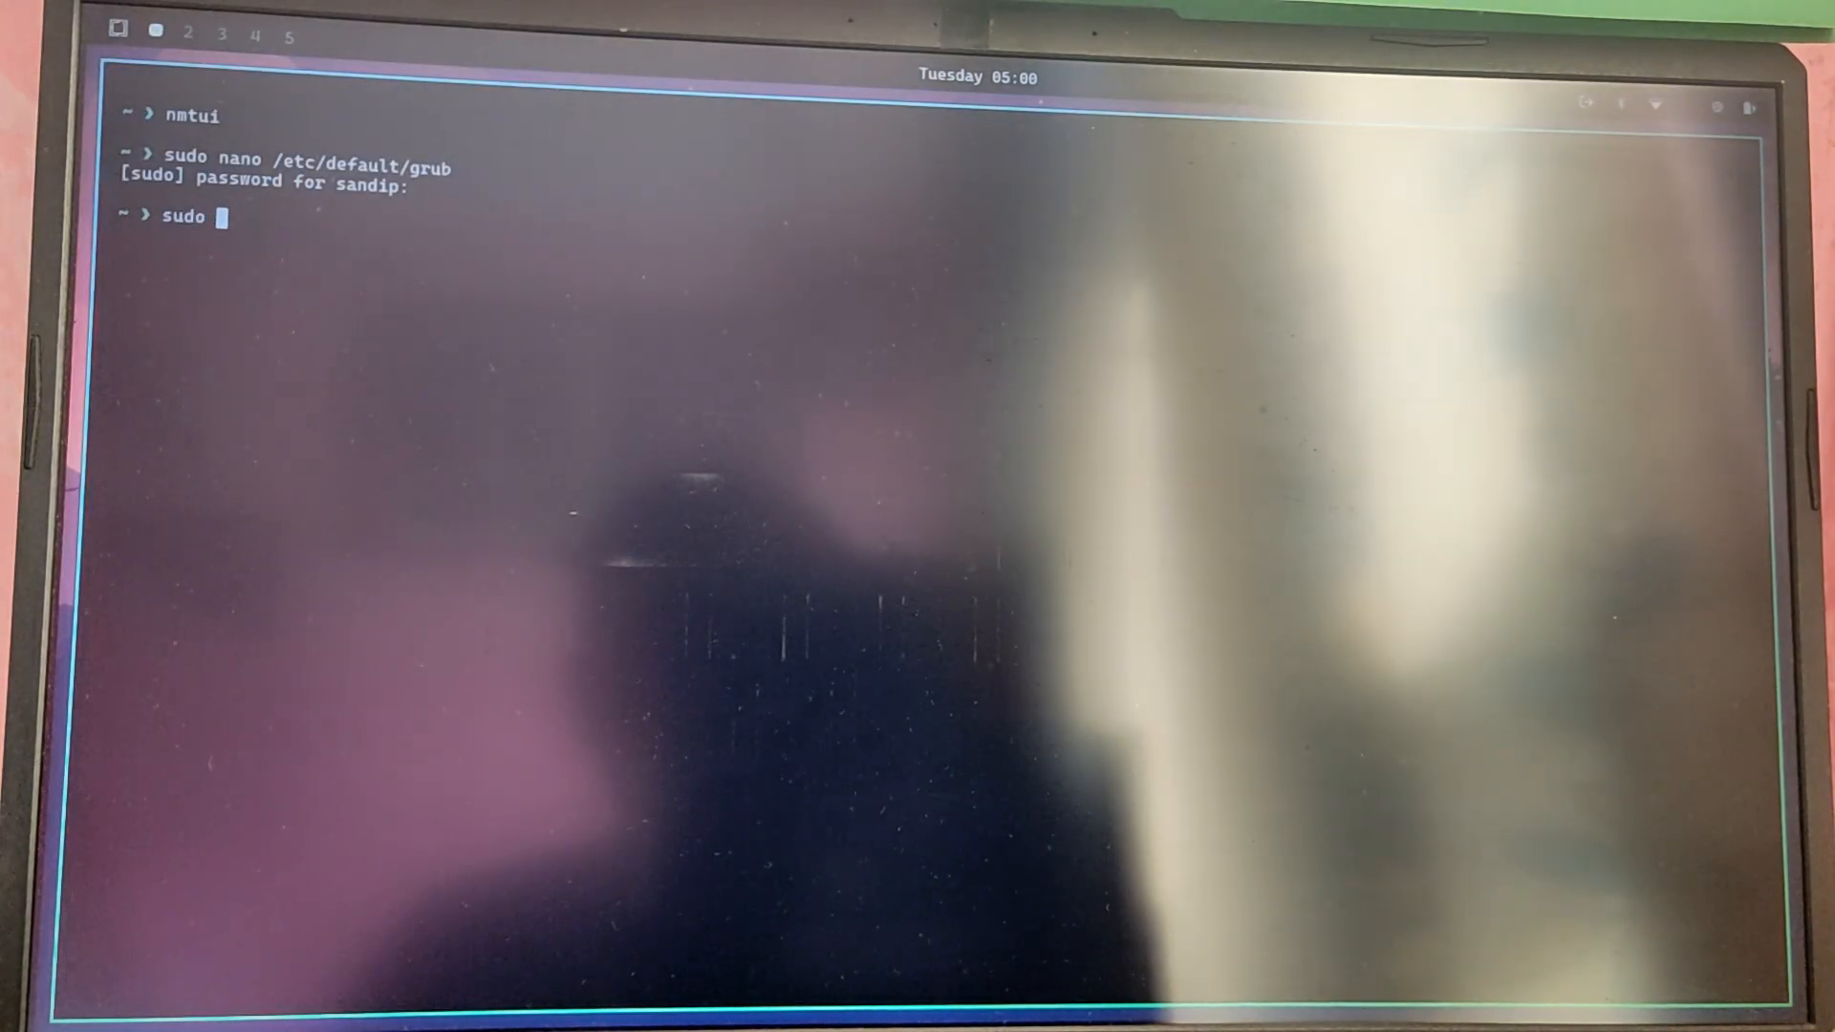
{"action": "type", "text": "grub-mk"}
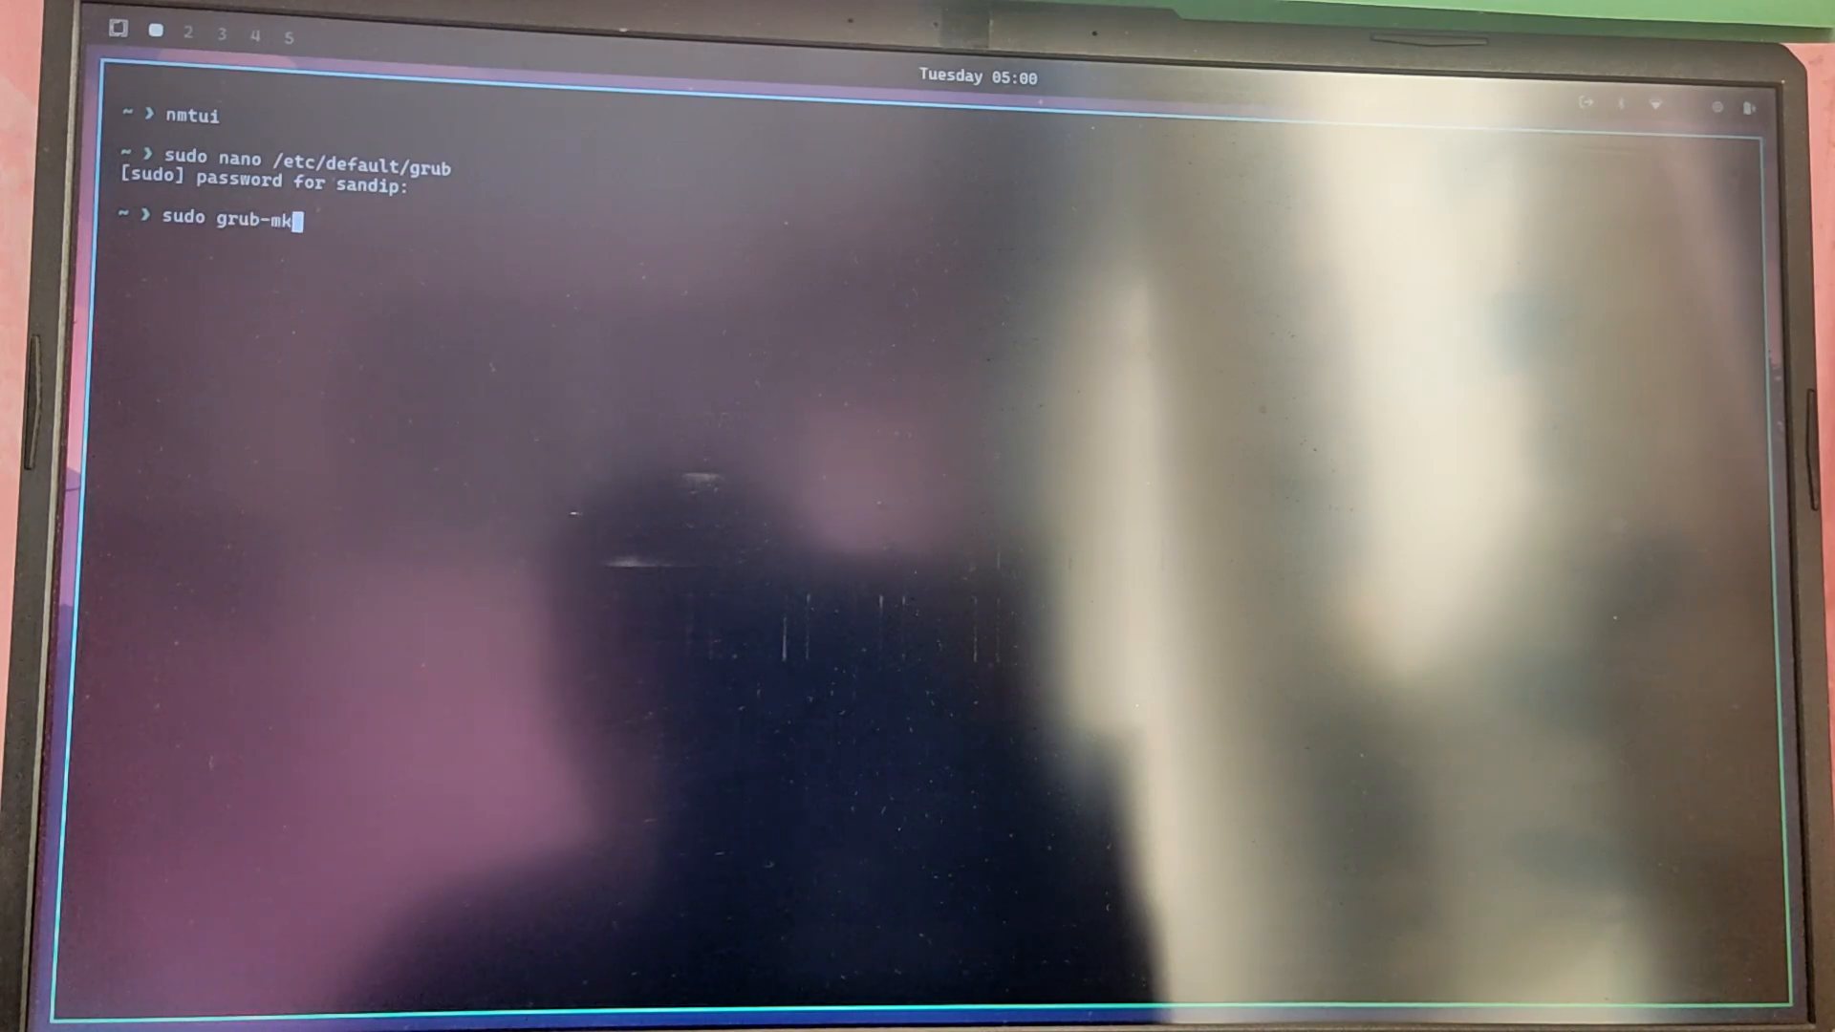
{"action": "type", "text": "con"}
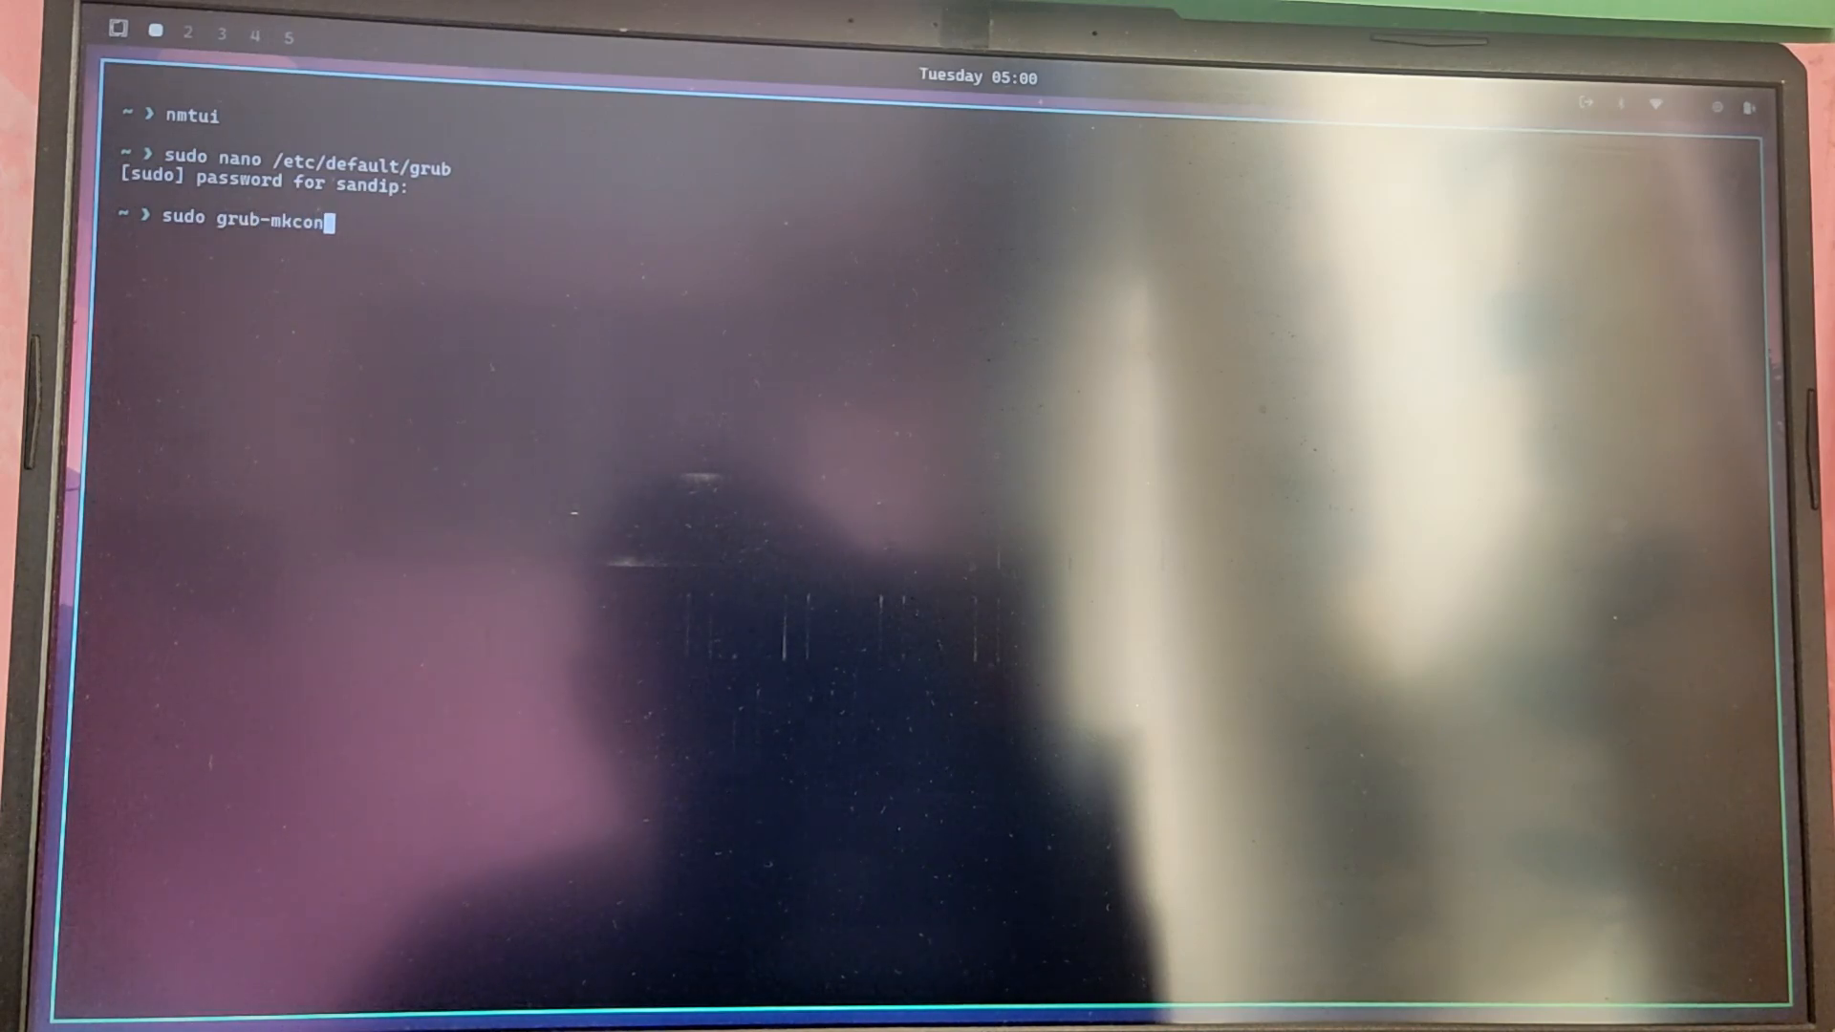
{"action": "type", "text": "fig -"}
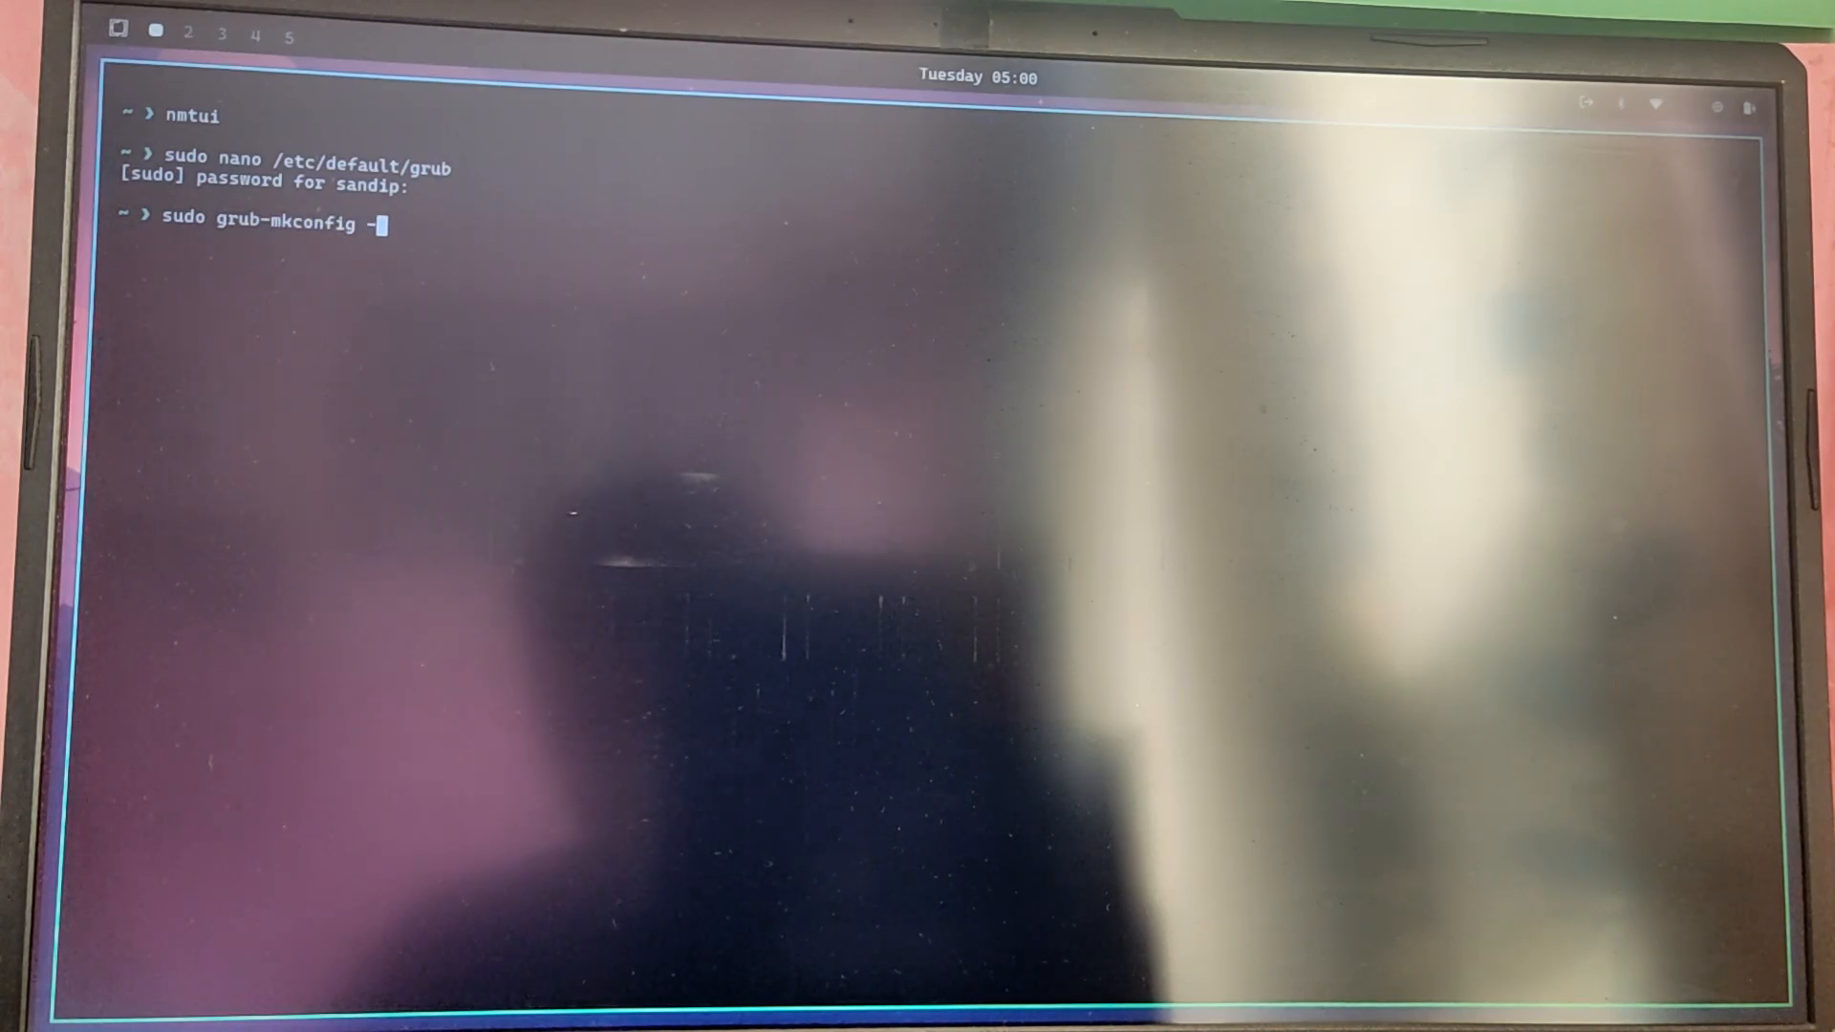
{"action": "type", "text": "o /boot"}
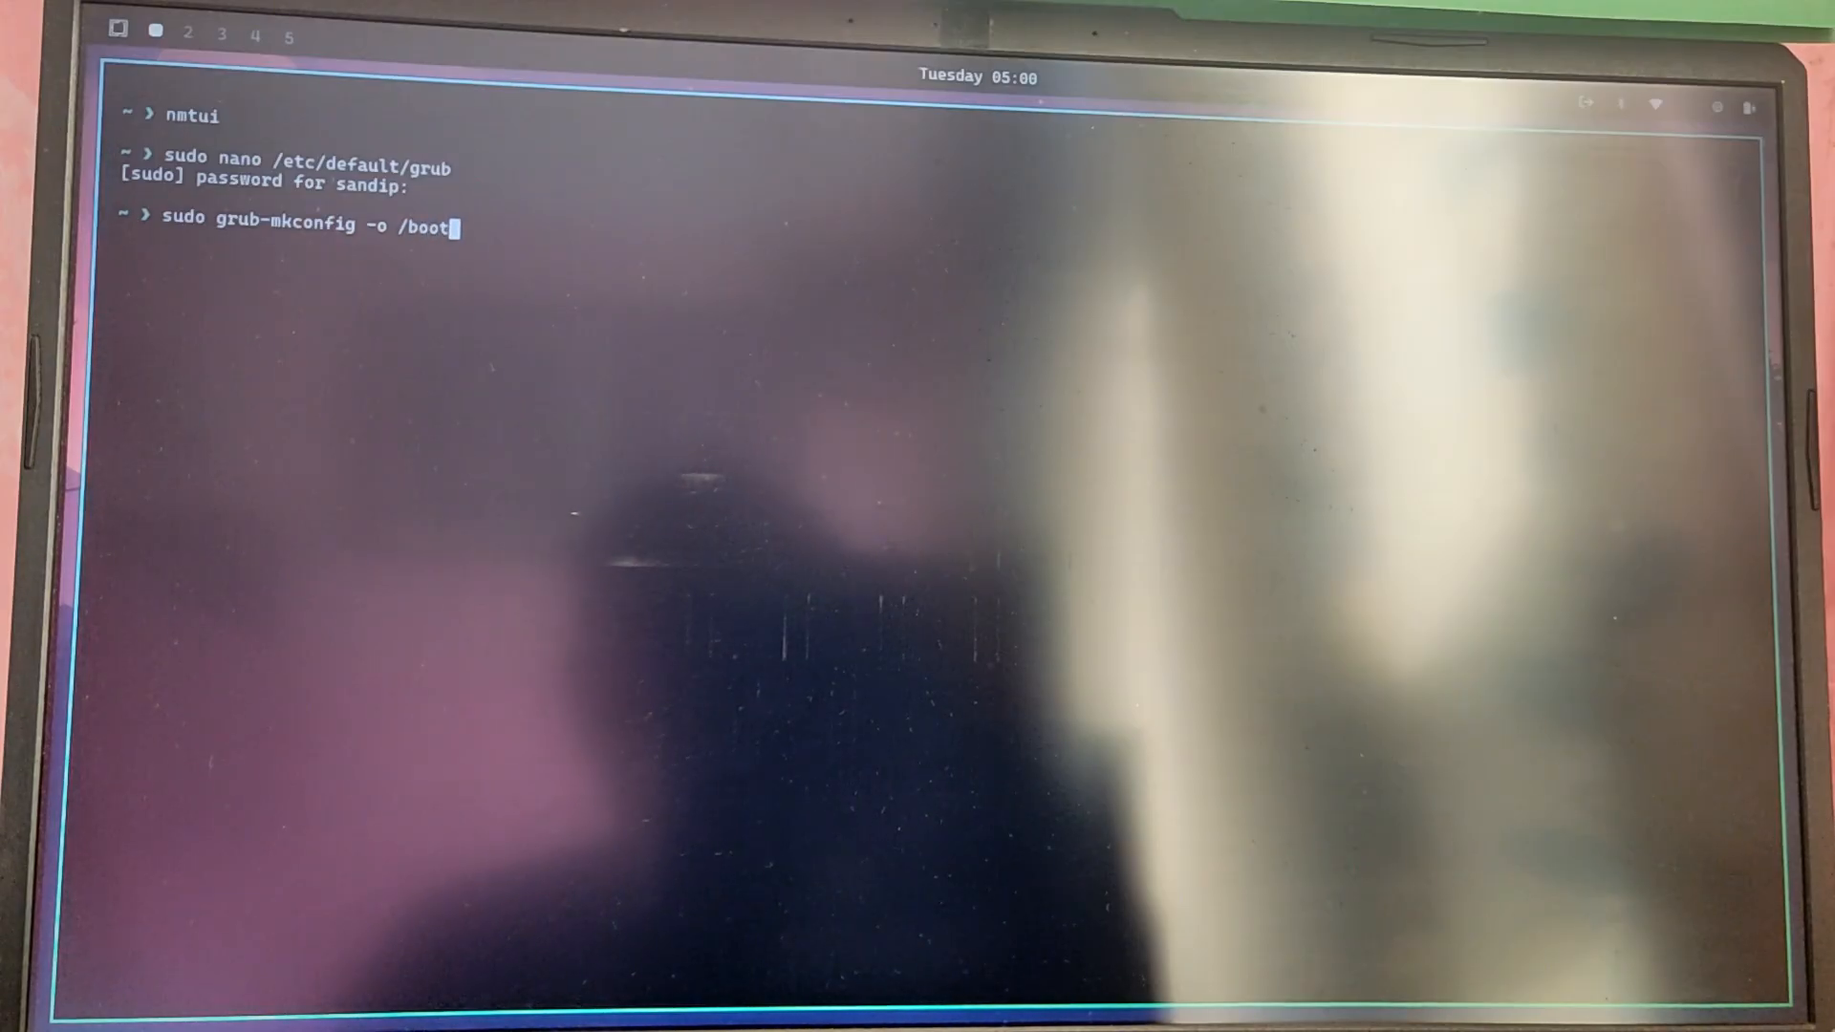
{"action": "type", "text": "/grub/"}
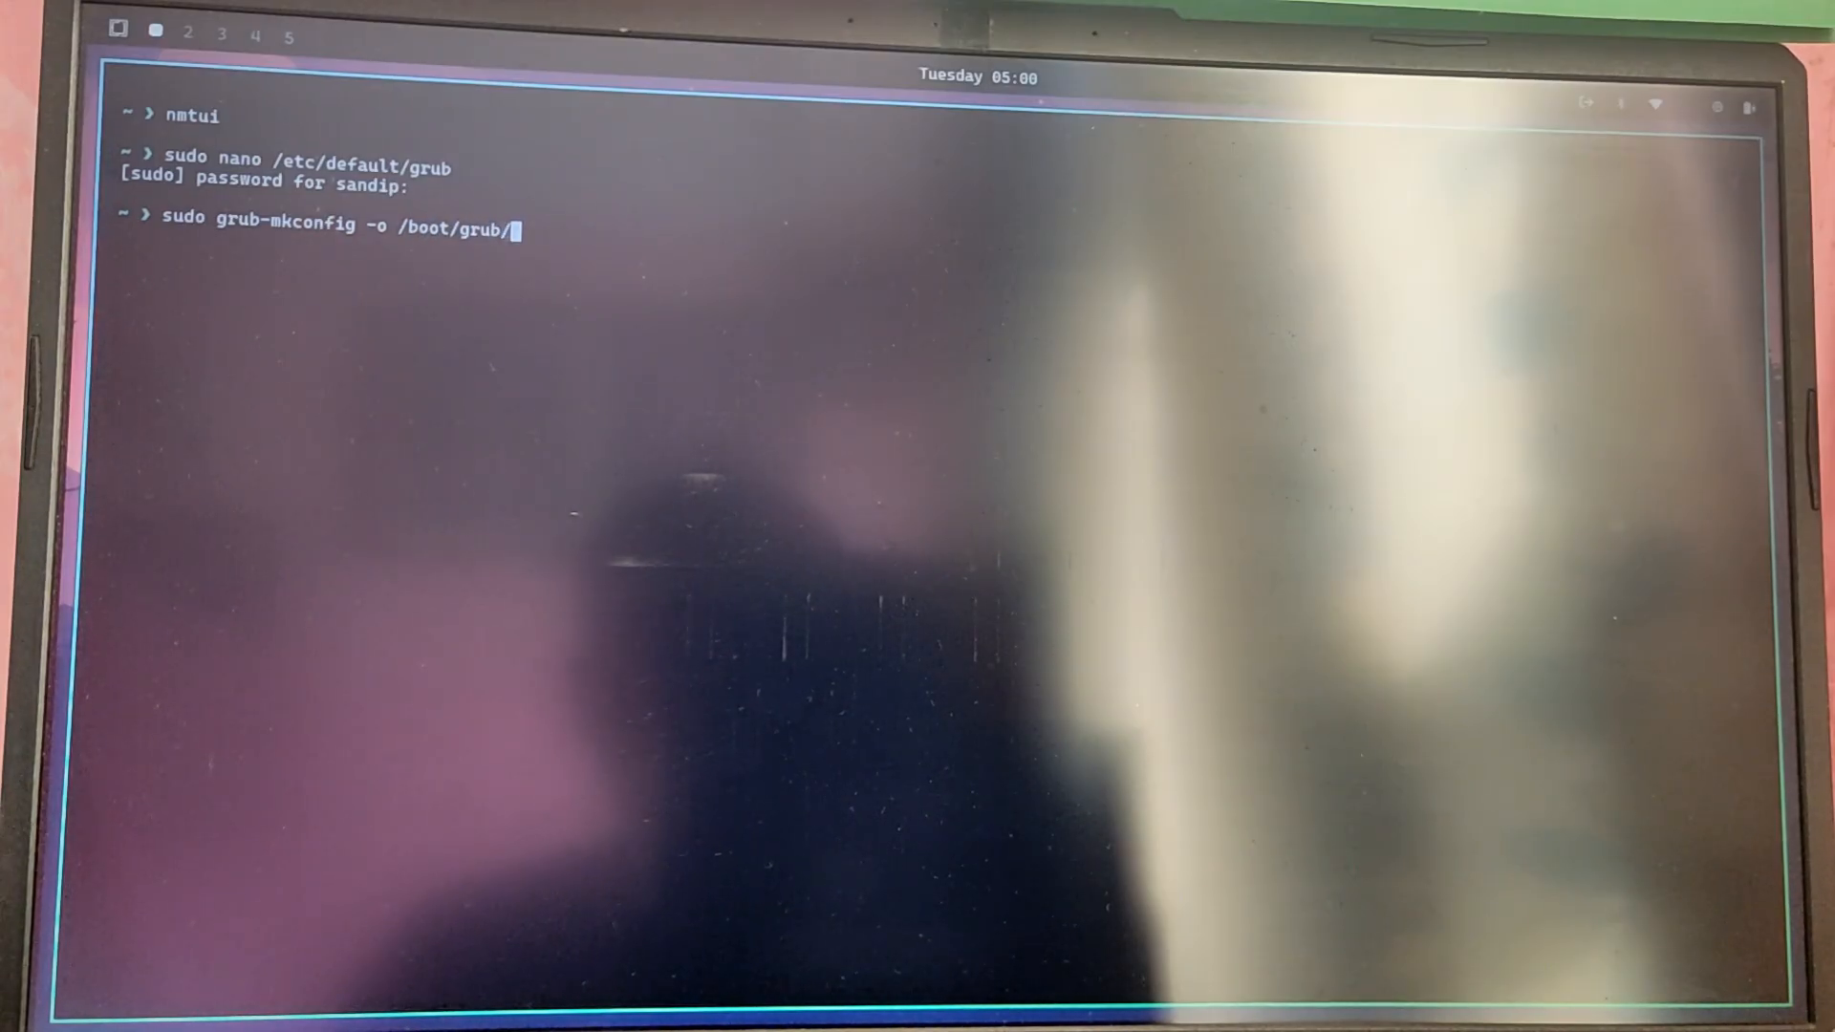
{"action": "type", "text": "grub.cfg"}
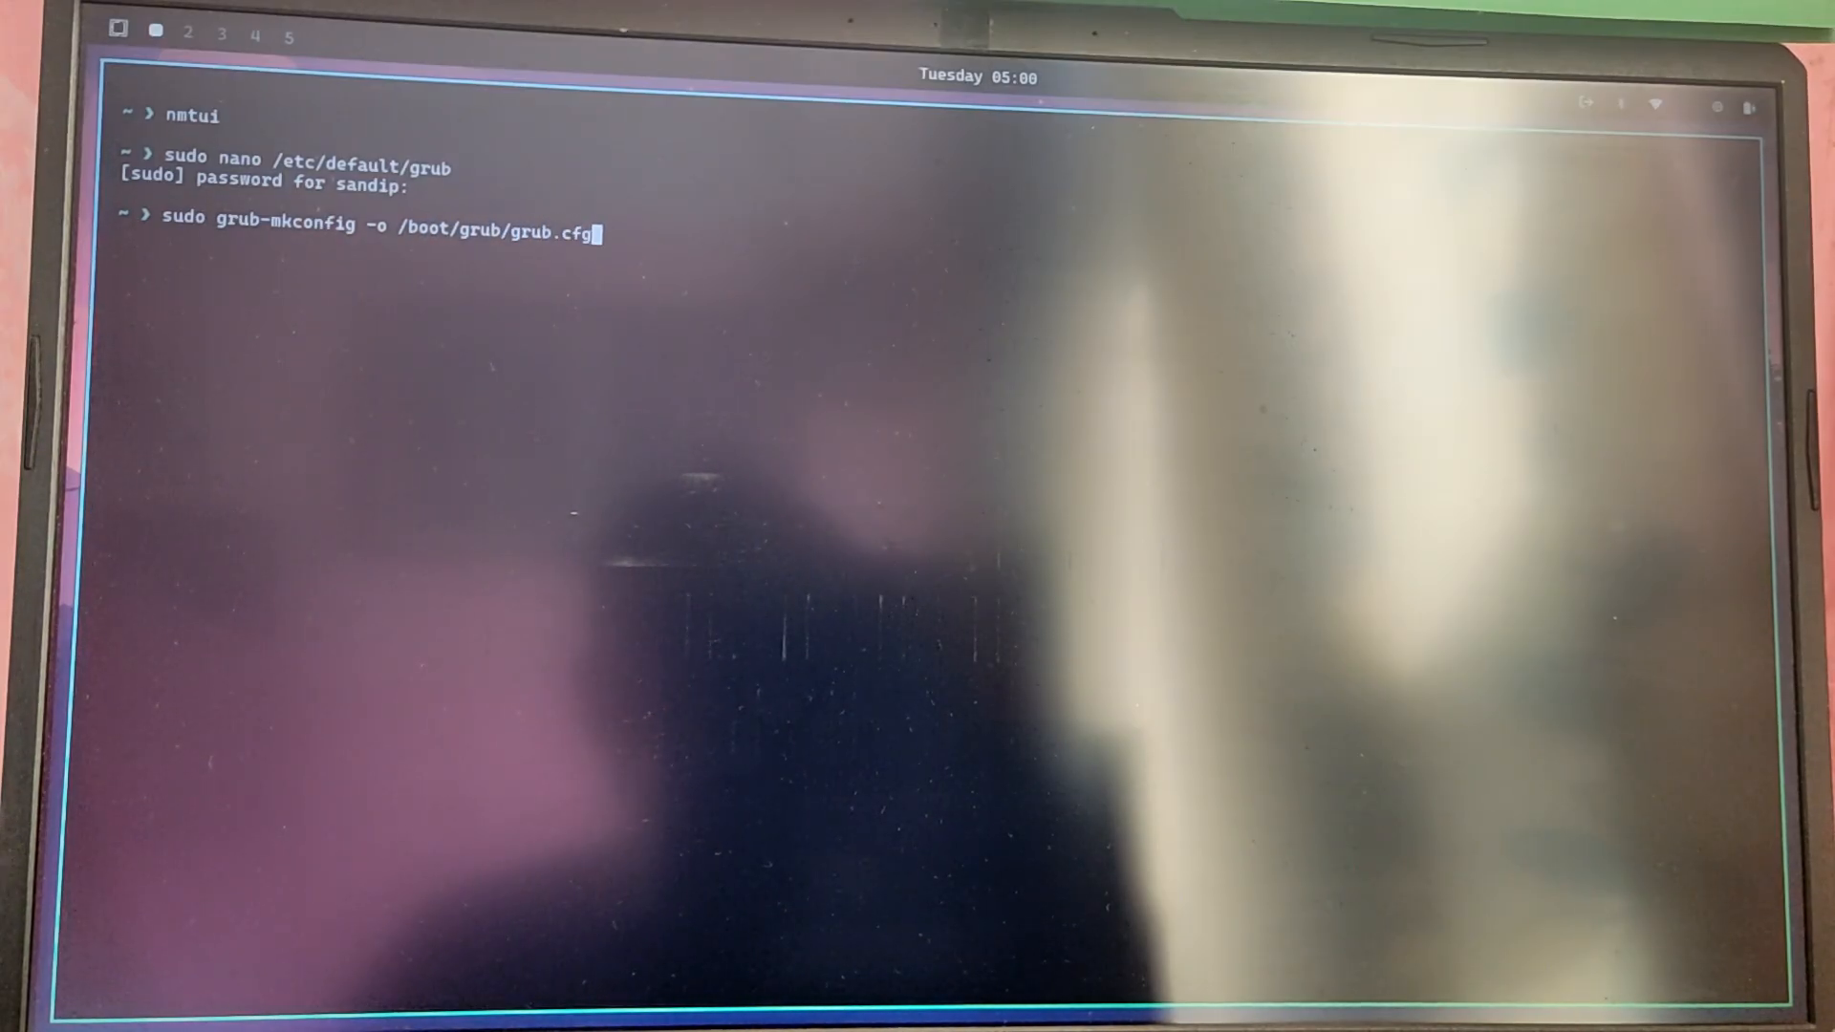
{"action": "key", "text": "Return"}
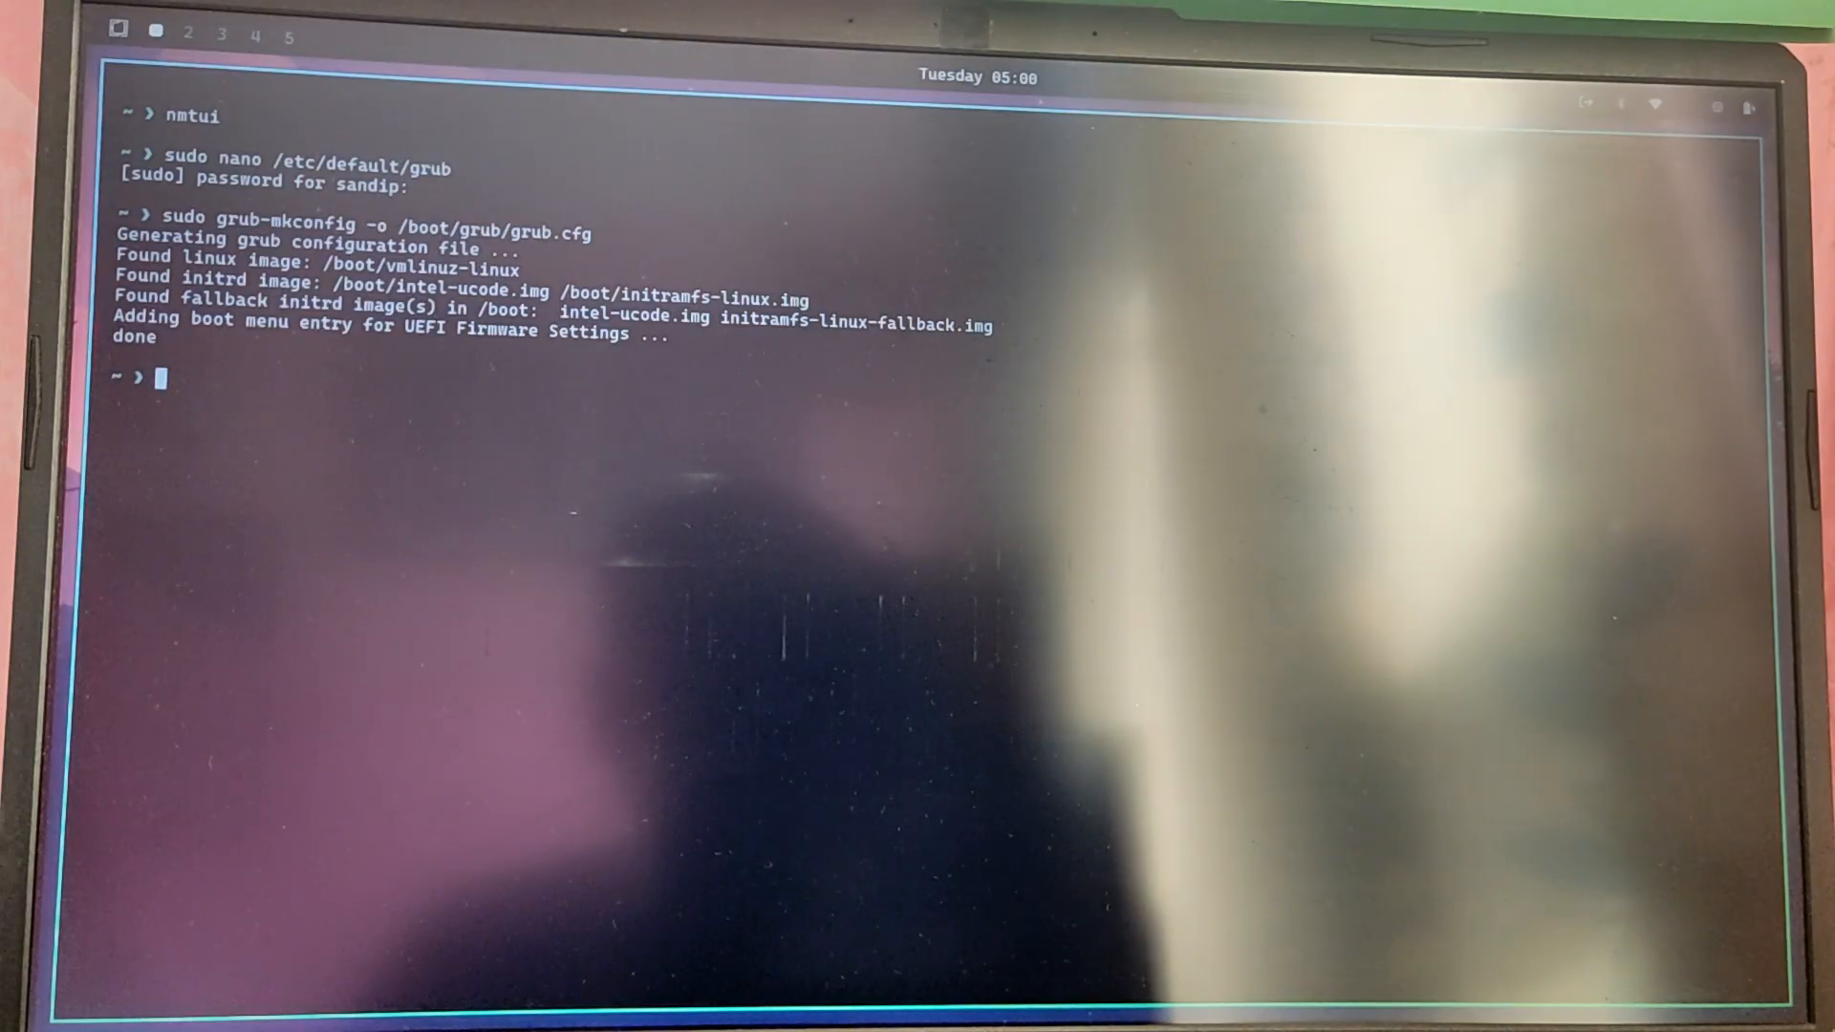
Step: Install the os-prober package with sudo pacman -S os-prober
{"action": "type", "text": "s"}
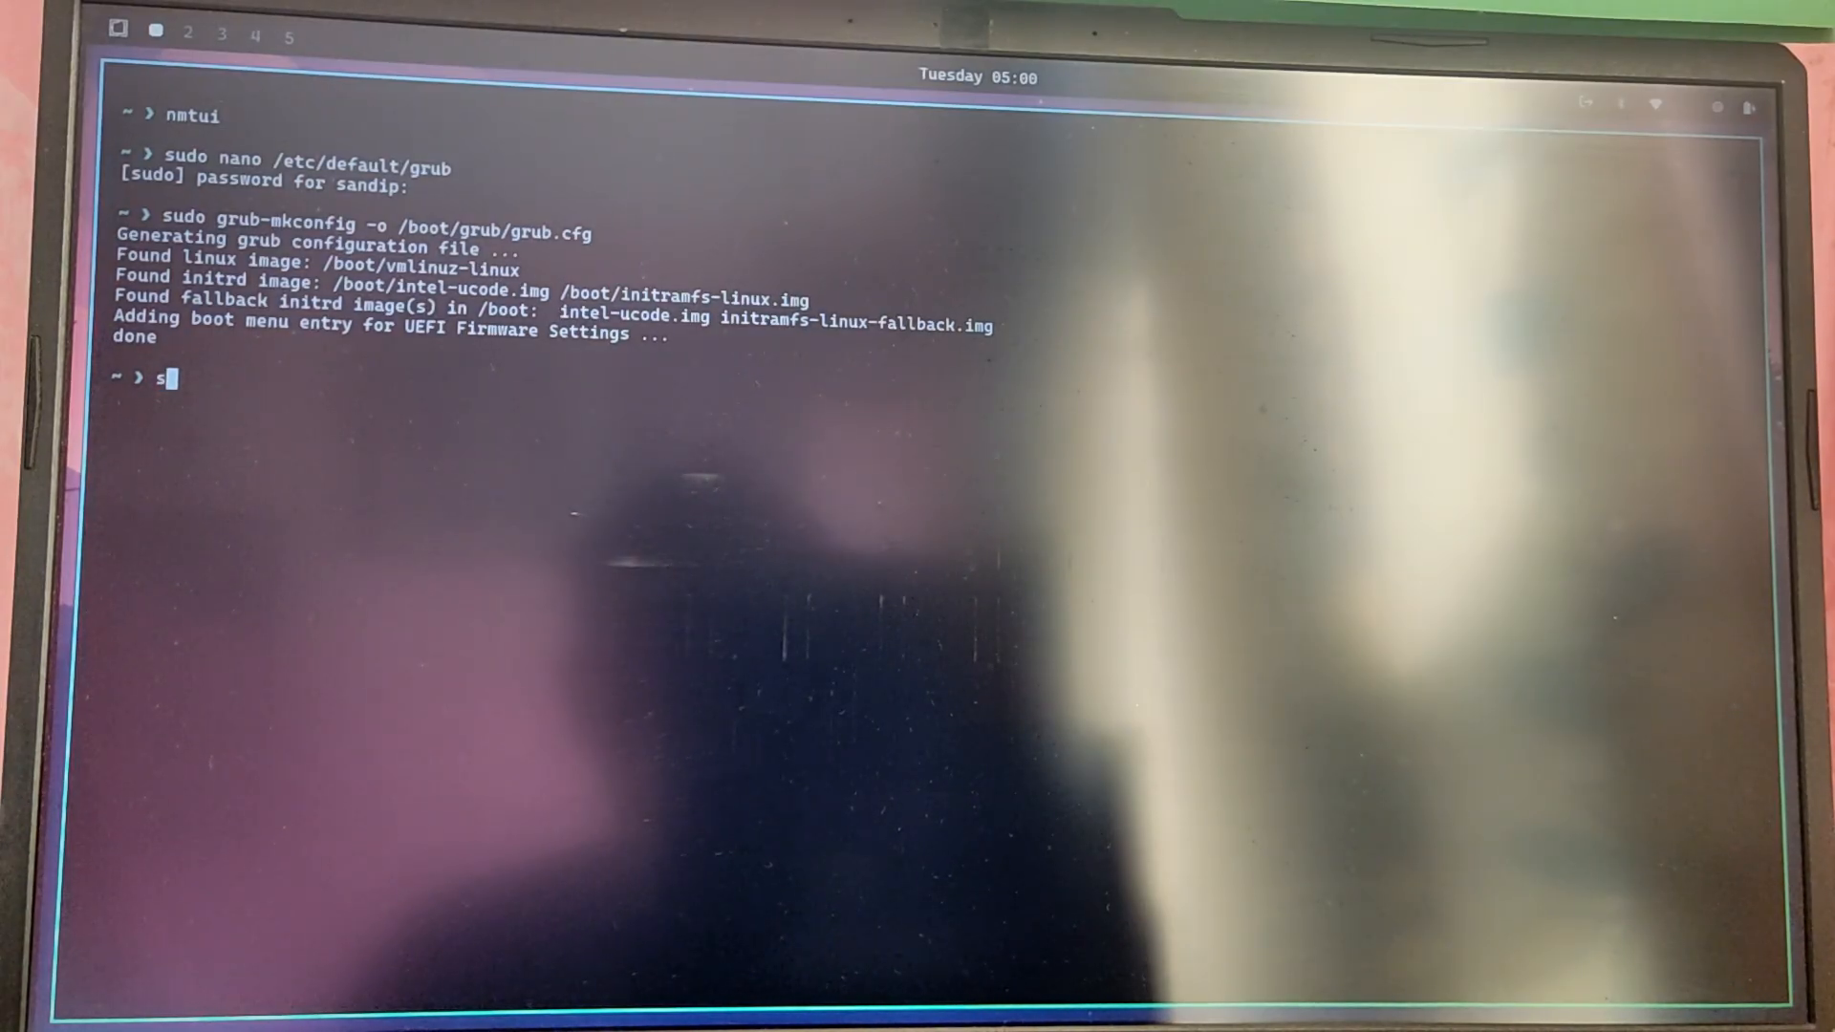
{"action": "type", "text": "udo pacman -S"}
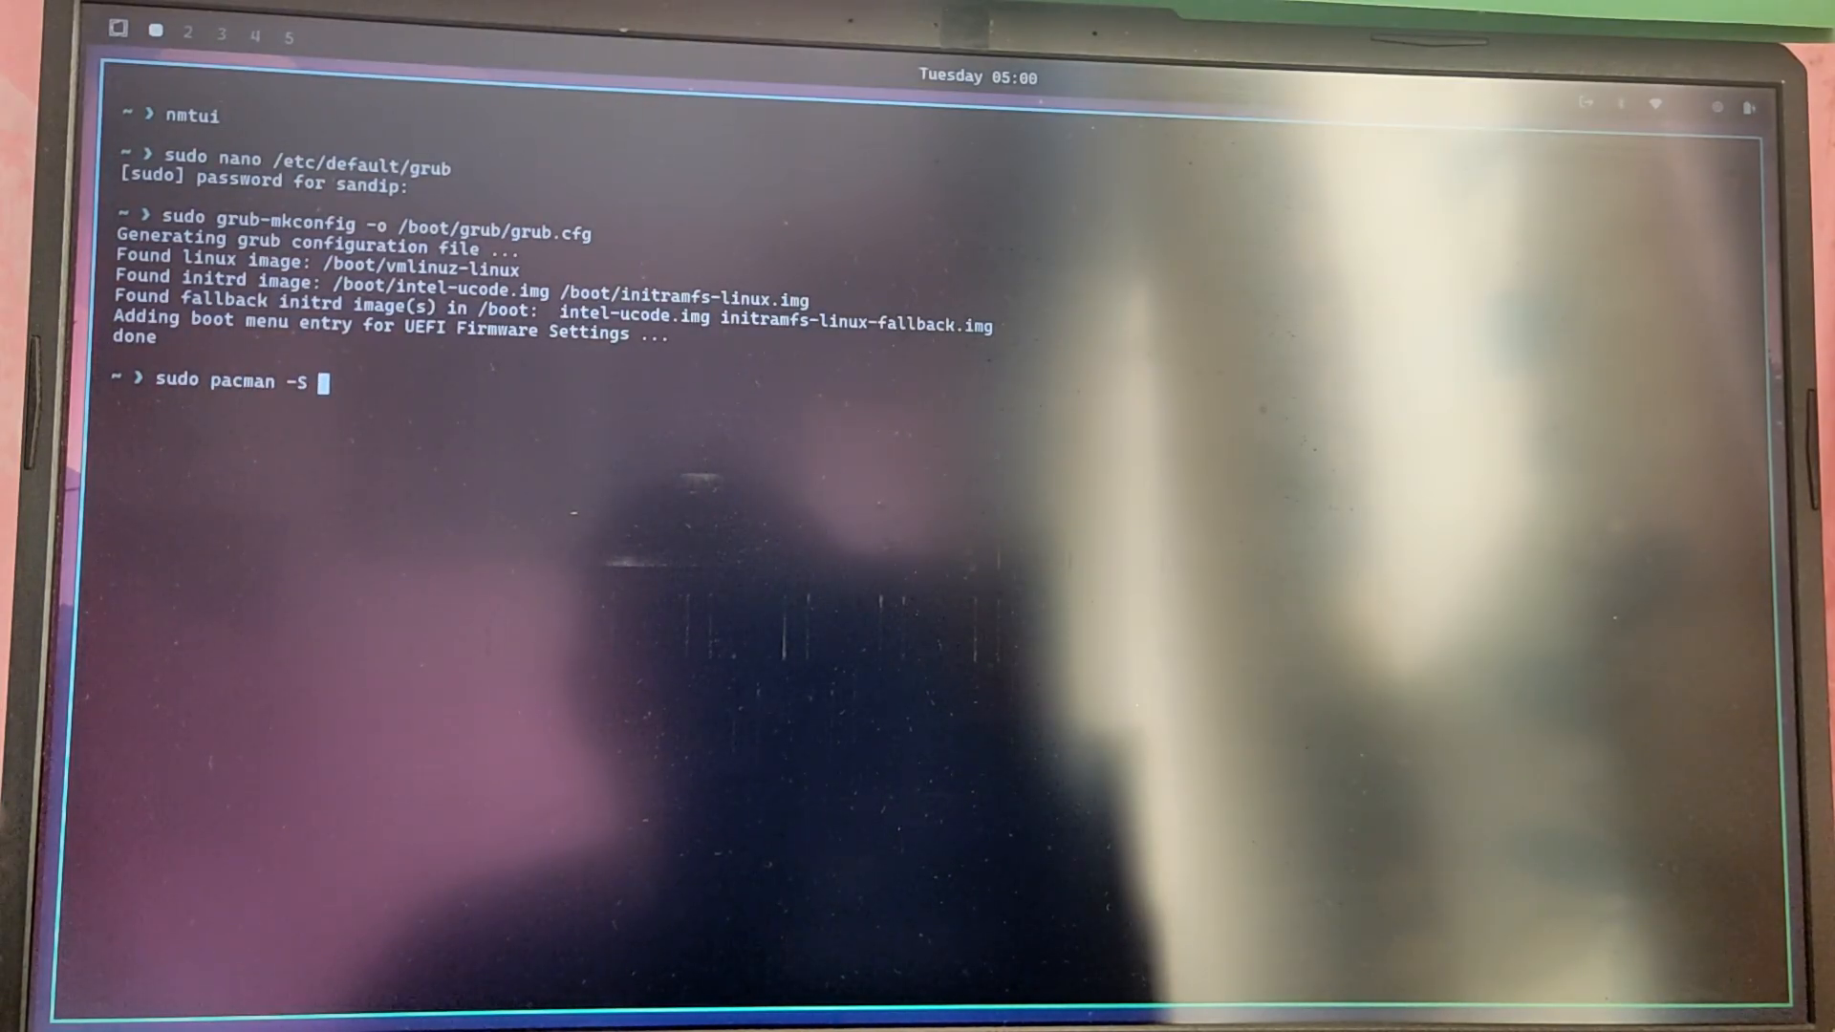
{"action": "type", "text": "os-prob"}
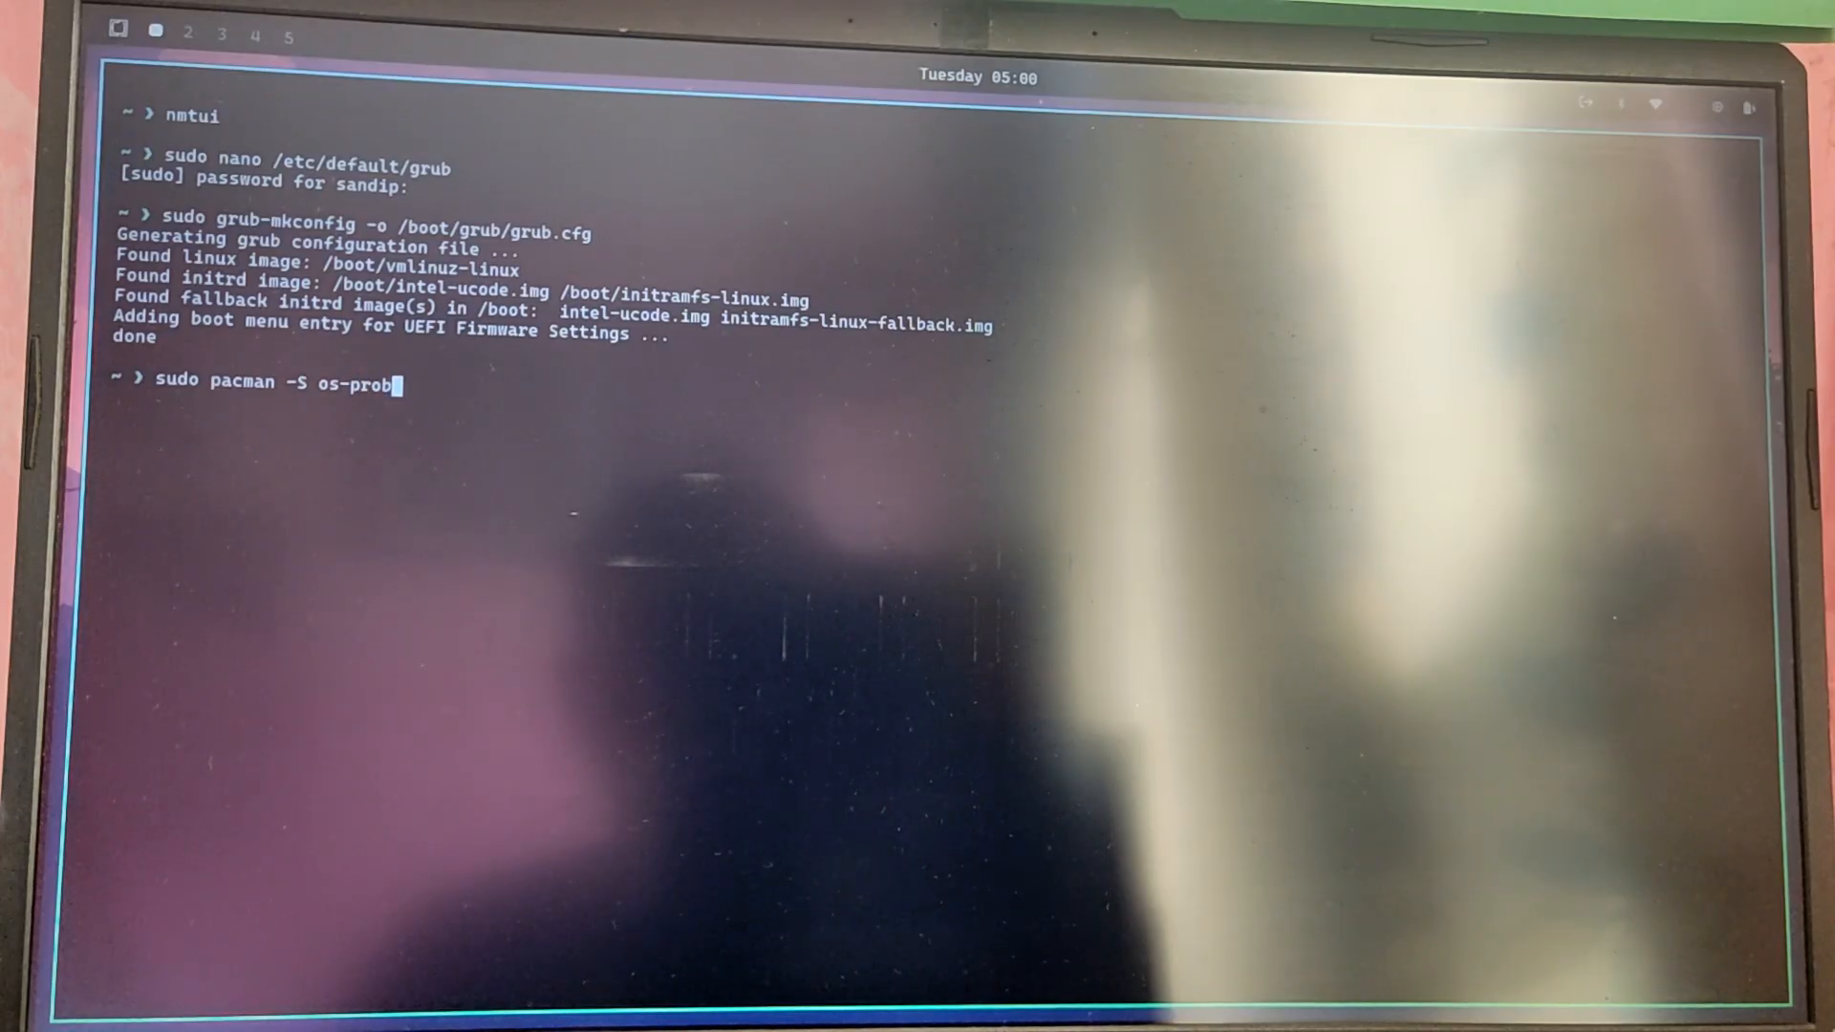
{"action": "key", "text": "Return"}
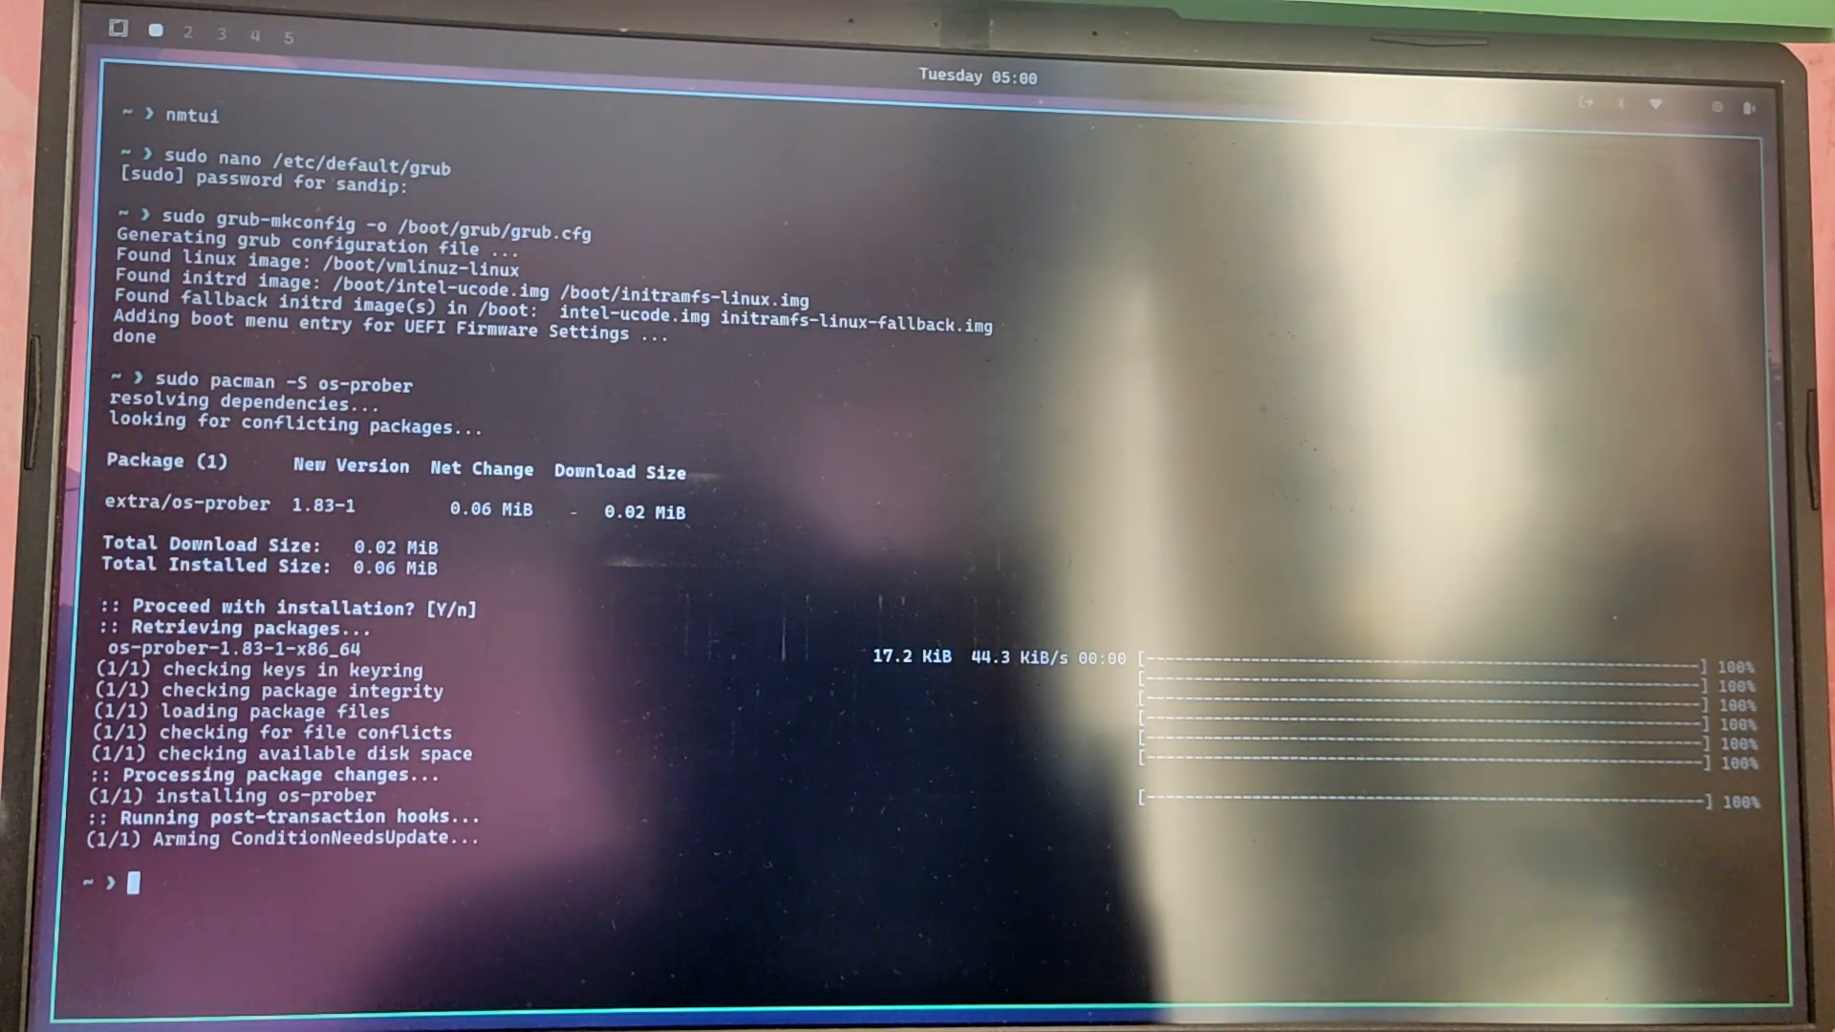
Step: Detect Windows Boot Manager with os-prober, rebuild the GRUB configuration, and reboot
{"action": "type", "text": "sudo os-pr"}
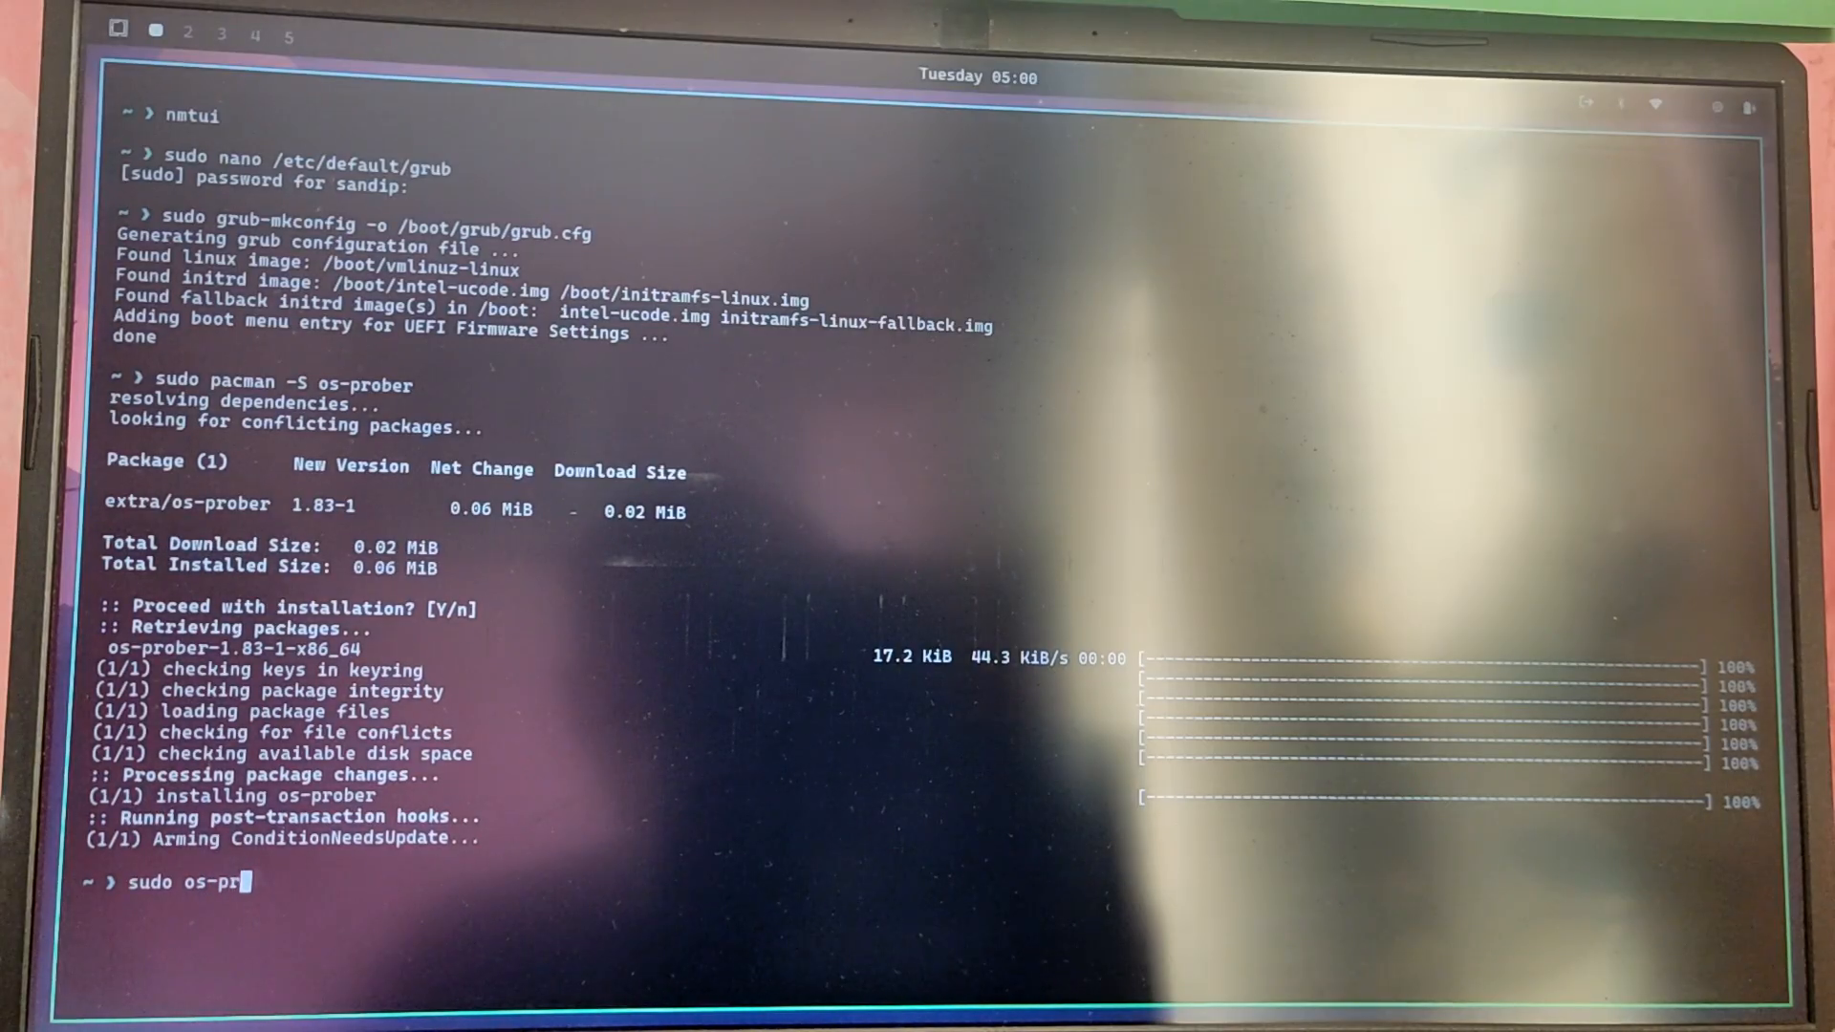
{"action": "key", "text": "Return"}
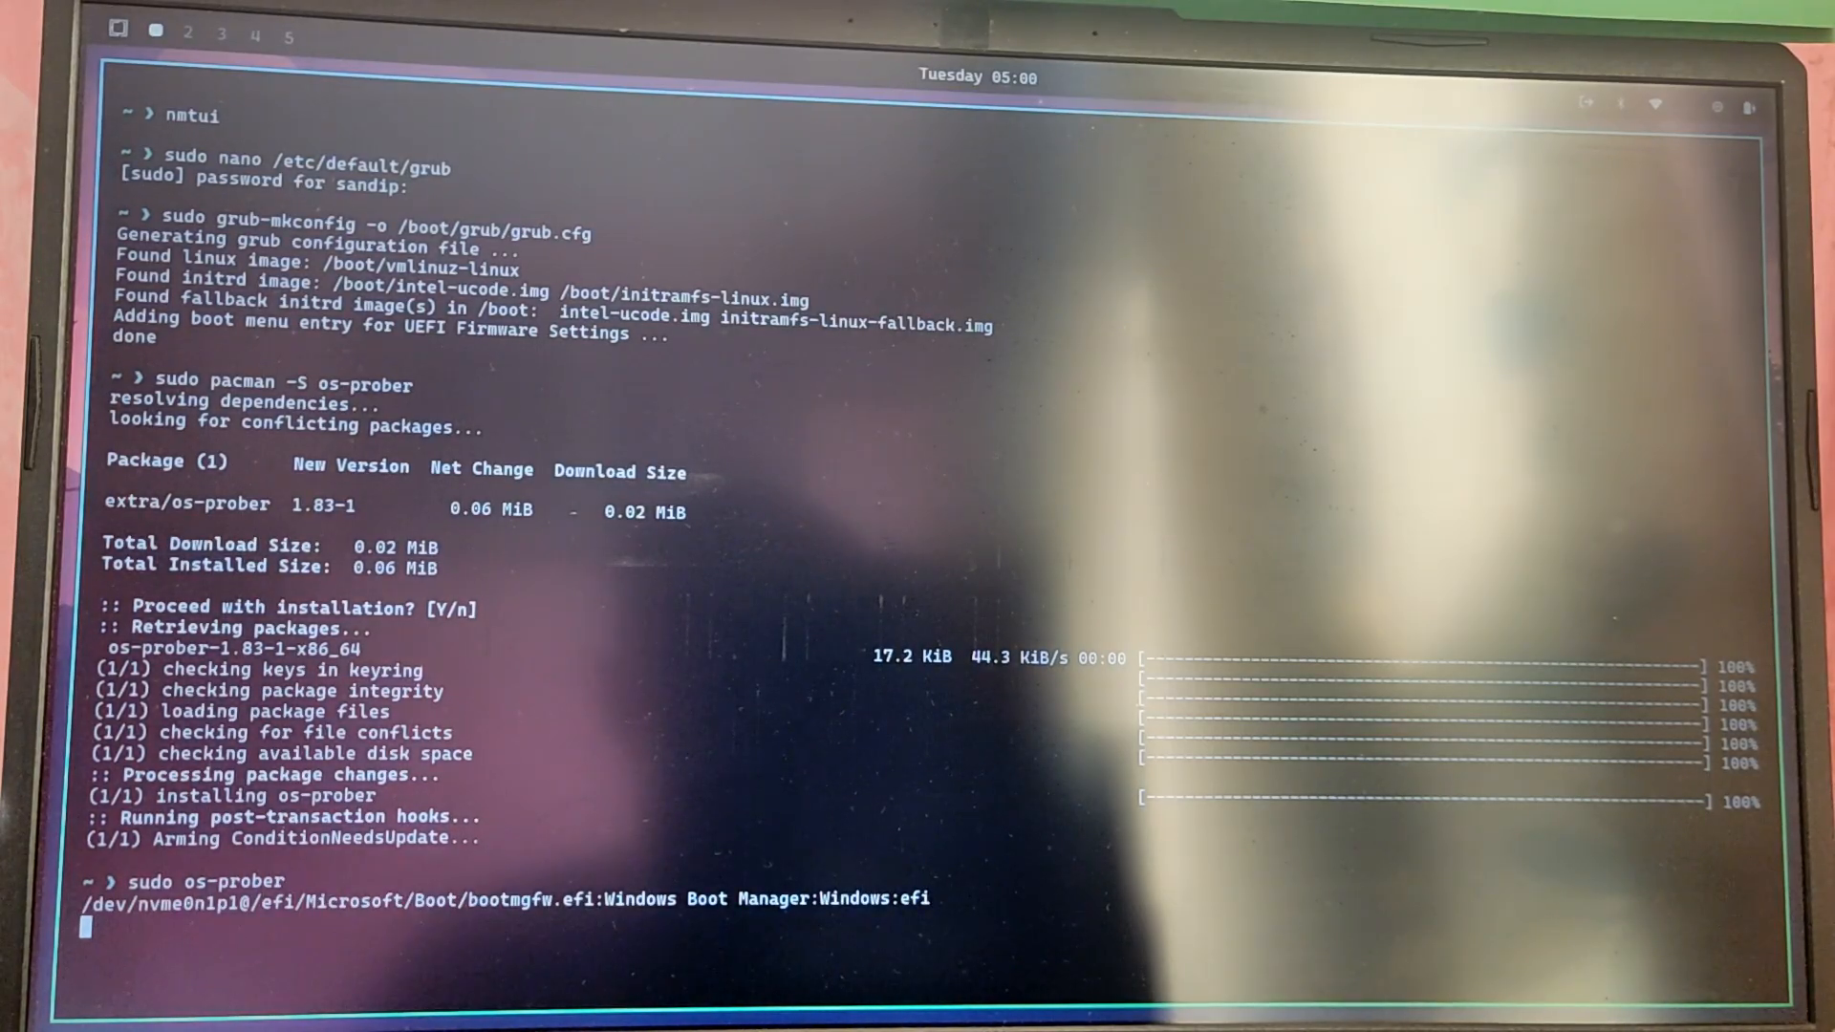
{"action": "type", "text": "sudo pacman -S os-prober"}
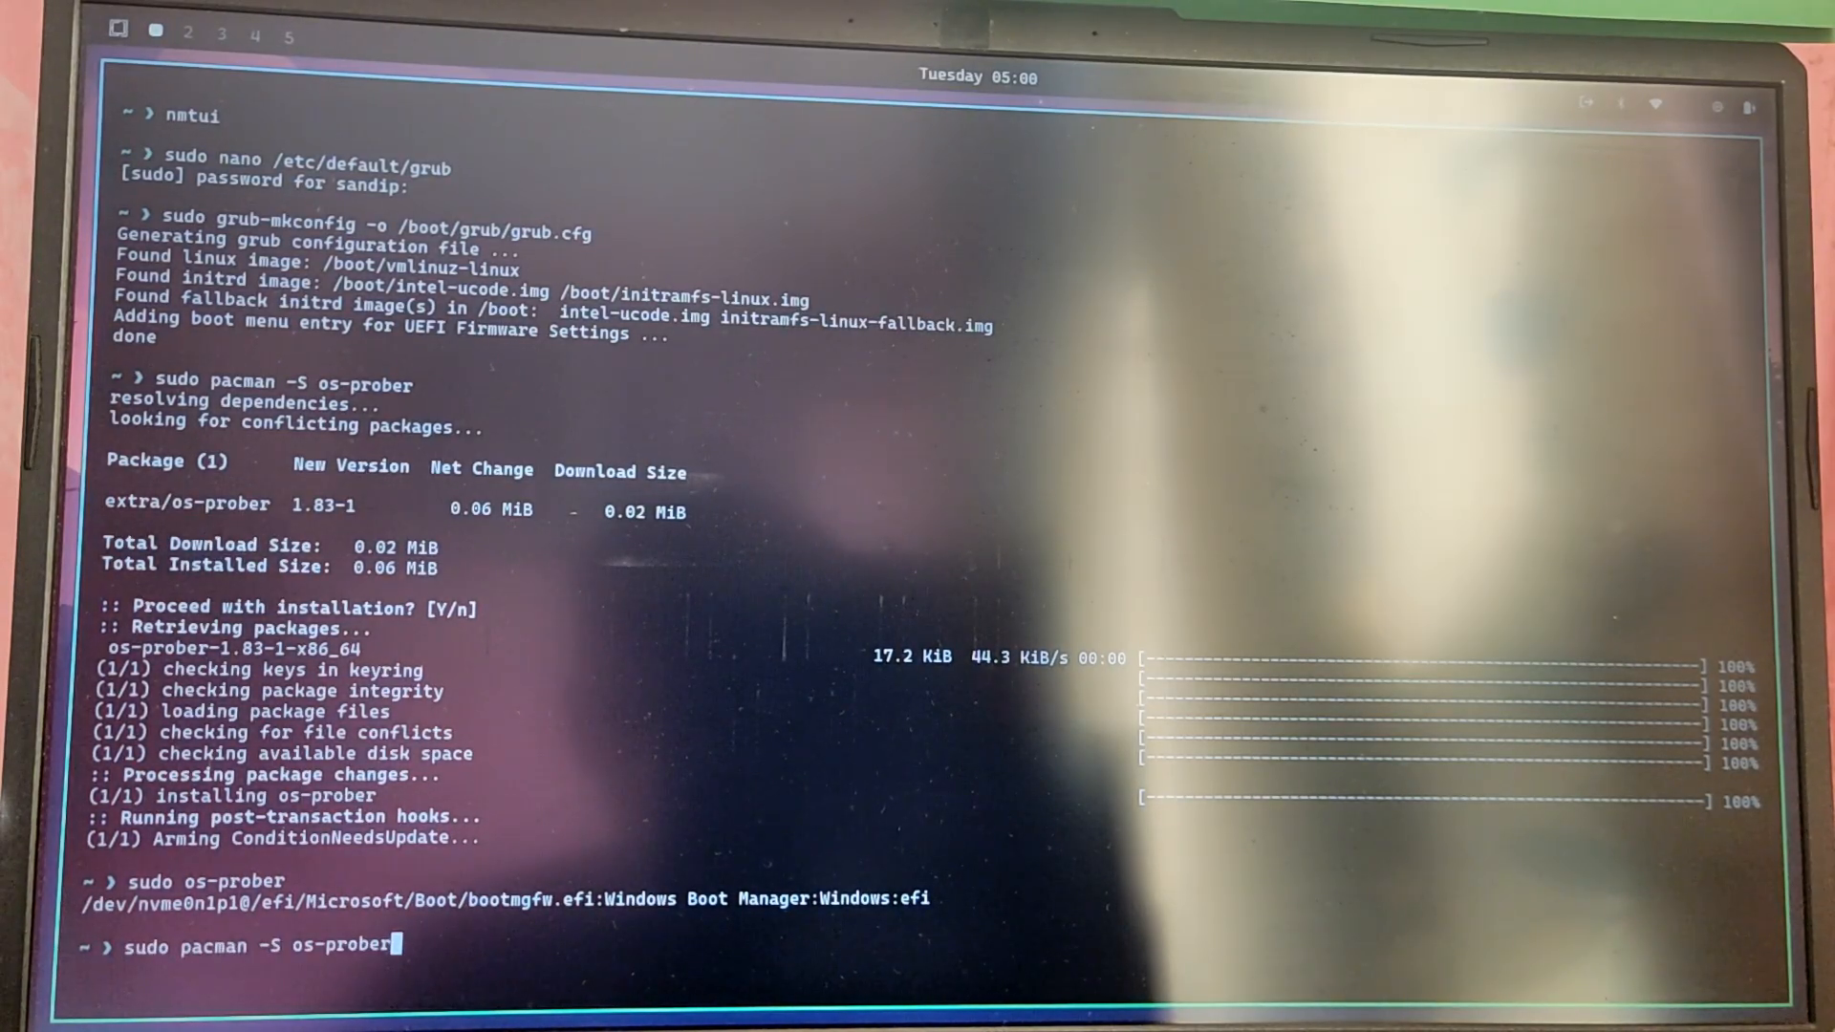
{"action": "key", "text": "Return"}
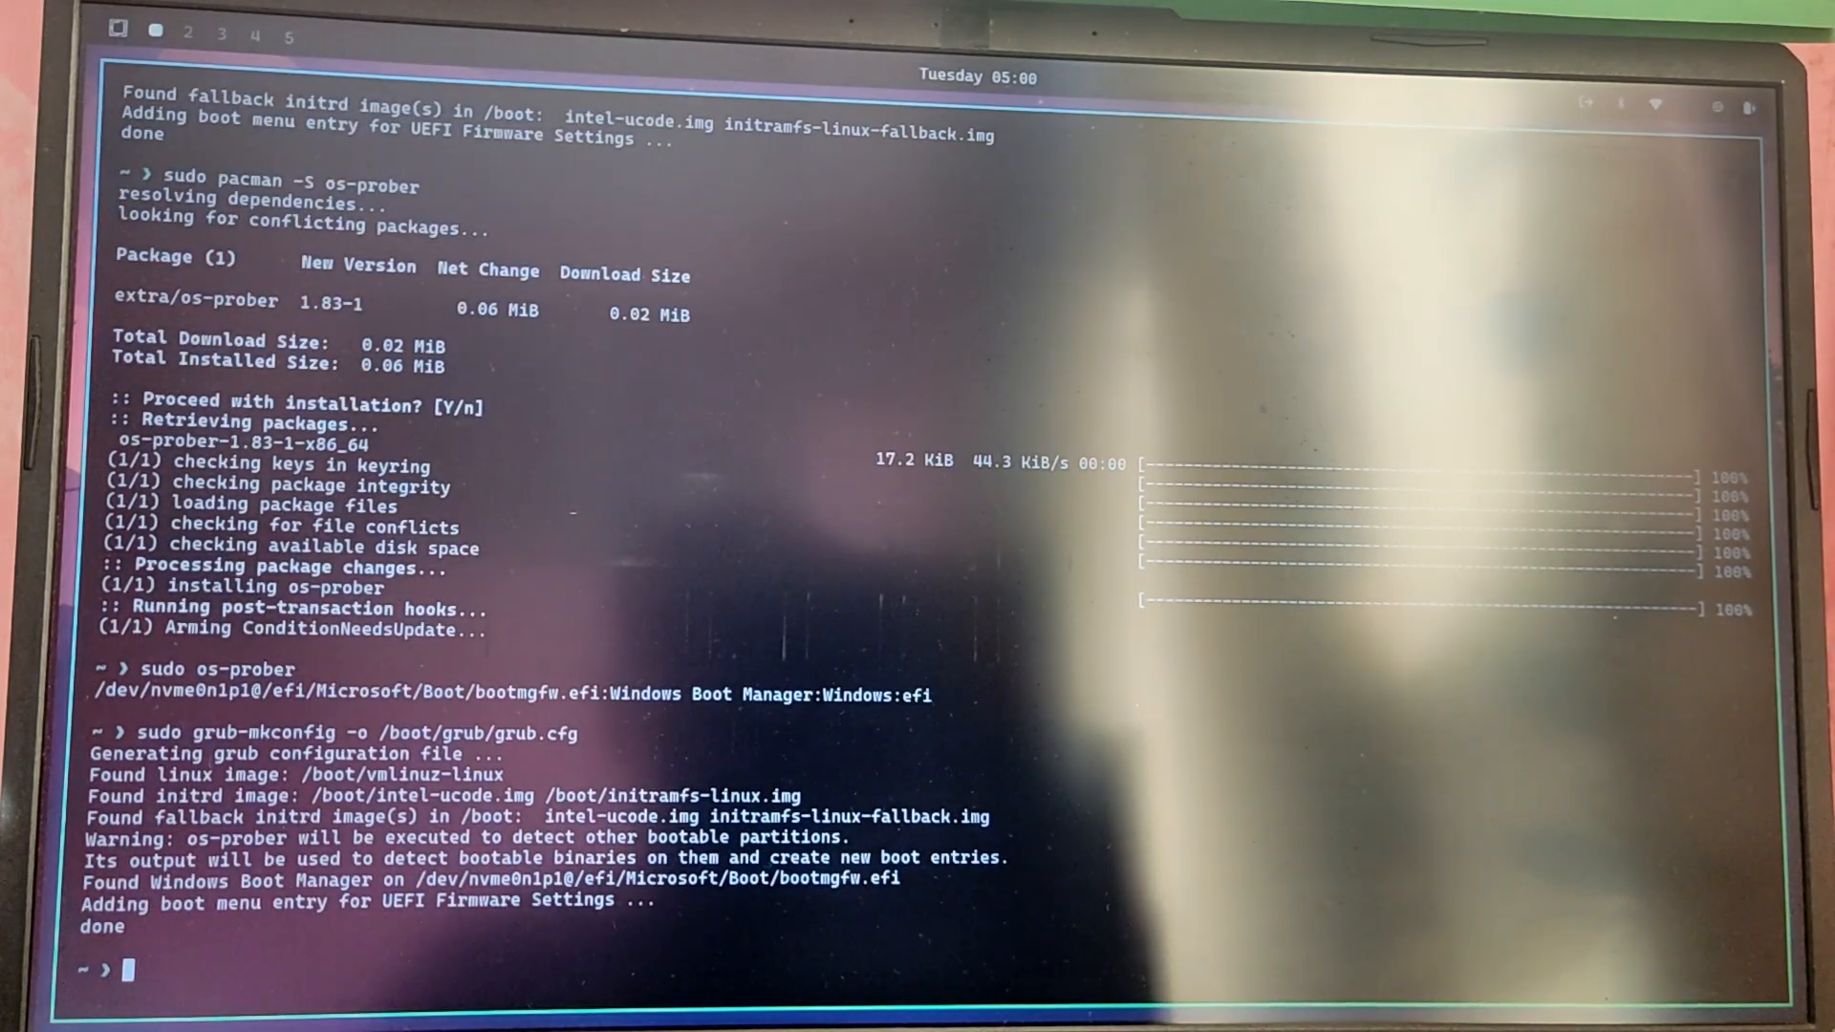
{"action": "type", "text": "reboo"}
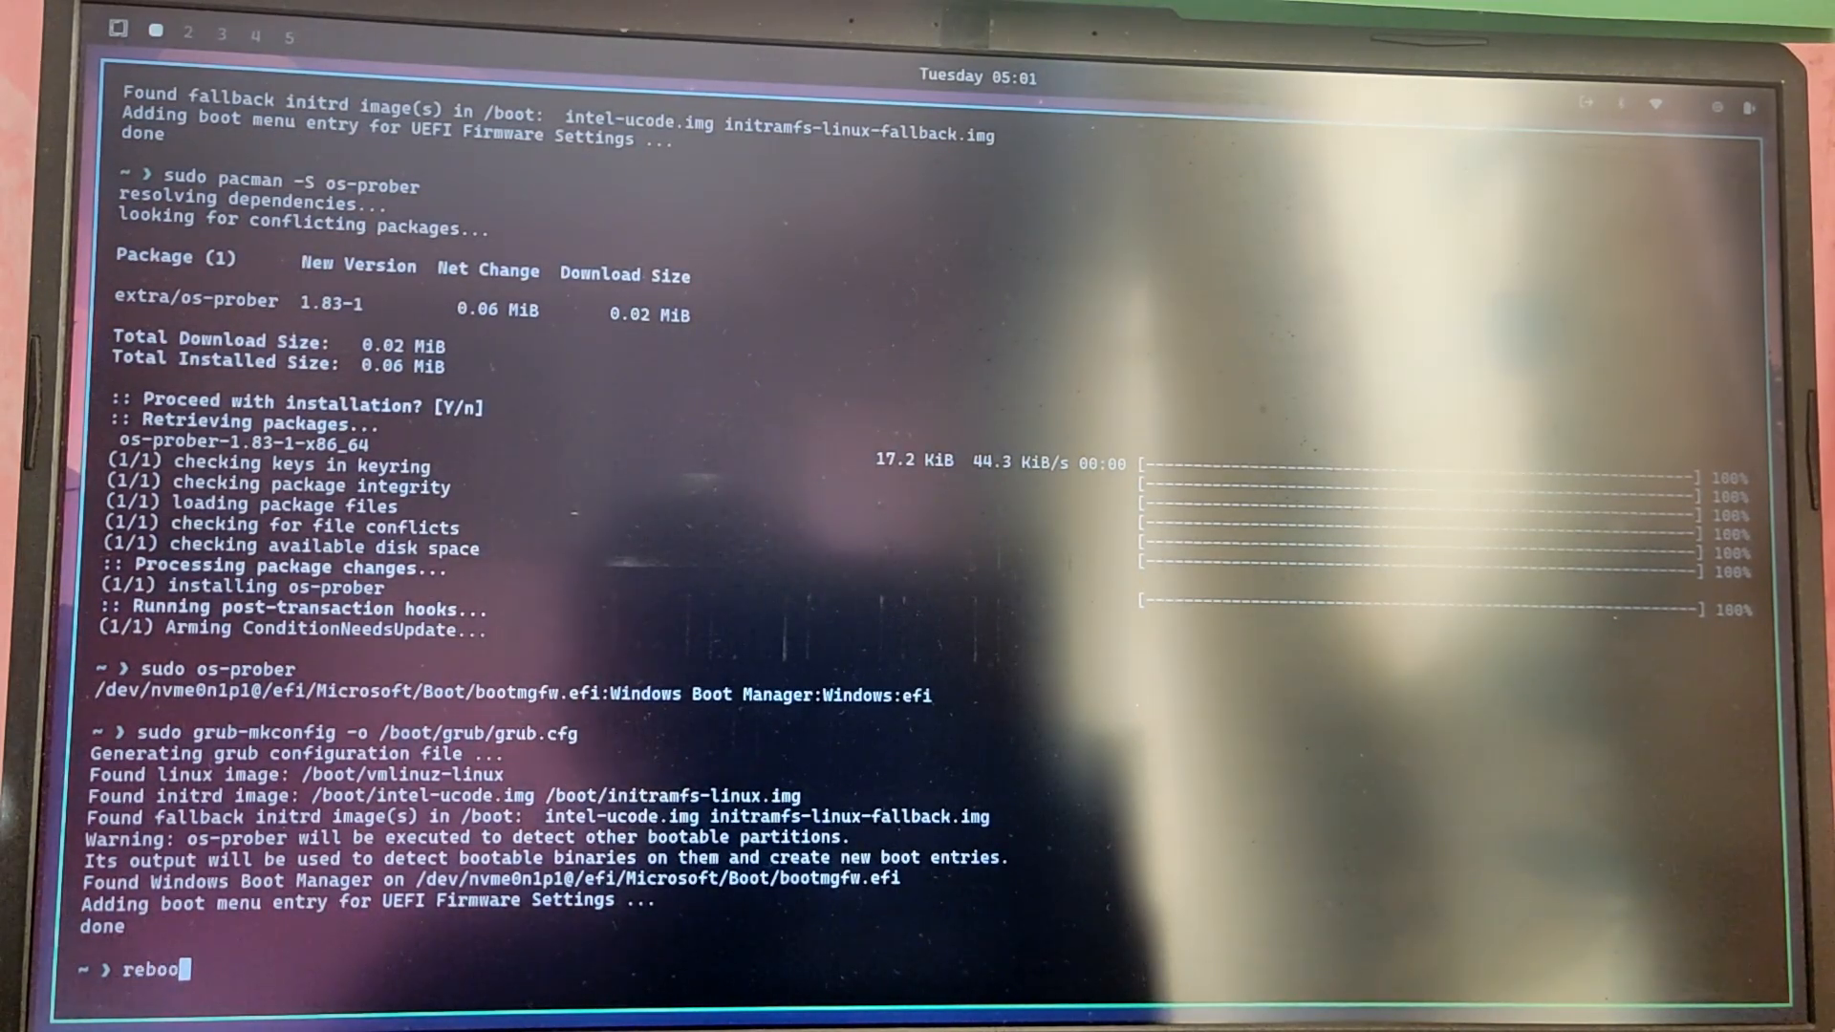
{"action": "key", "text": "Return"}
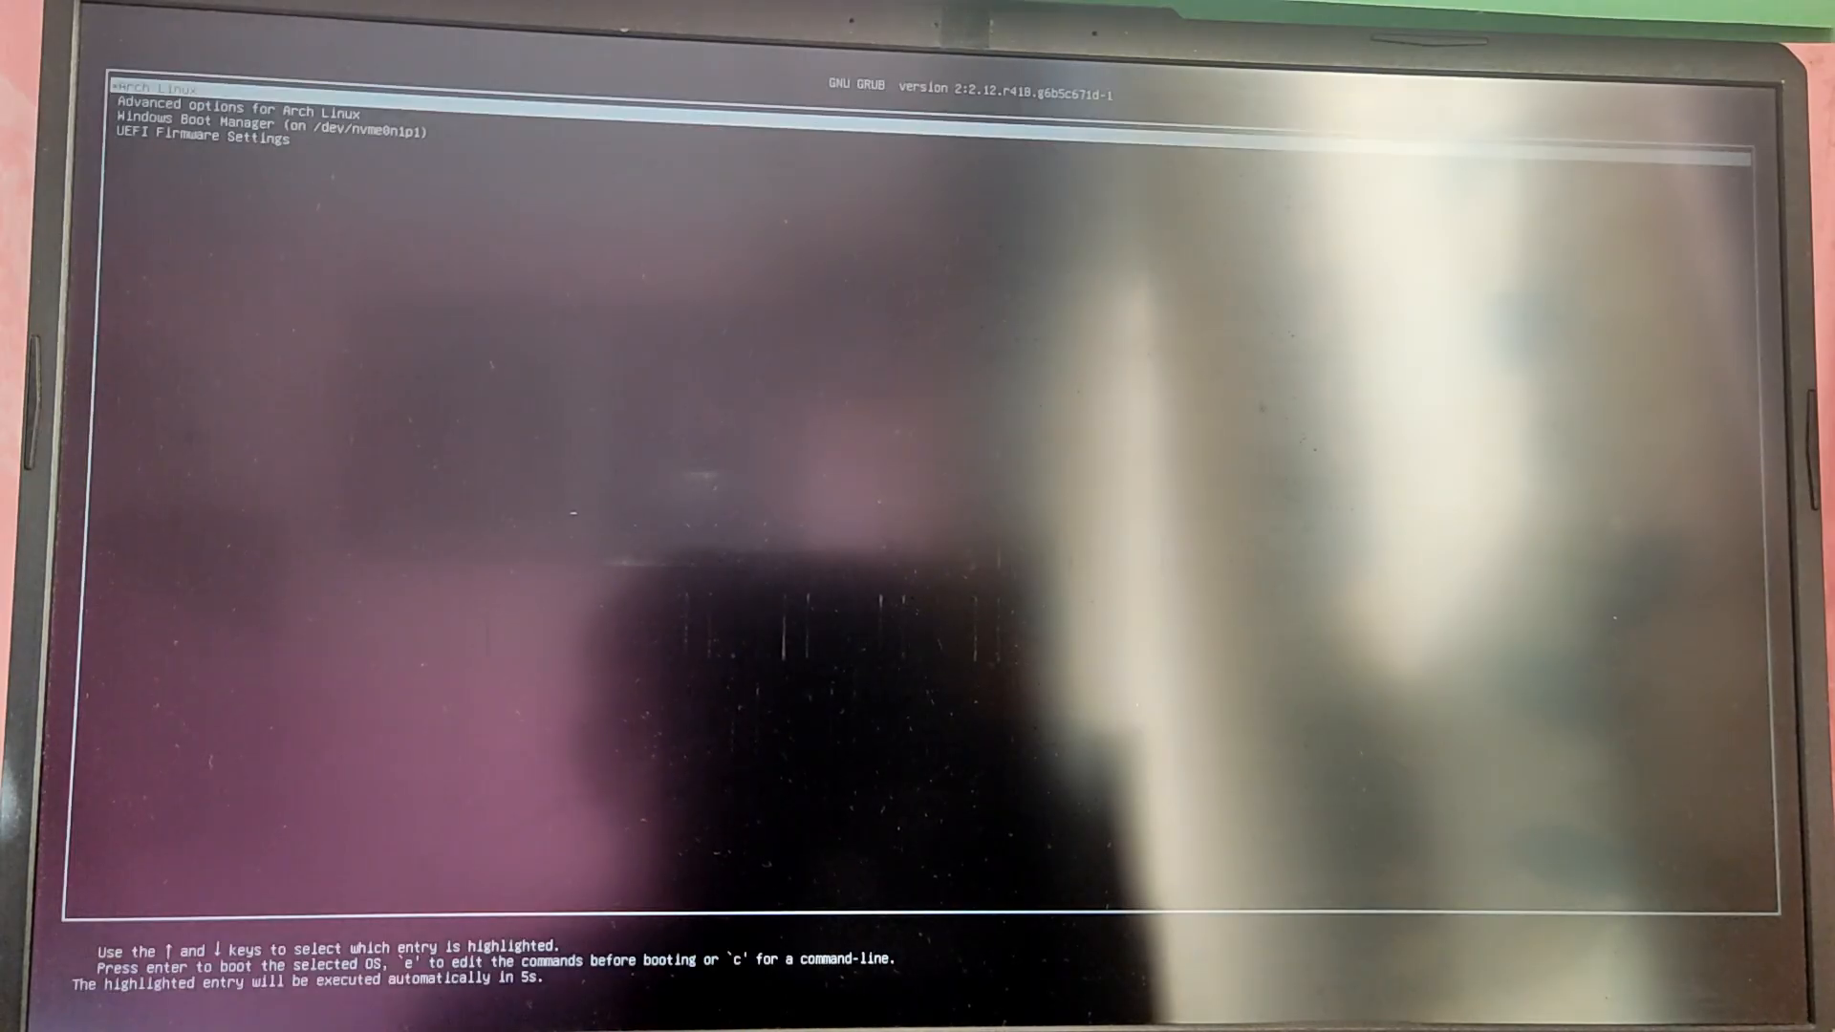
Step: Select Windows Boot Manager in the GRUB menu and boot into Windows
{"action": "key", "text": "Down"}
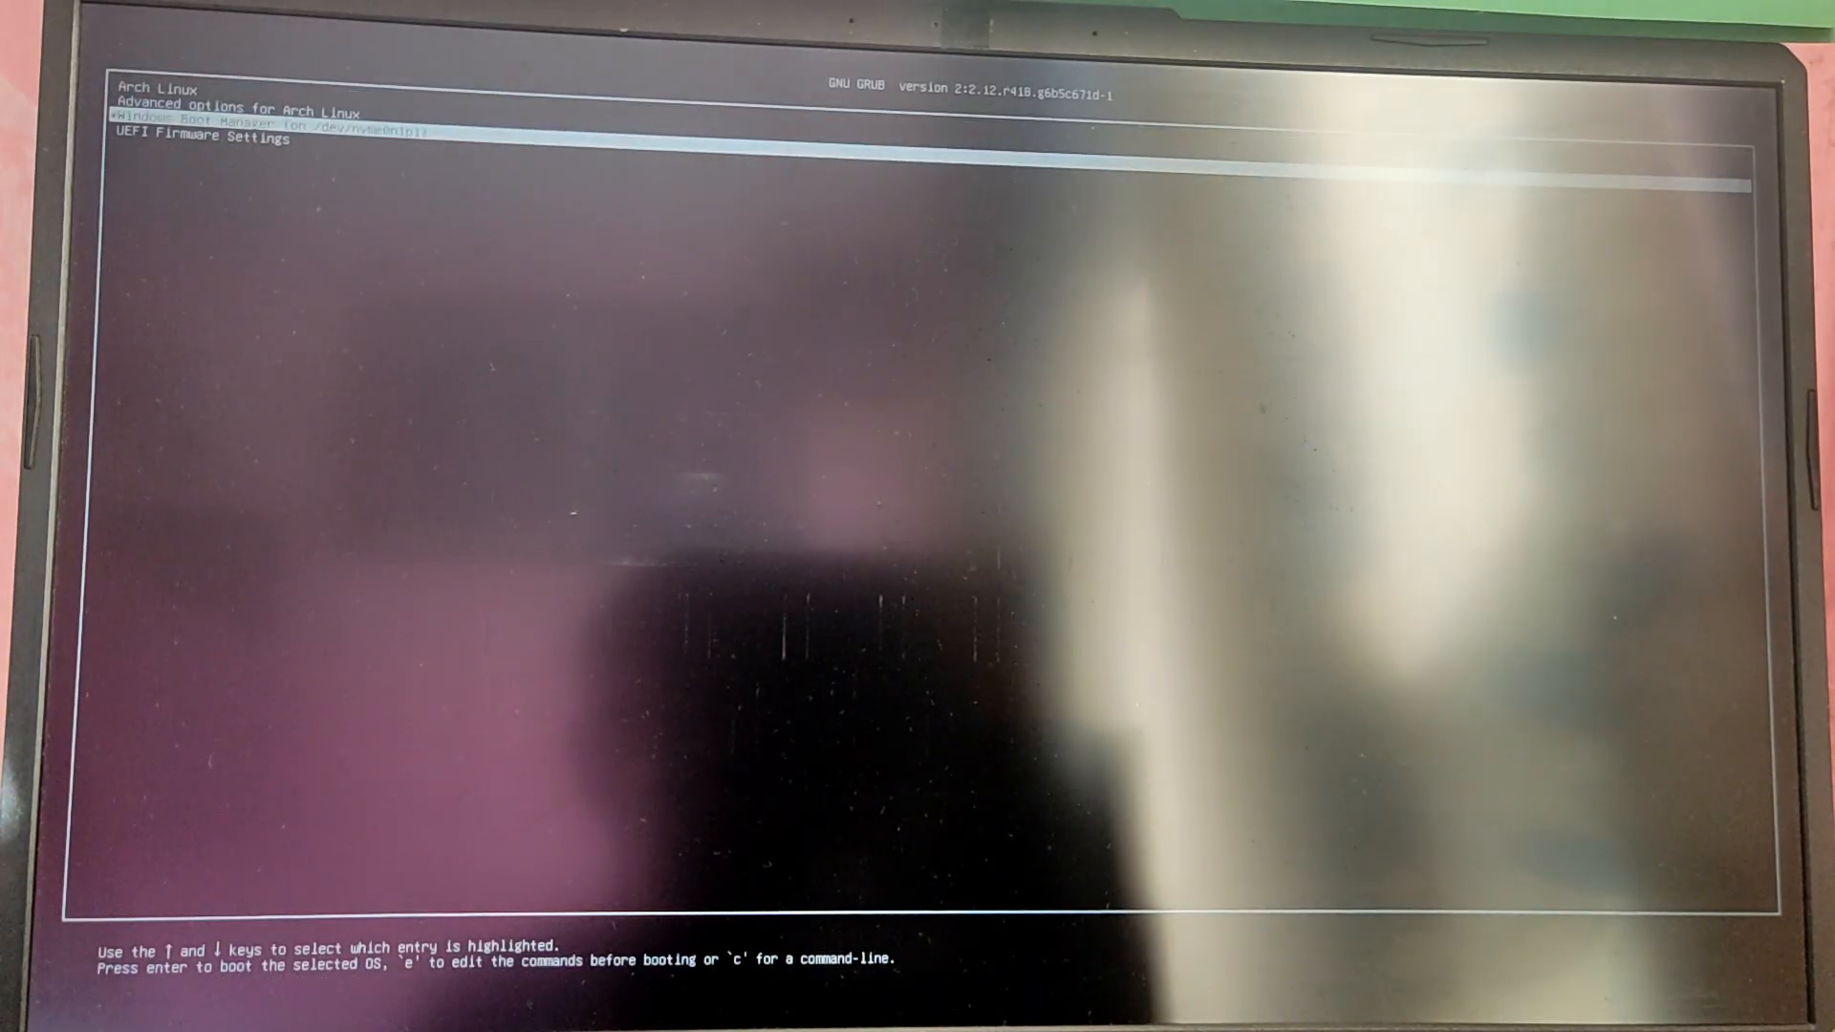
{"action": "key", "text": "Return"}
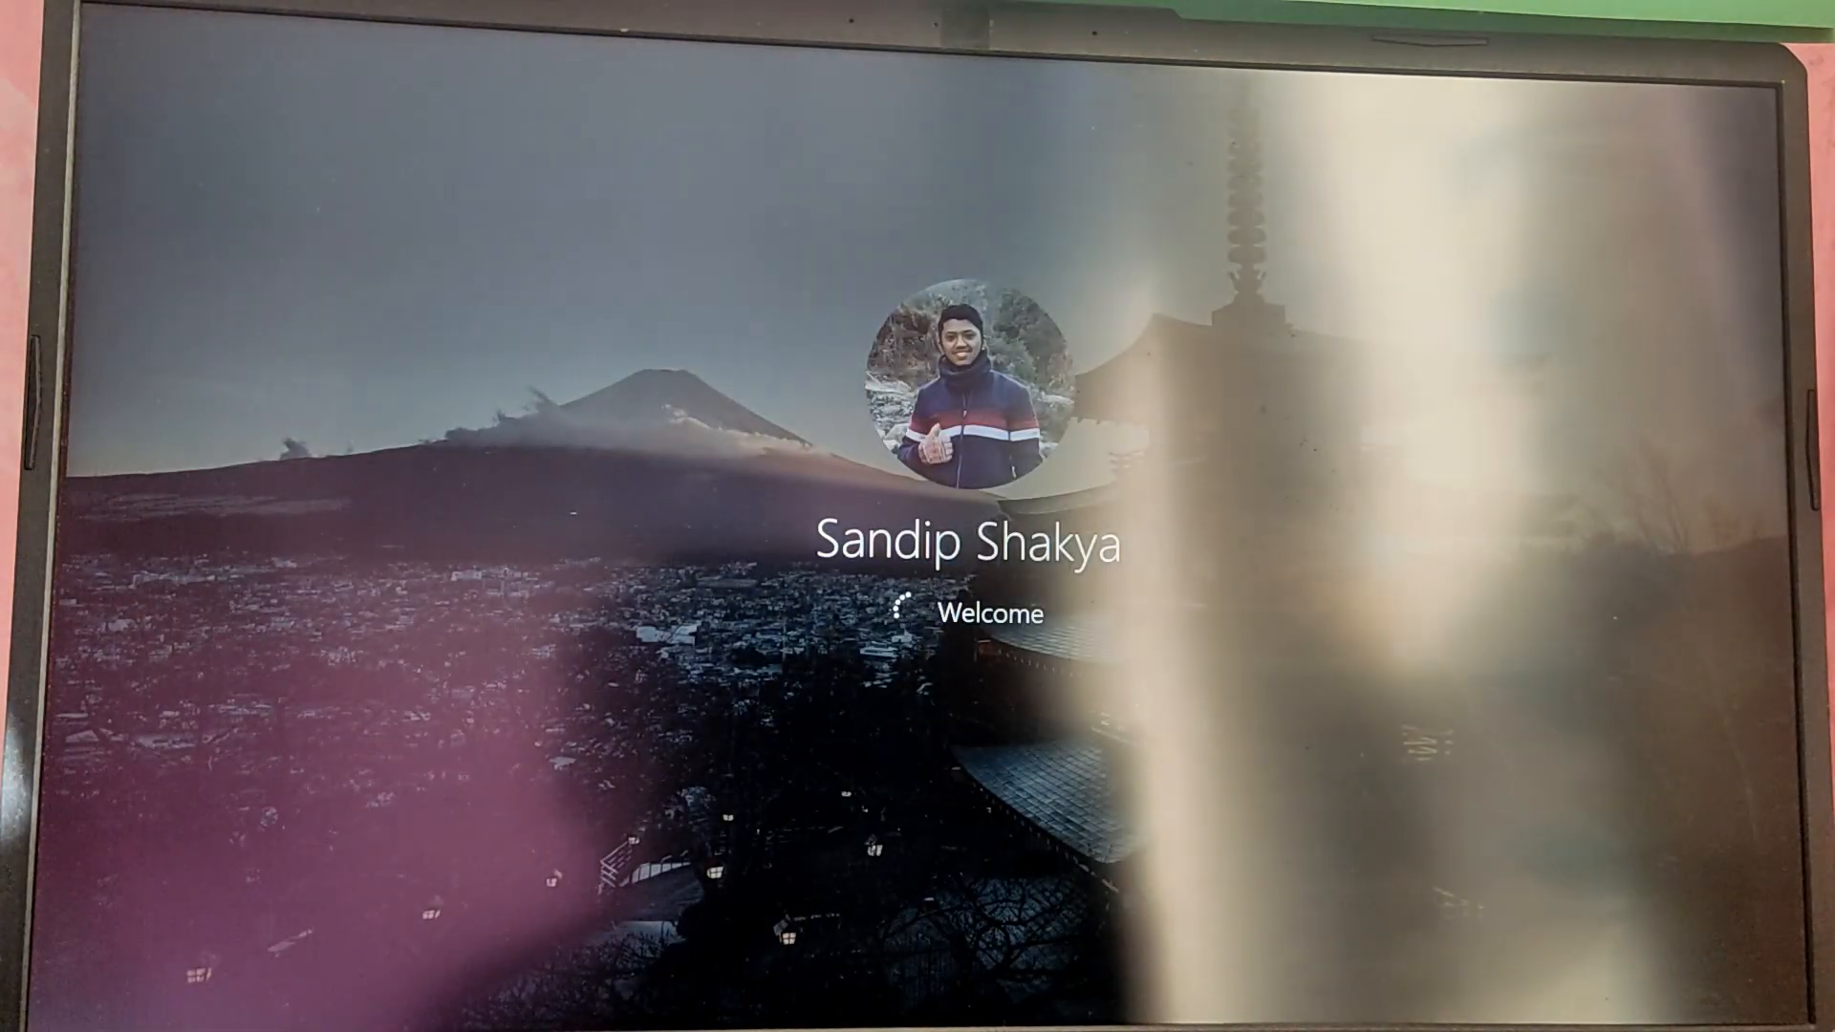